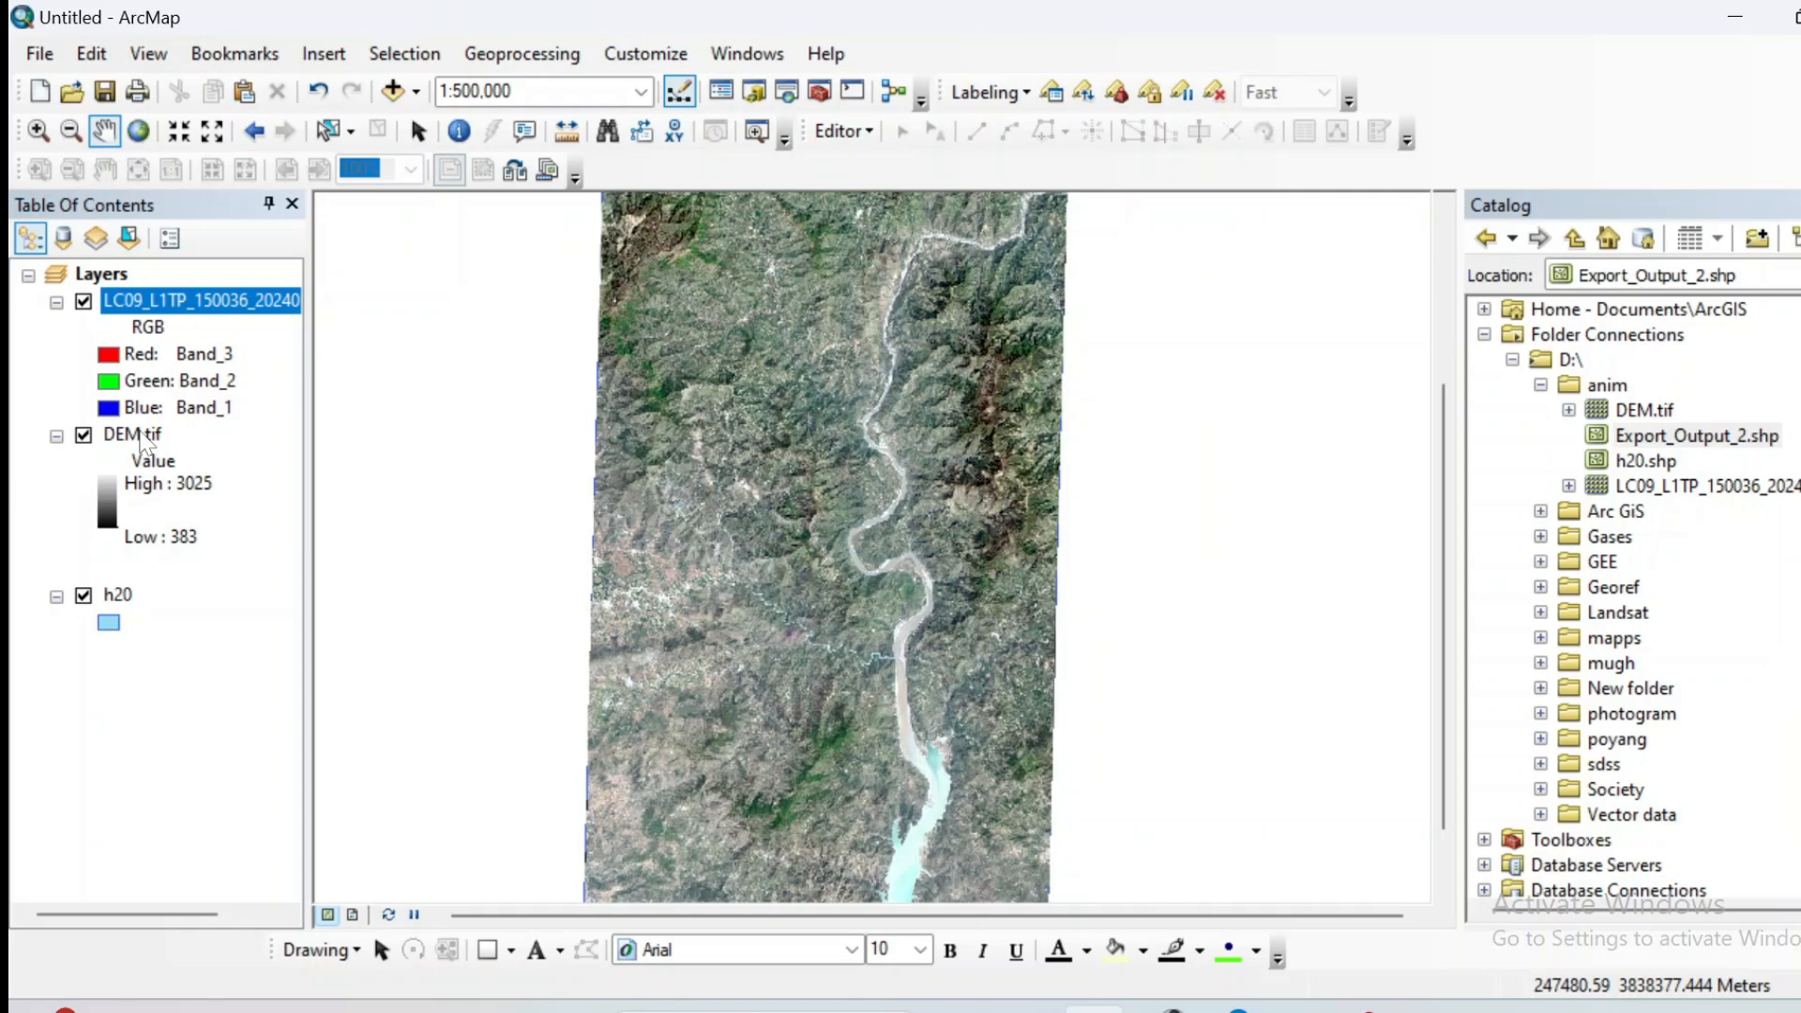
Toggle the Landsat image off and on, then zoom to the h20 layer's extent.
click(82, 301)
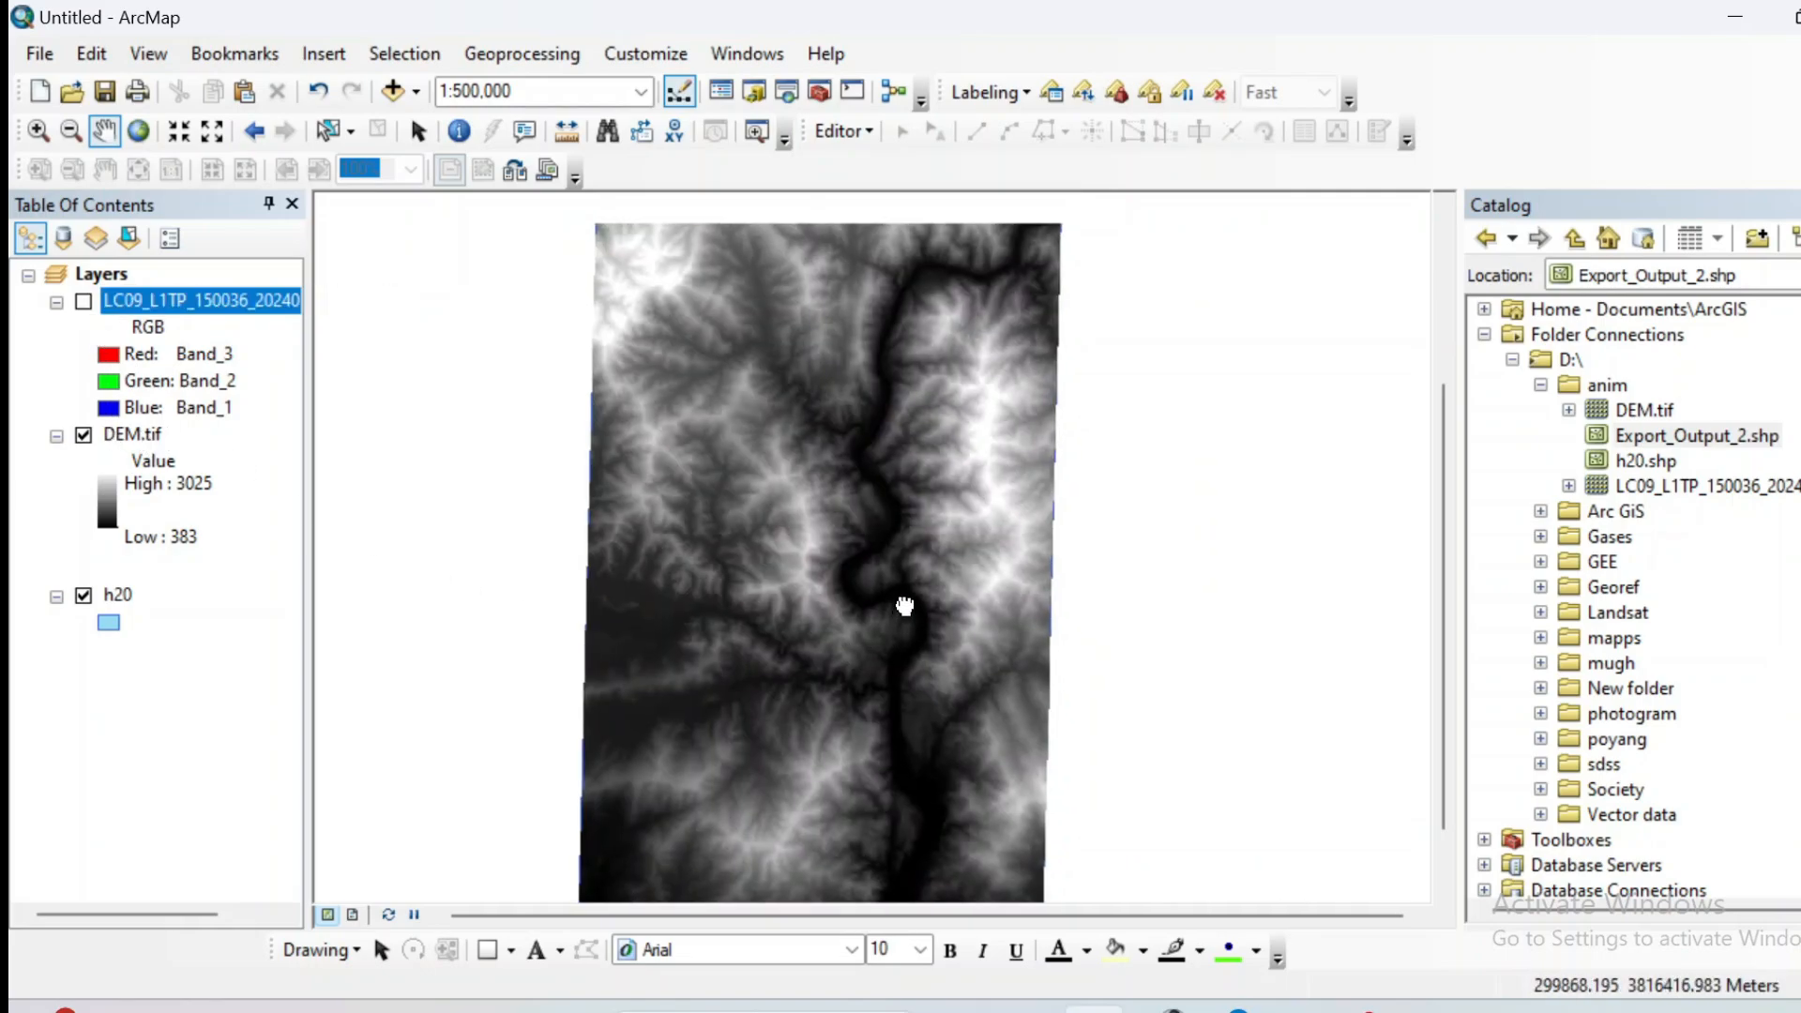
click(84, 302)
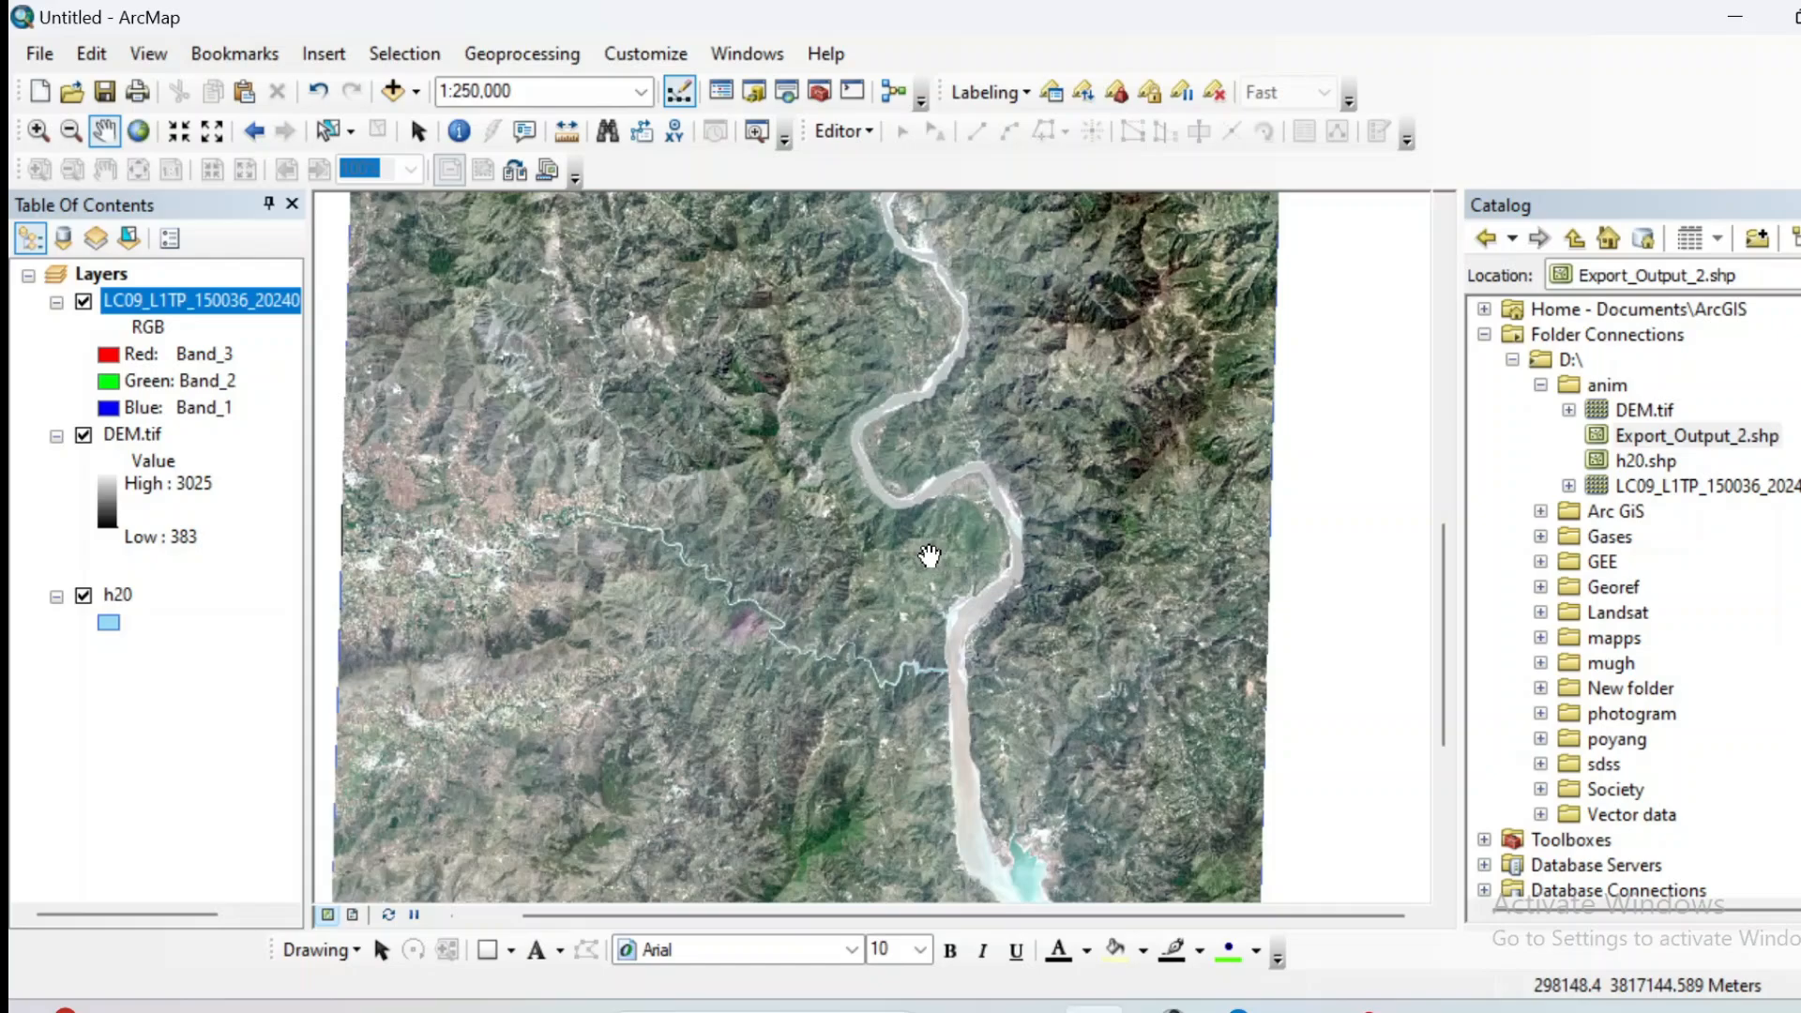
right_click(200, 300)
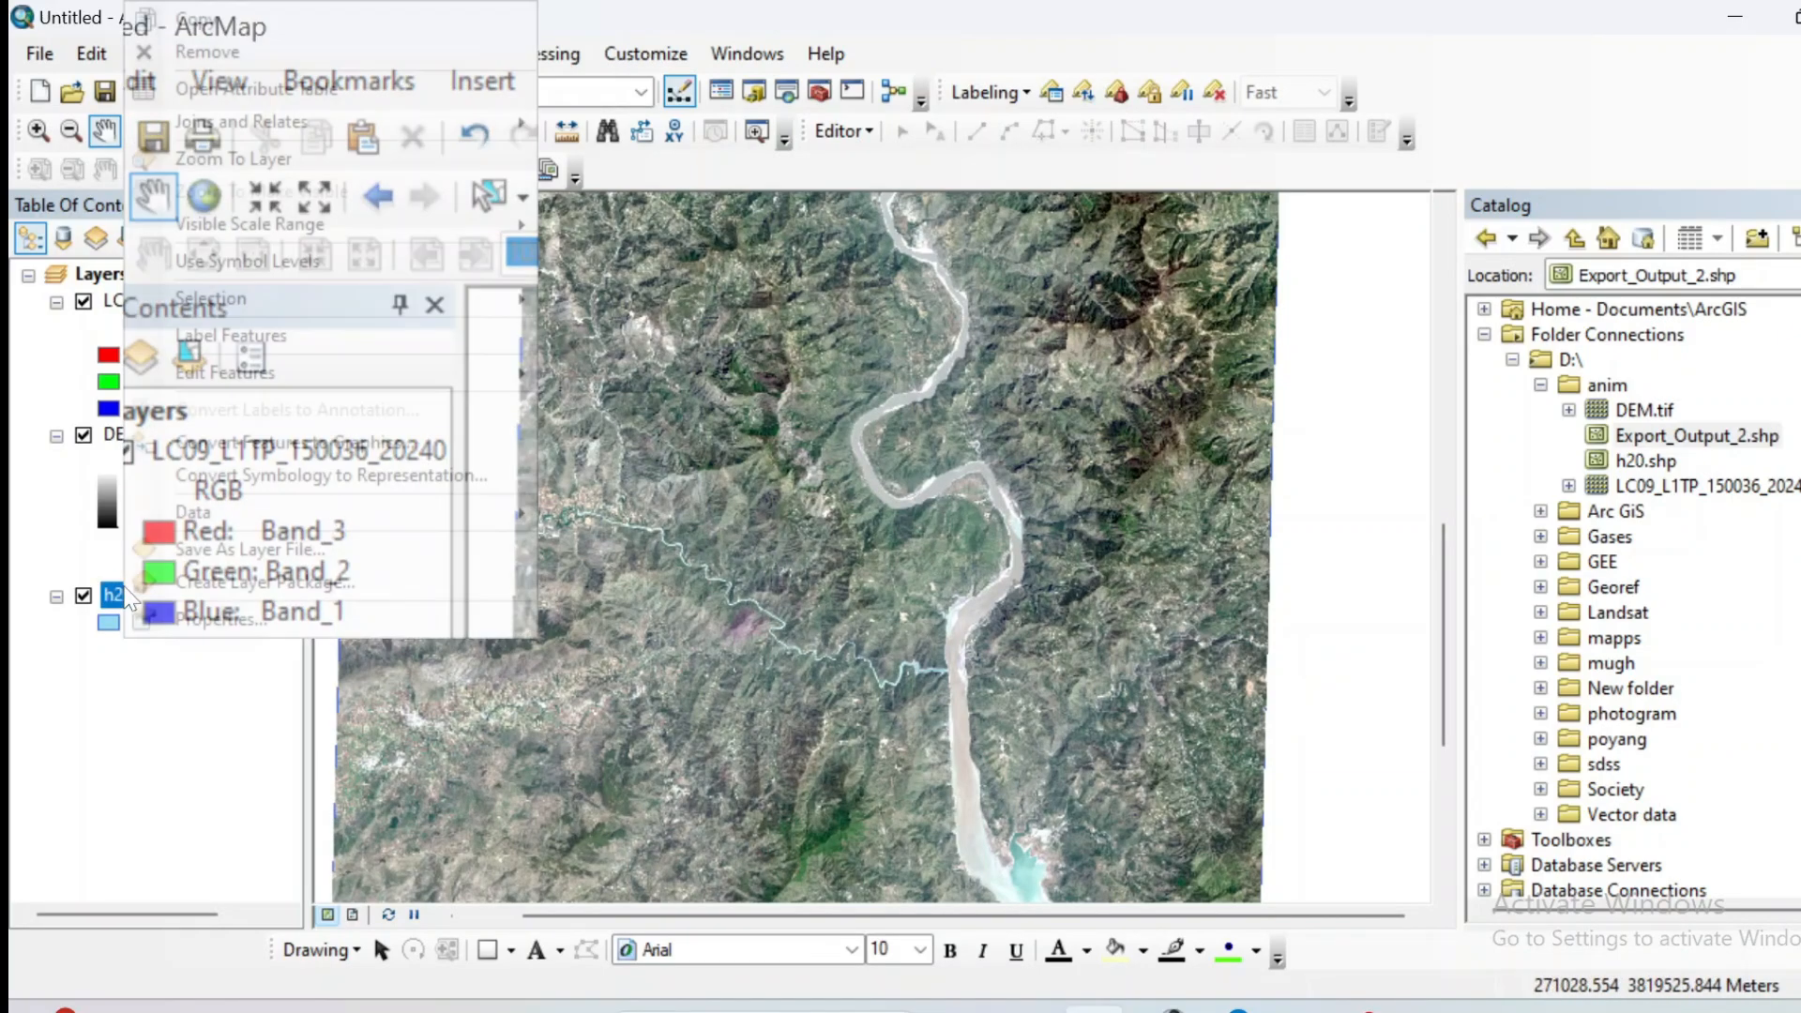
click(252, 89)
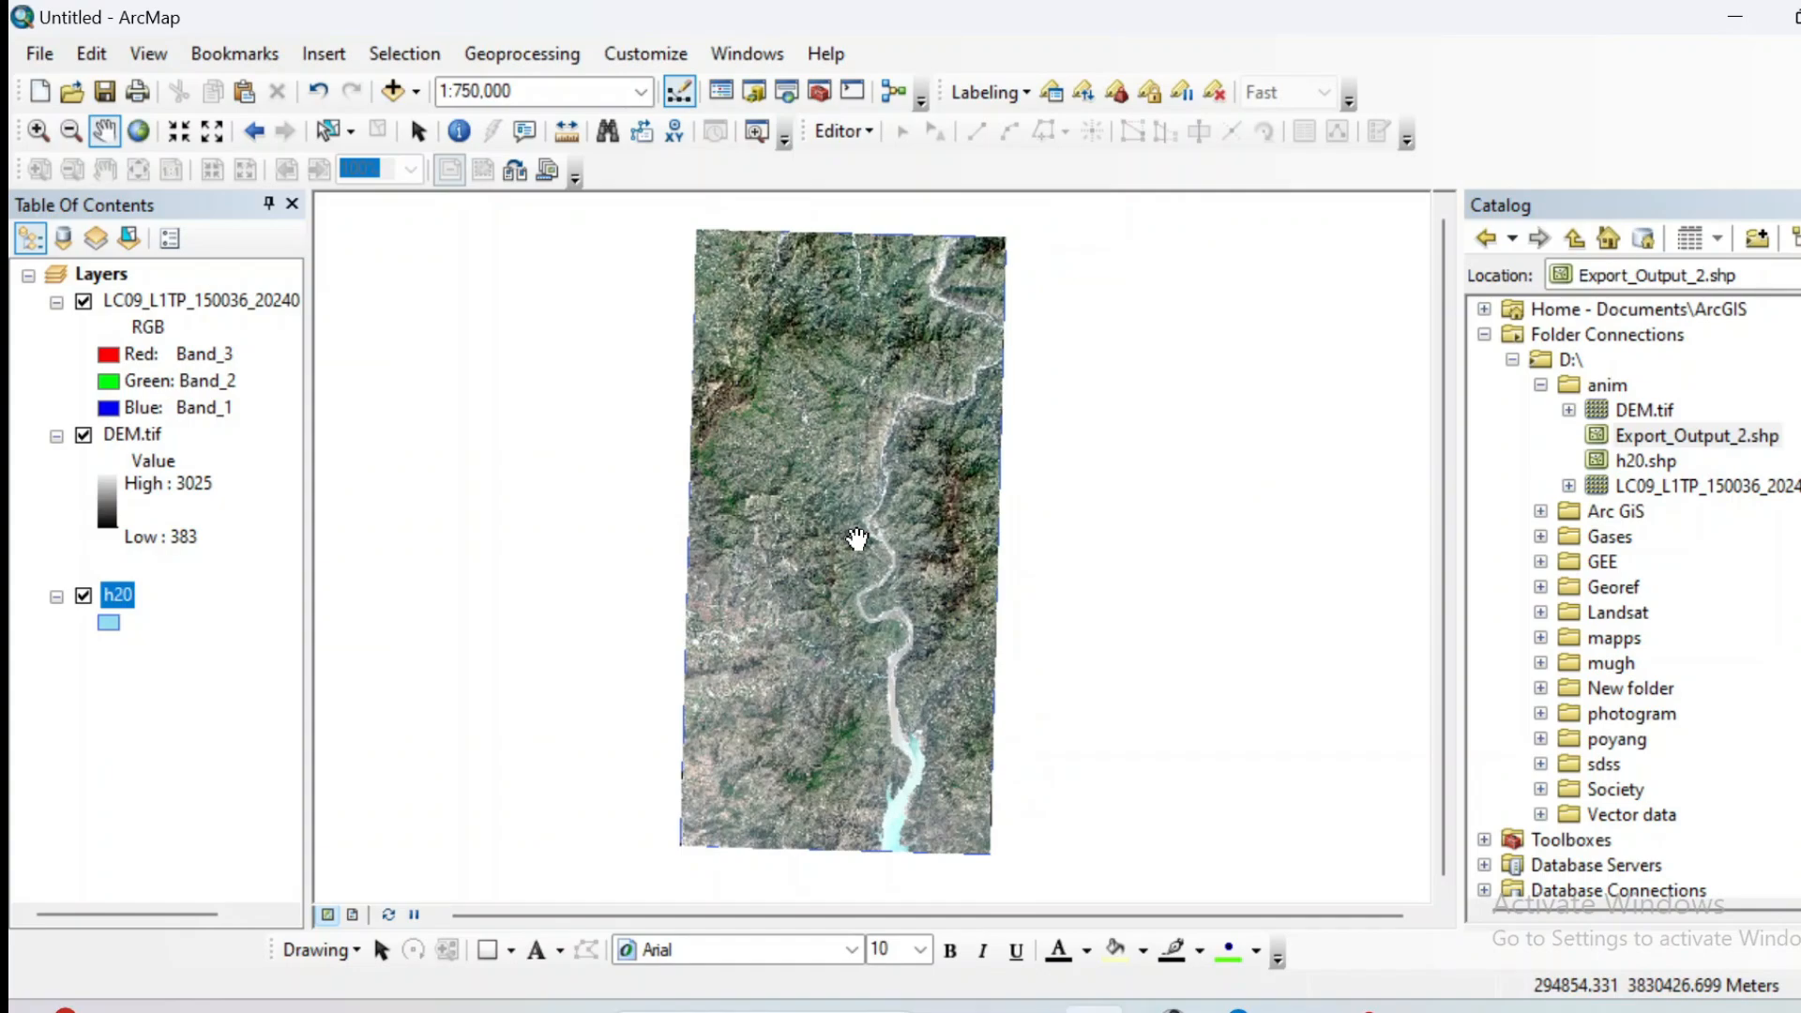
mouse_move(867, 511)
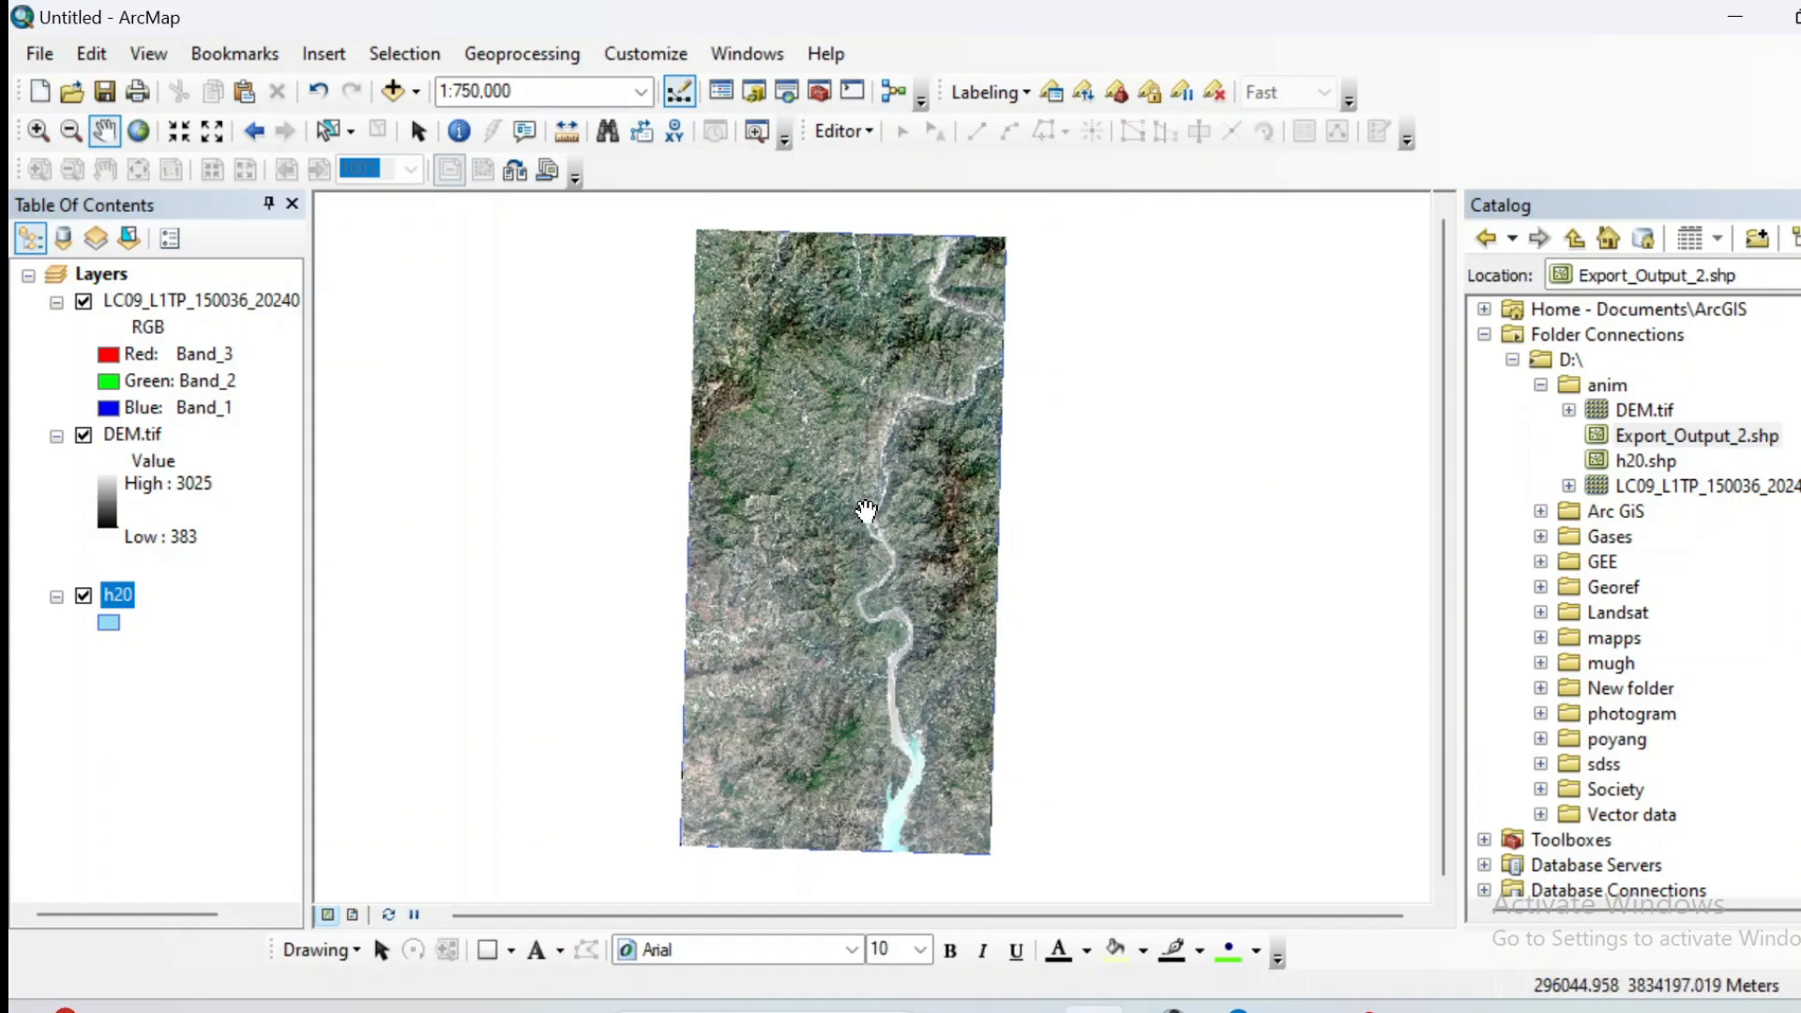
Review the Landsat layer's properties and close the dialog.
double_click(201, 300)
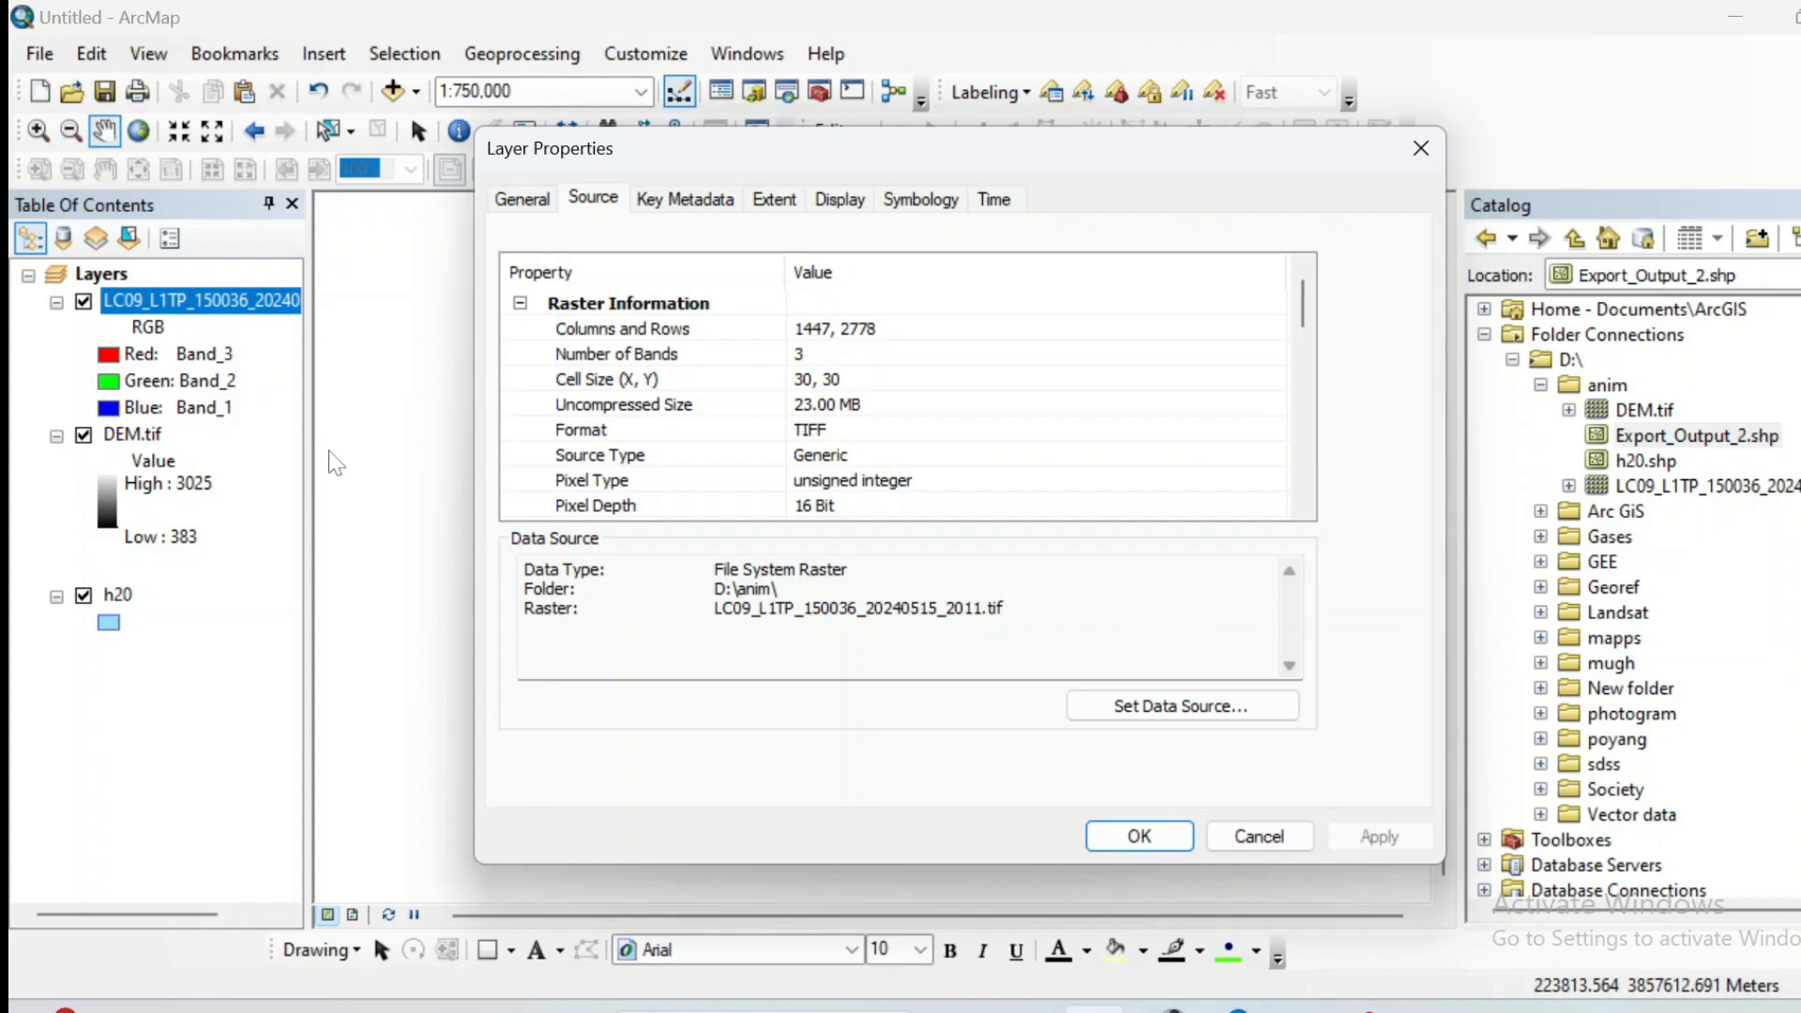
scroll(down, 3)
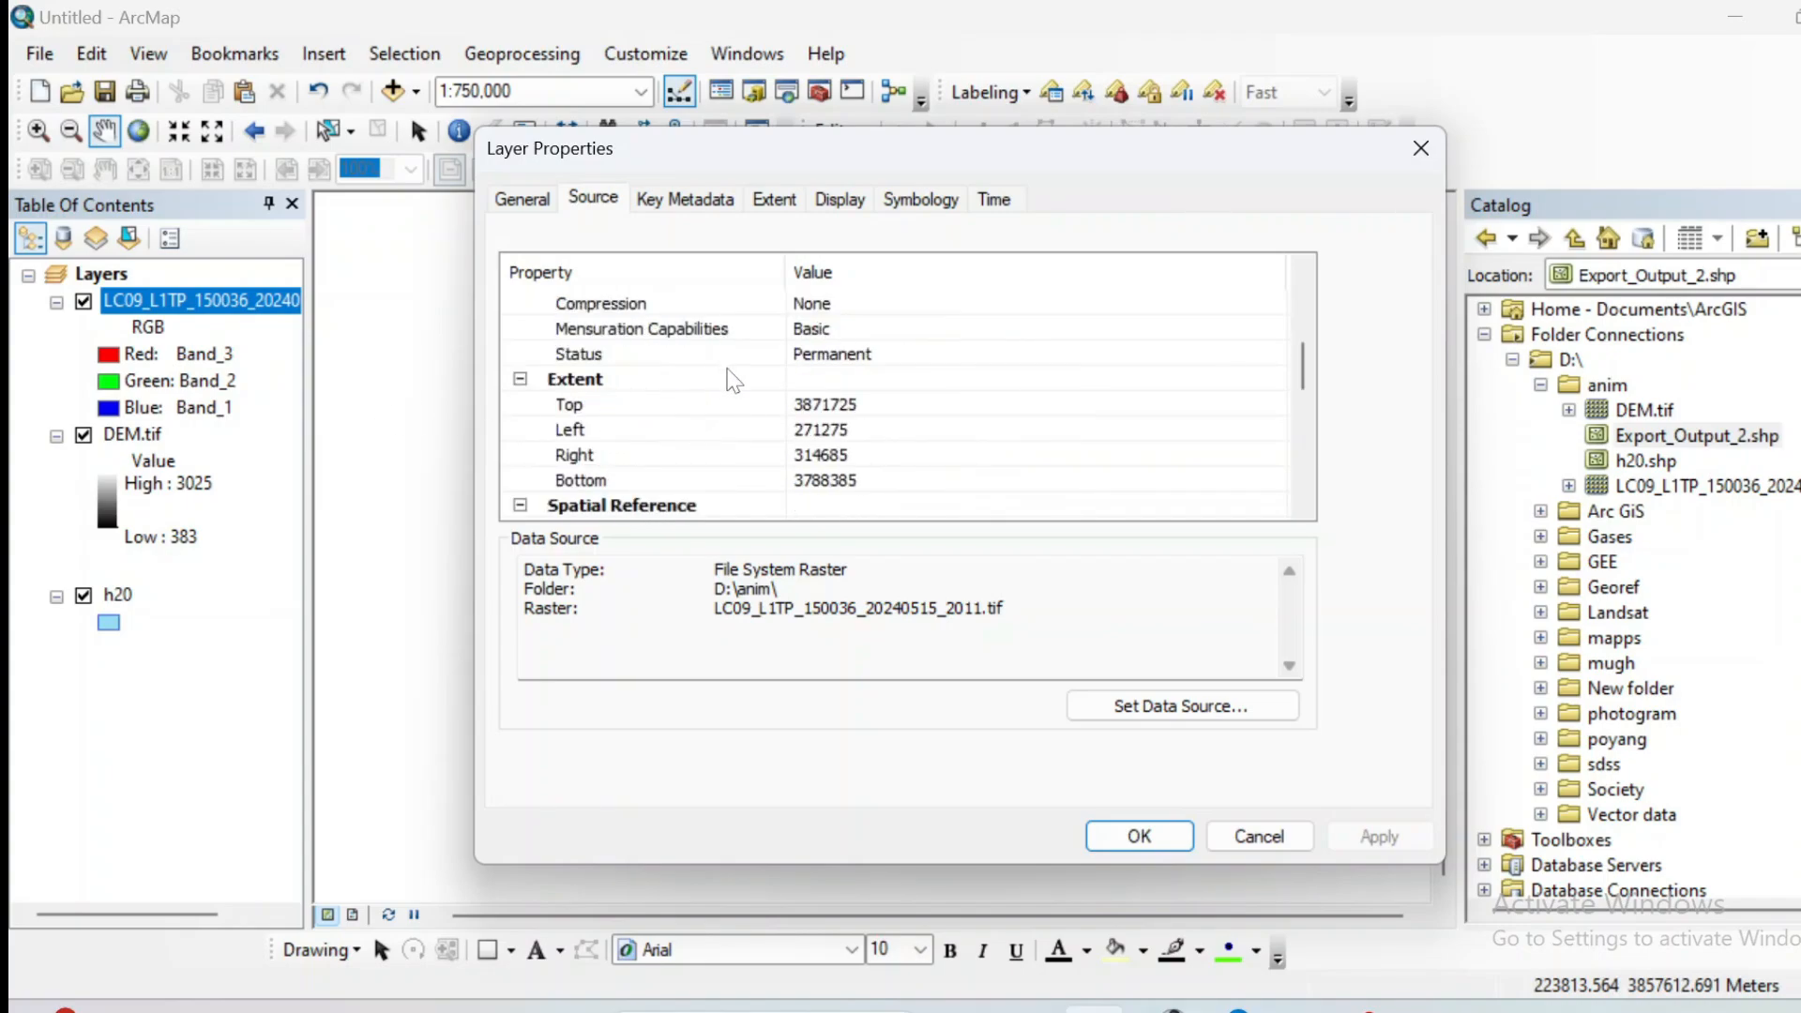
scroll(down, 3)
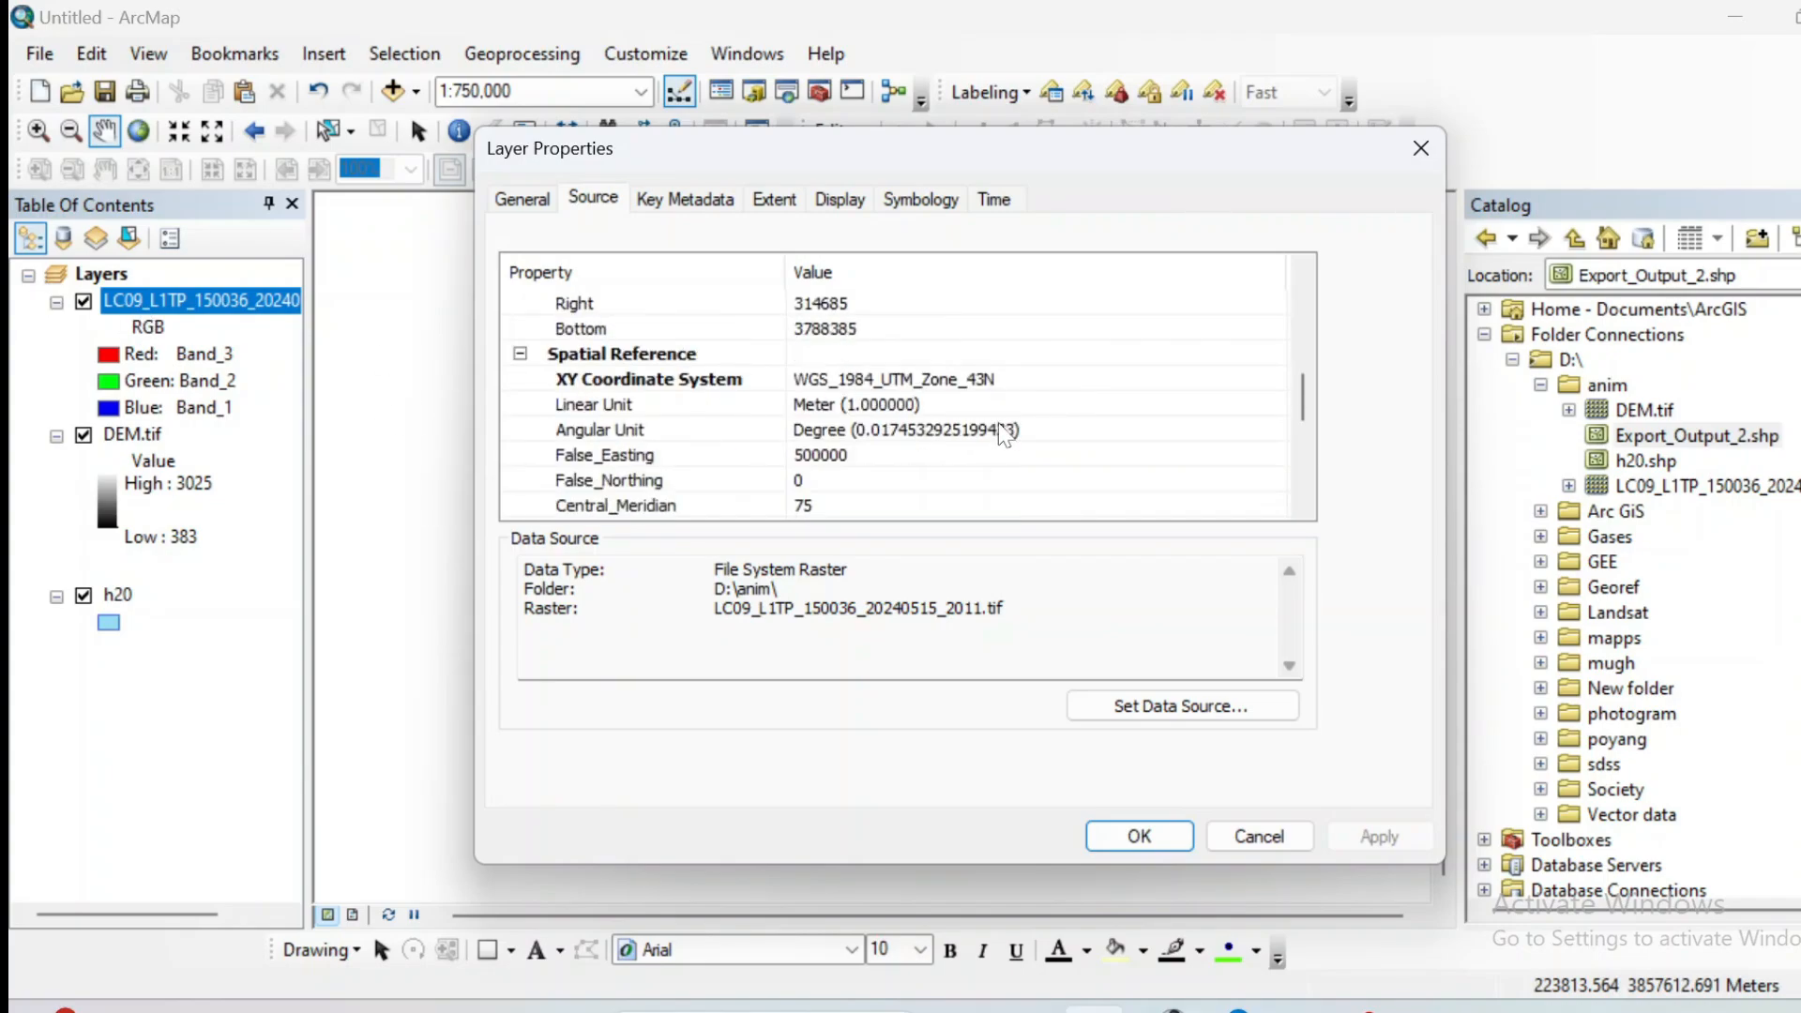
mouse_move(1091, 387)
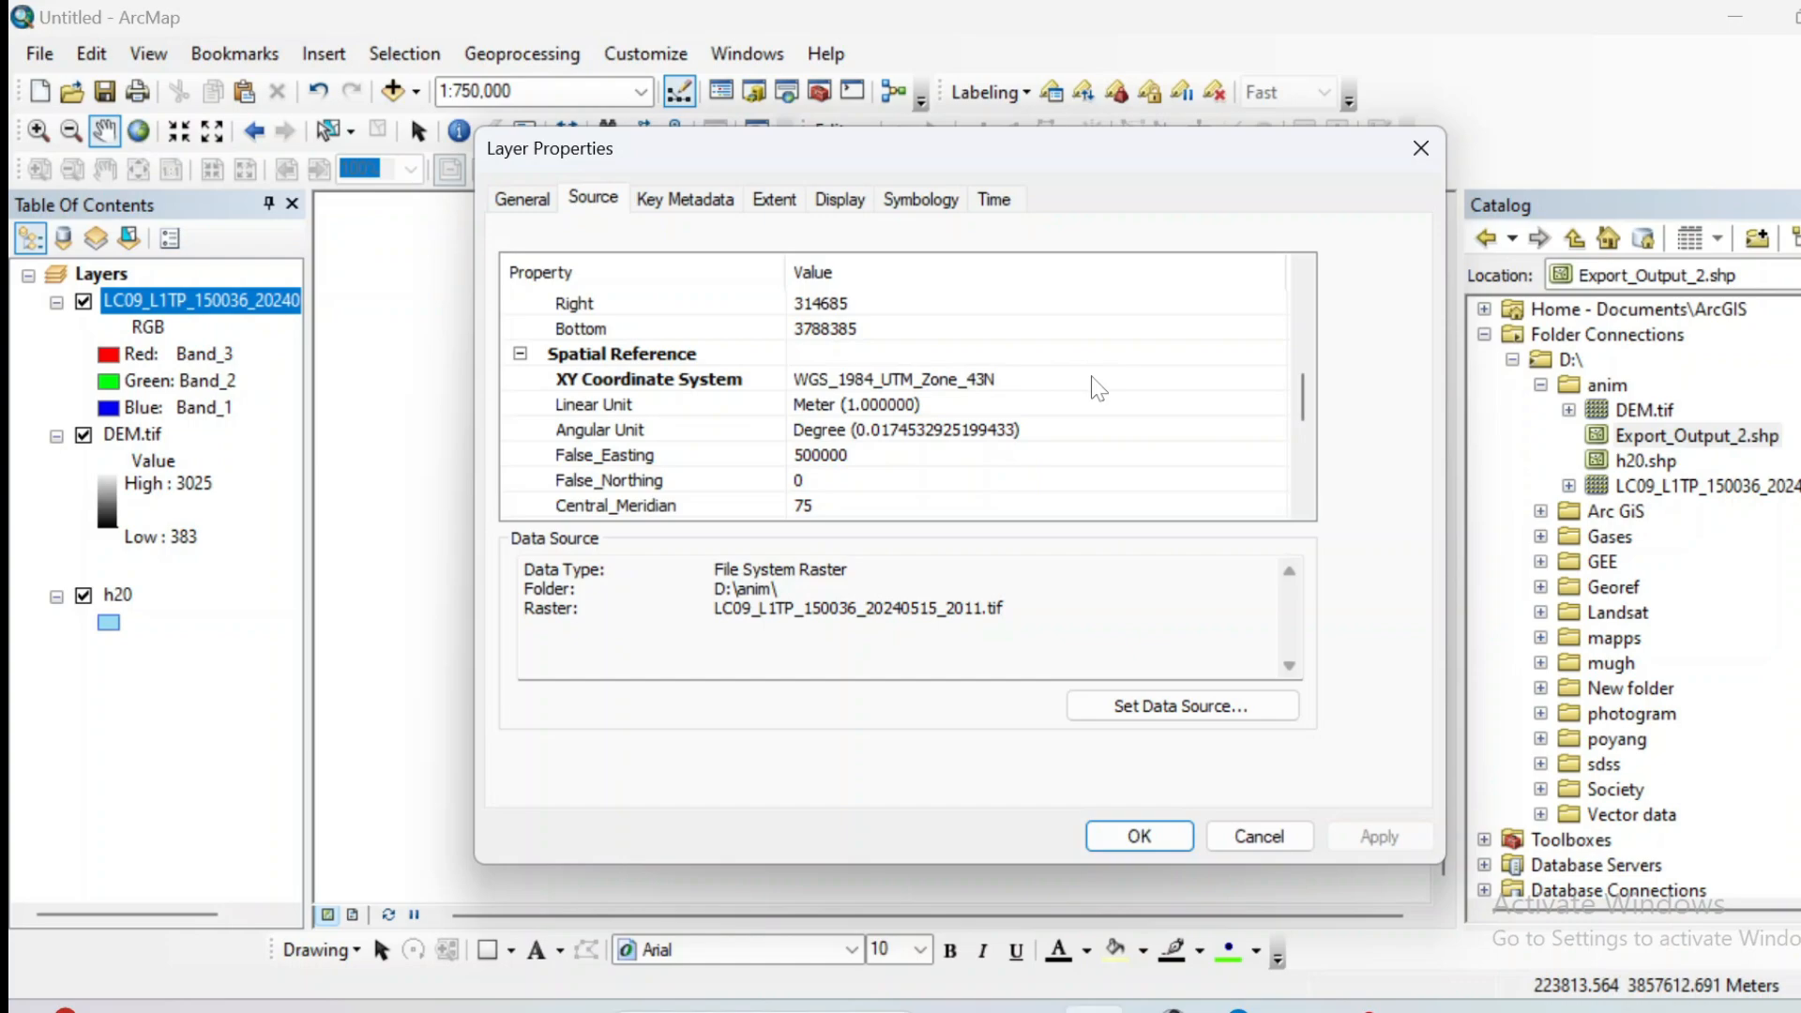
click(1138, 835)
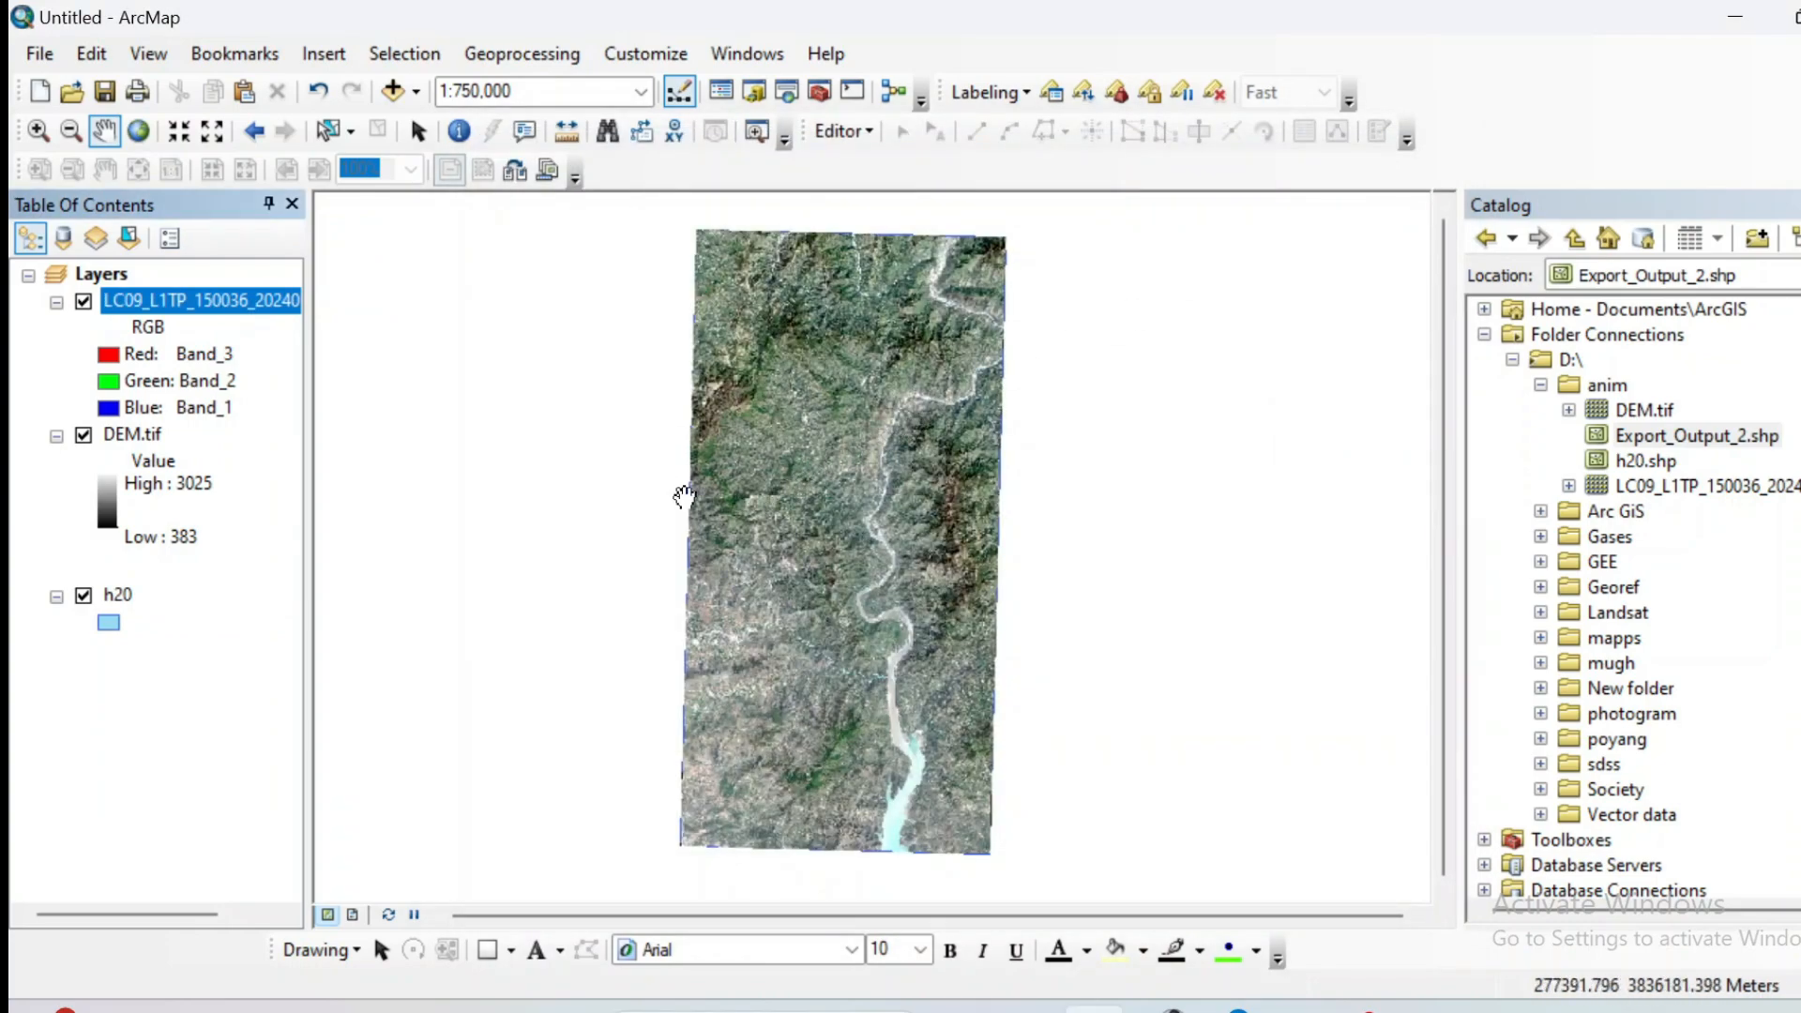
mouse_move(210, 334)
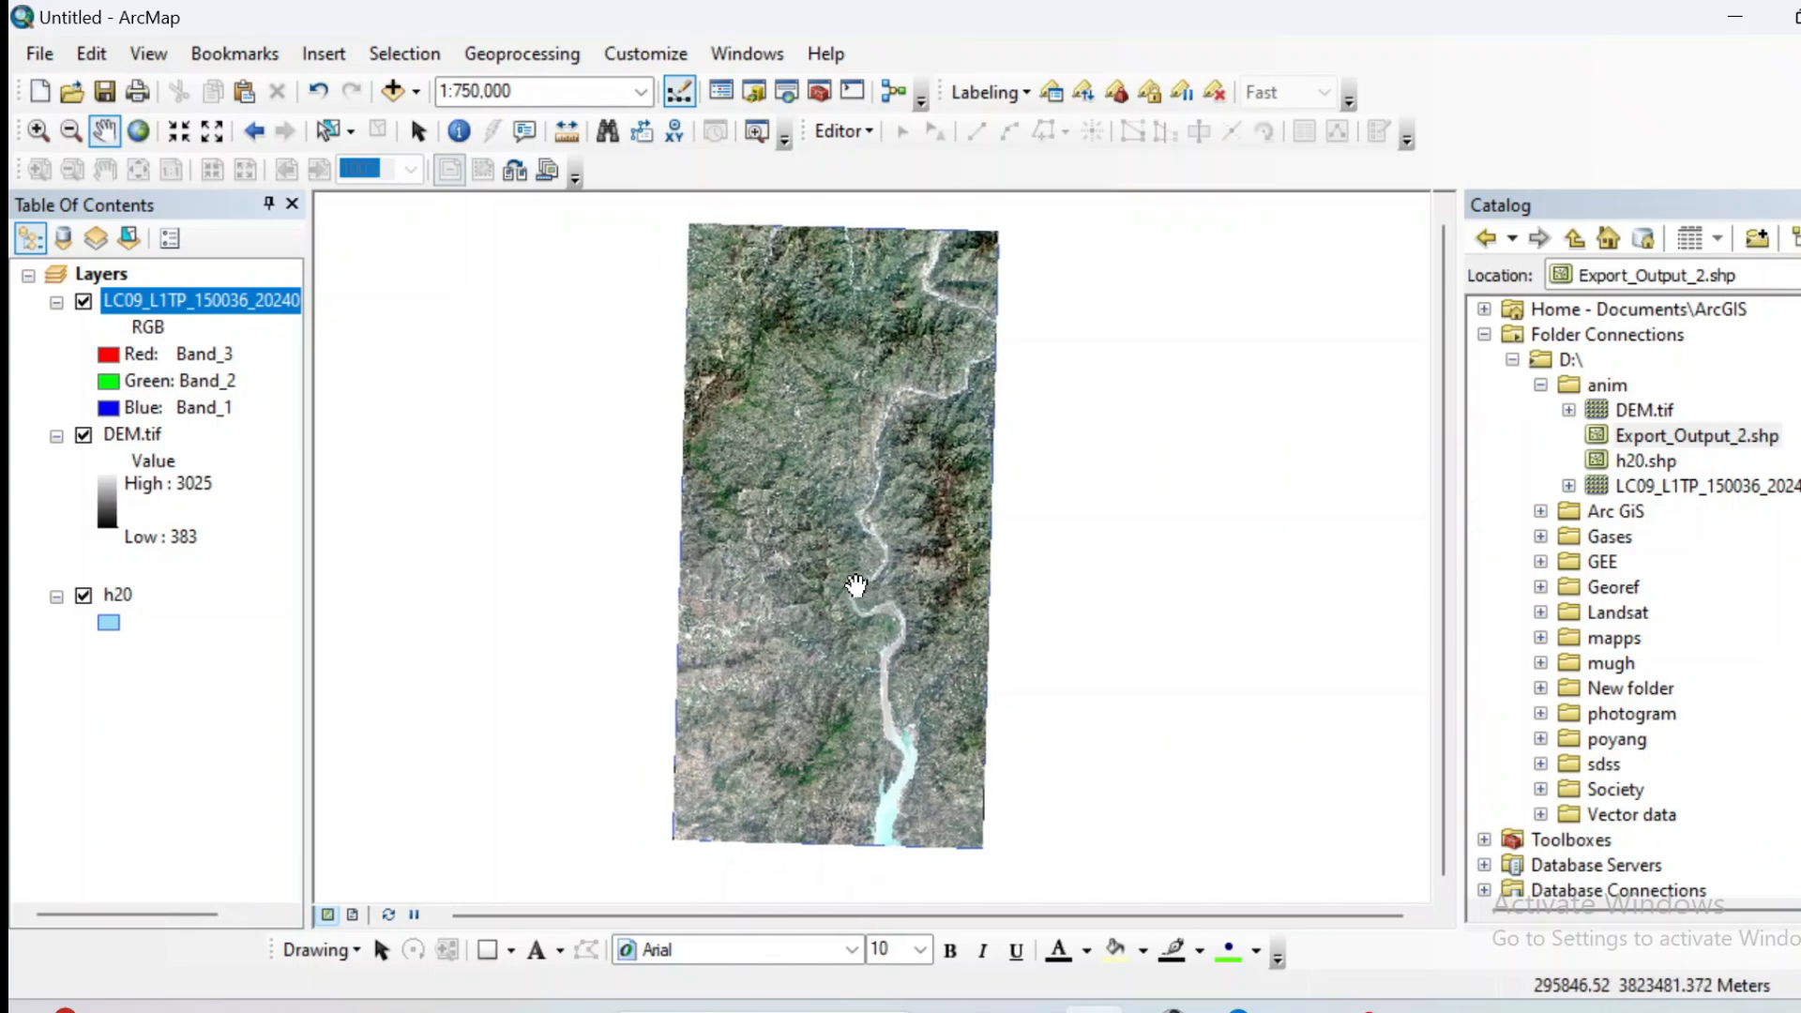
mouse_move(218, 304)
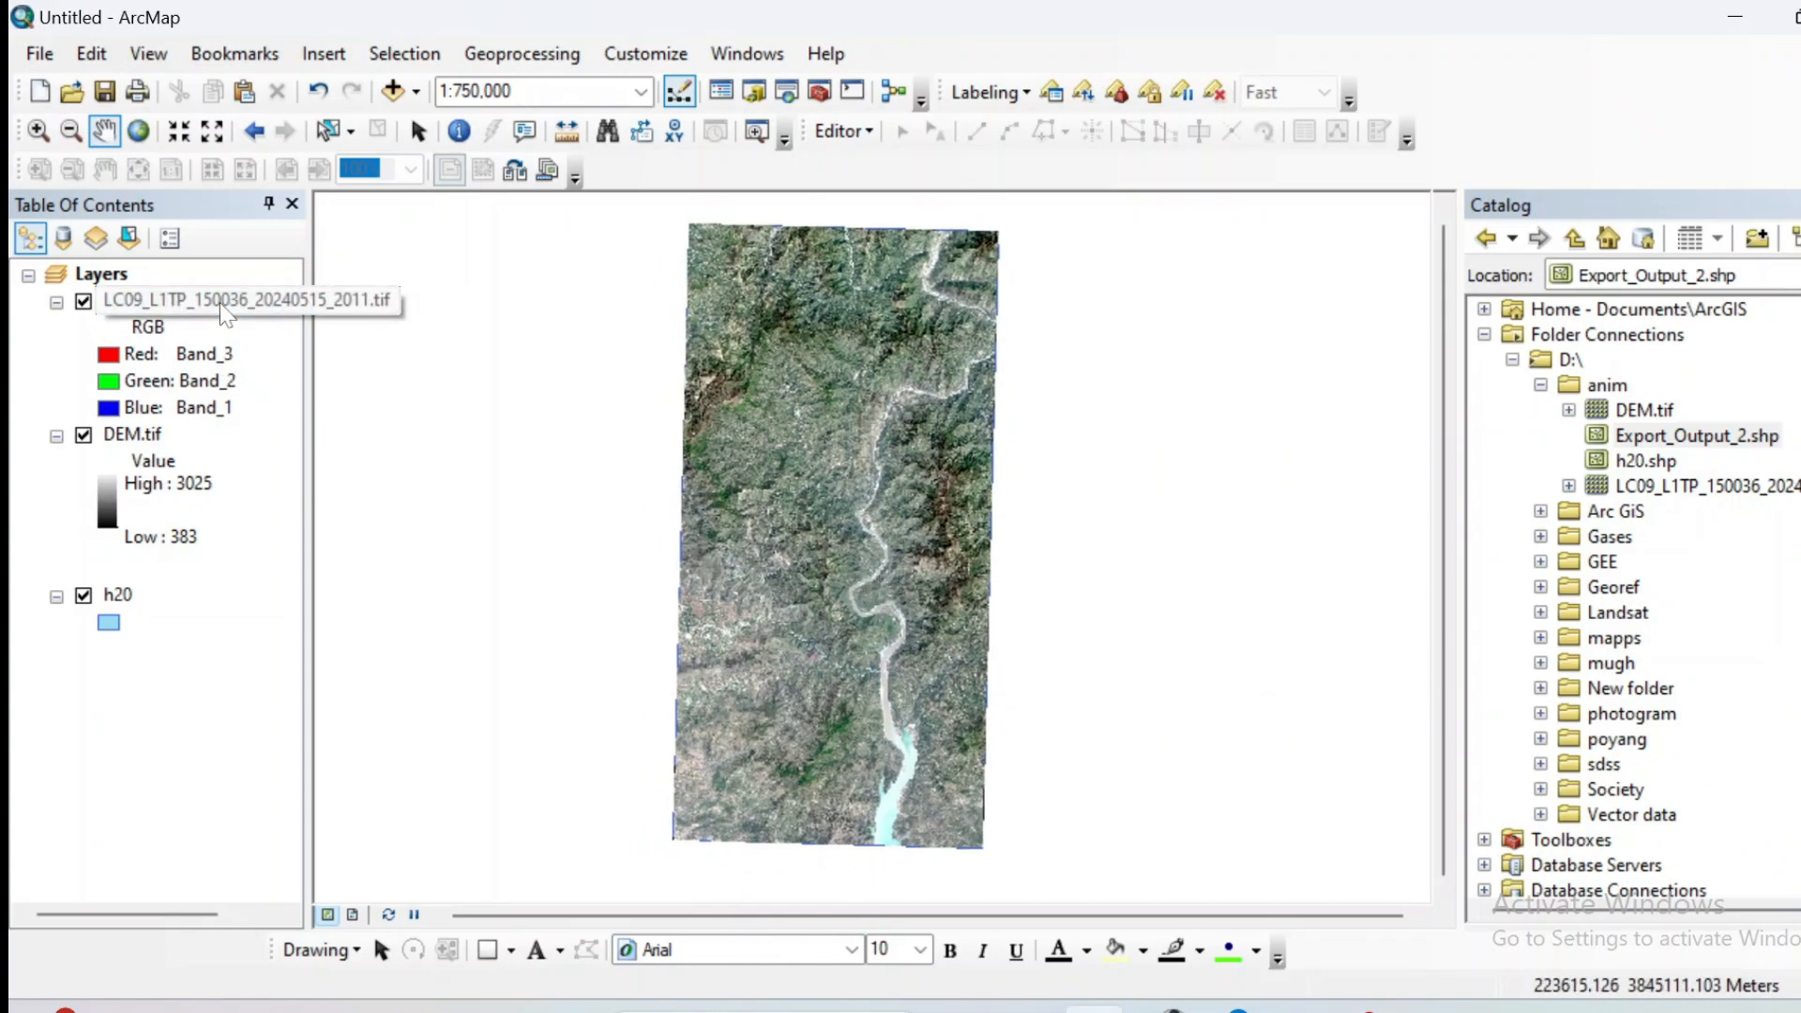
click(200, 300)
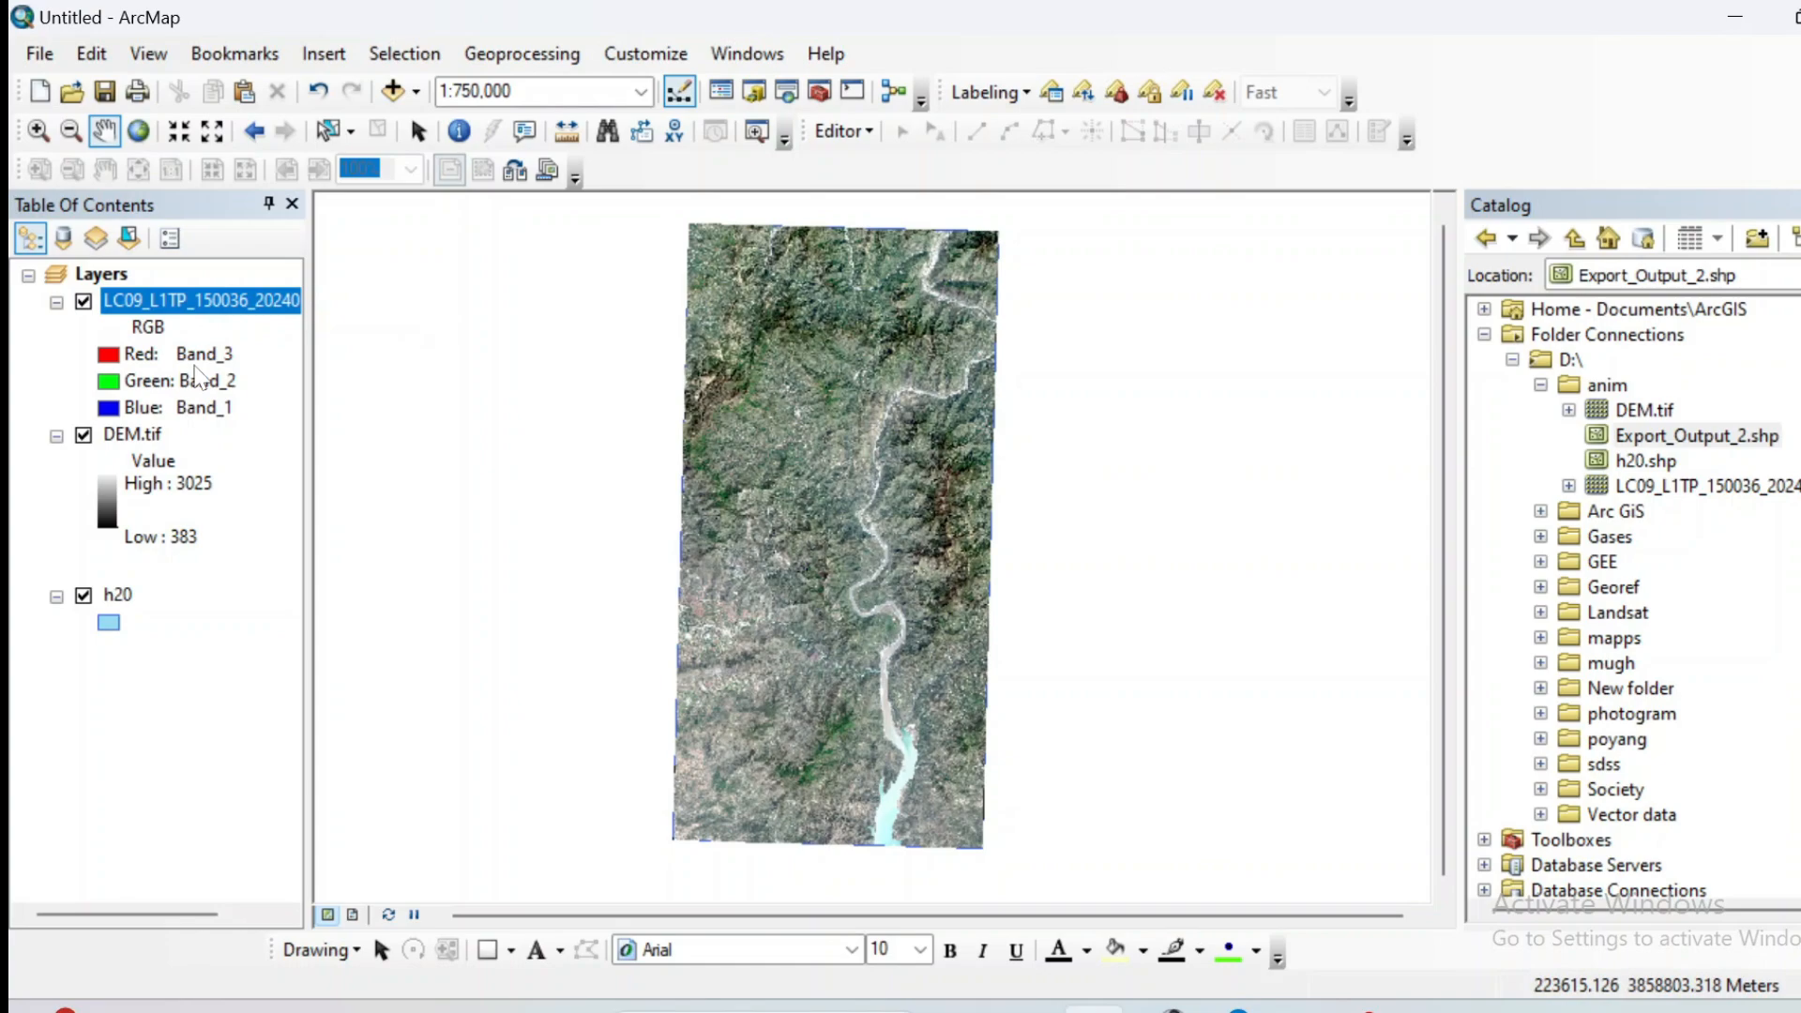
mouse_move(1141, 844)
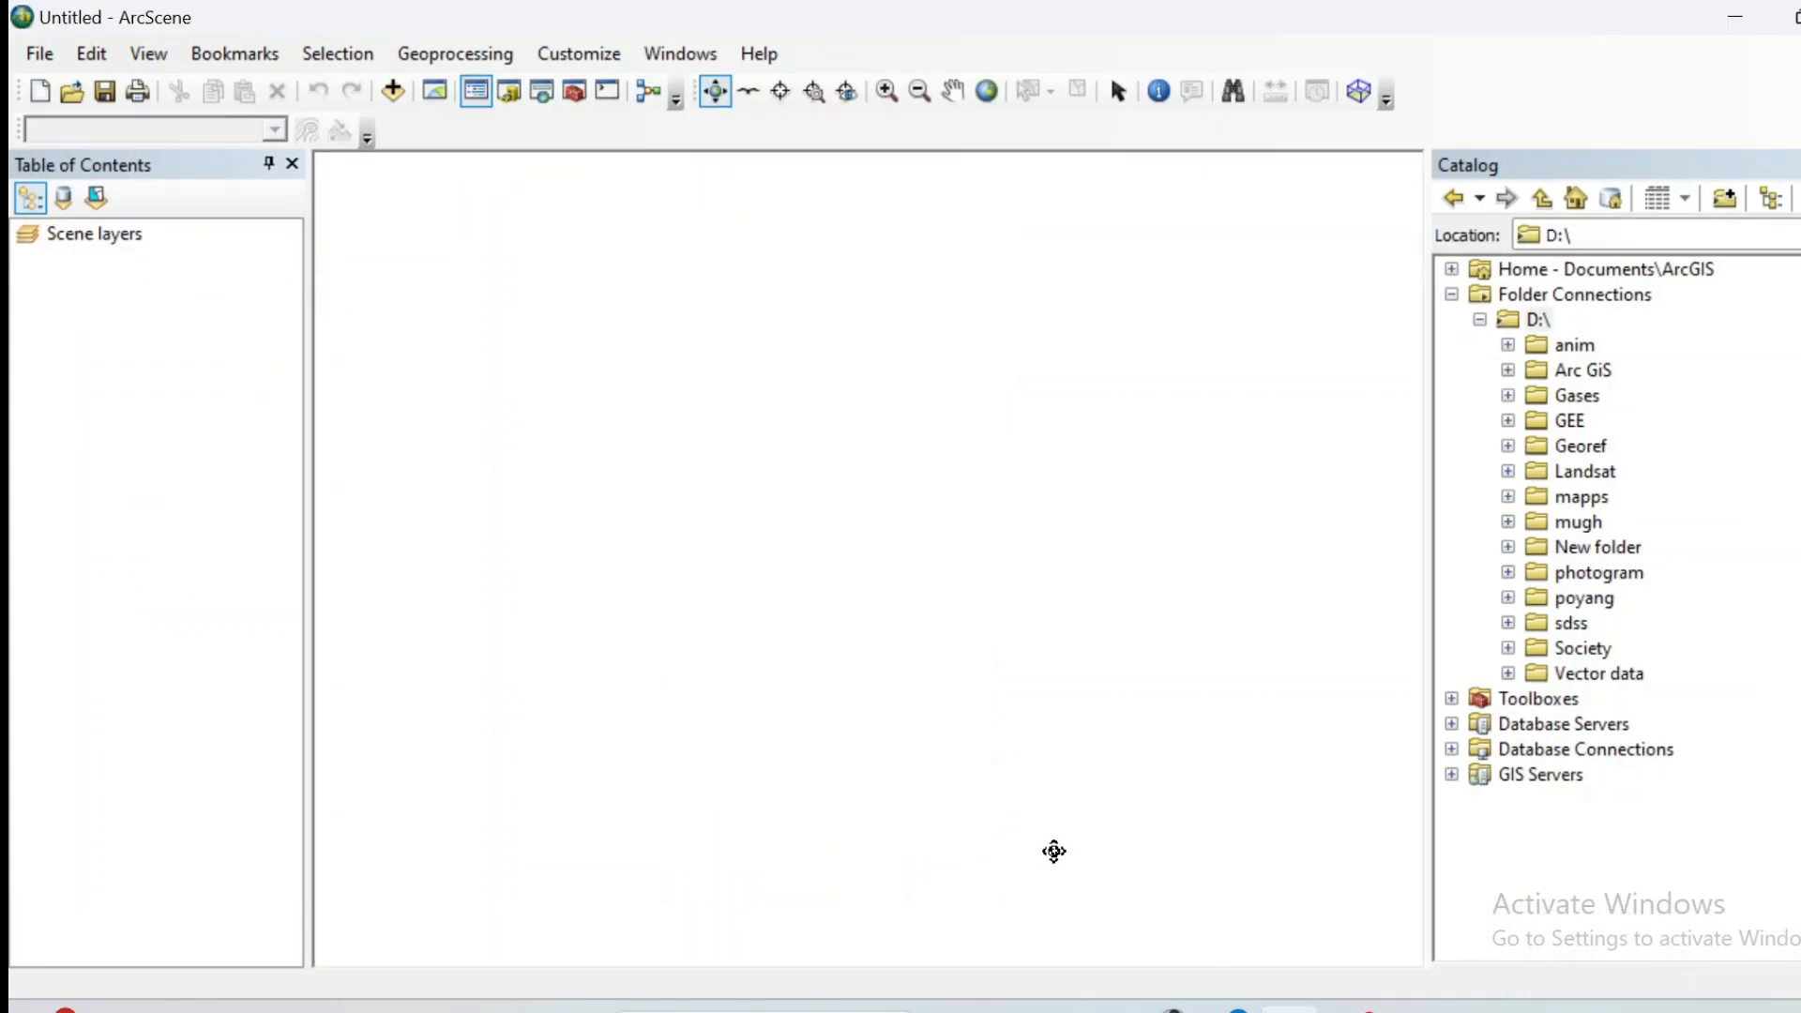
mouse_move(594, 379)
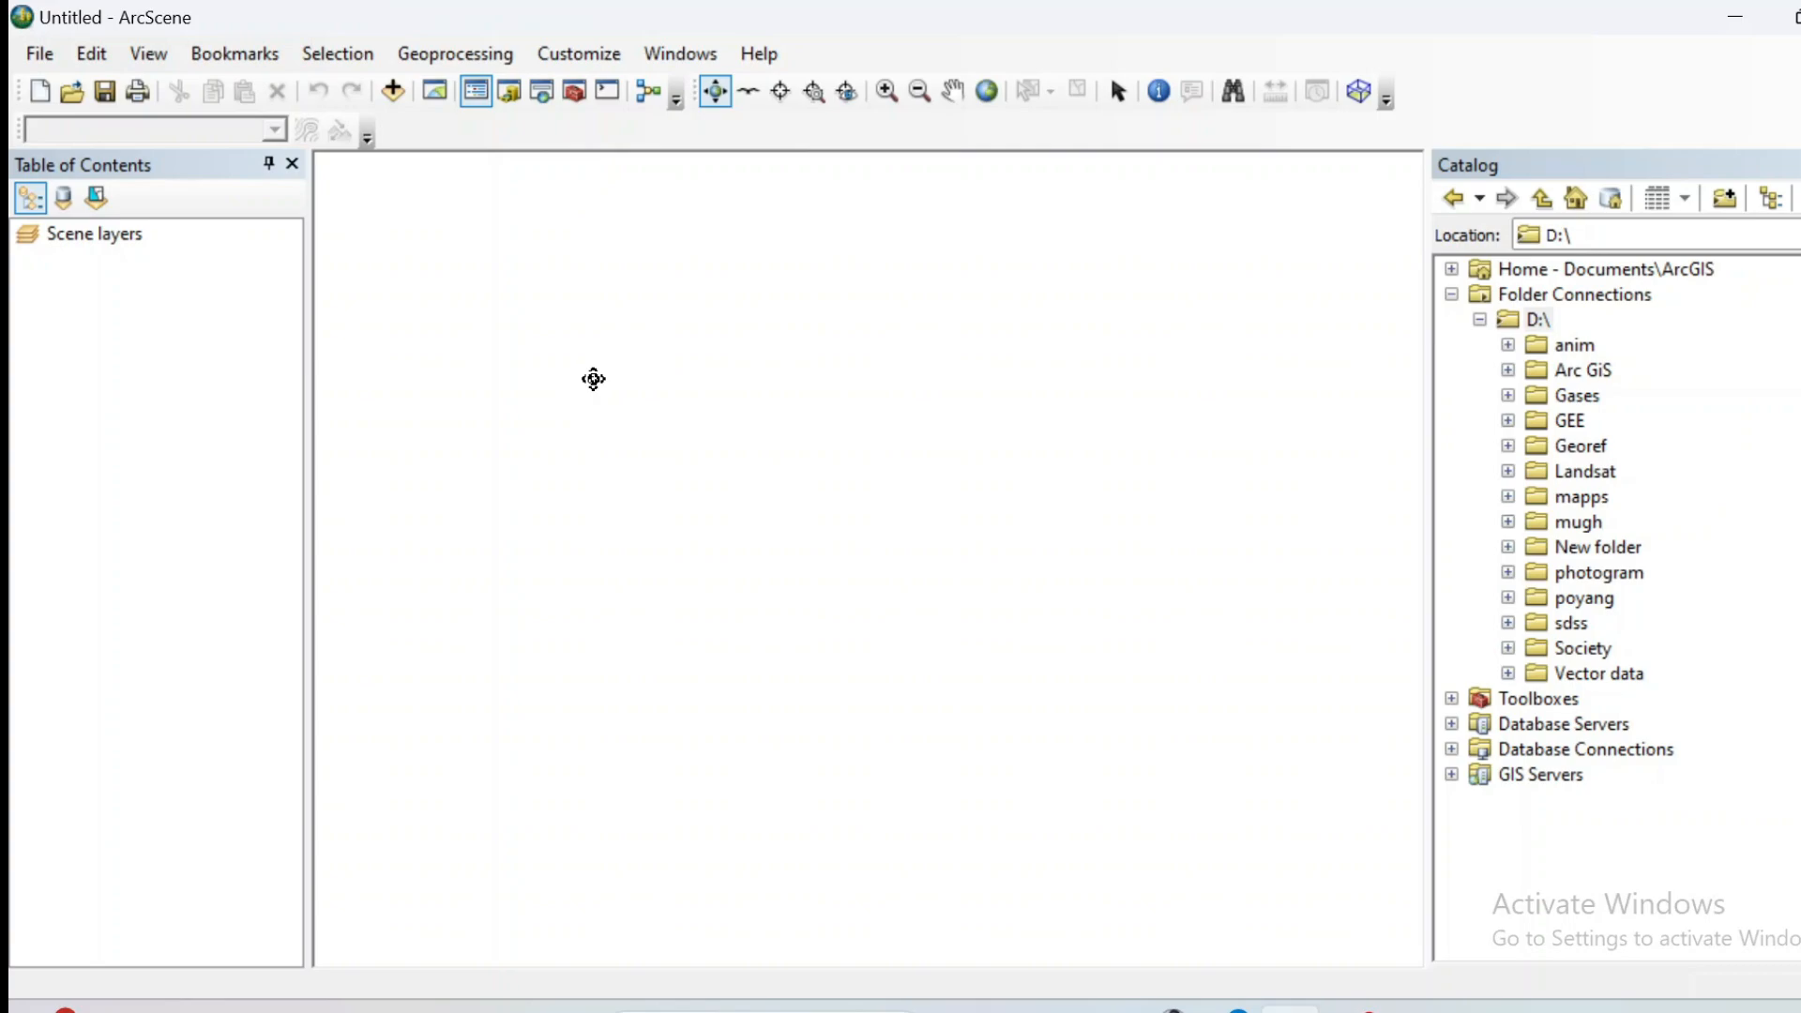
Add DEM.tif, the Landsat image and h20.shp to the empty scene.
click(1510, 344)
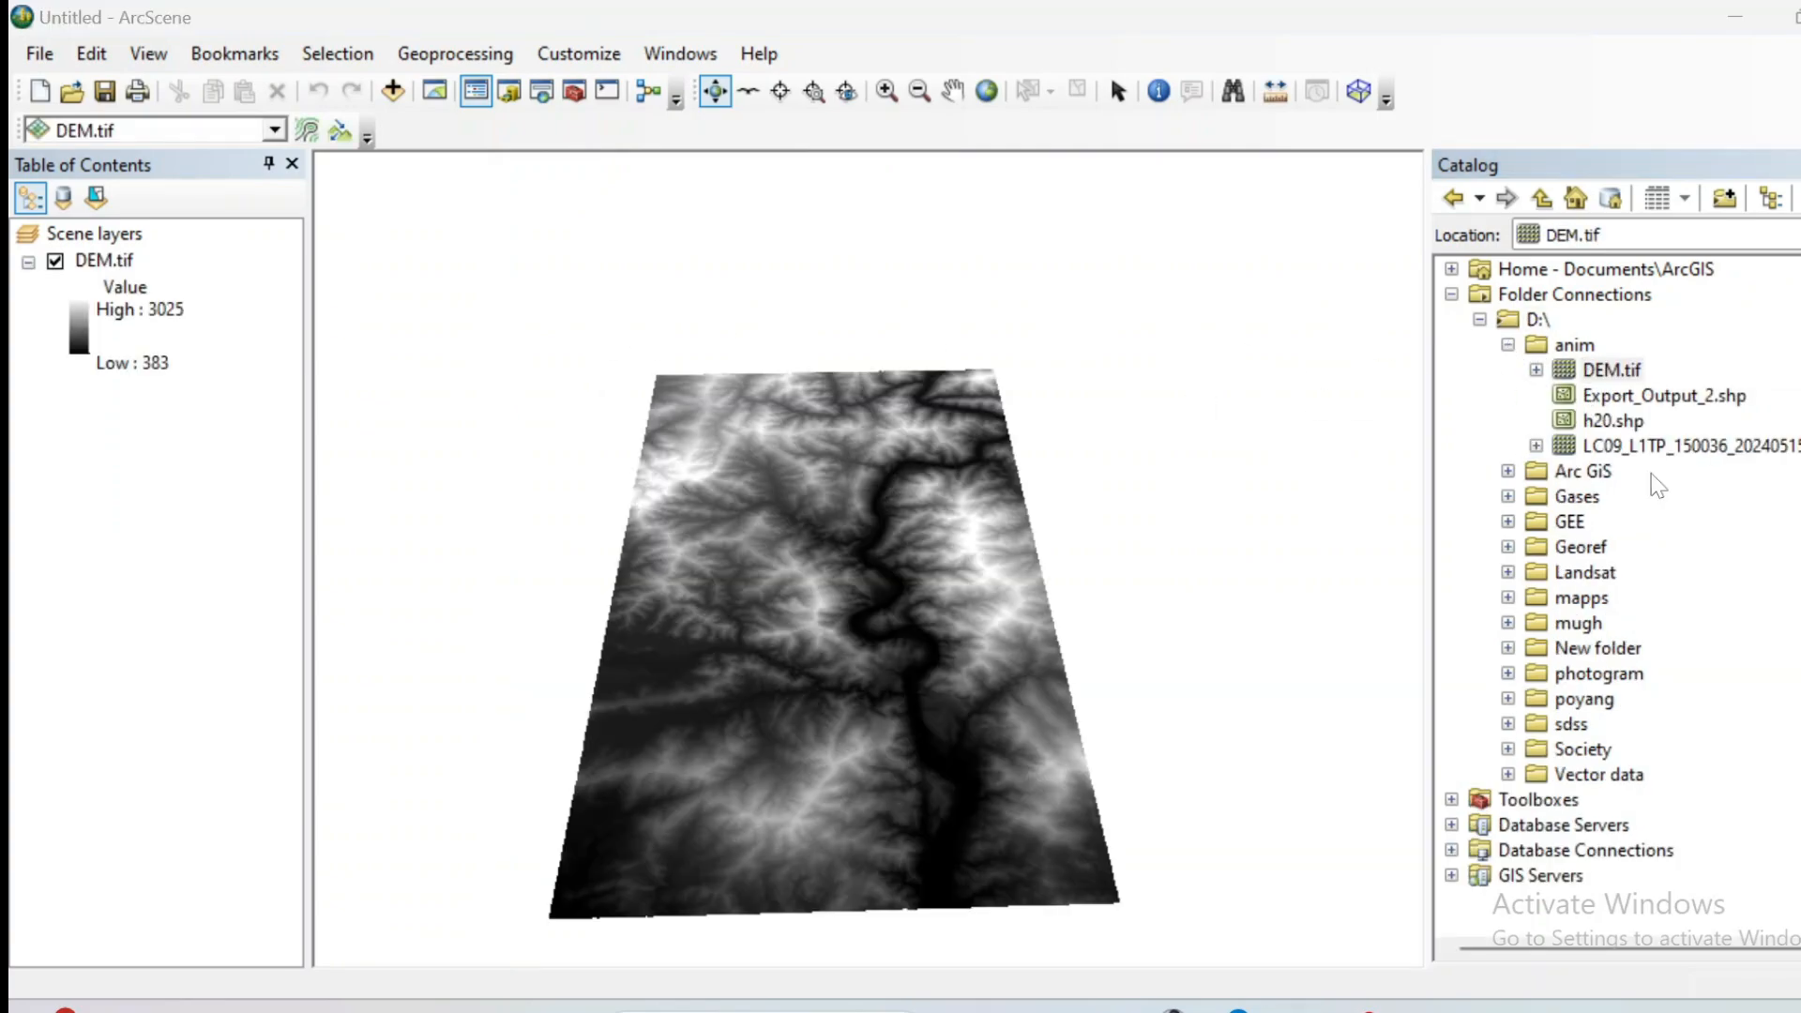
click(1612, 419)
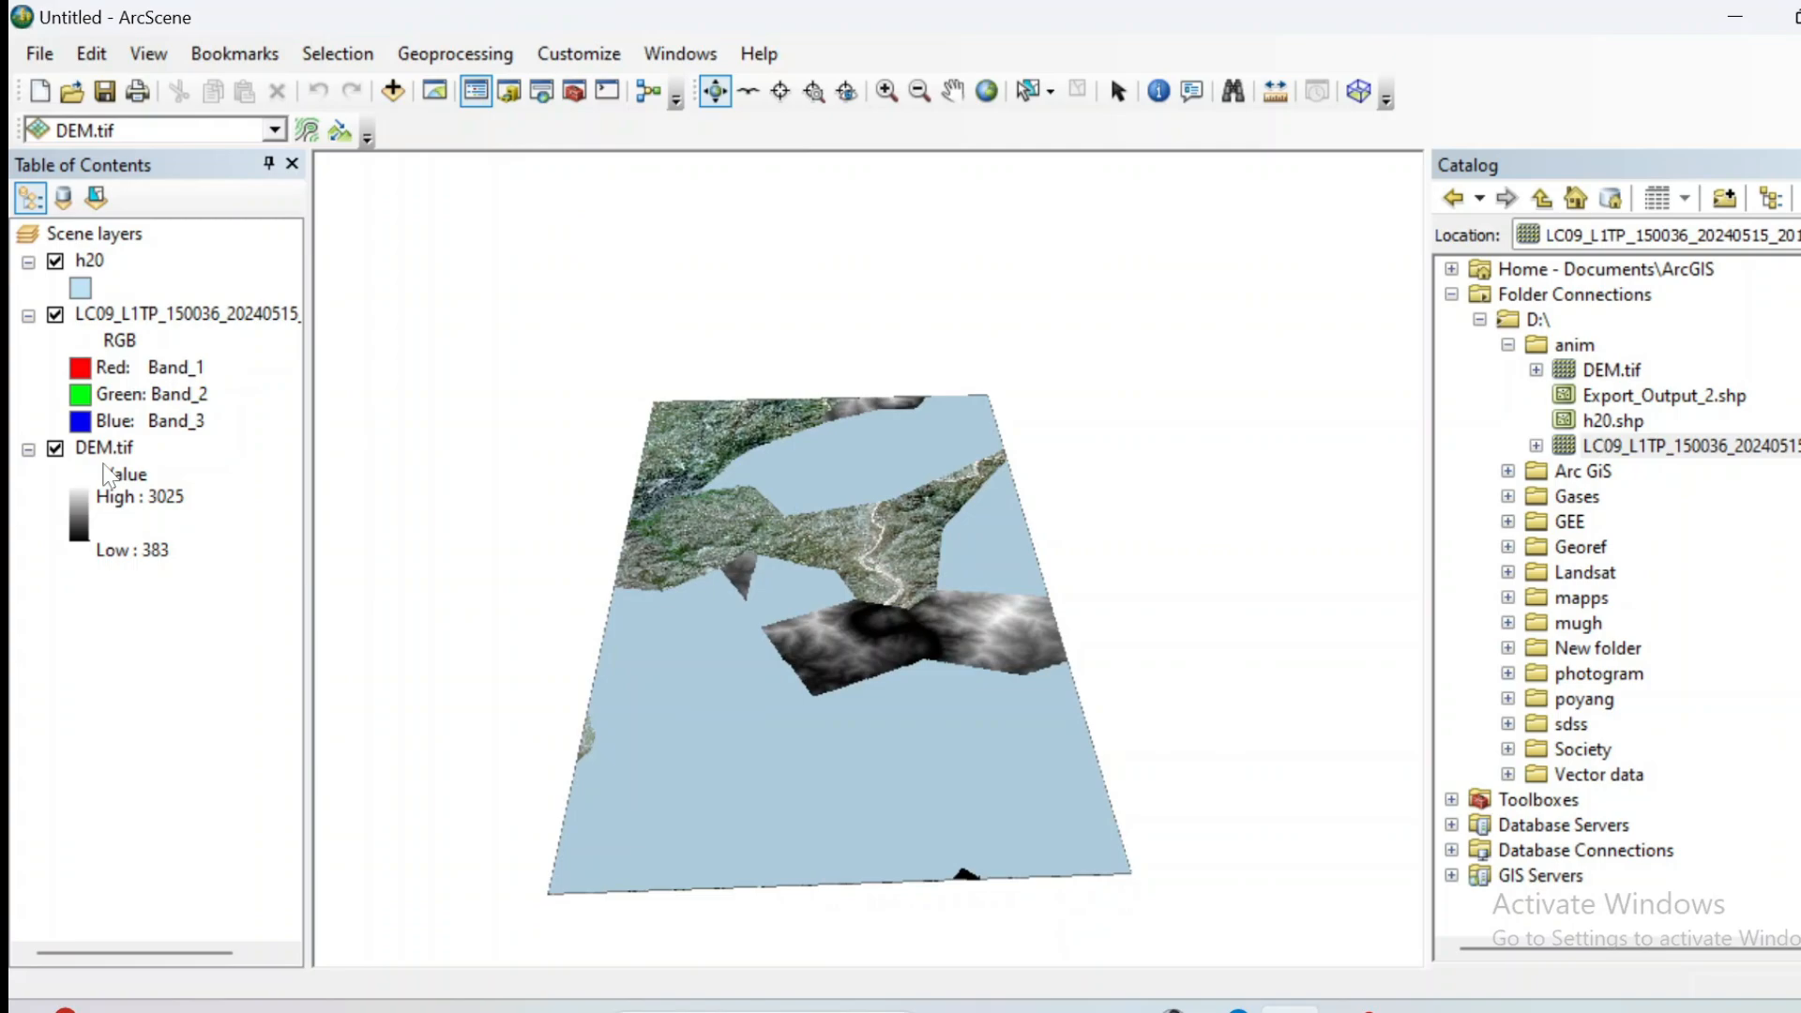
right_click(103, 448)
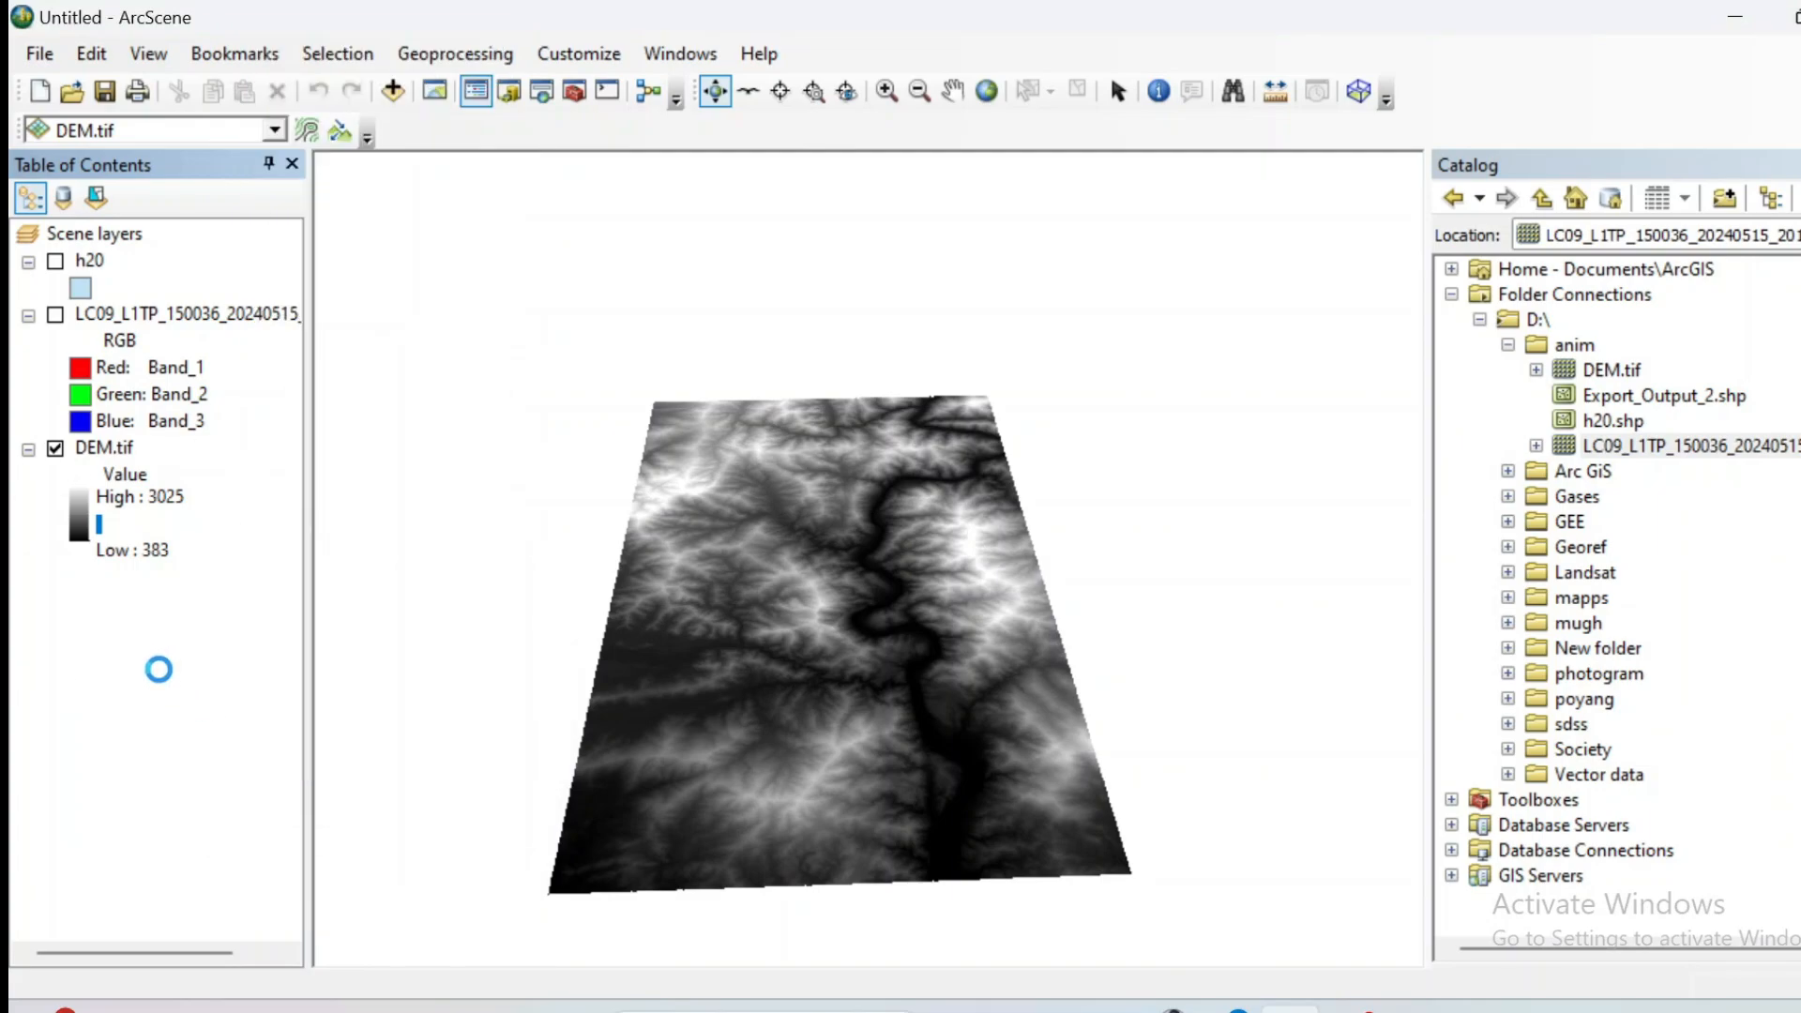
Float DEM.tif on its own surface with a 2× height factor.
right_click(104, 448)
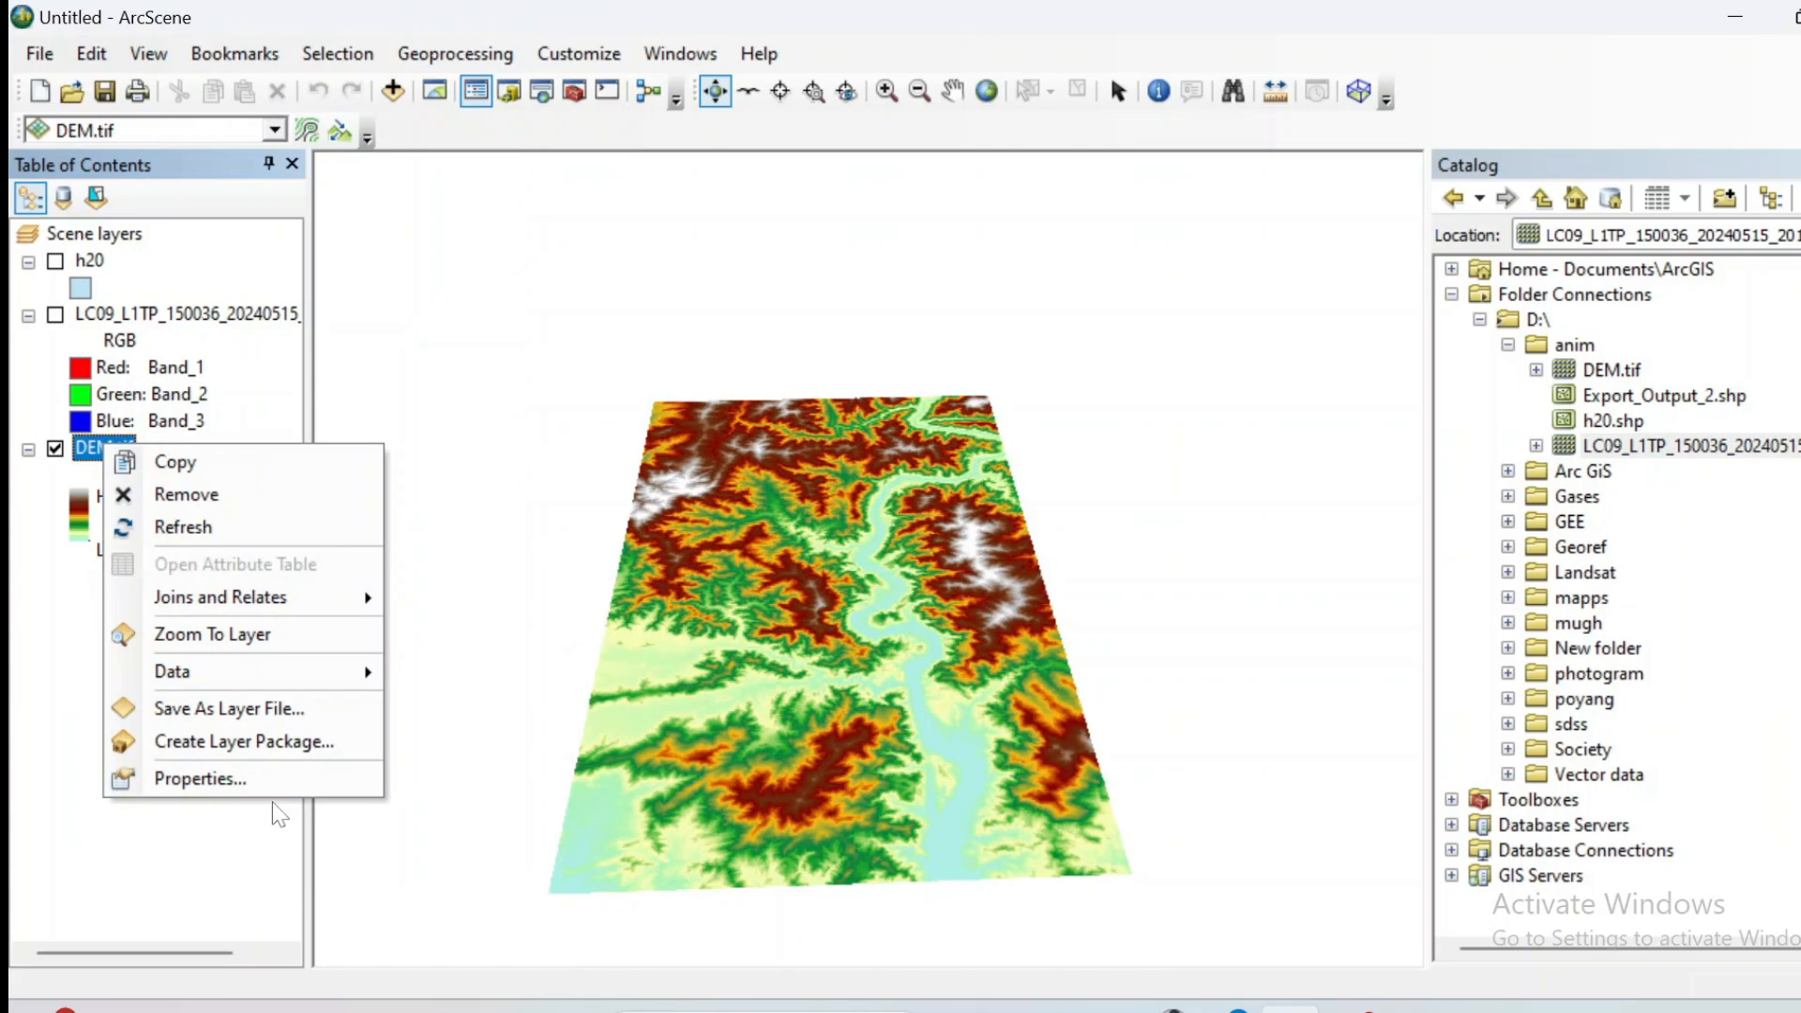
click(199, 778)
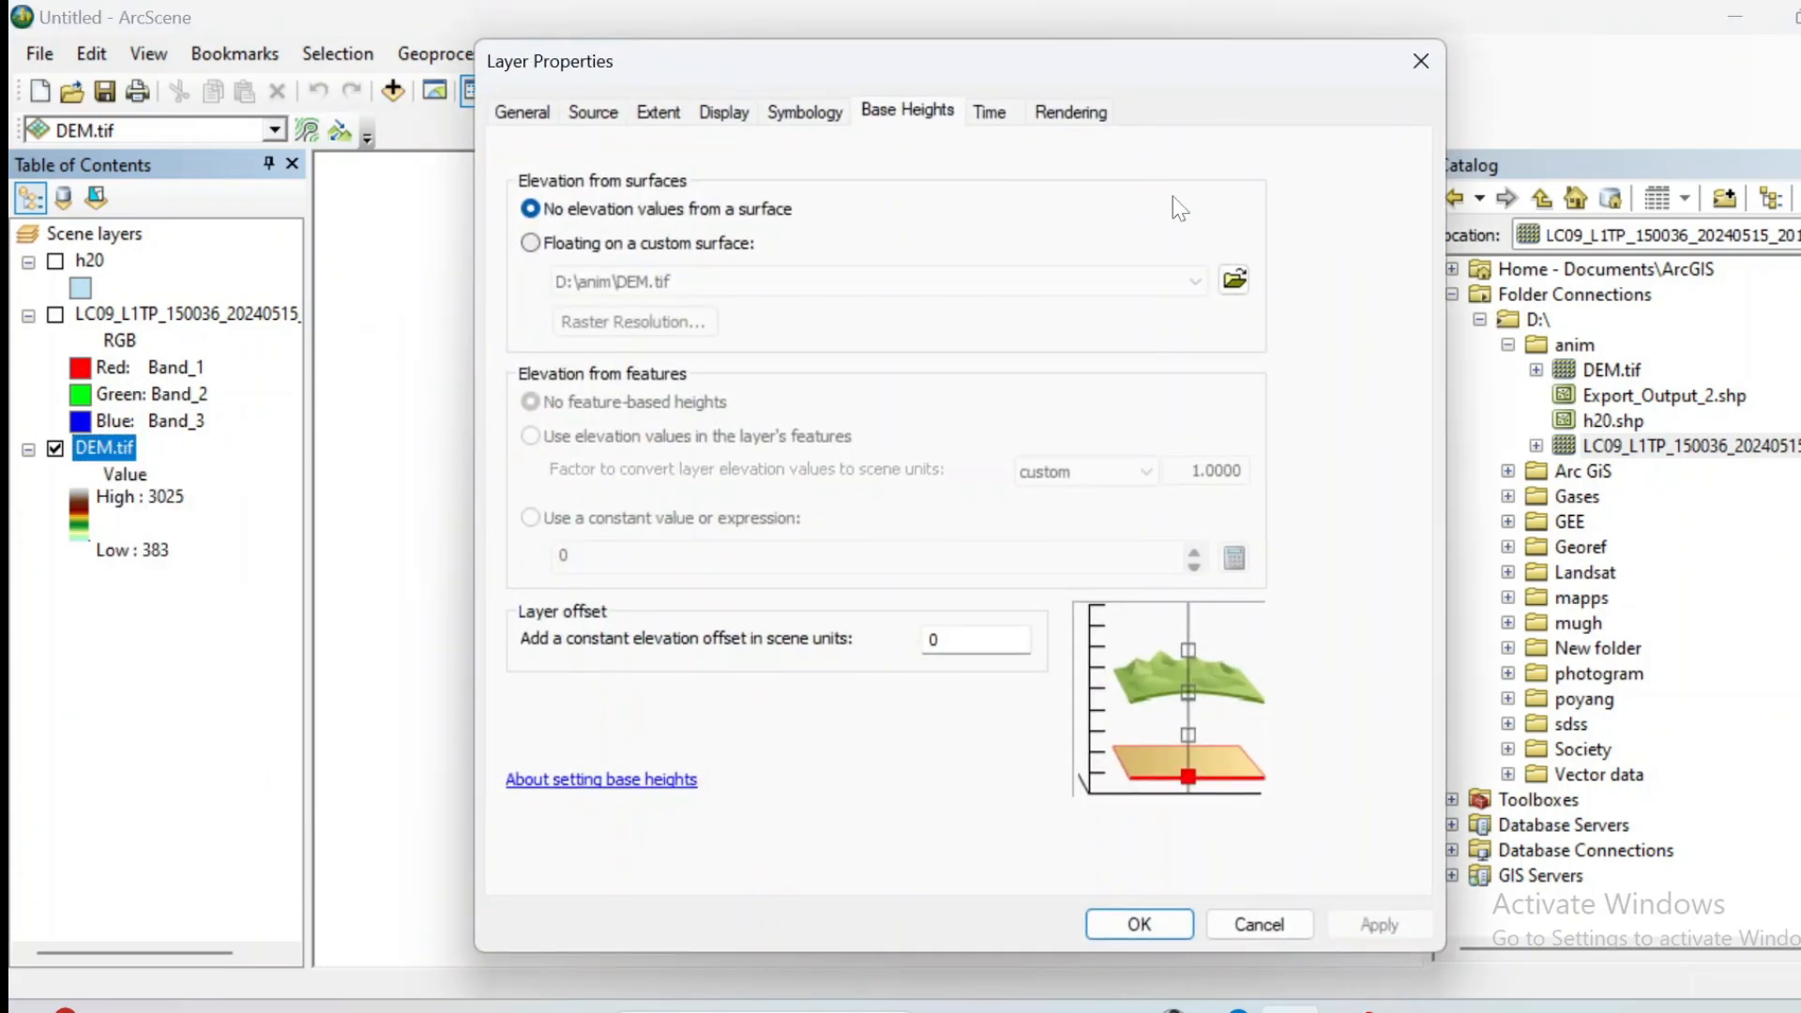
click(531, 242)
text(2.0000)
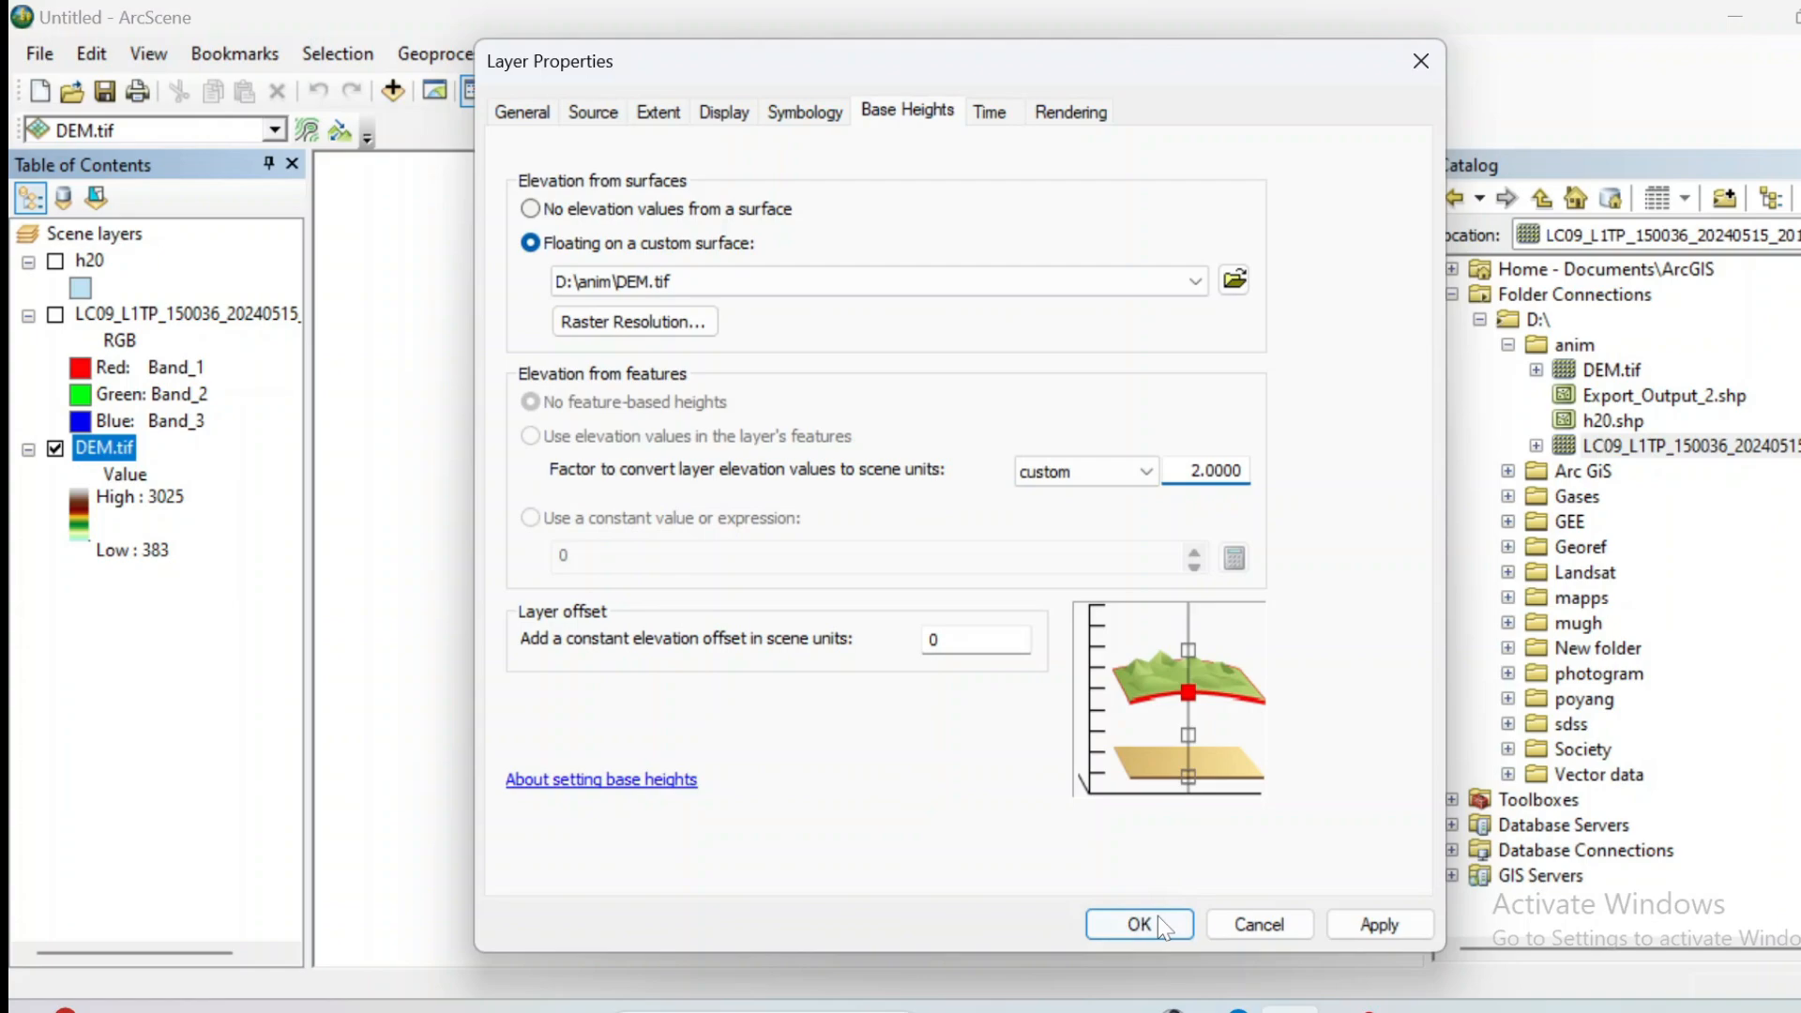
click(1138, 925)
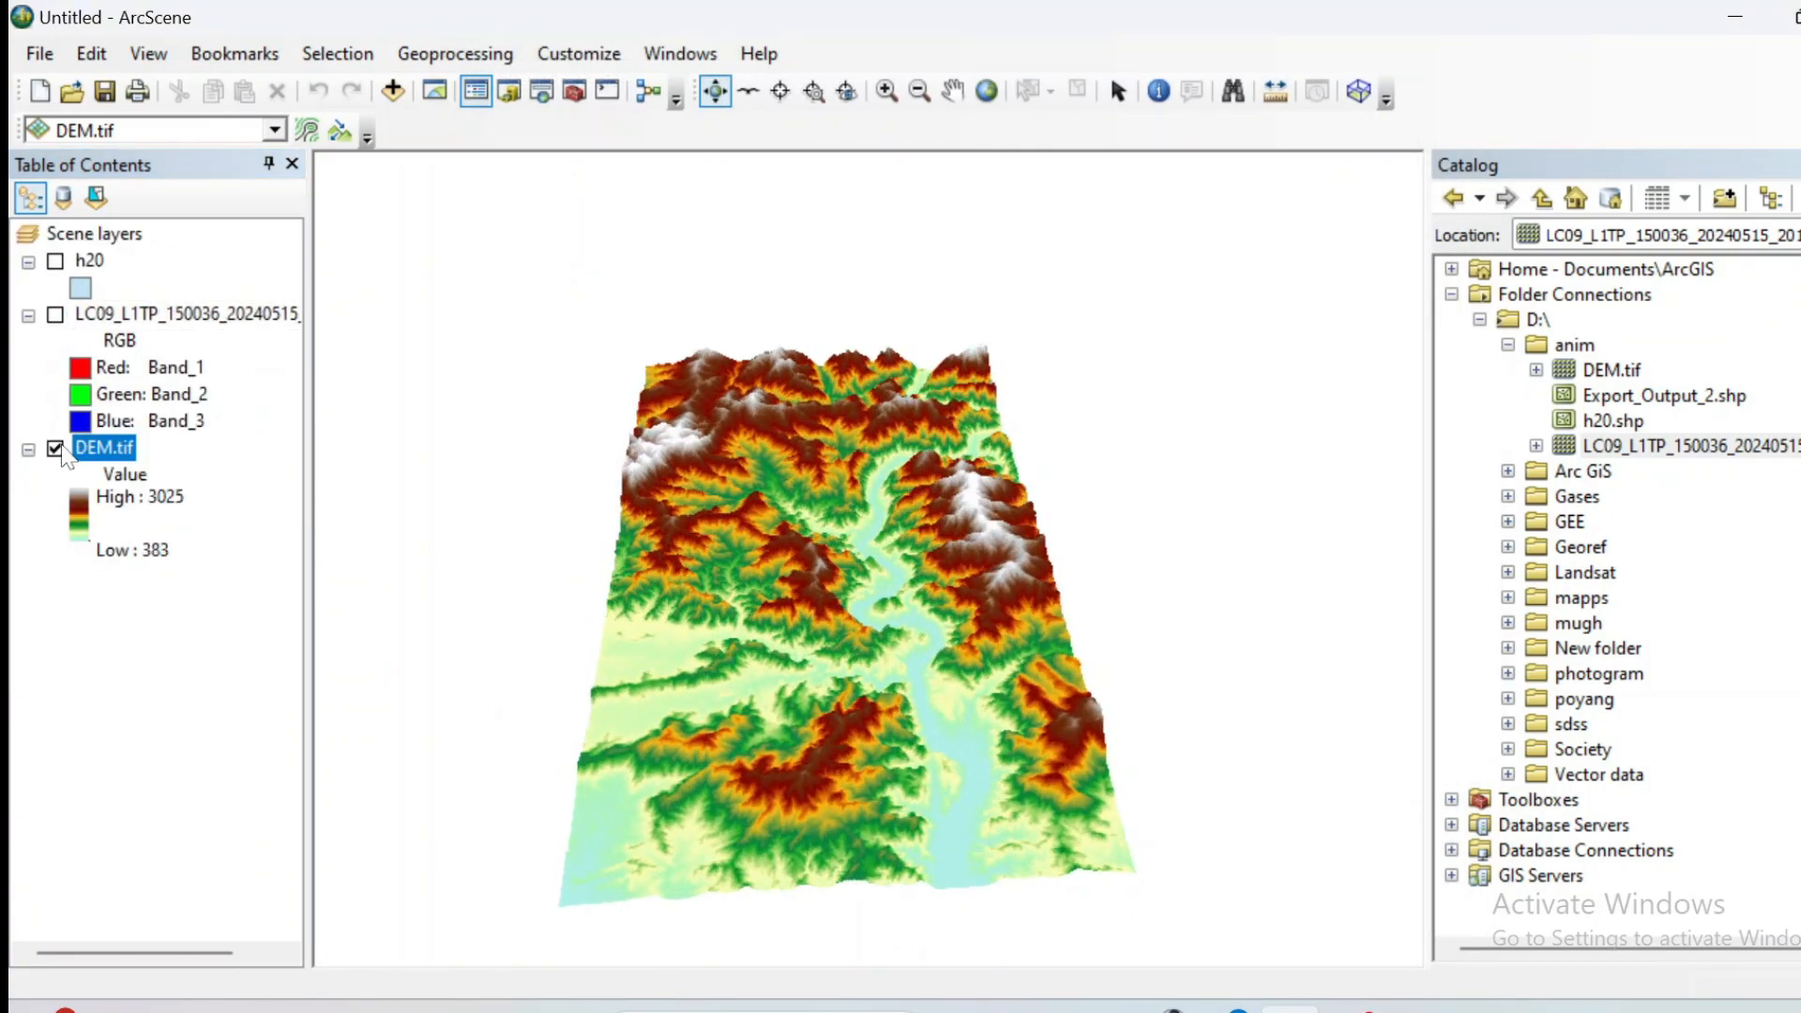
Drape the Landsat image on the DEM.tif surface.
right_click(184, 313)
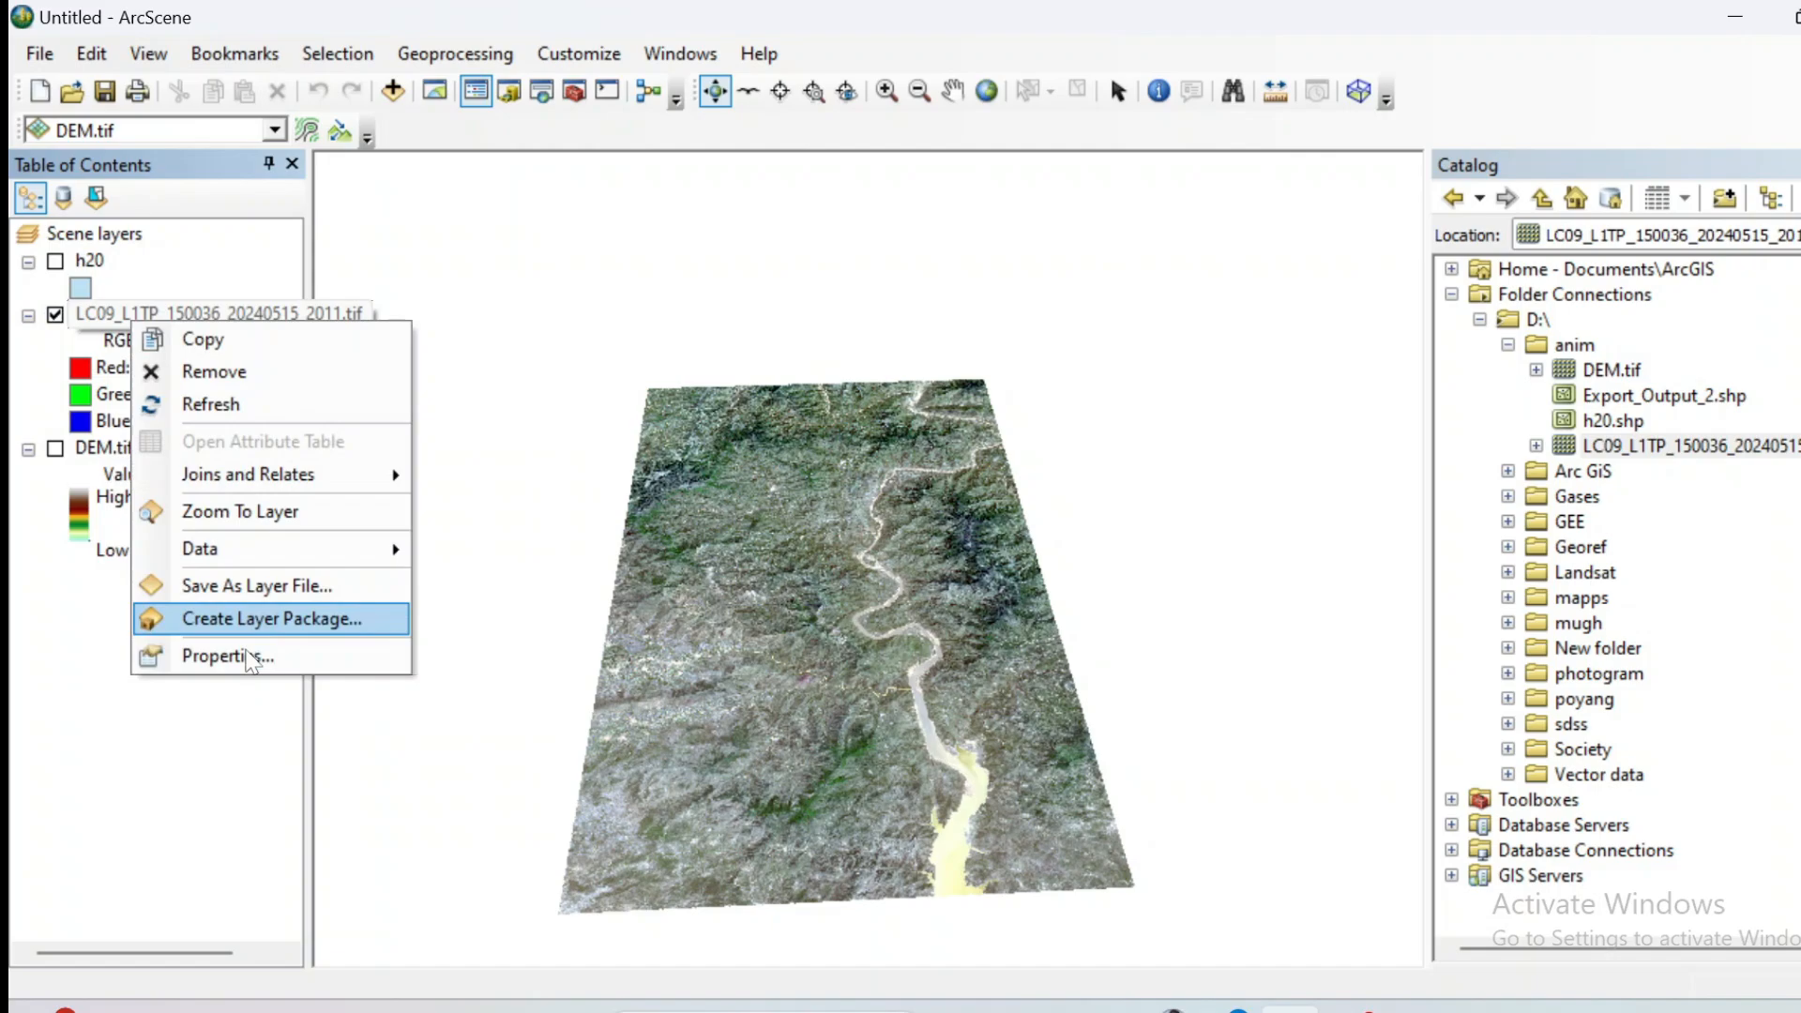
click(226, 655)
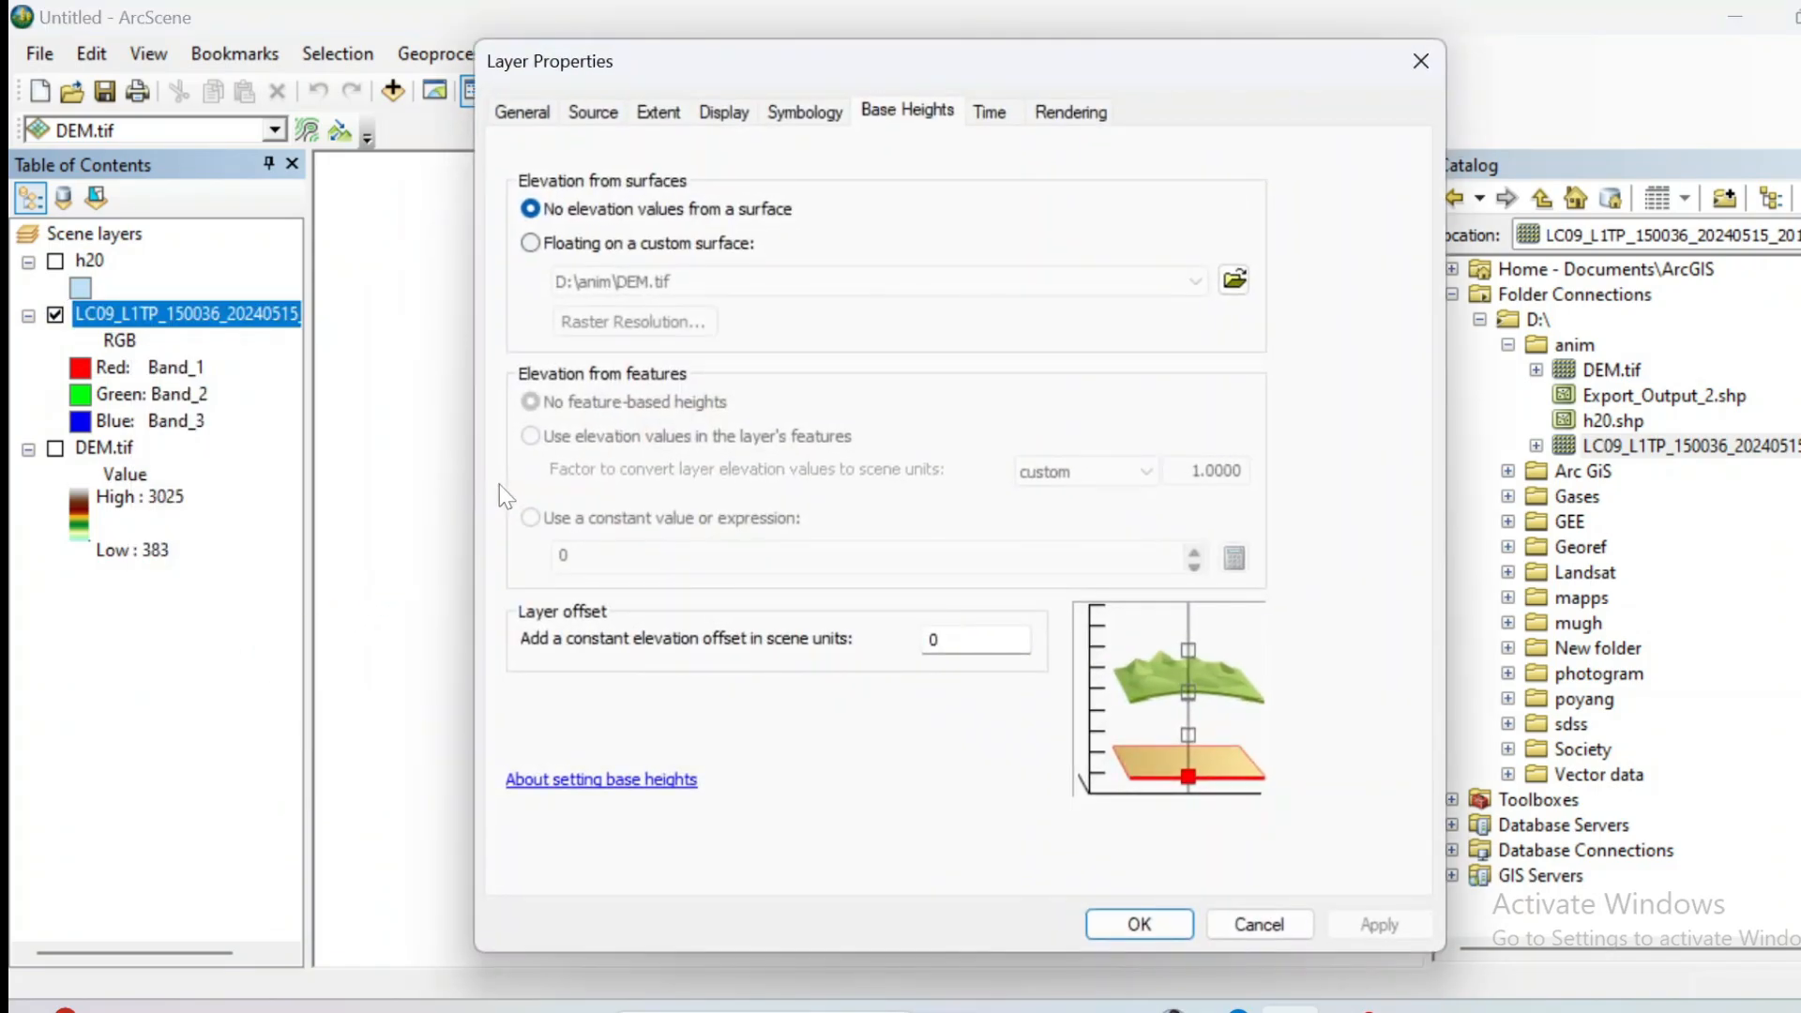
click(530, 242)
text(2.0000)
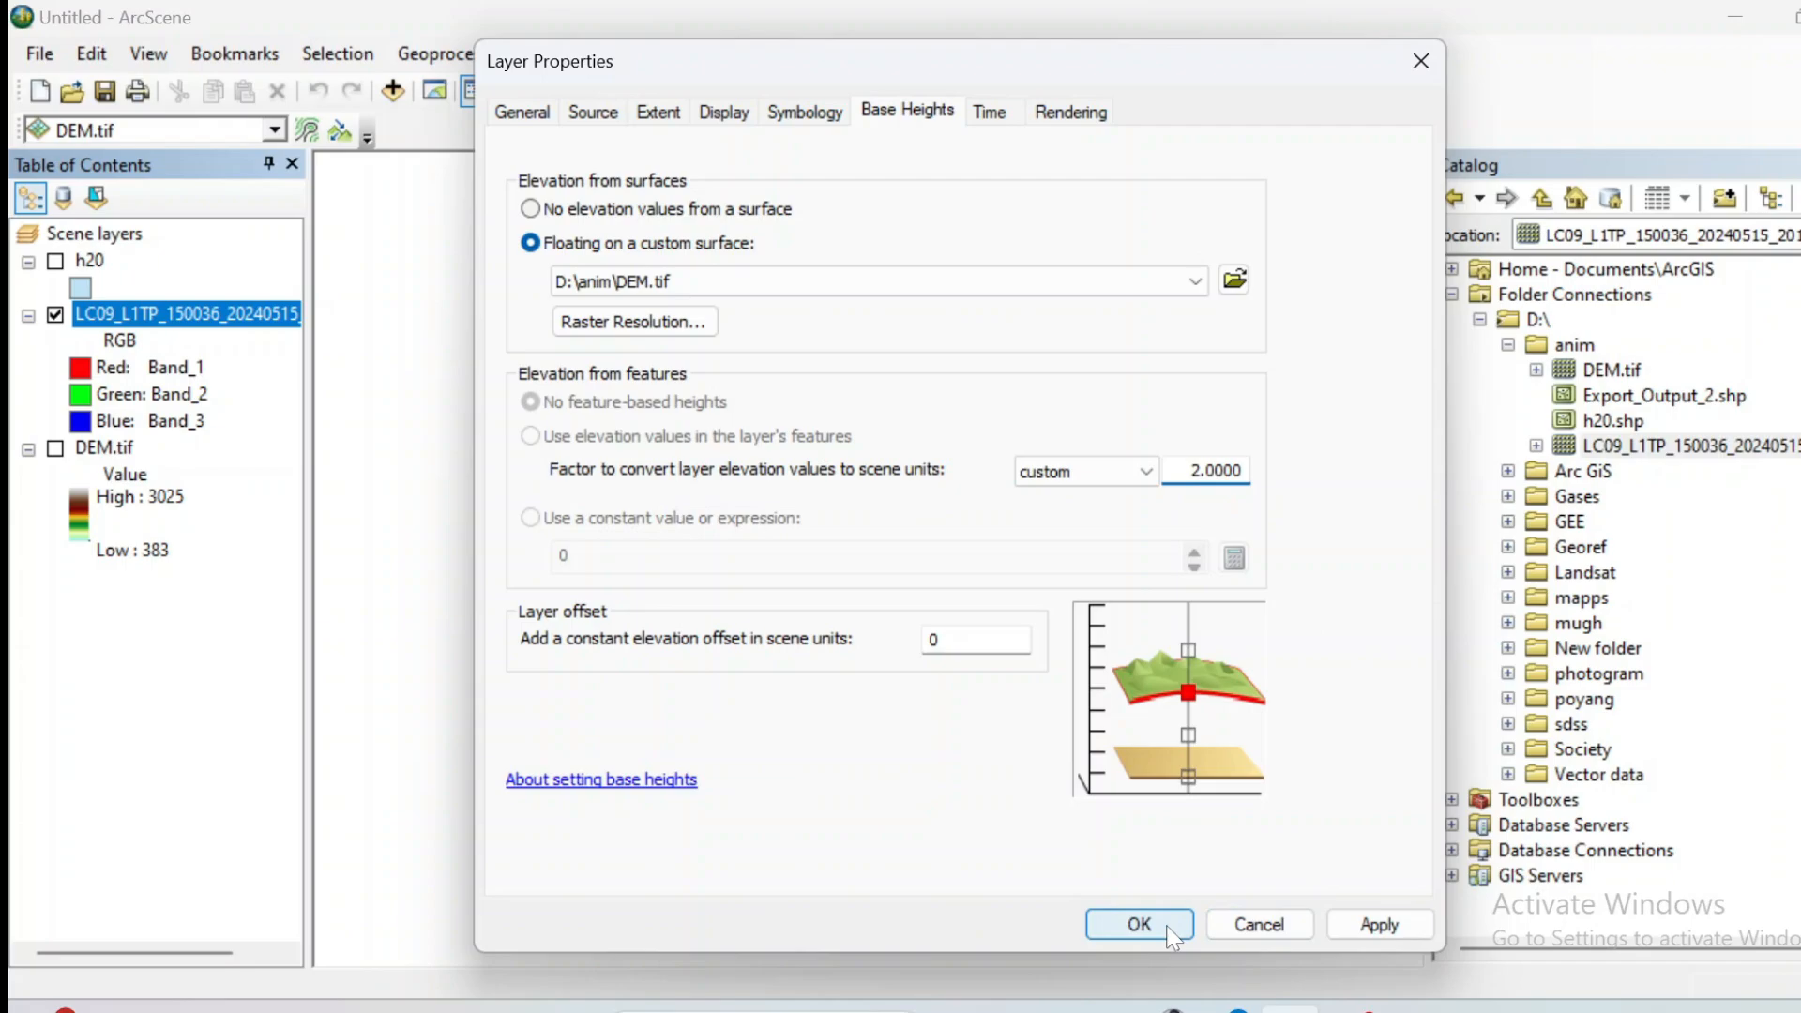
click(1137, 923)
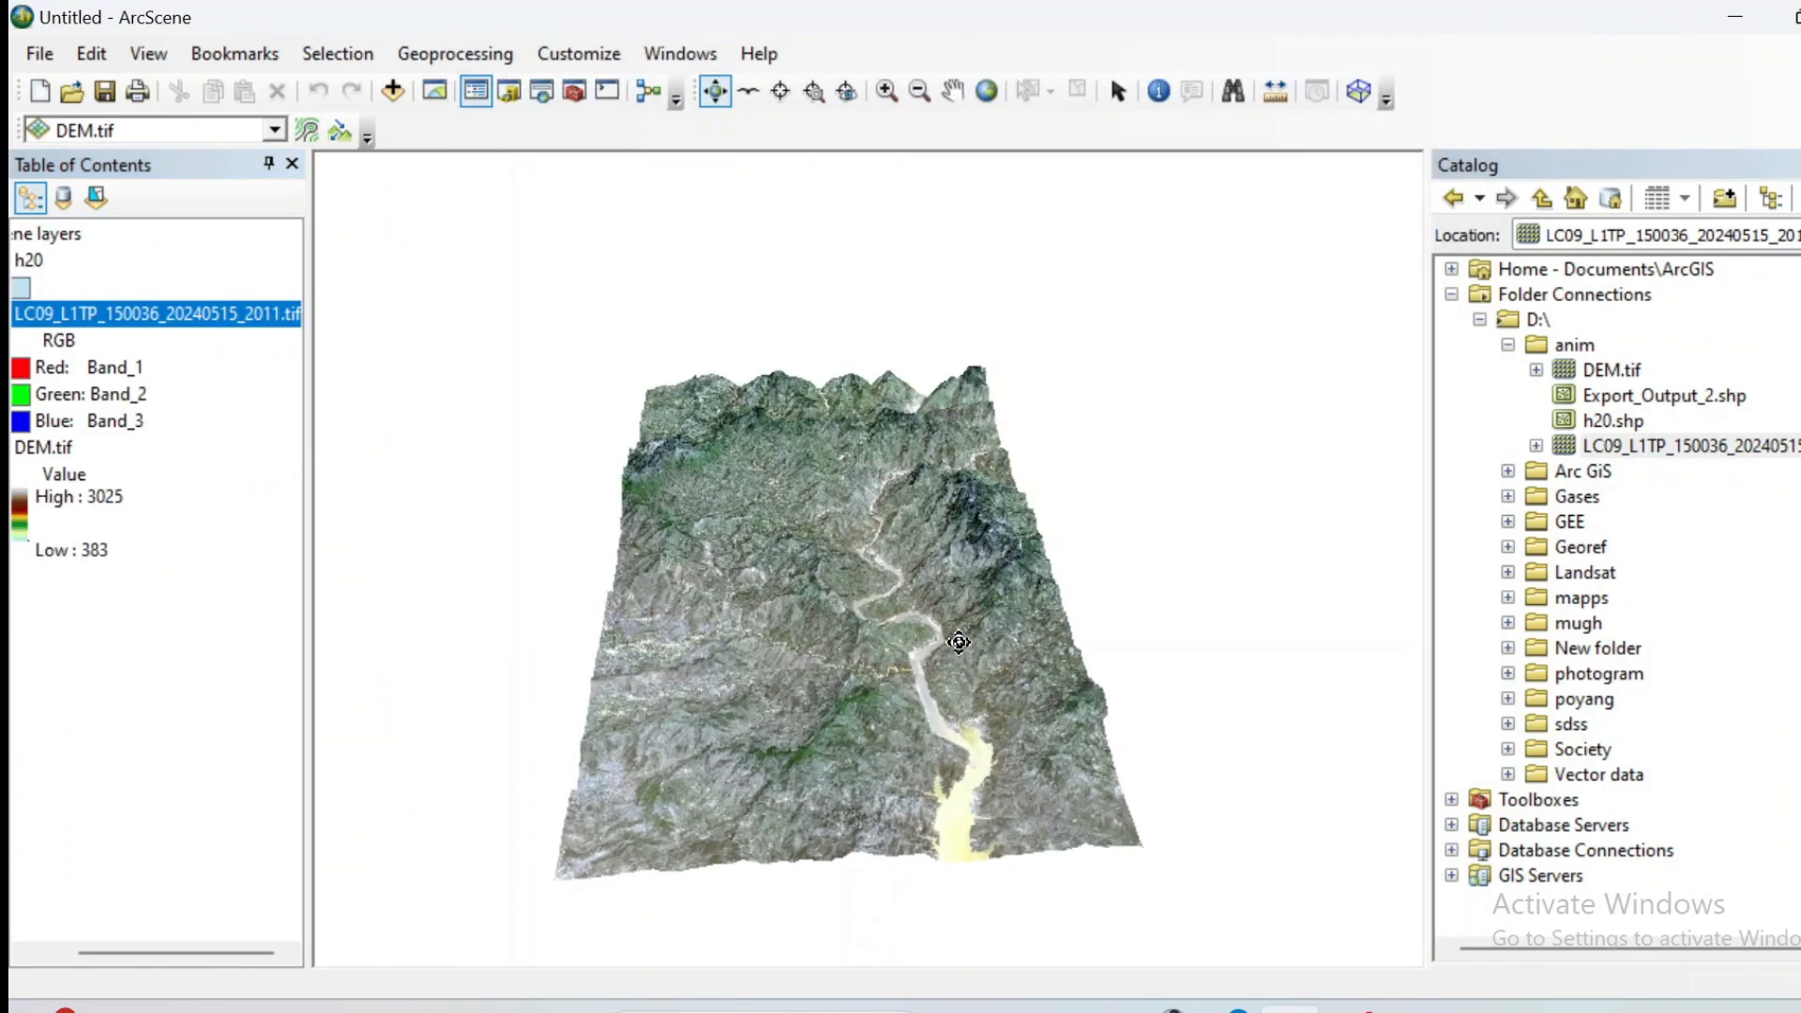
Increase the Landsat layer's vertical exaggeration factor to 5.
right_click(154, 313)
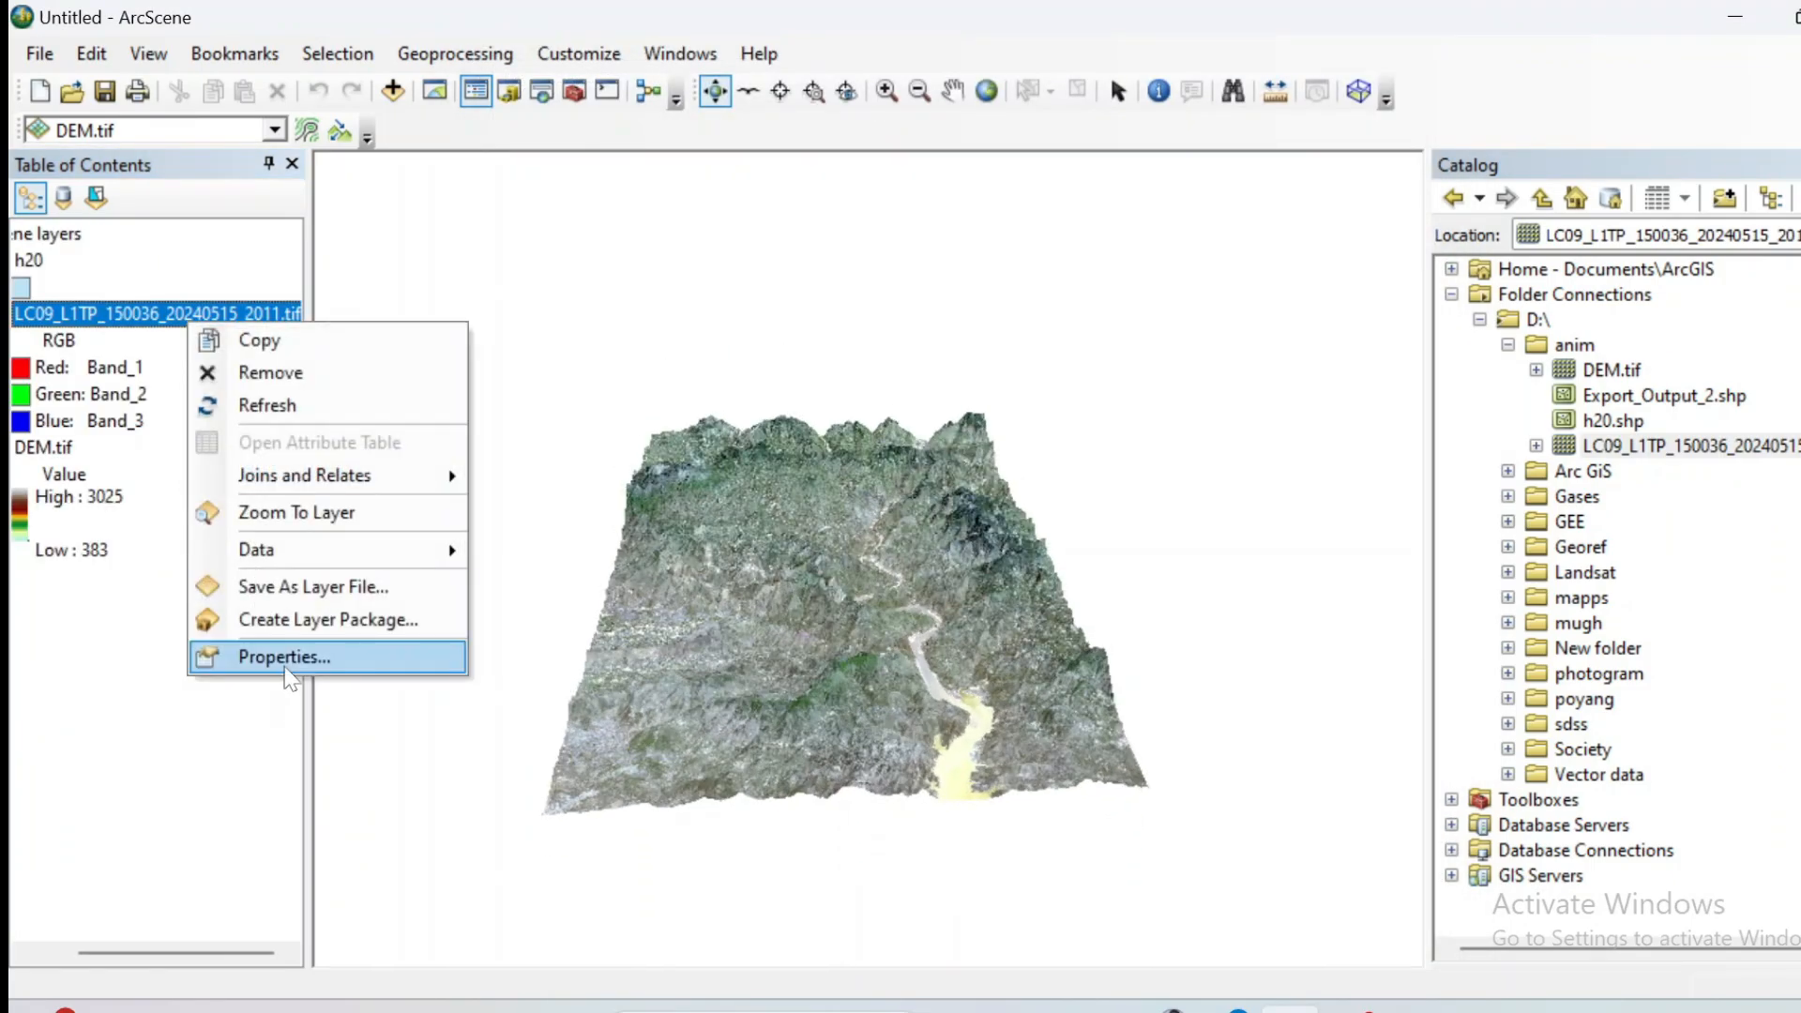
click(283, 656)
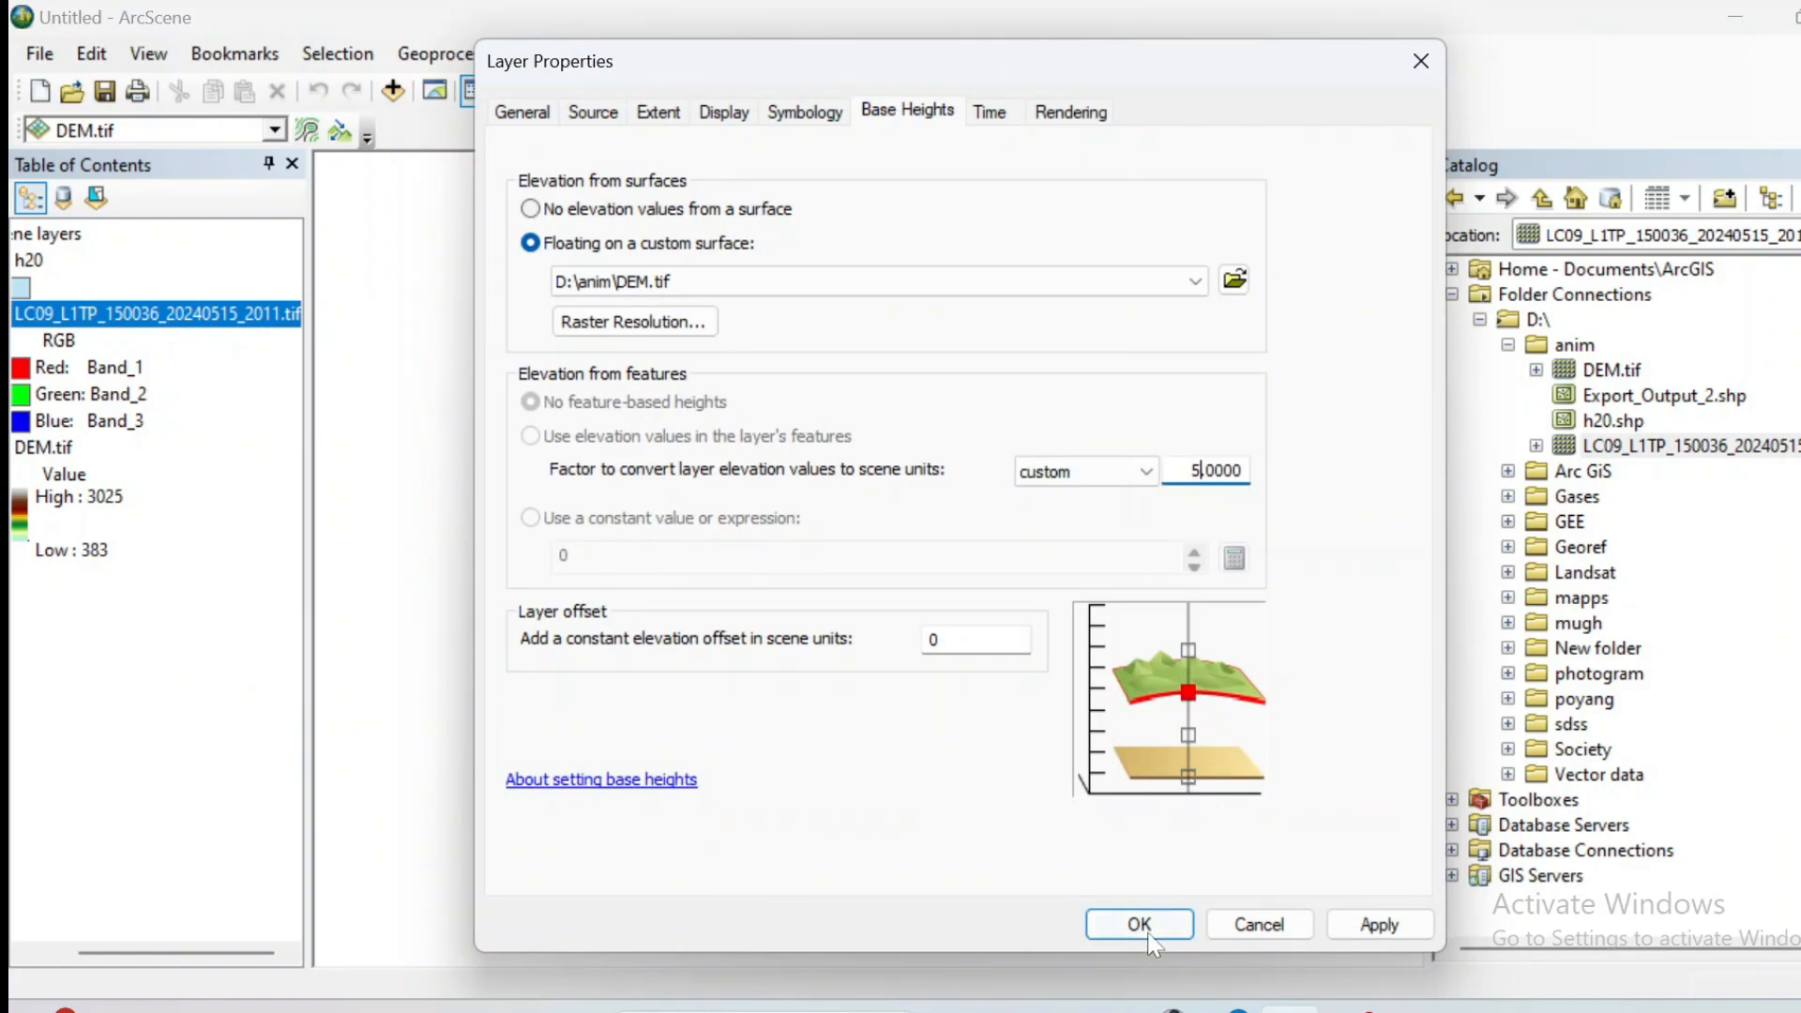
click(1137, 925)
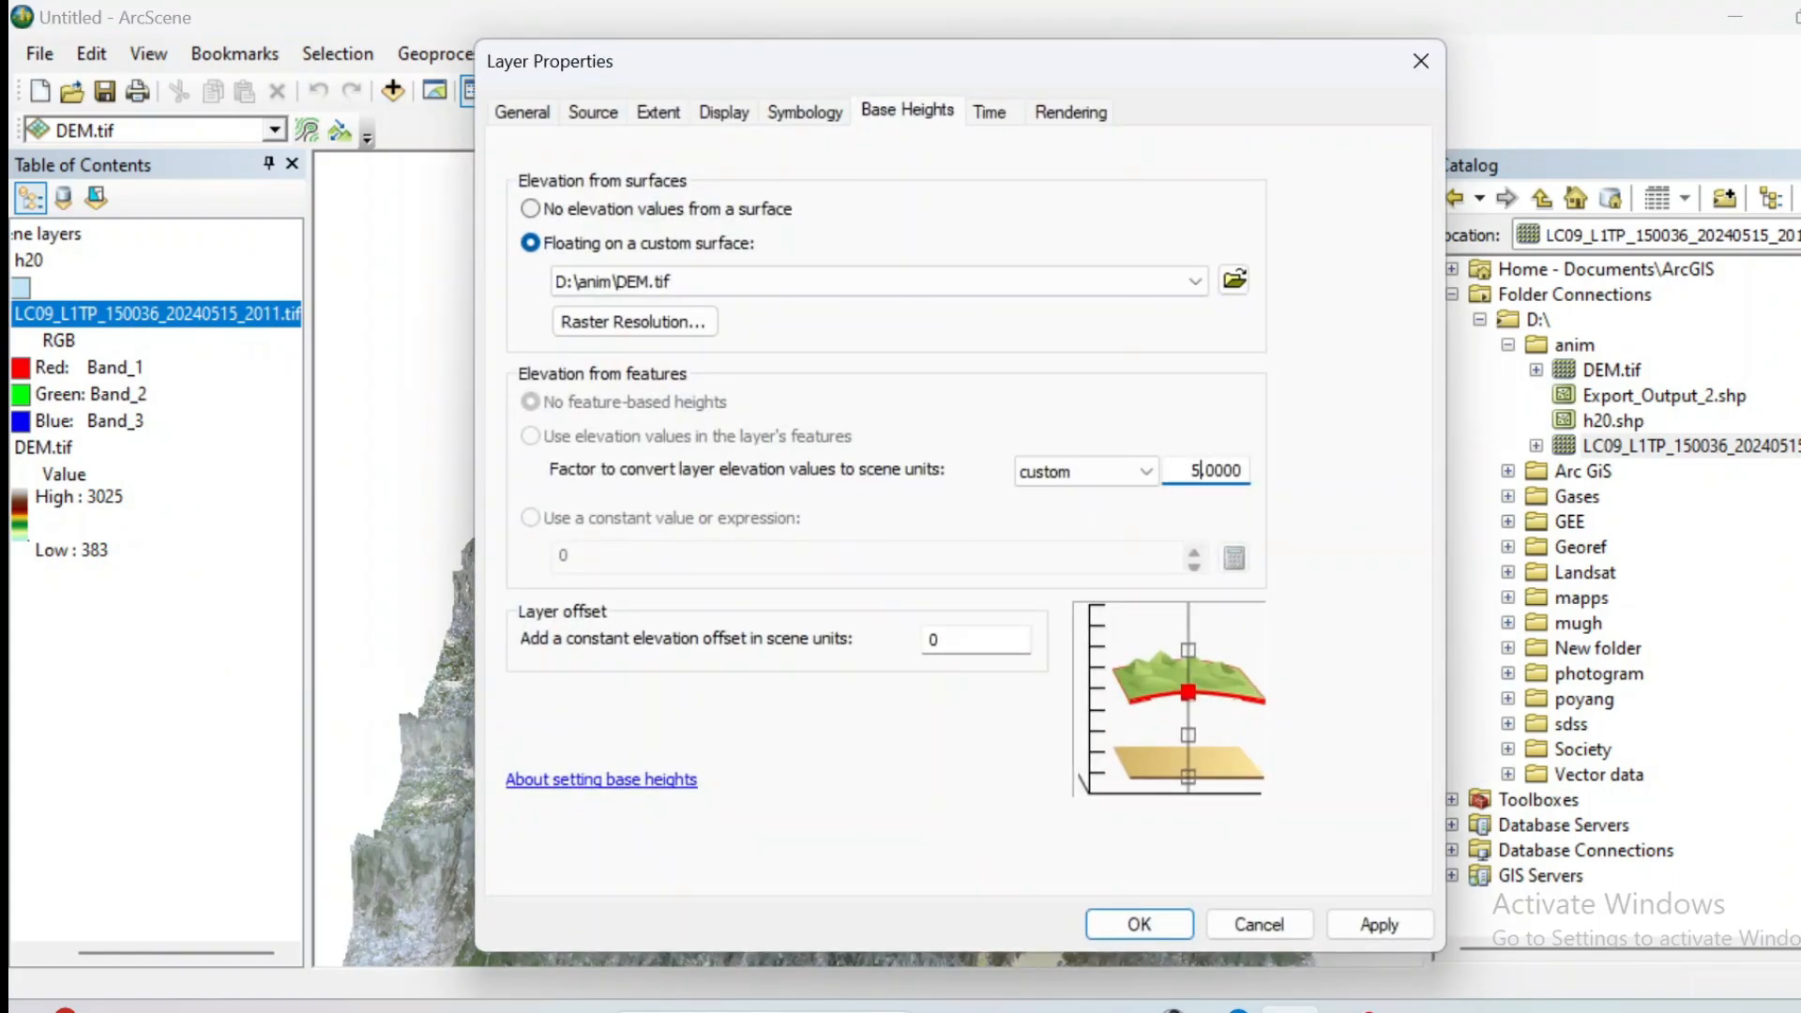
click(1136, 923)
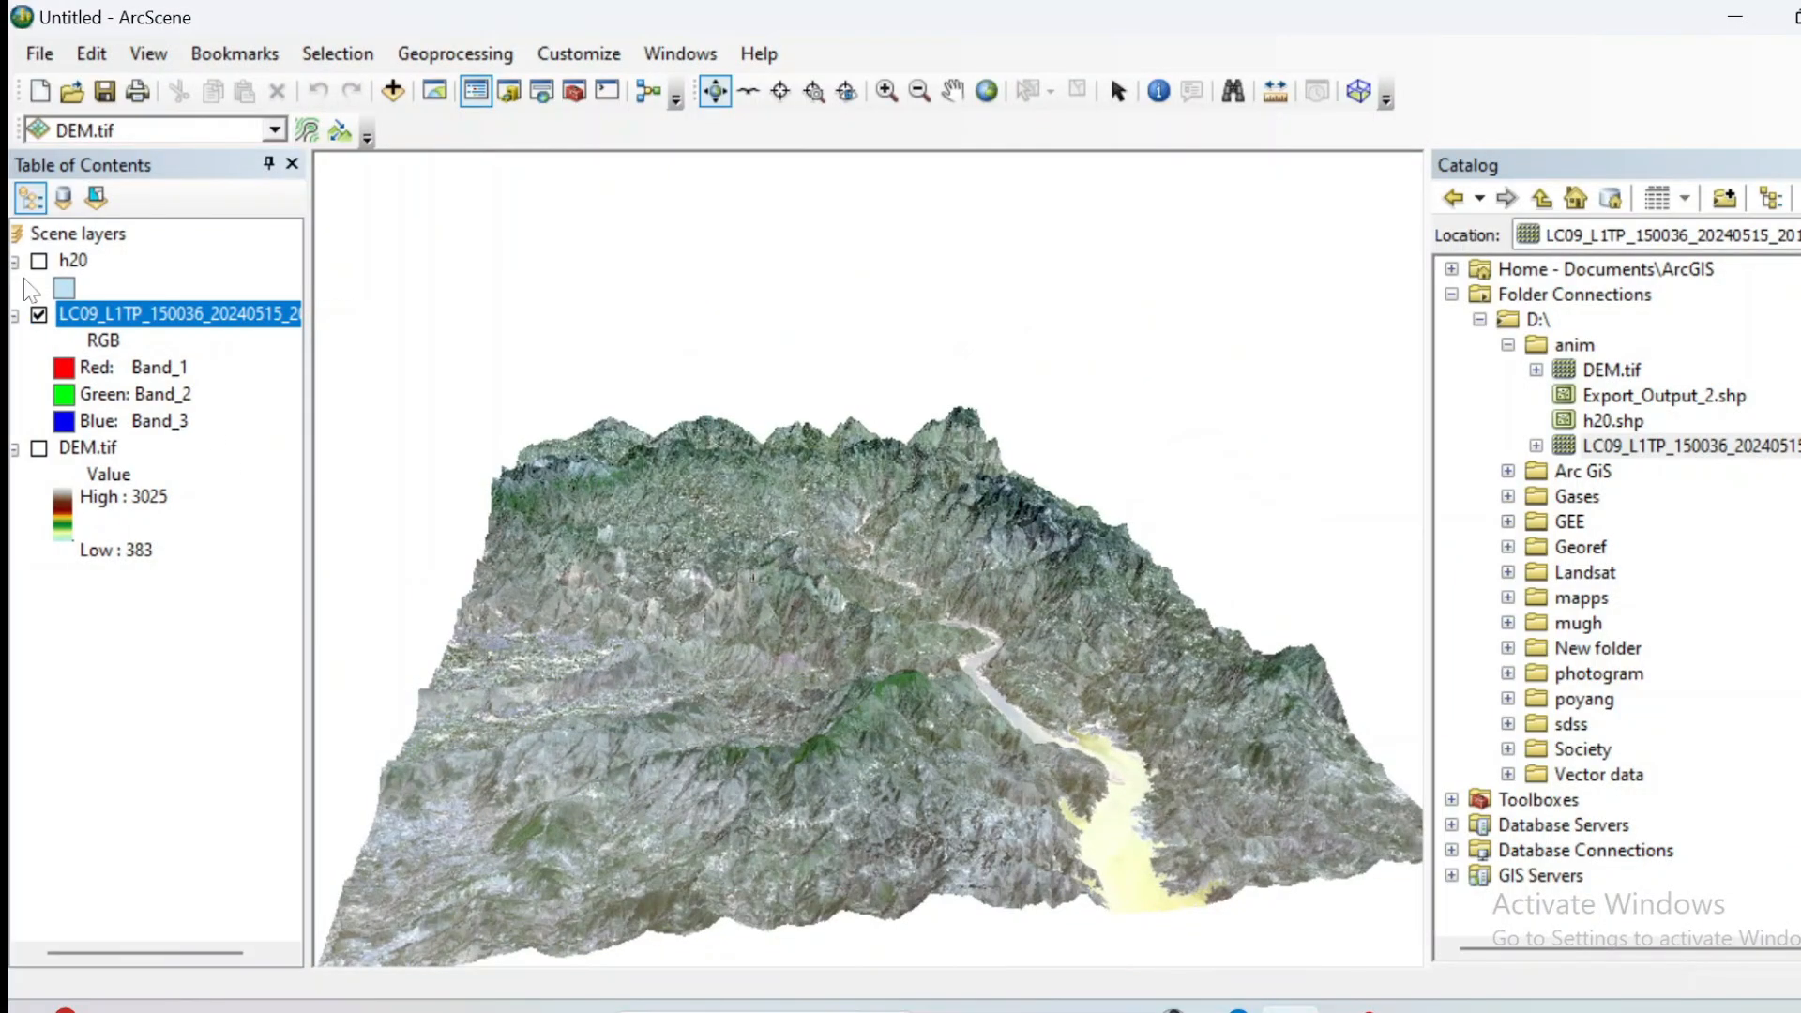
Set h20's base heights to float on the DEM.tif custom surface.
right_click(73, 261)
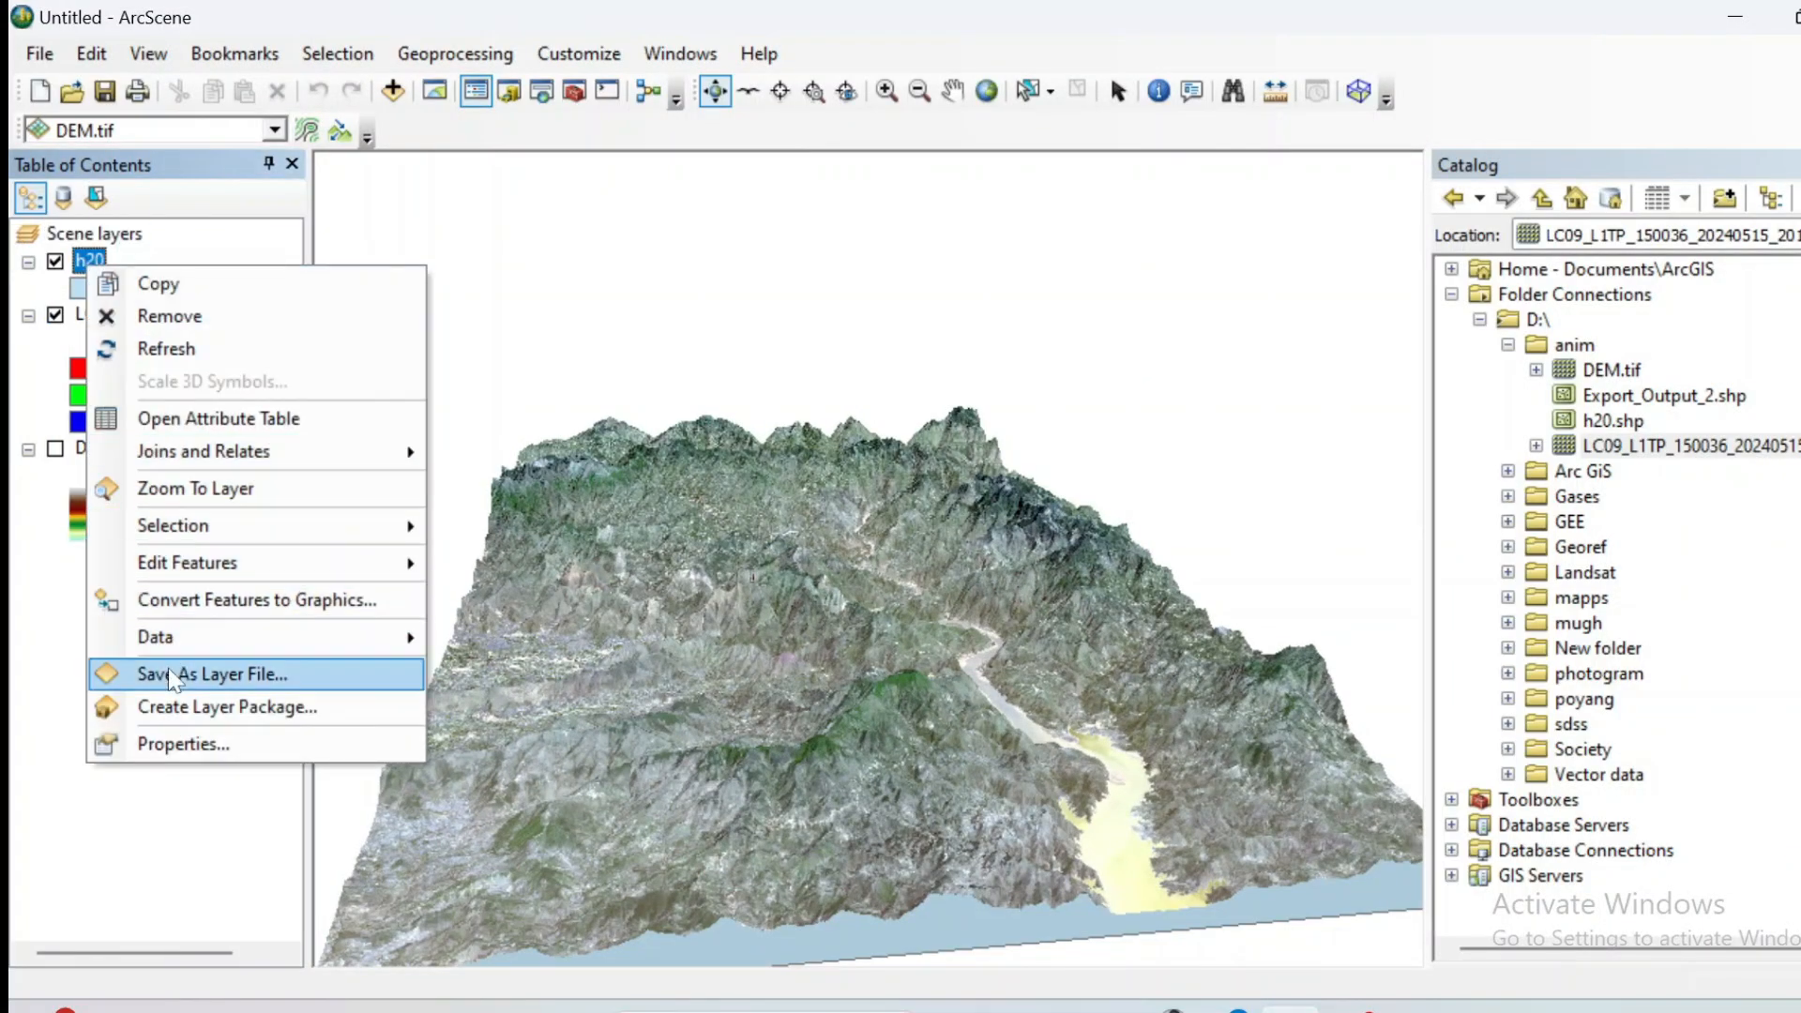
click(184, 744)
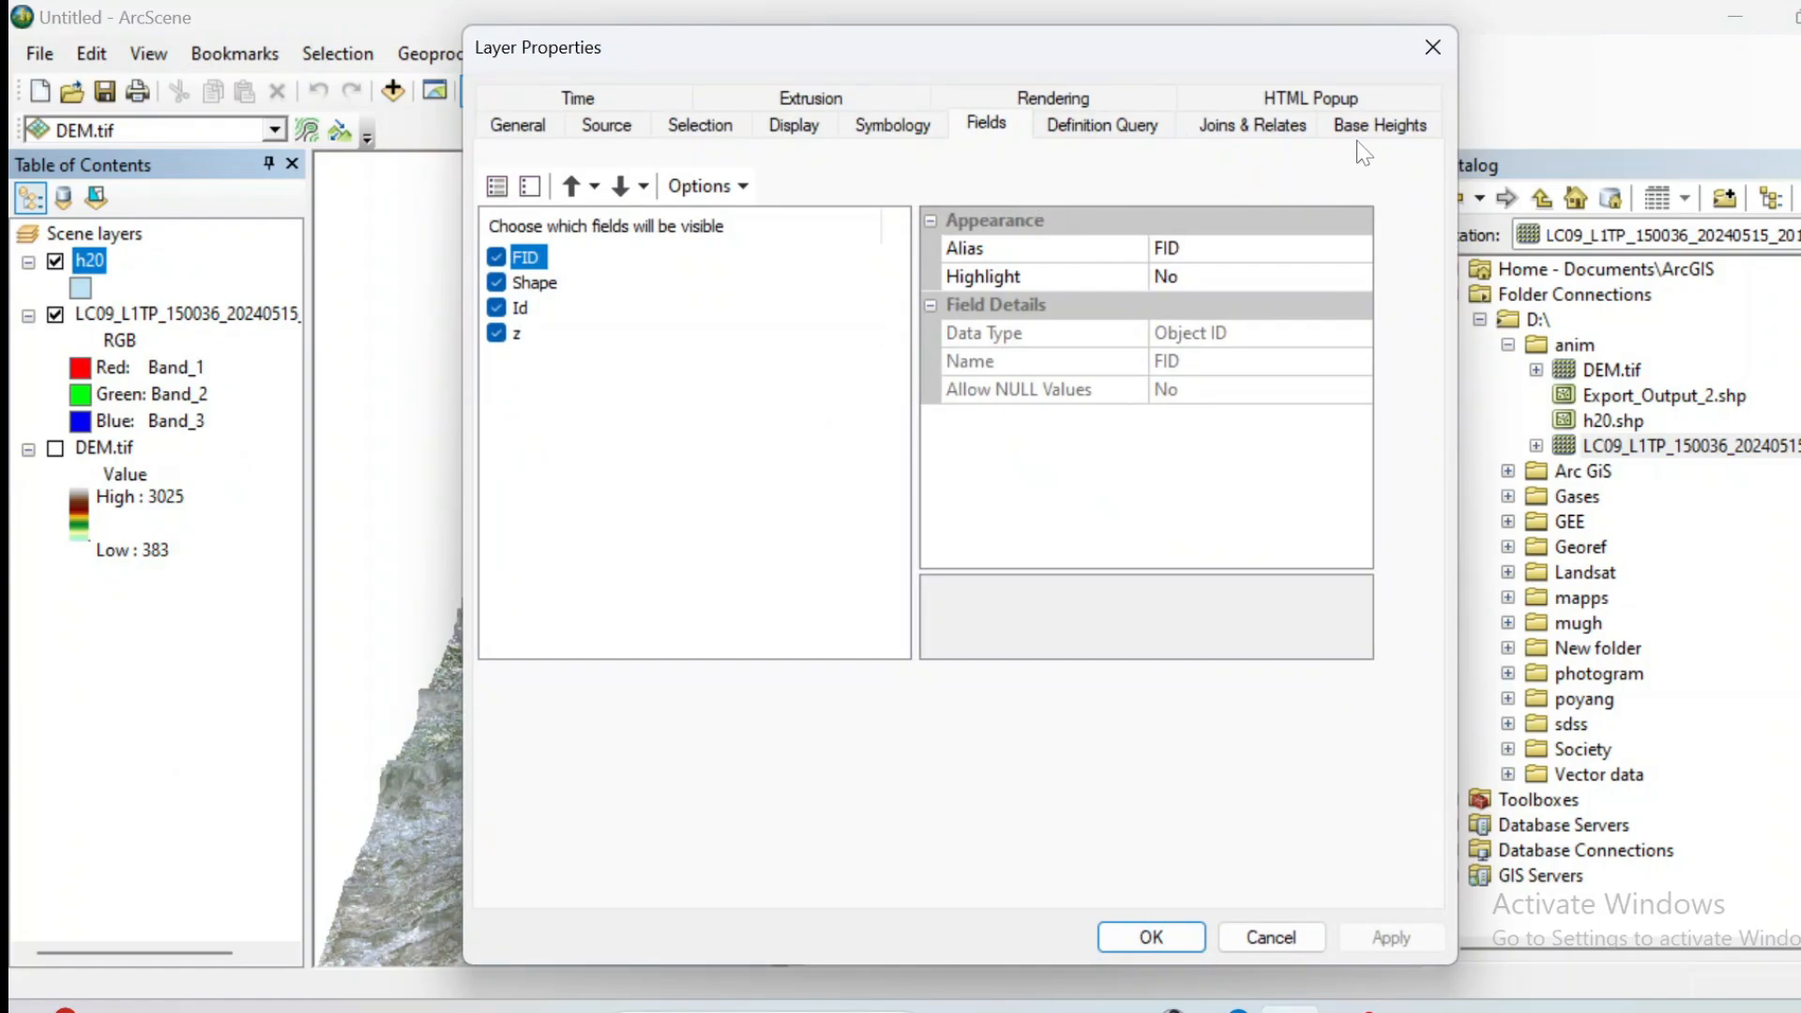
click(1380, 123)
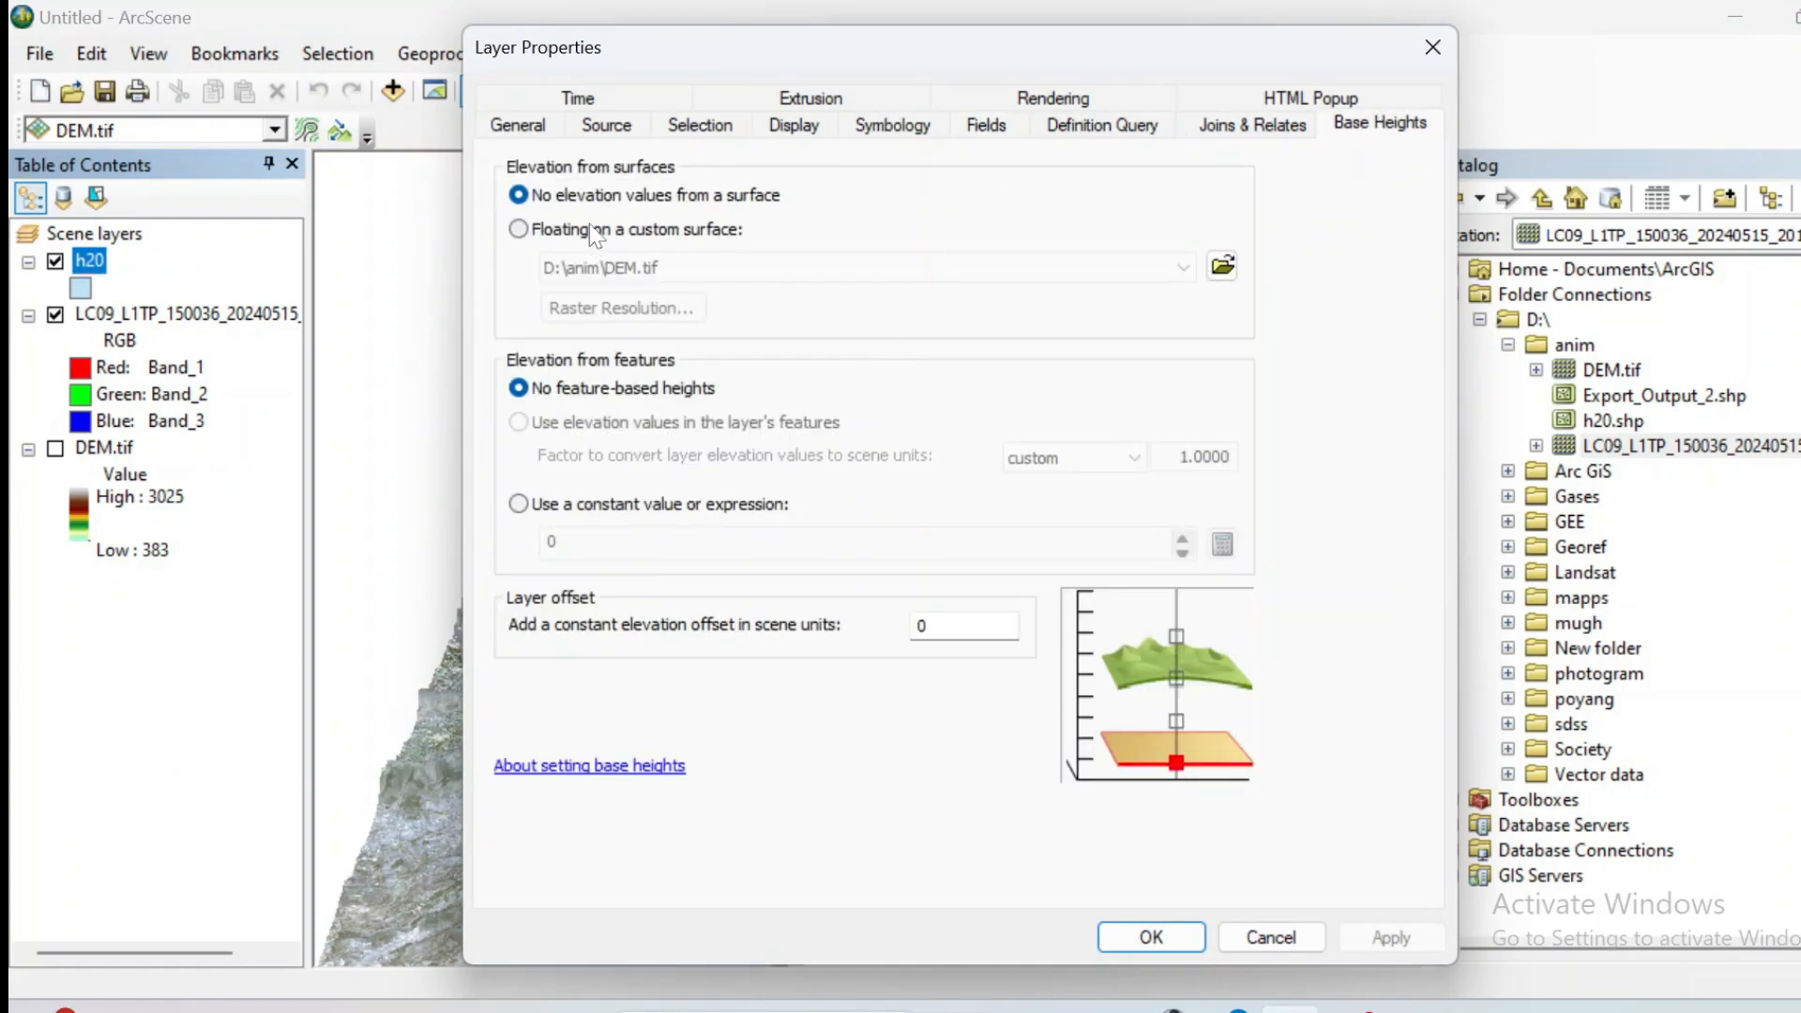
click(519, 229)
text(0.4000)
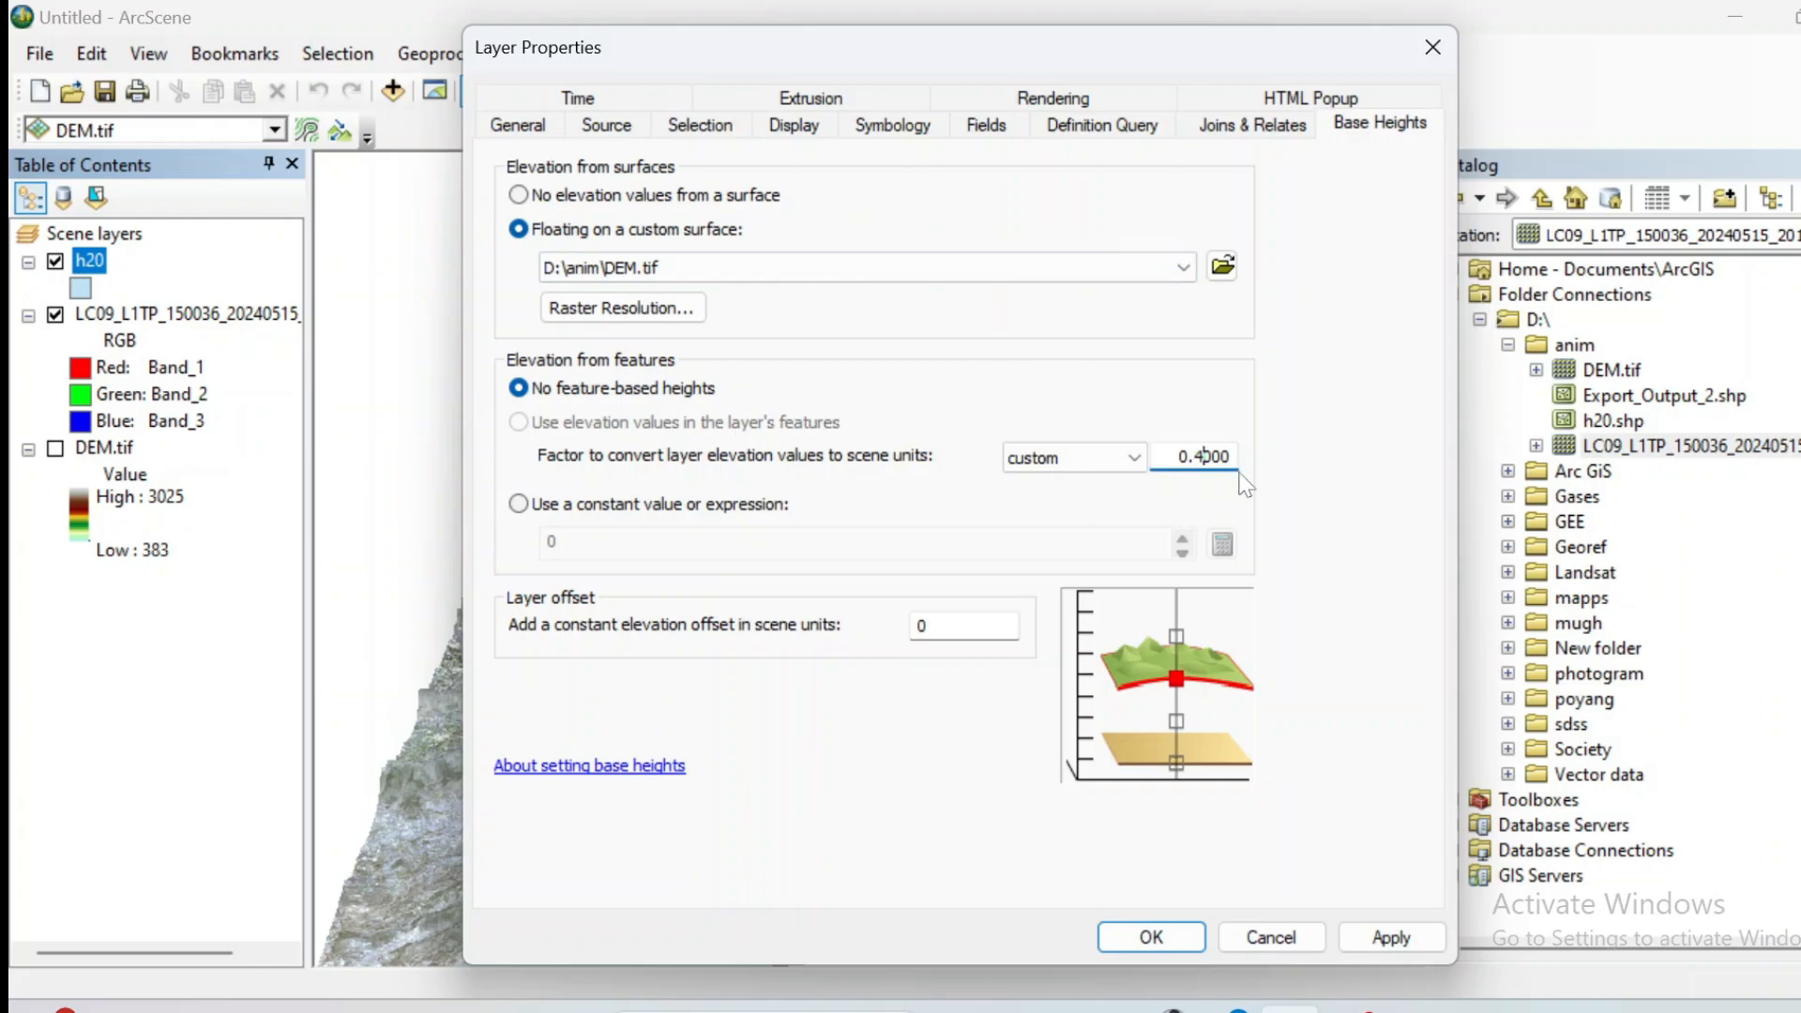
click(1149, 937)
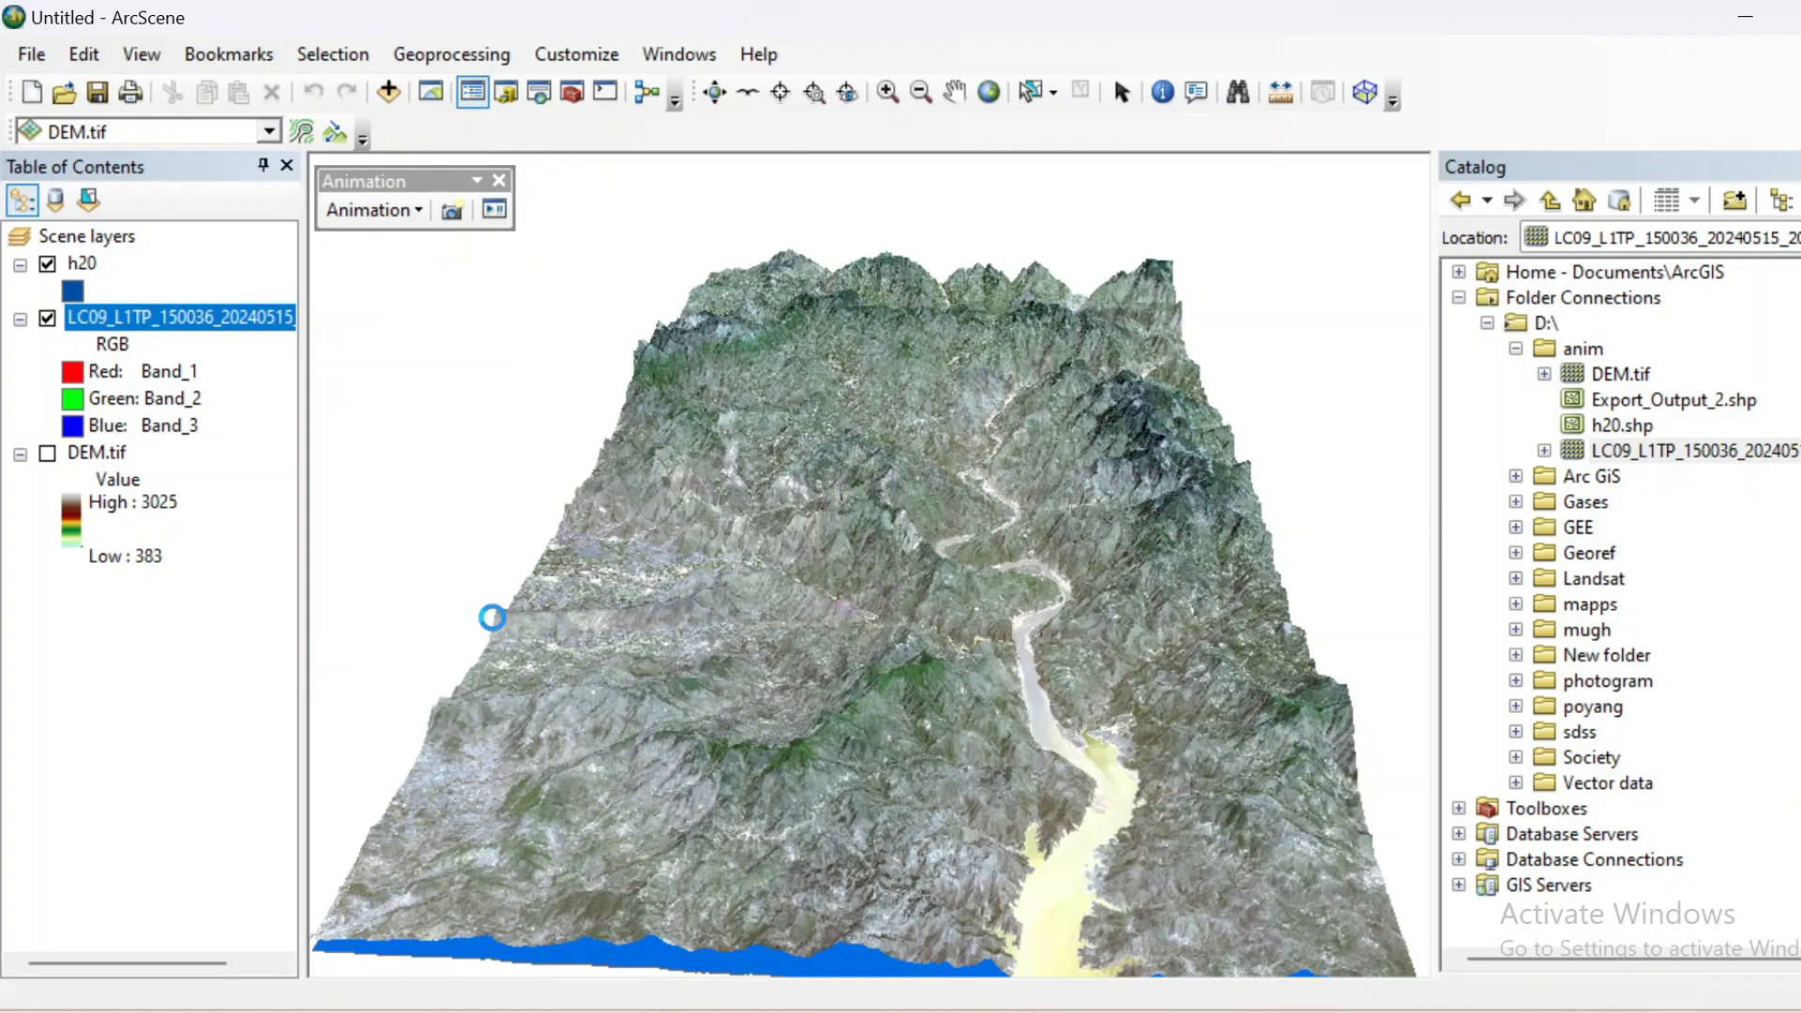
mouse_move(776, 577)
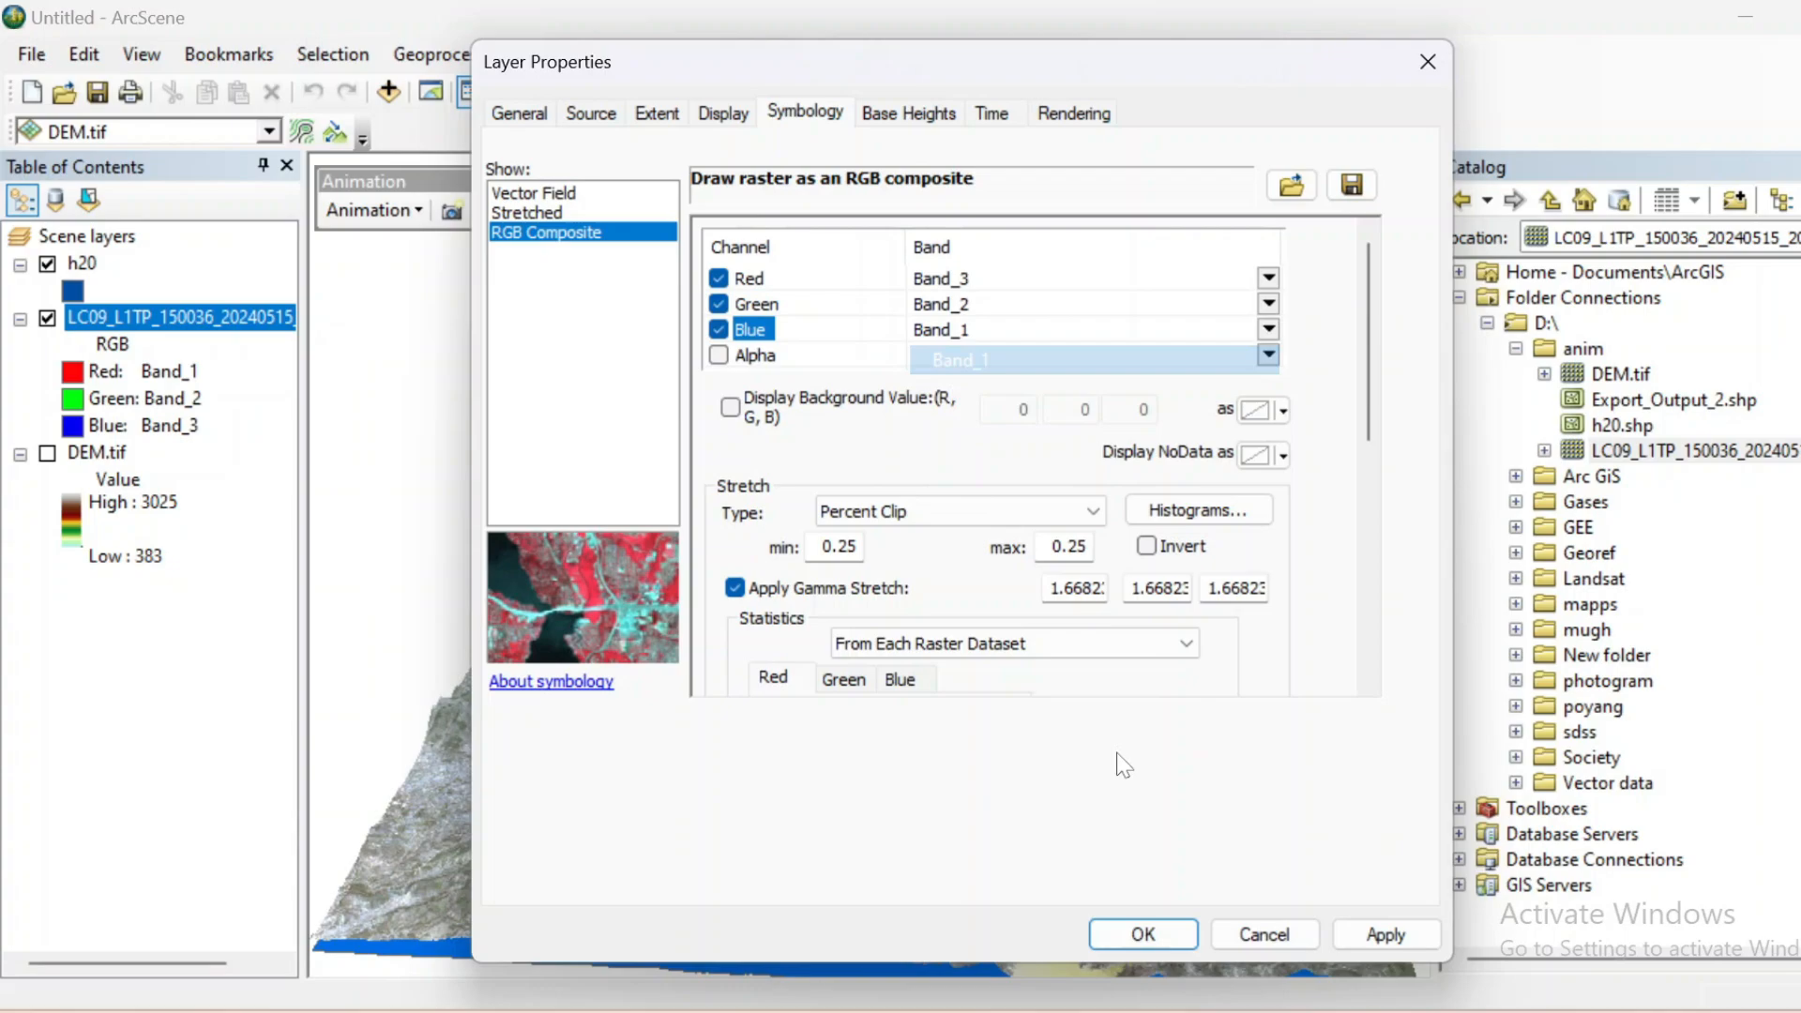
Close the Landsat layer's properties after reviewing its RGB bands.
click(1142, 933)
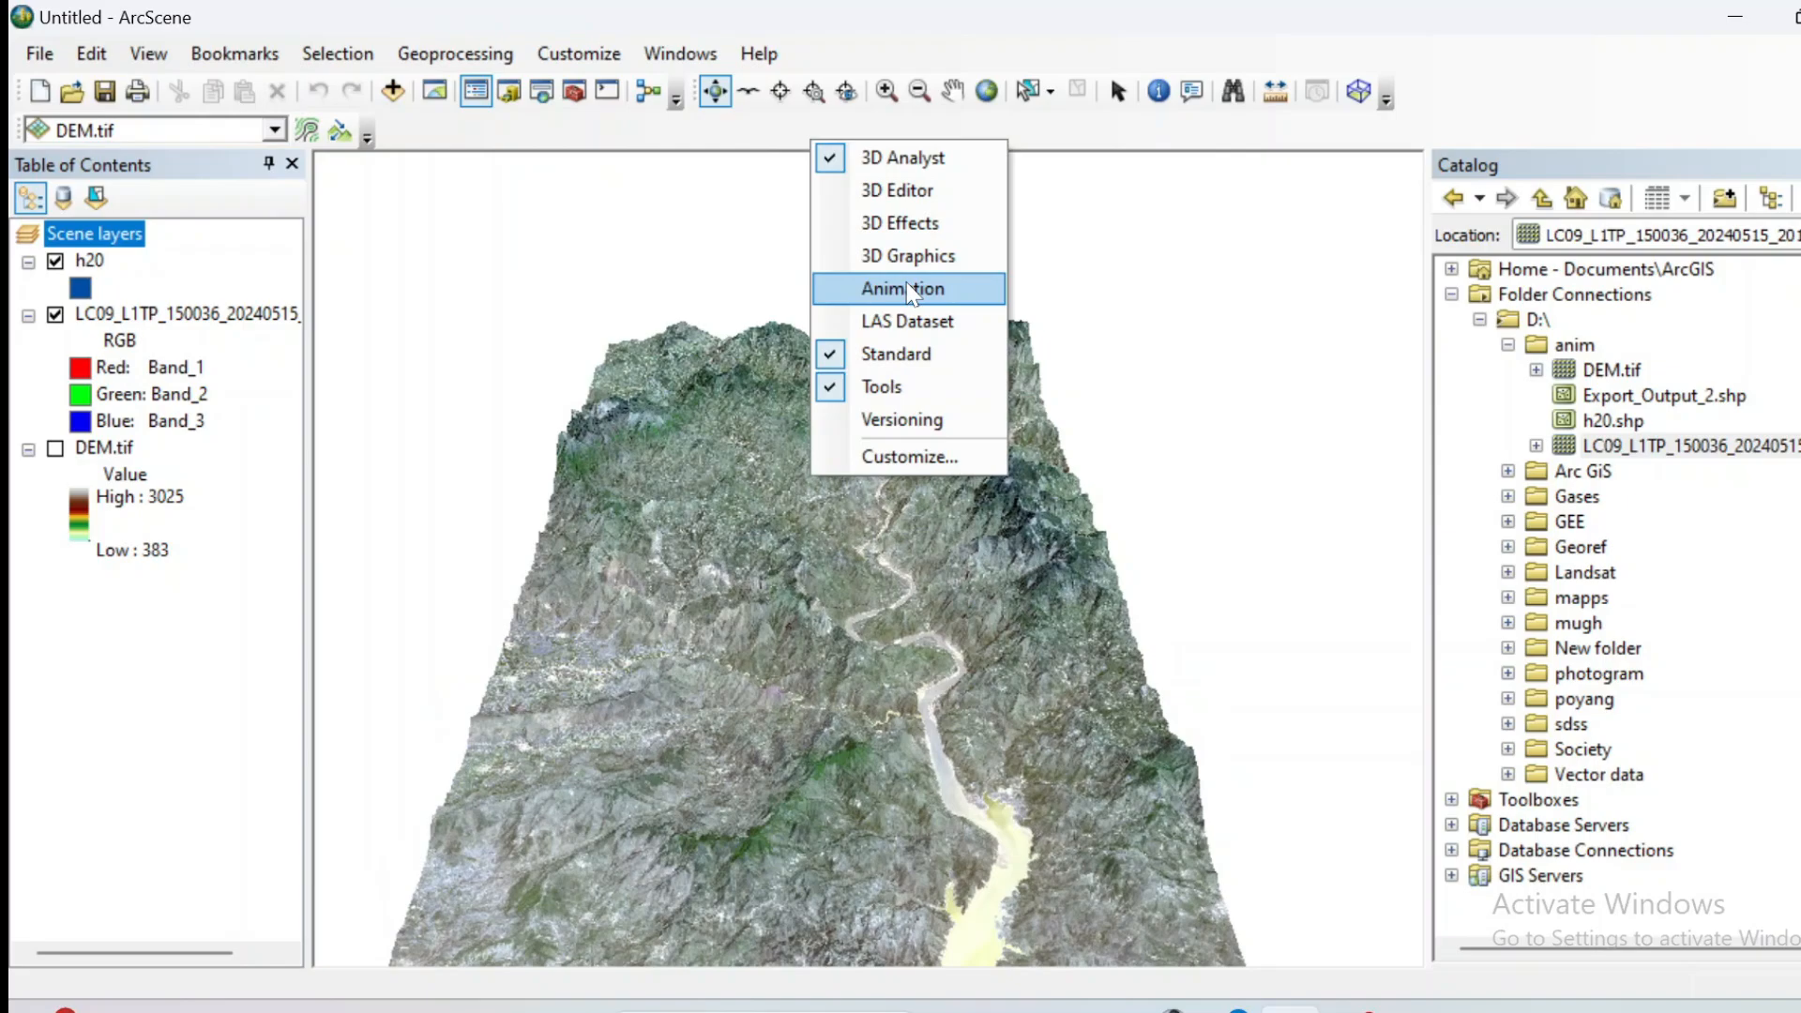
Enable the Animation toolbar and begin a Layer keyframe in Animation Manager.
click(906, 288)
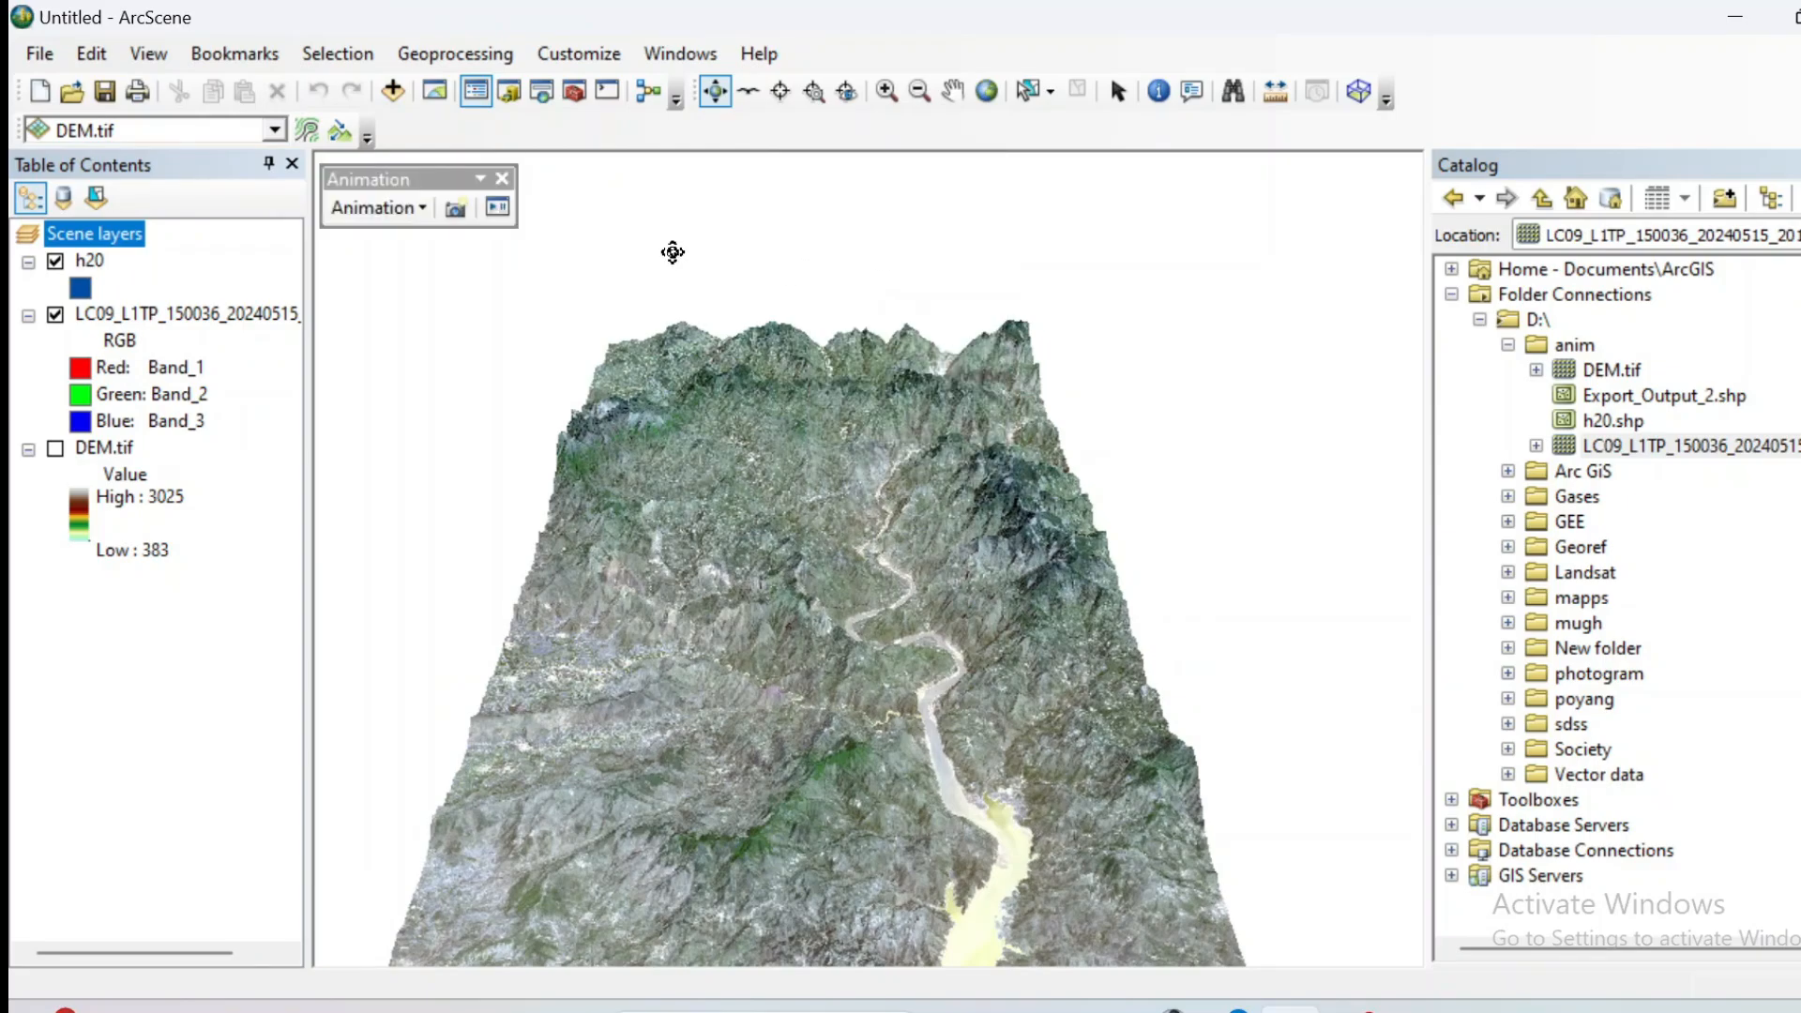
click(377, 208)
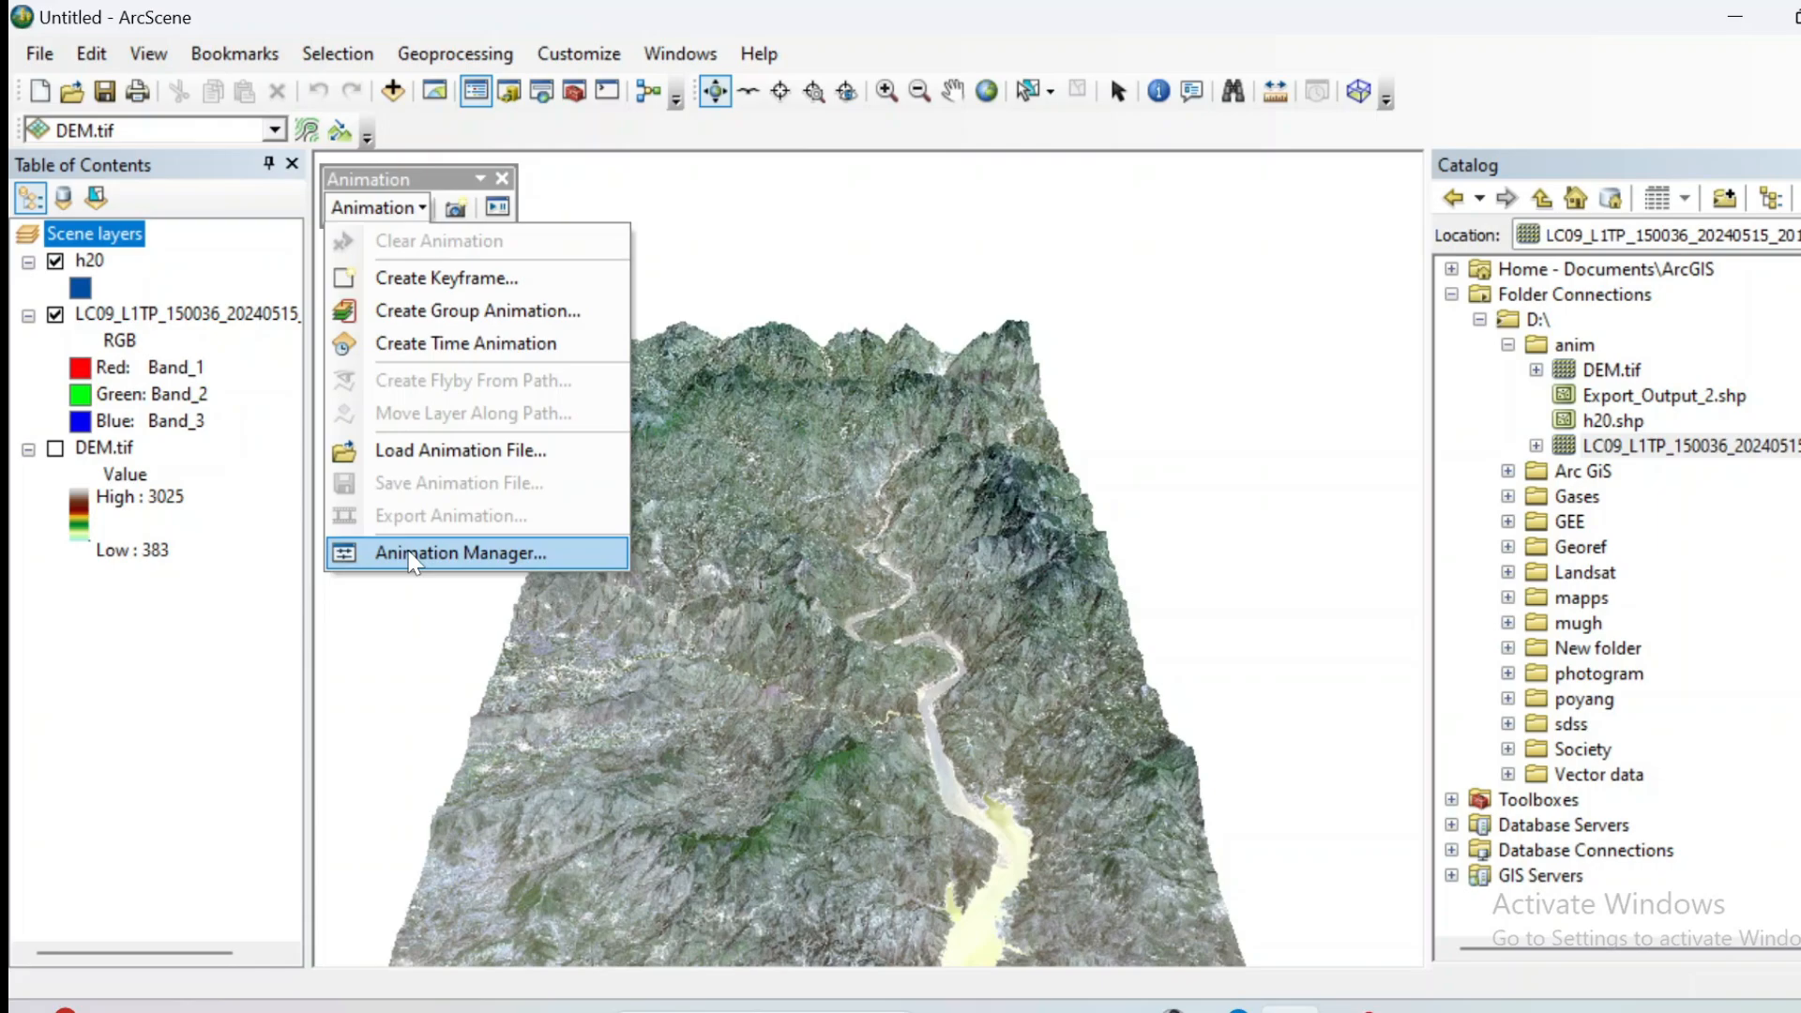
click(462, 553)
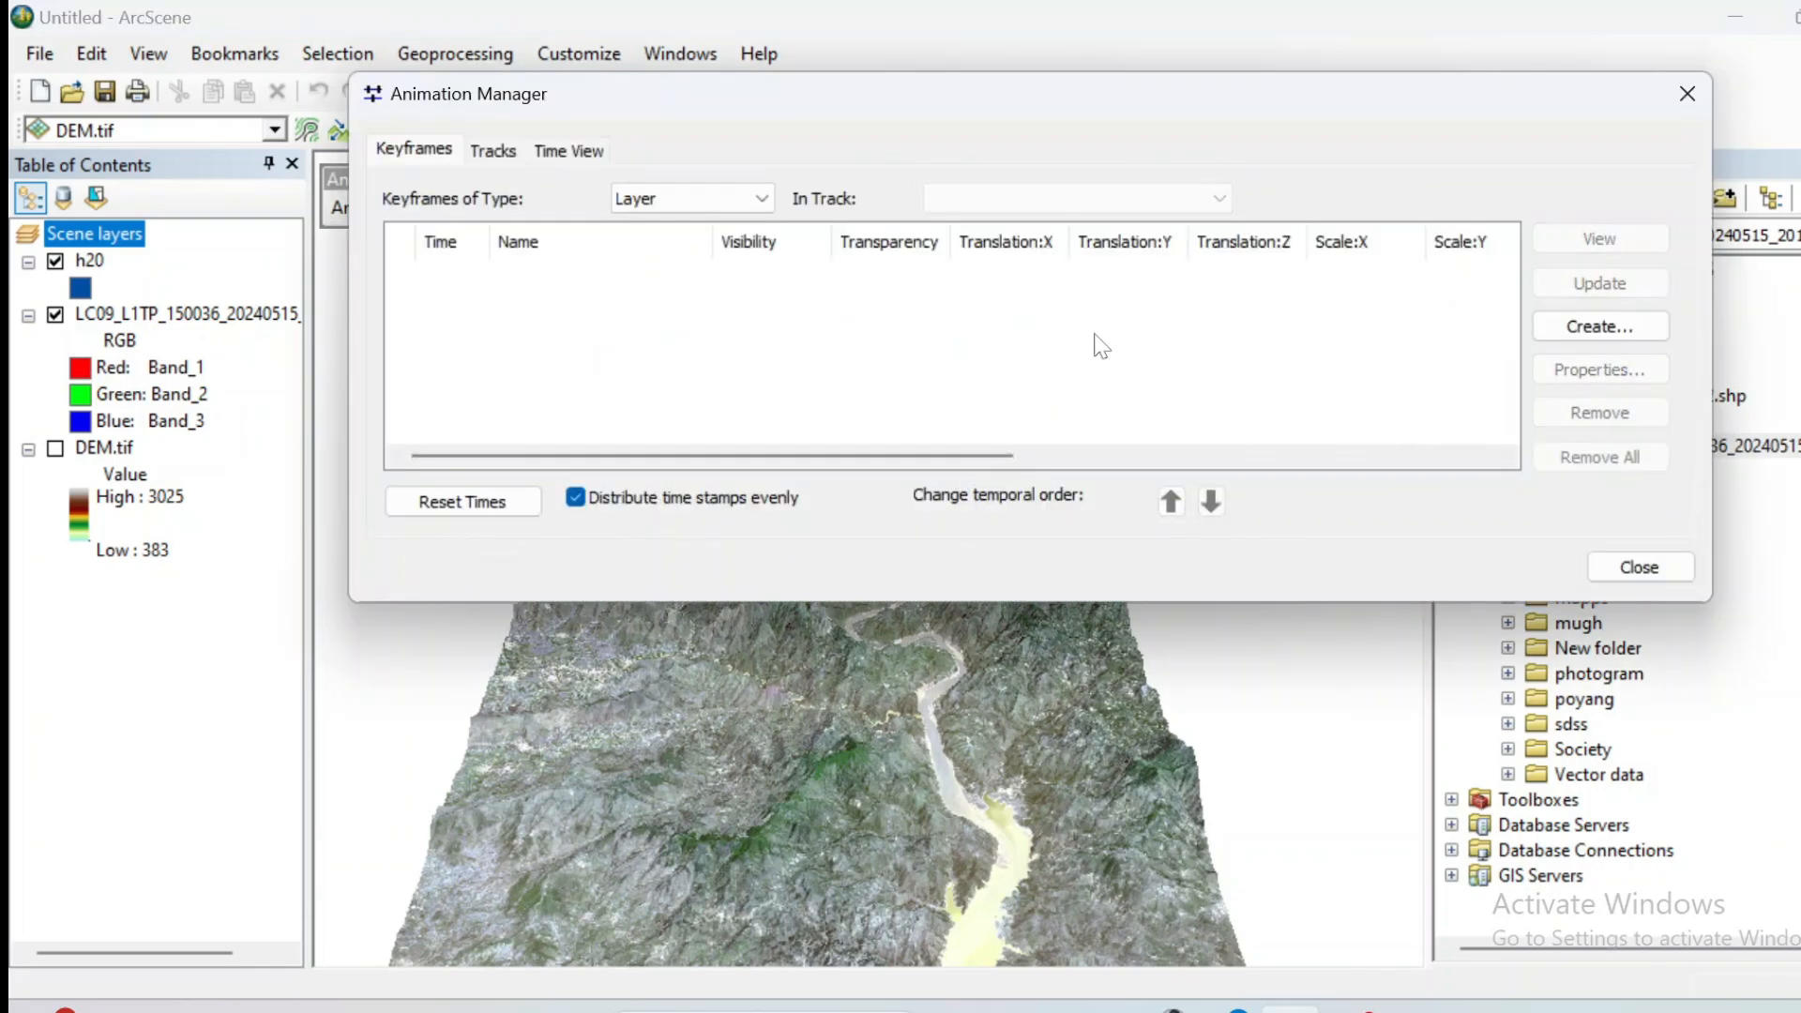
click(1598, 327)
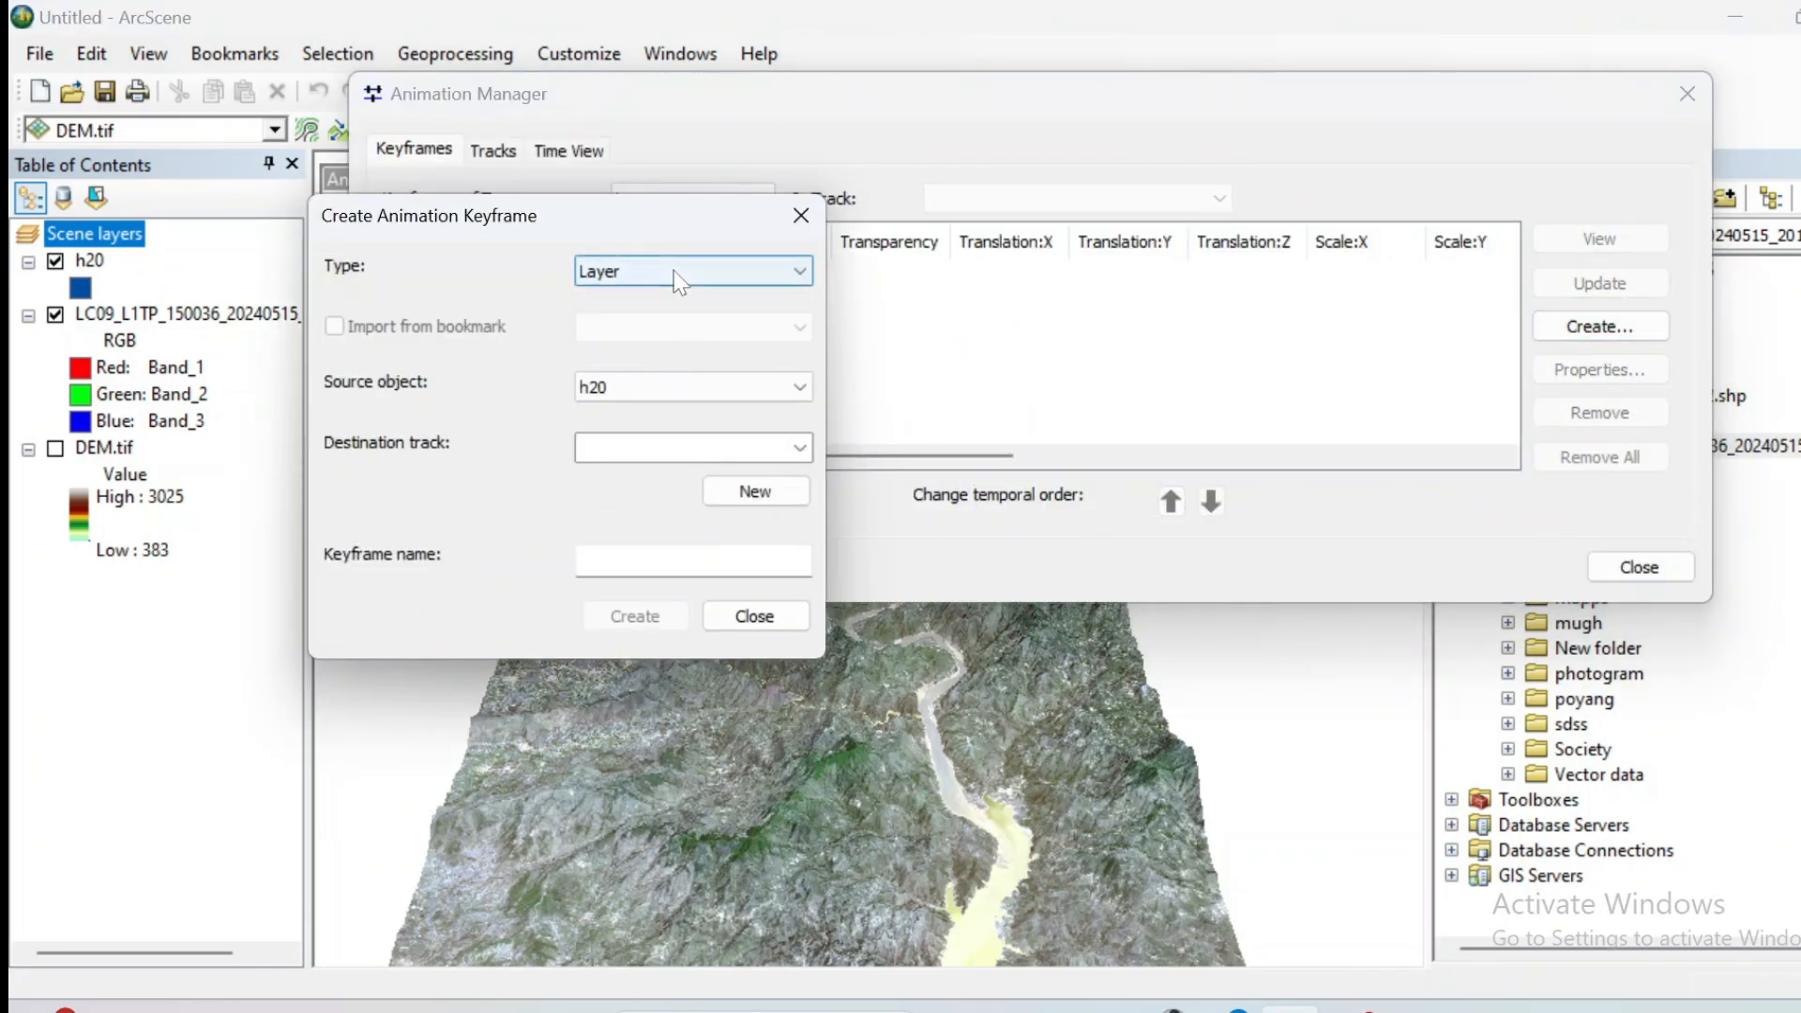
click(797, 271)
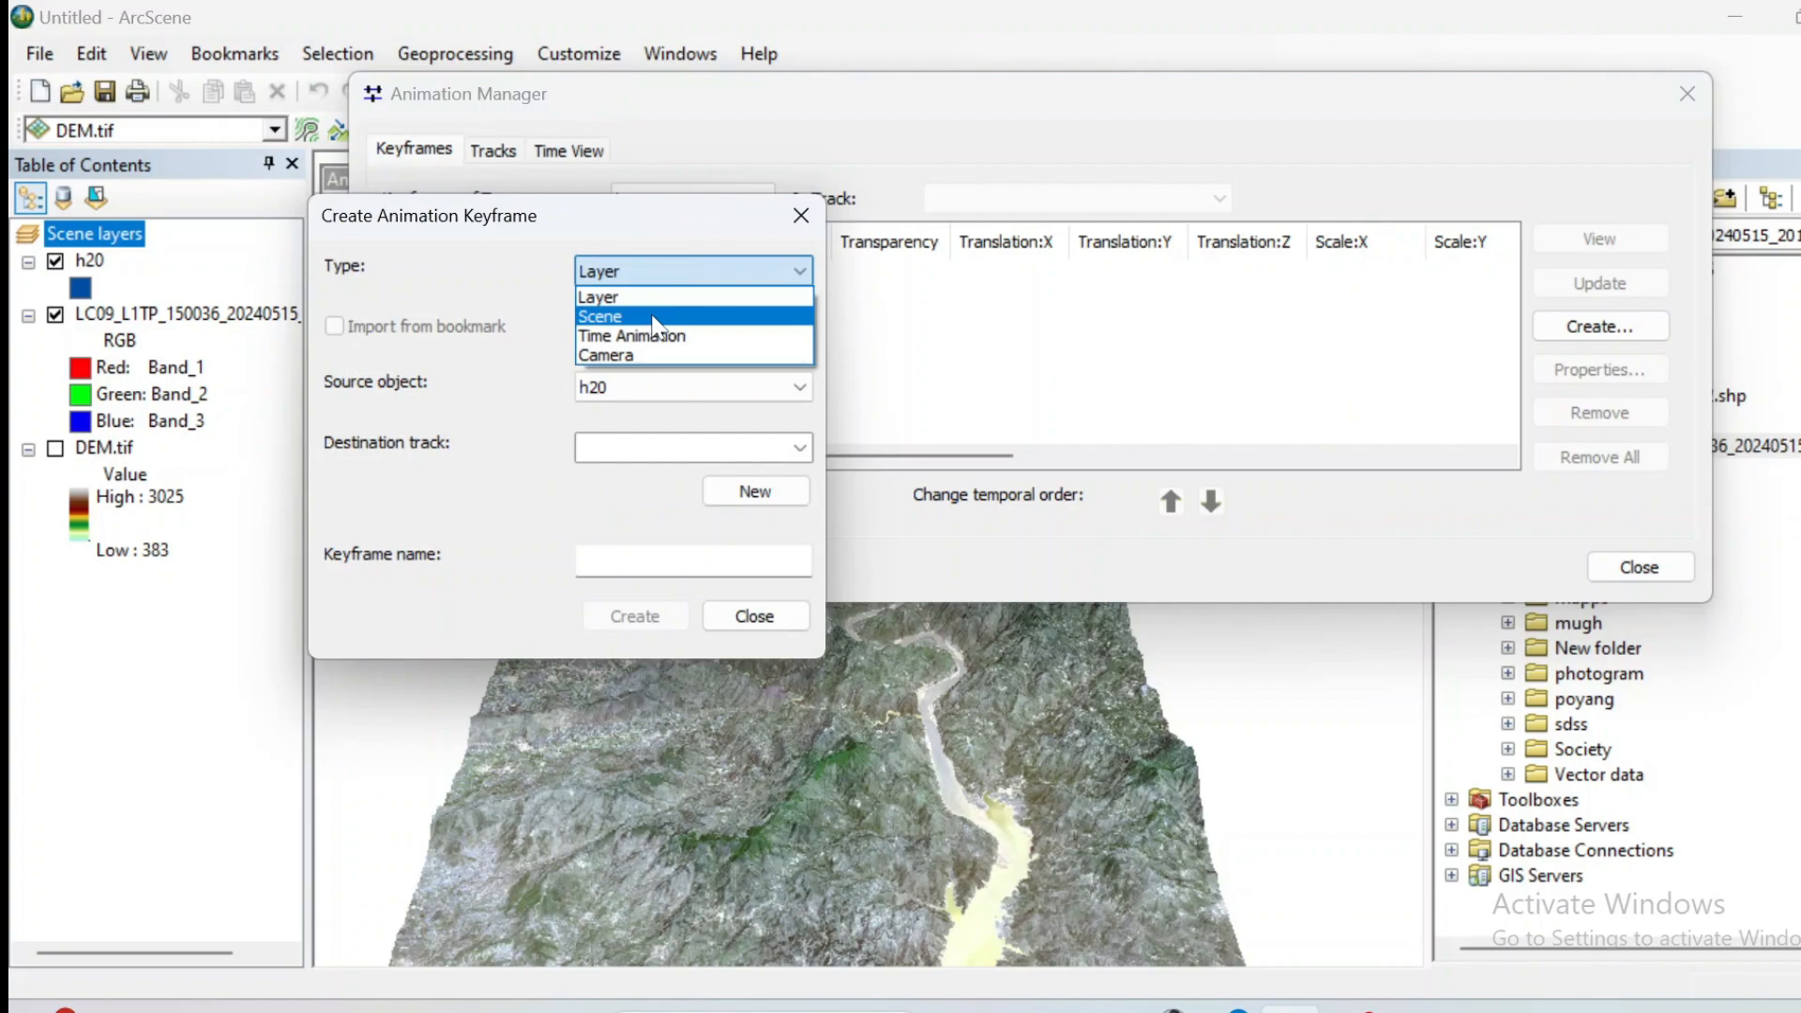
mouse_move(597, 297)
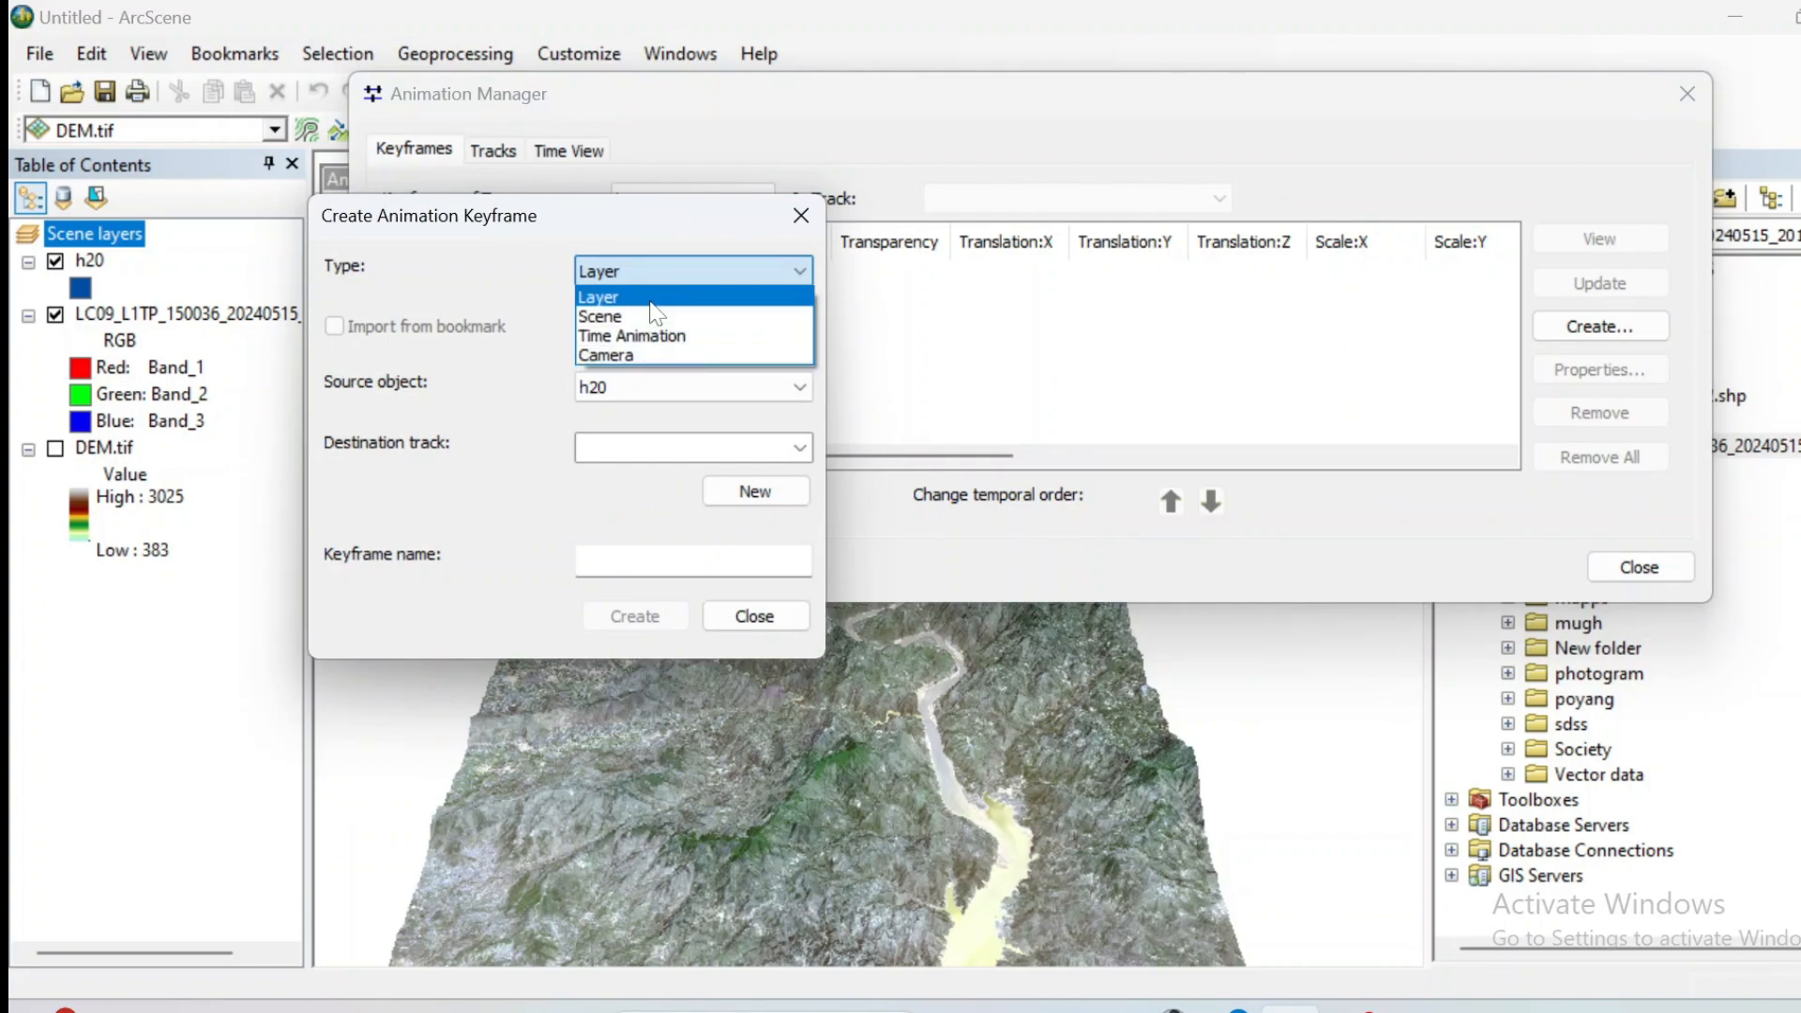
click(599, 271)
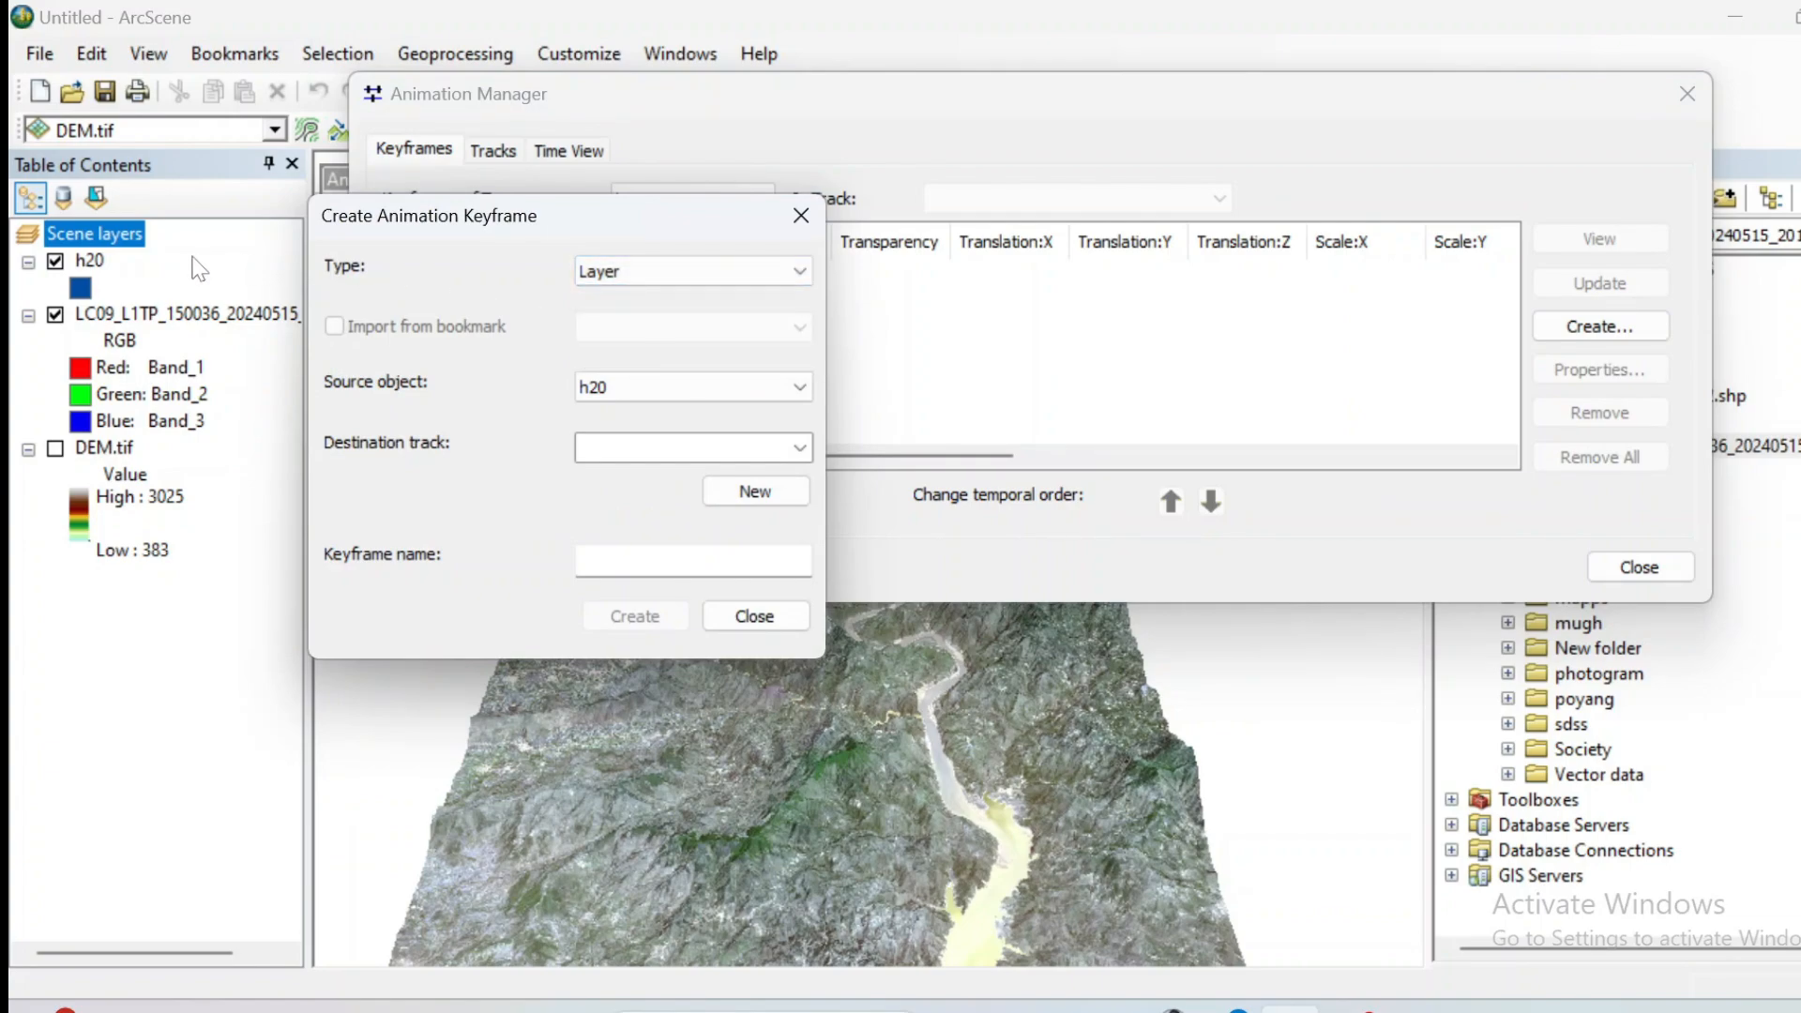
mouse_move(598, 410)
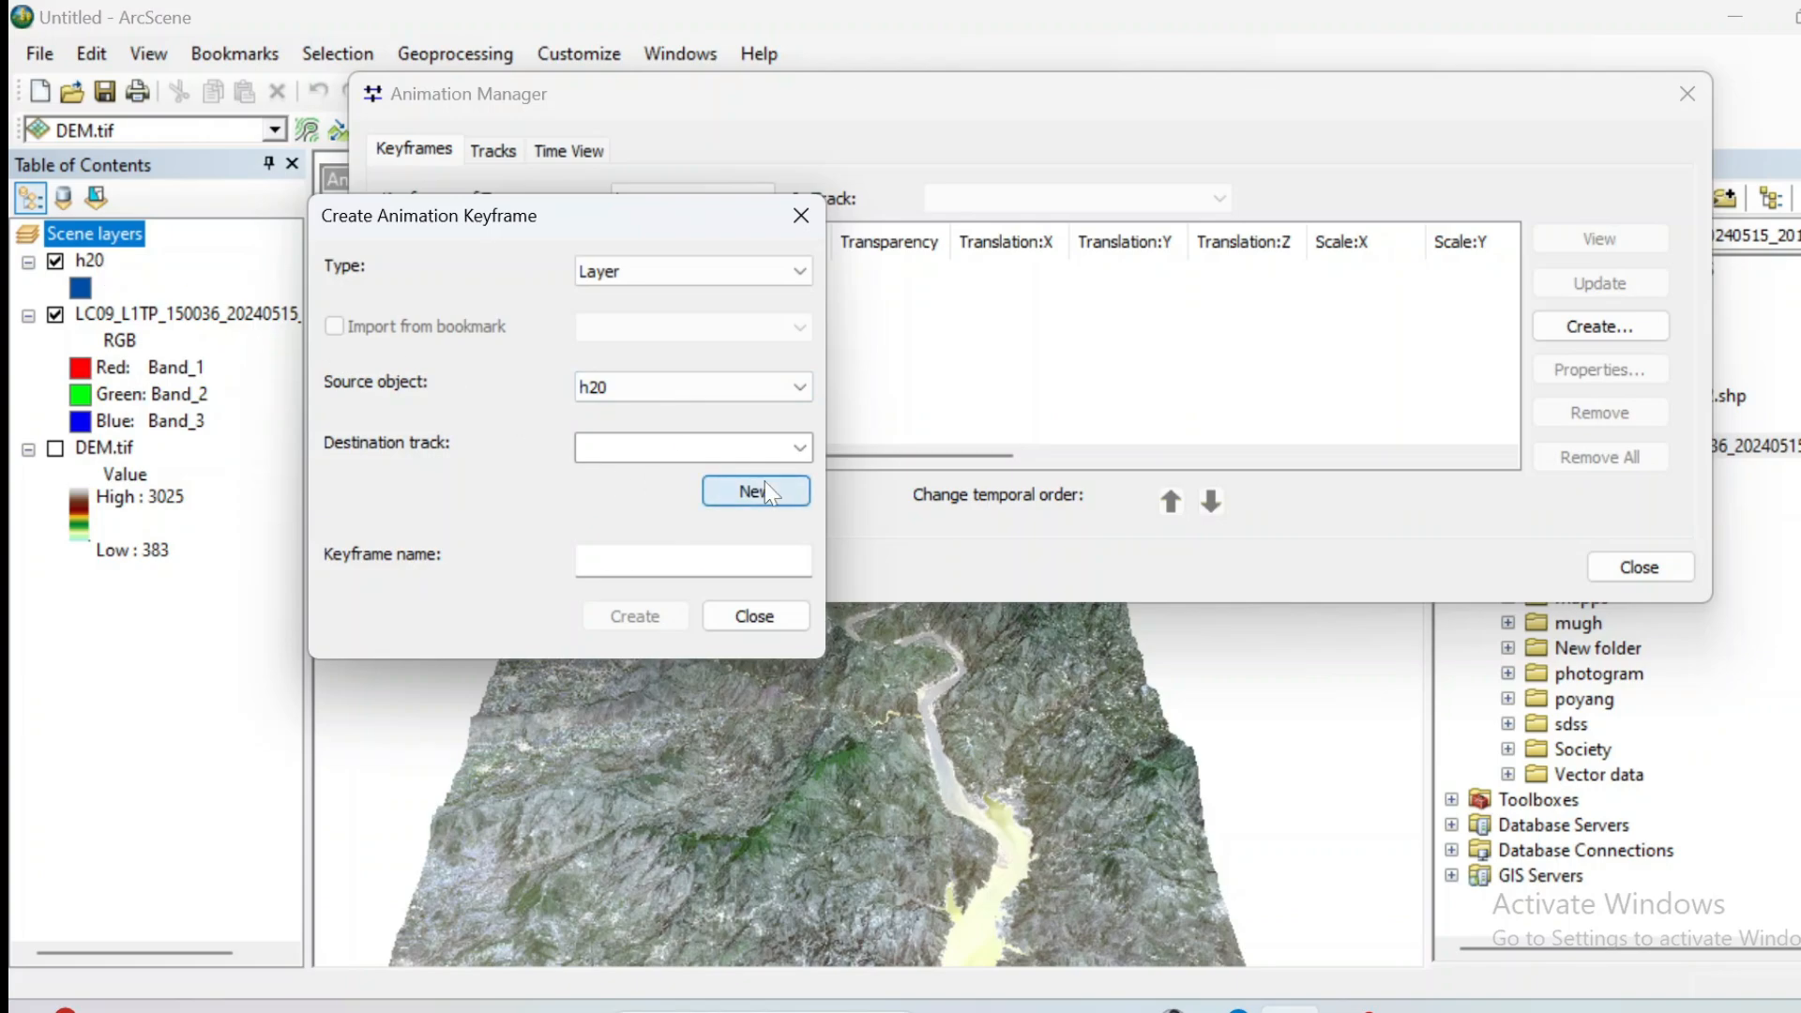
Create a new h20 layer track and add several keyframes to it.
click(753, 491)
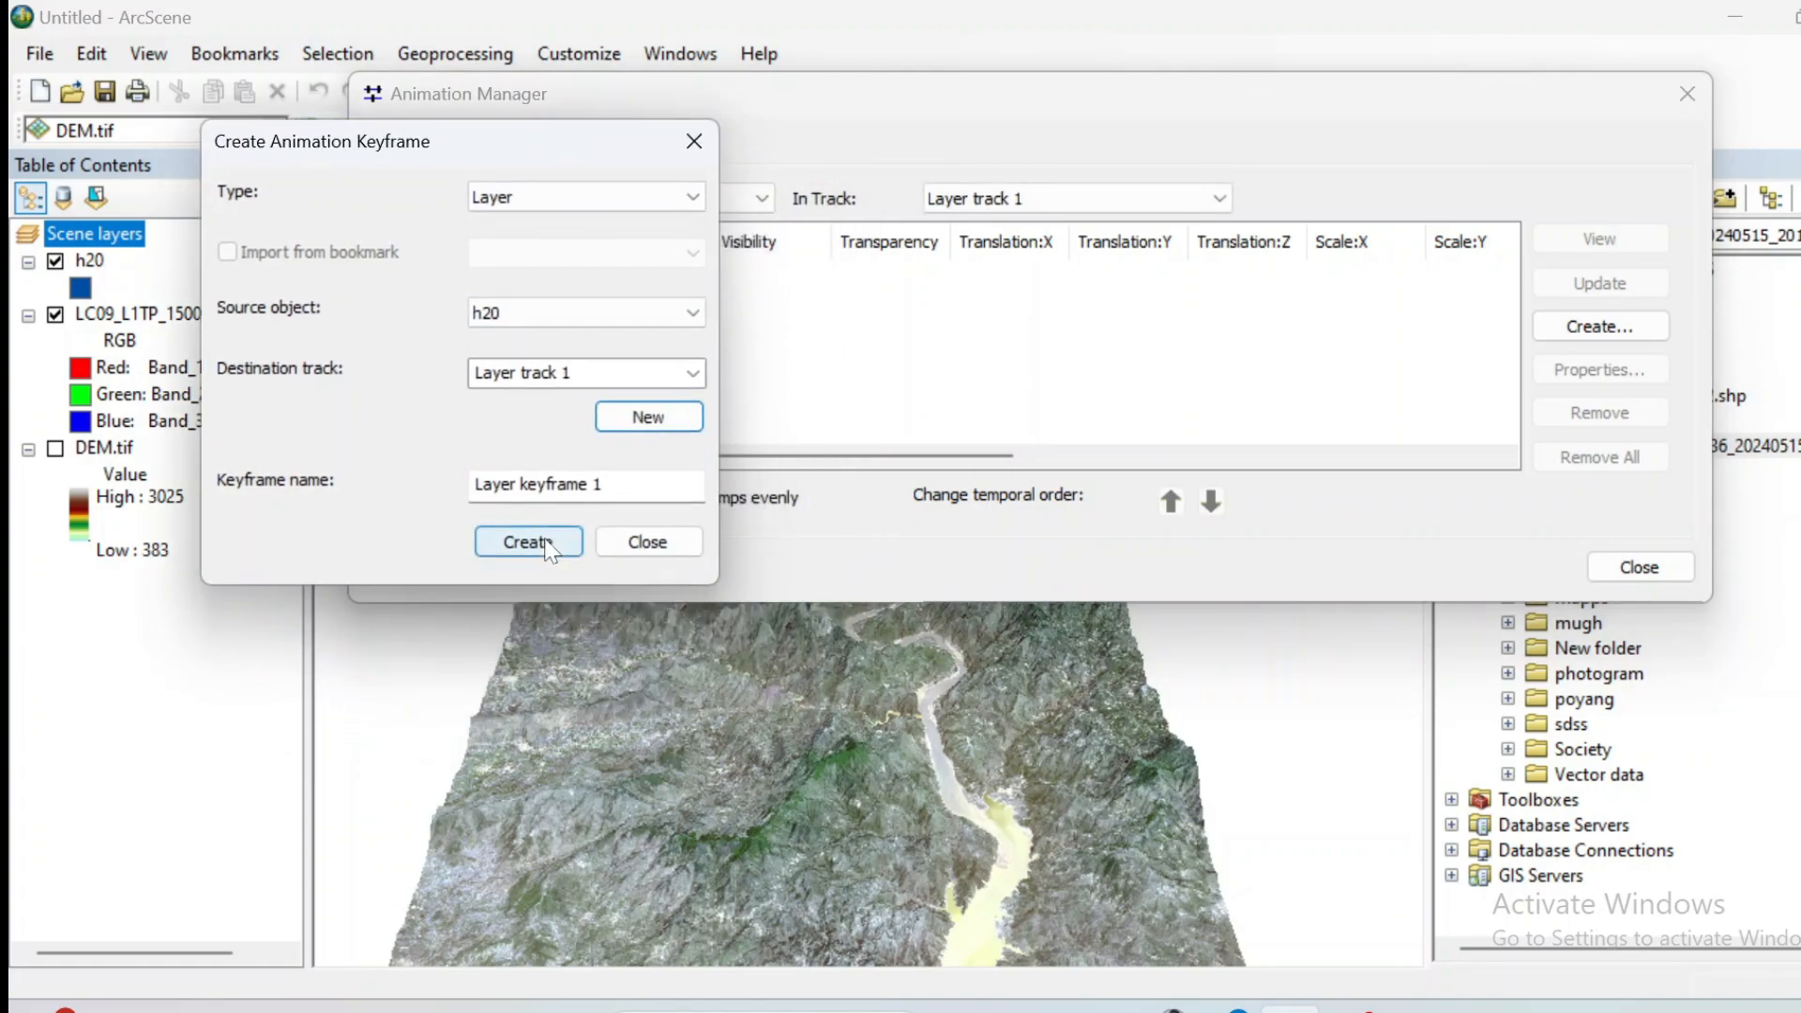
click(527, 541)
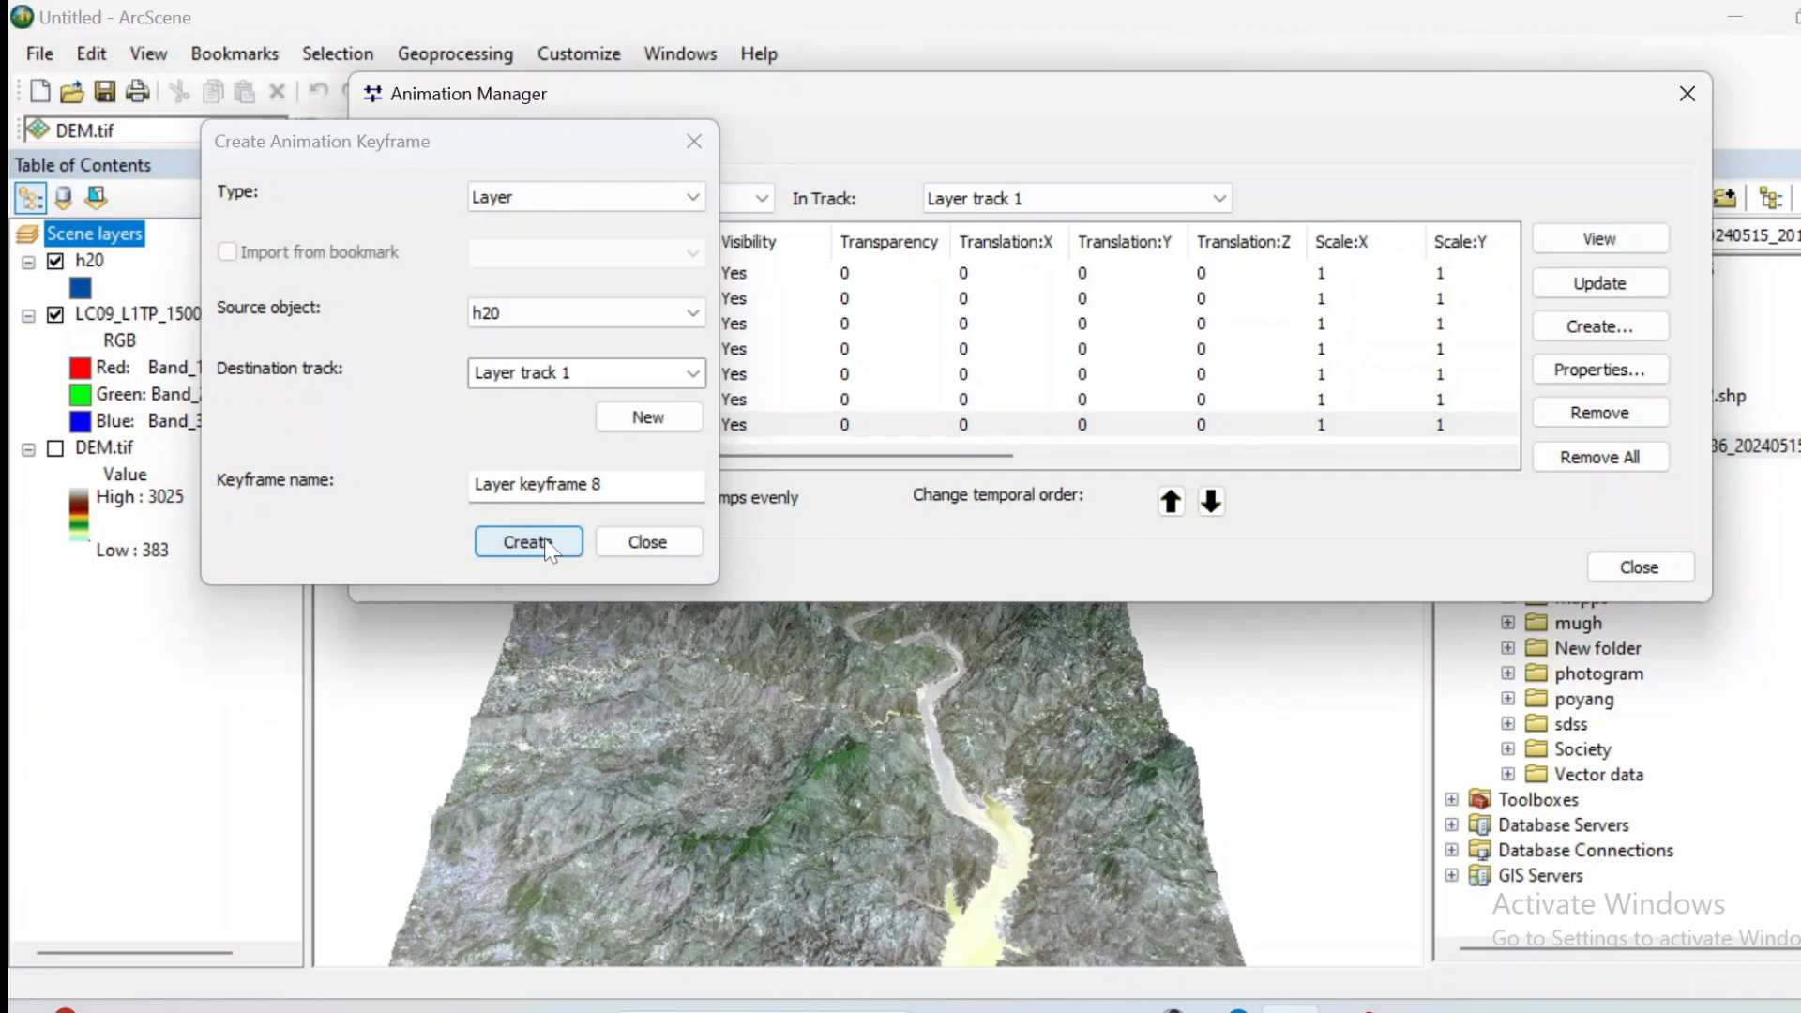
click(527, 541)
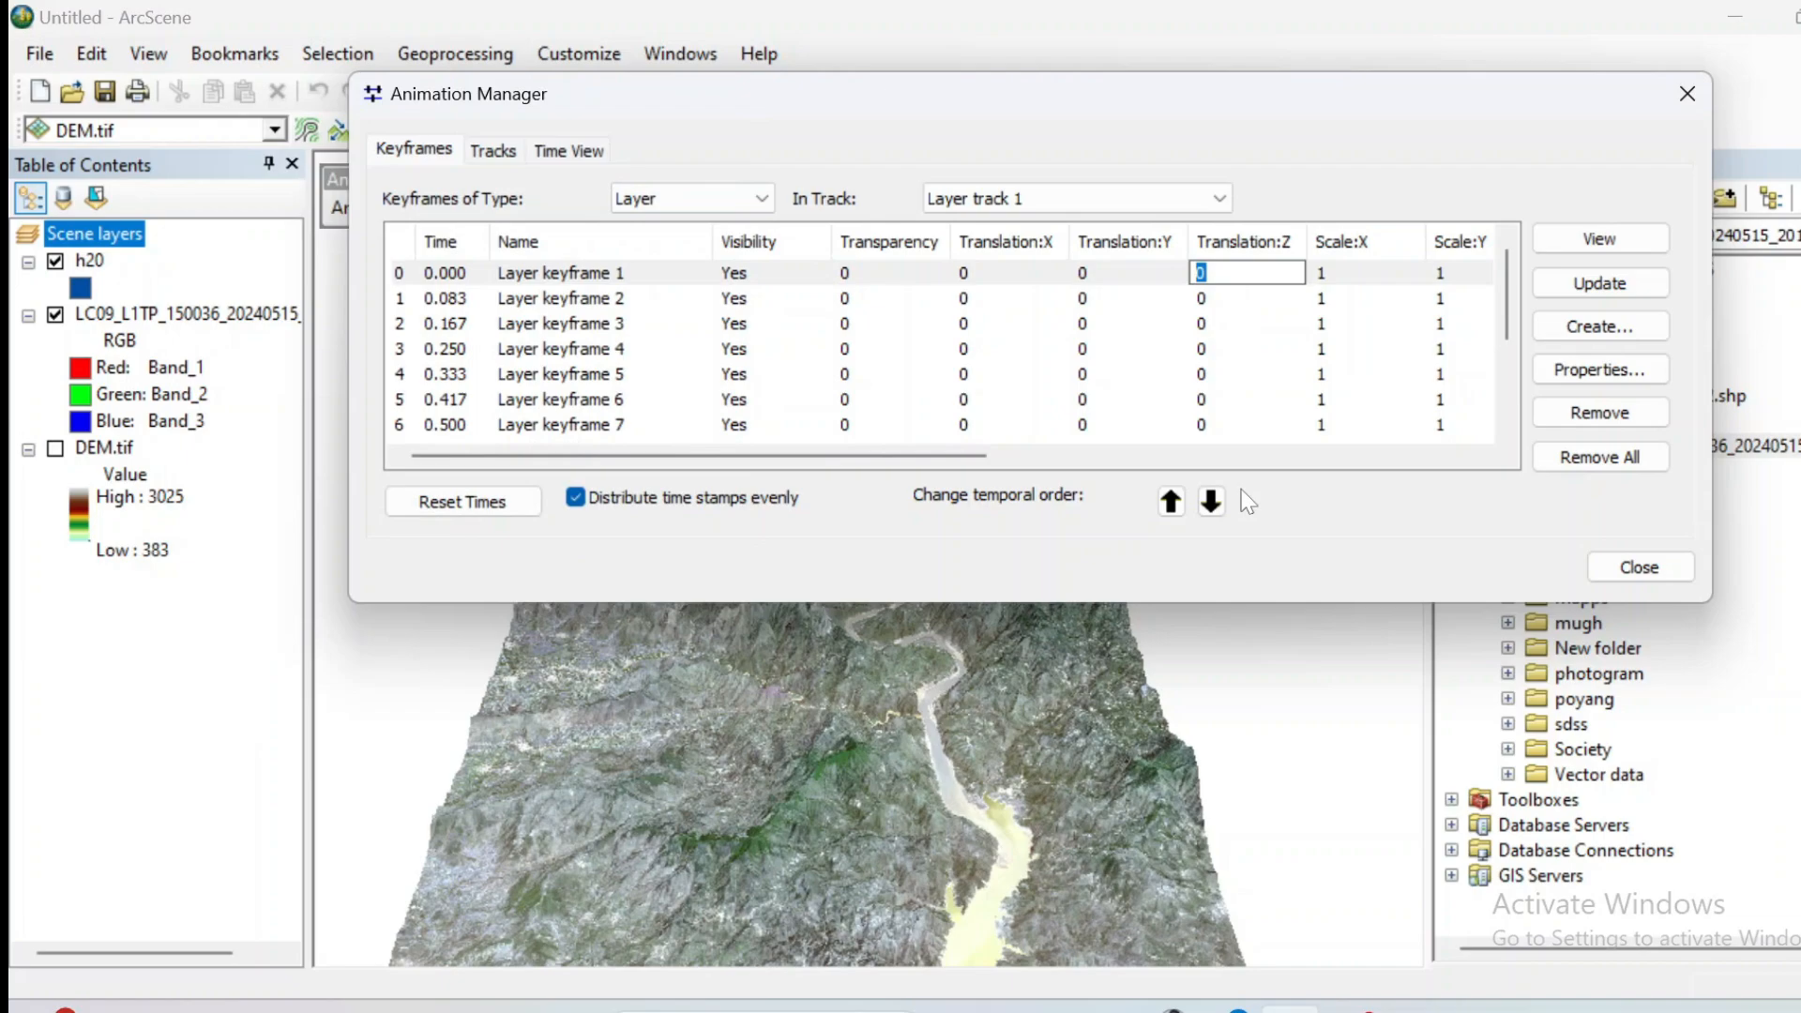
mouse_move(1291, 342)
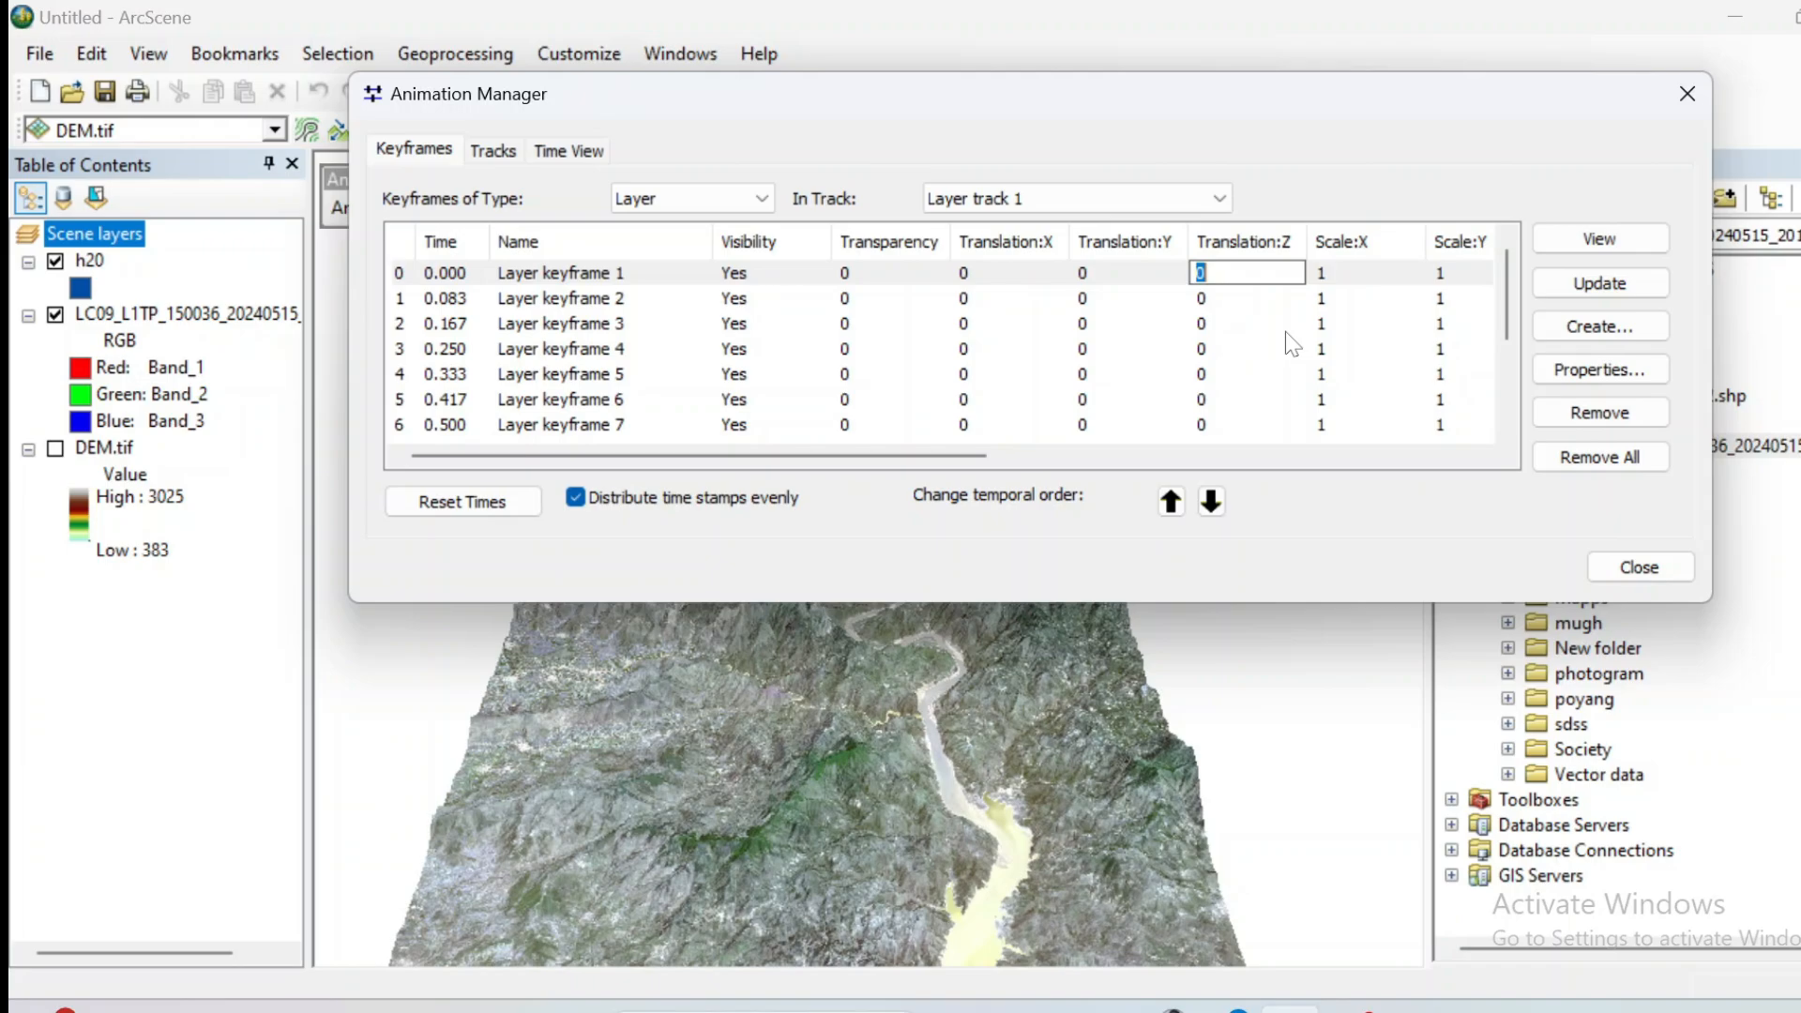
Enter rising Translation Z values 350, 530, 700 and 900 on the keyframes.
text(350)
click(1249, 348)
text(440)
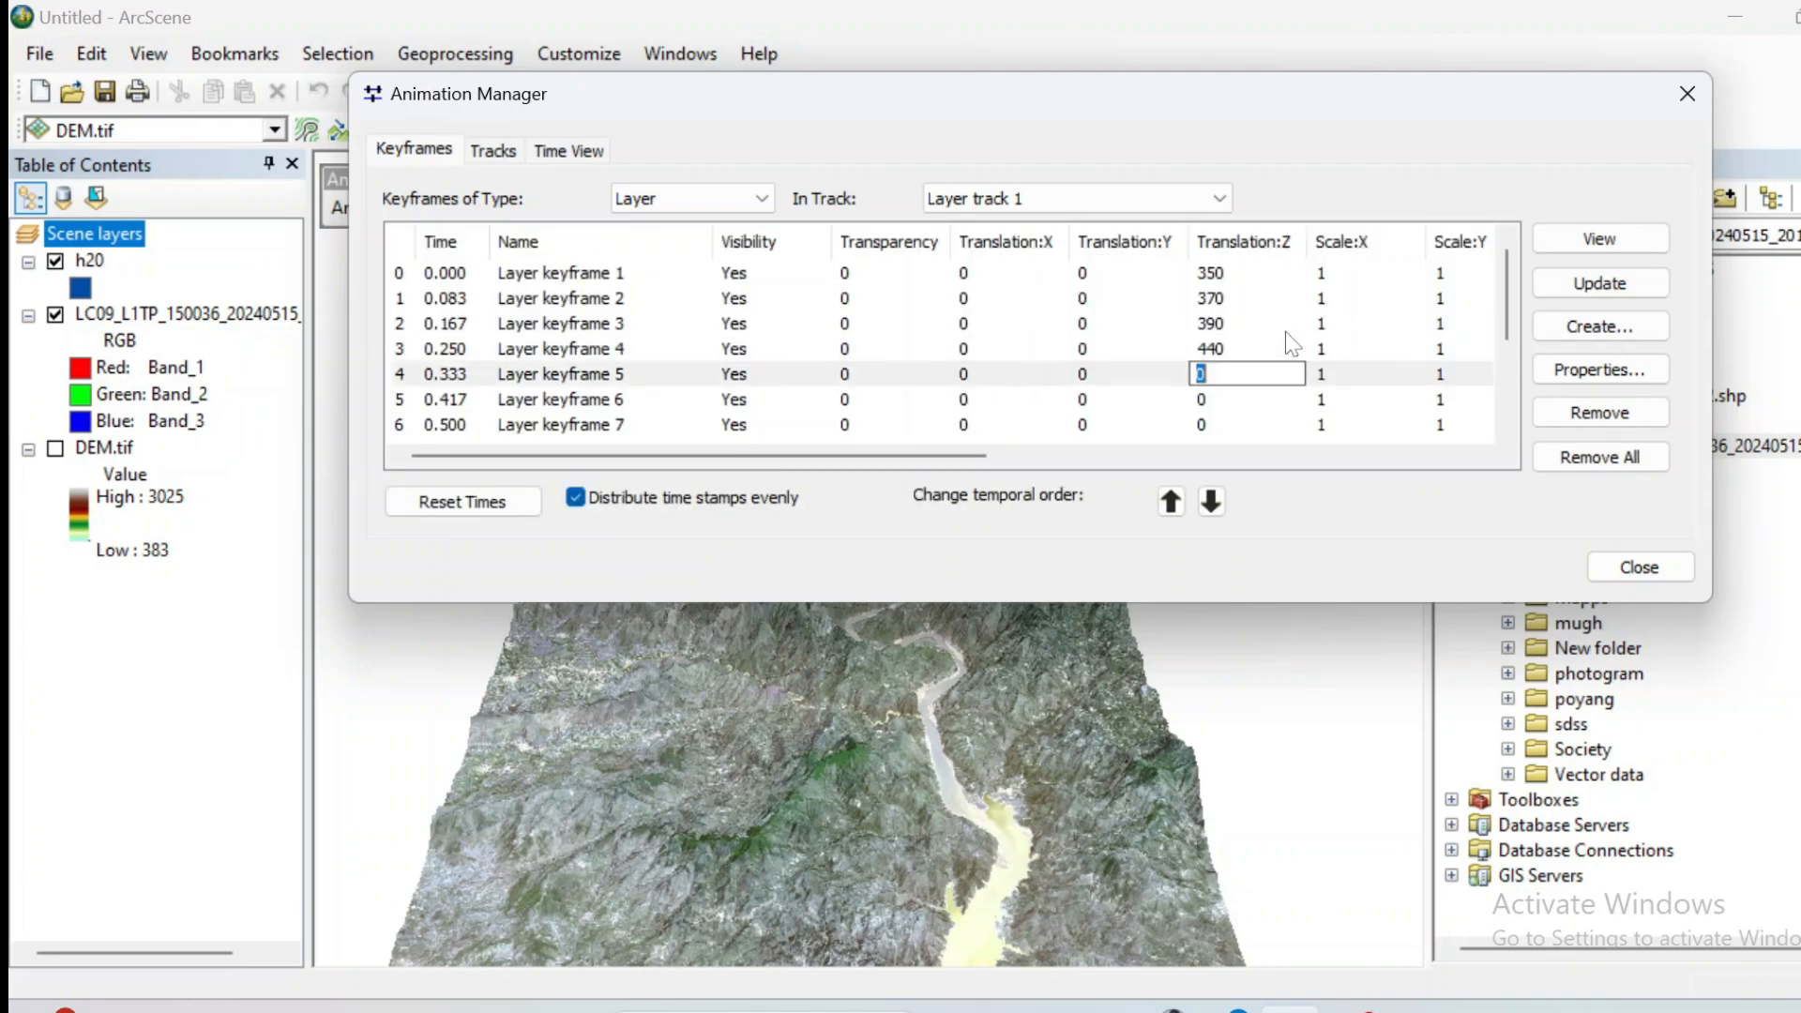
text(48)
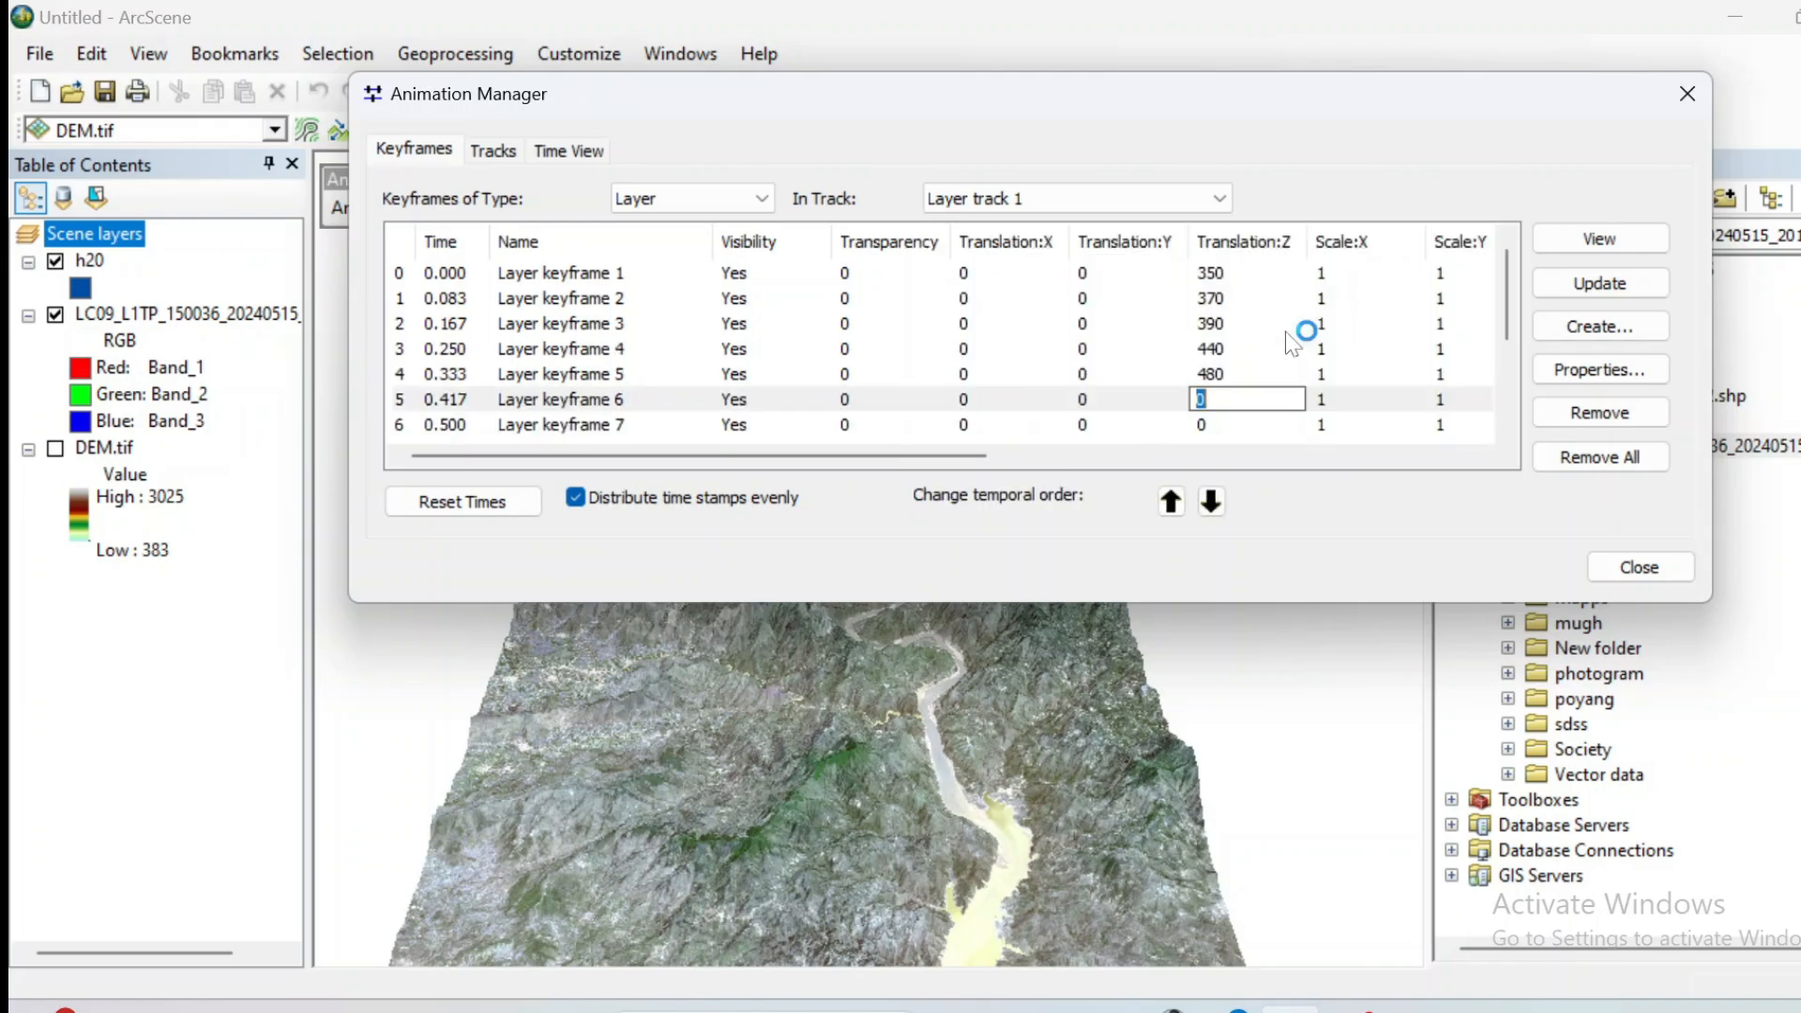
text(530)
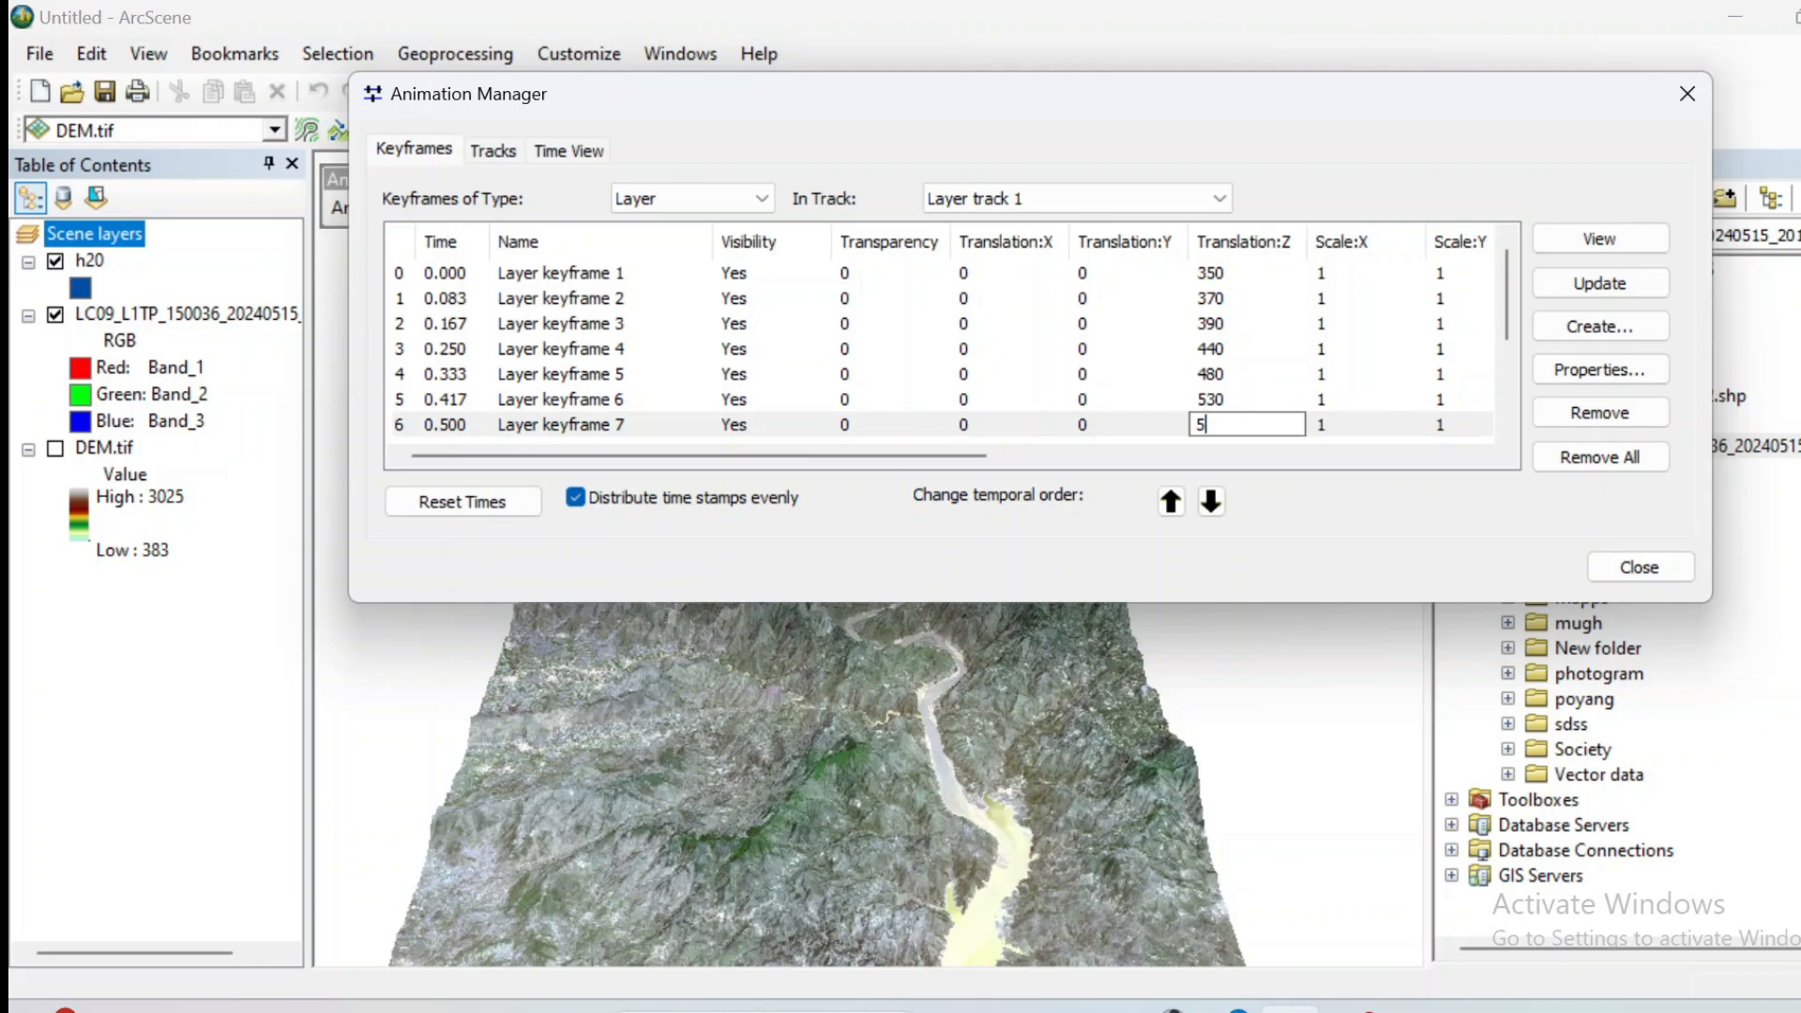
click(1597, 326)
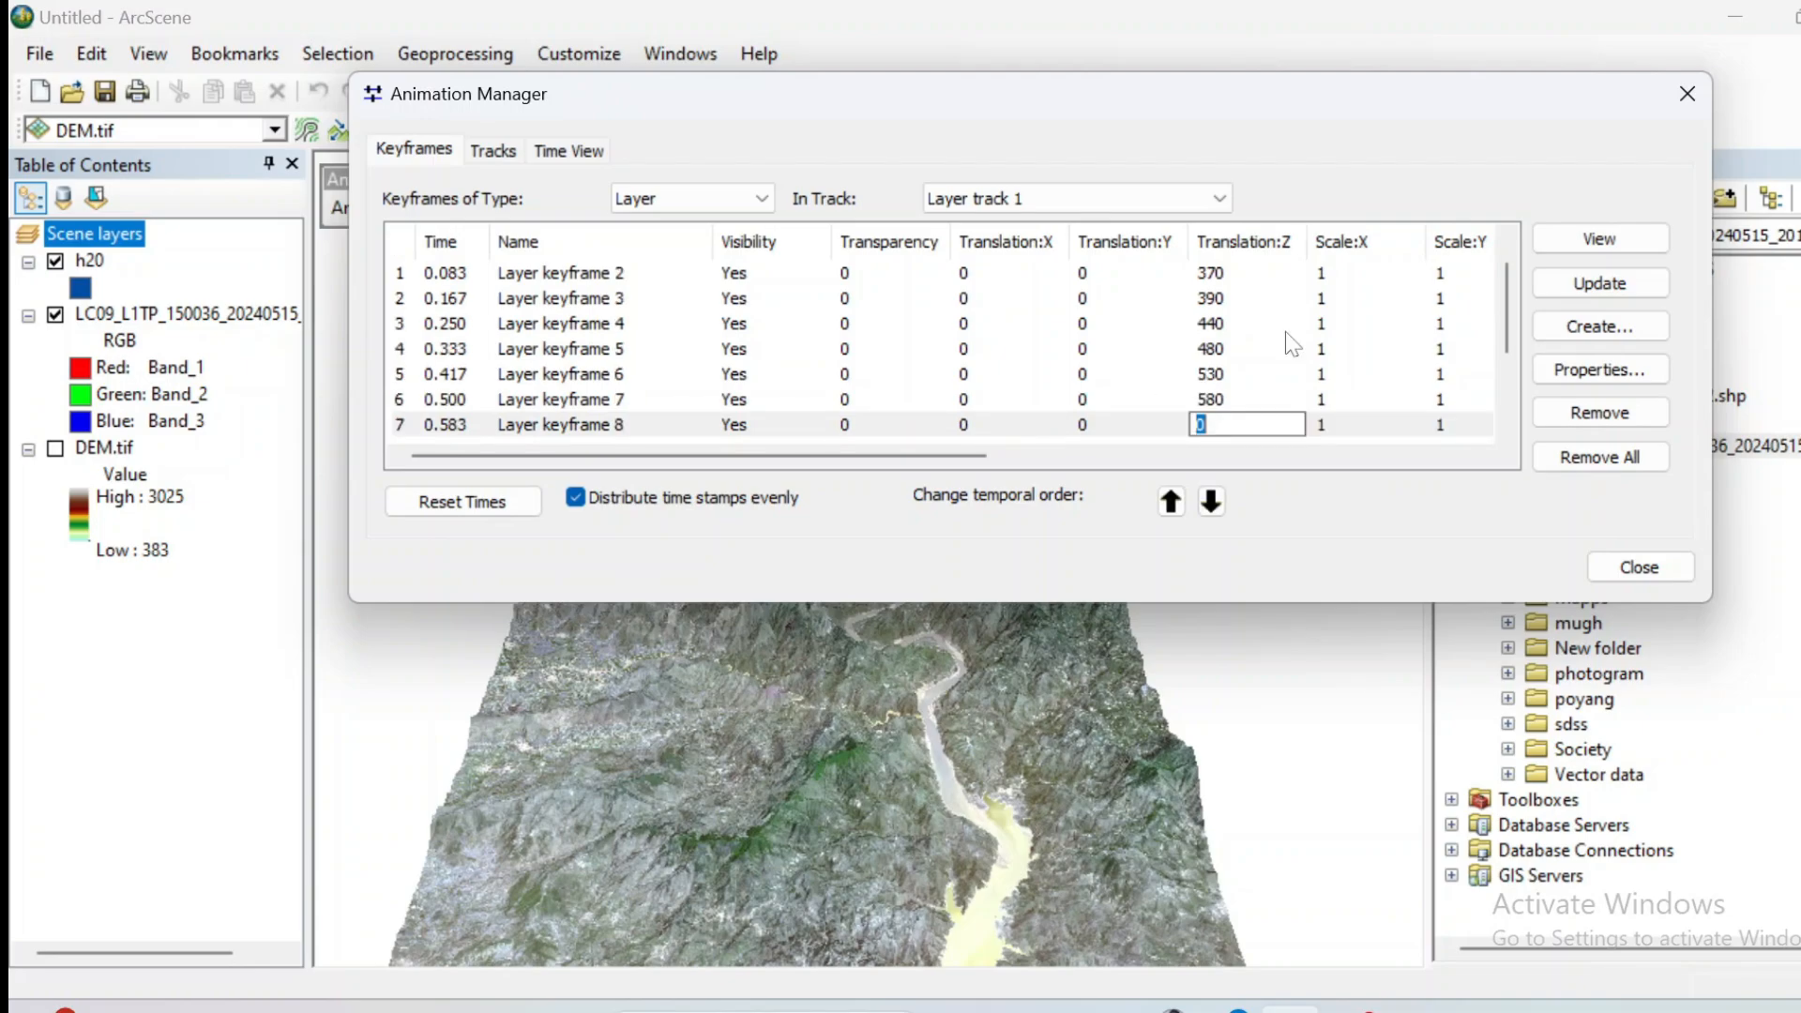
text(65)
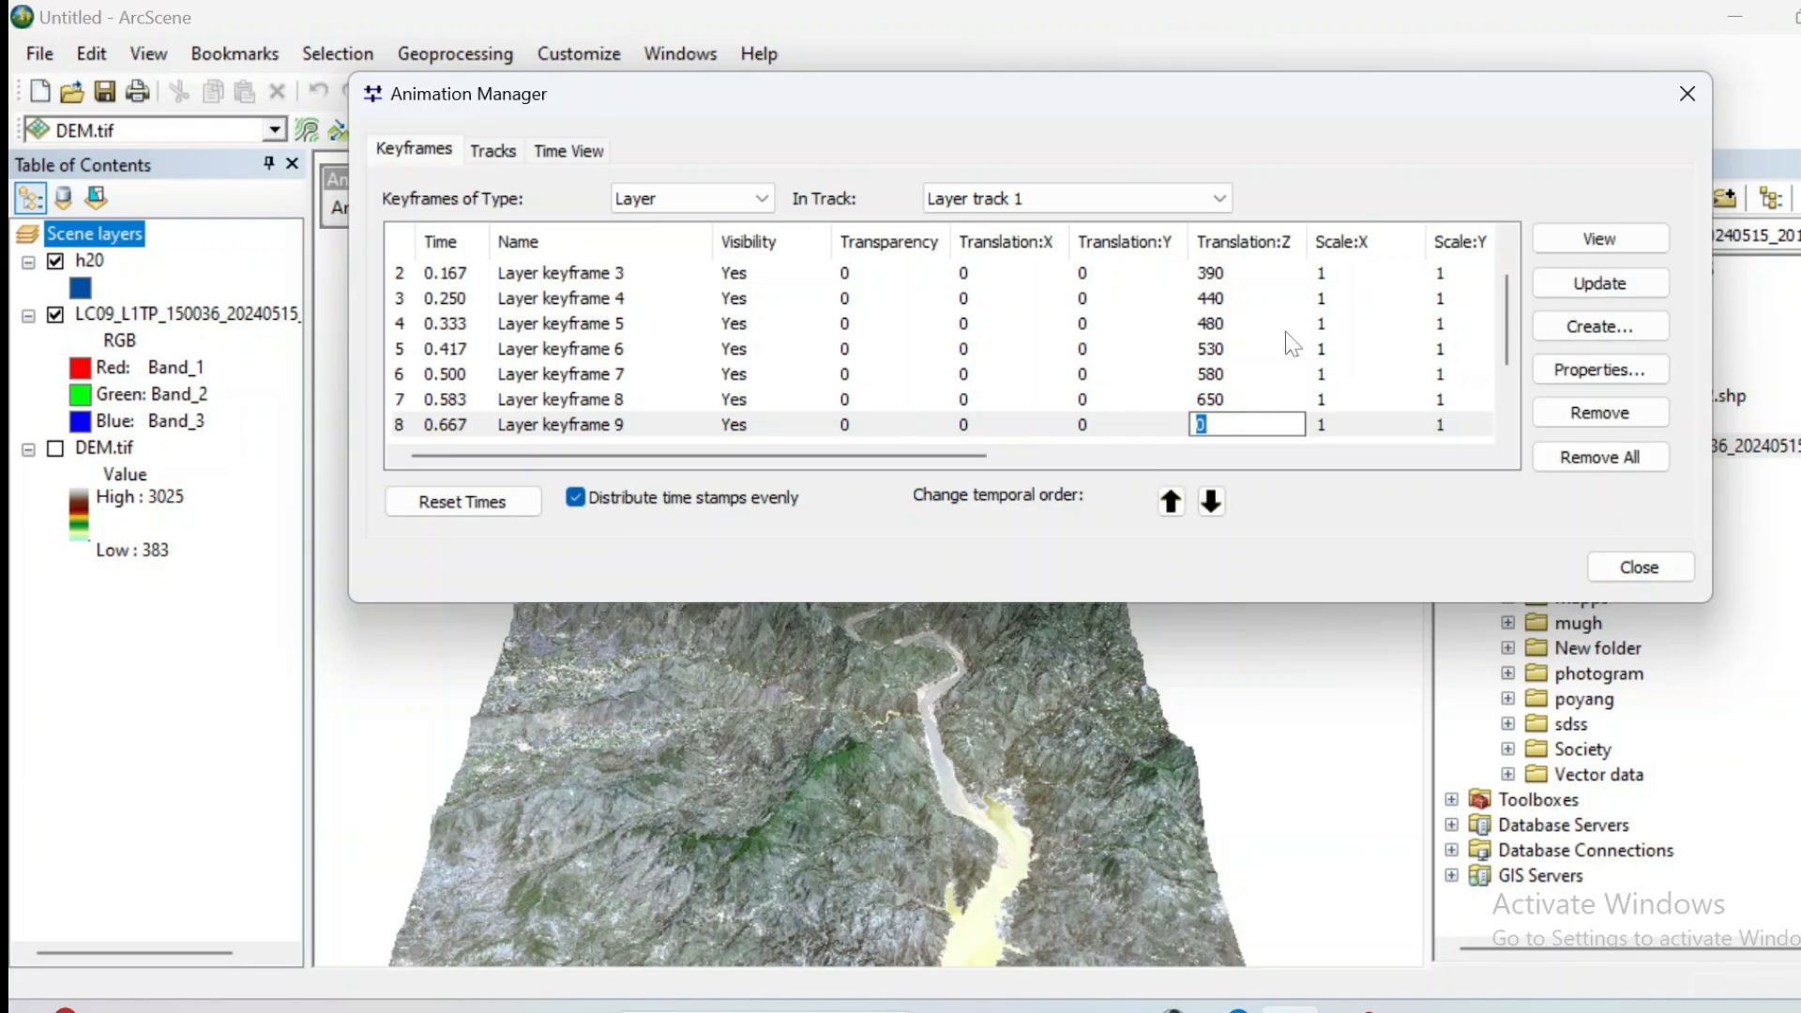
text(700)
text(750)
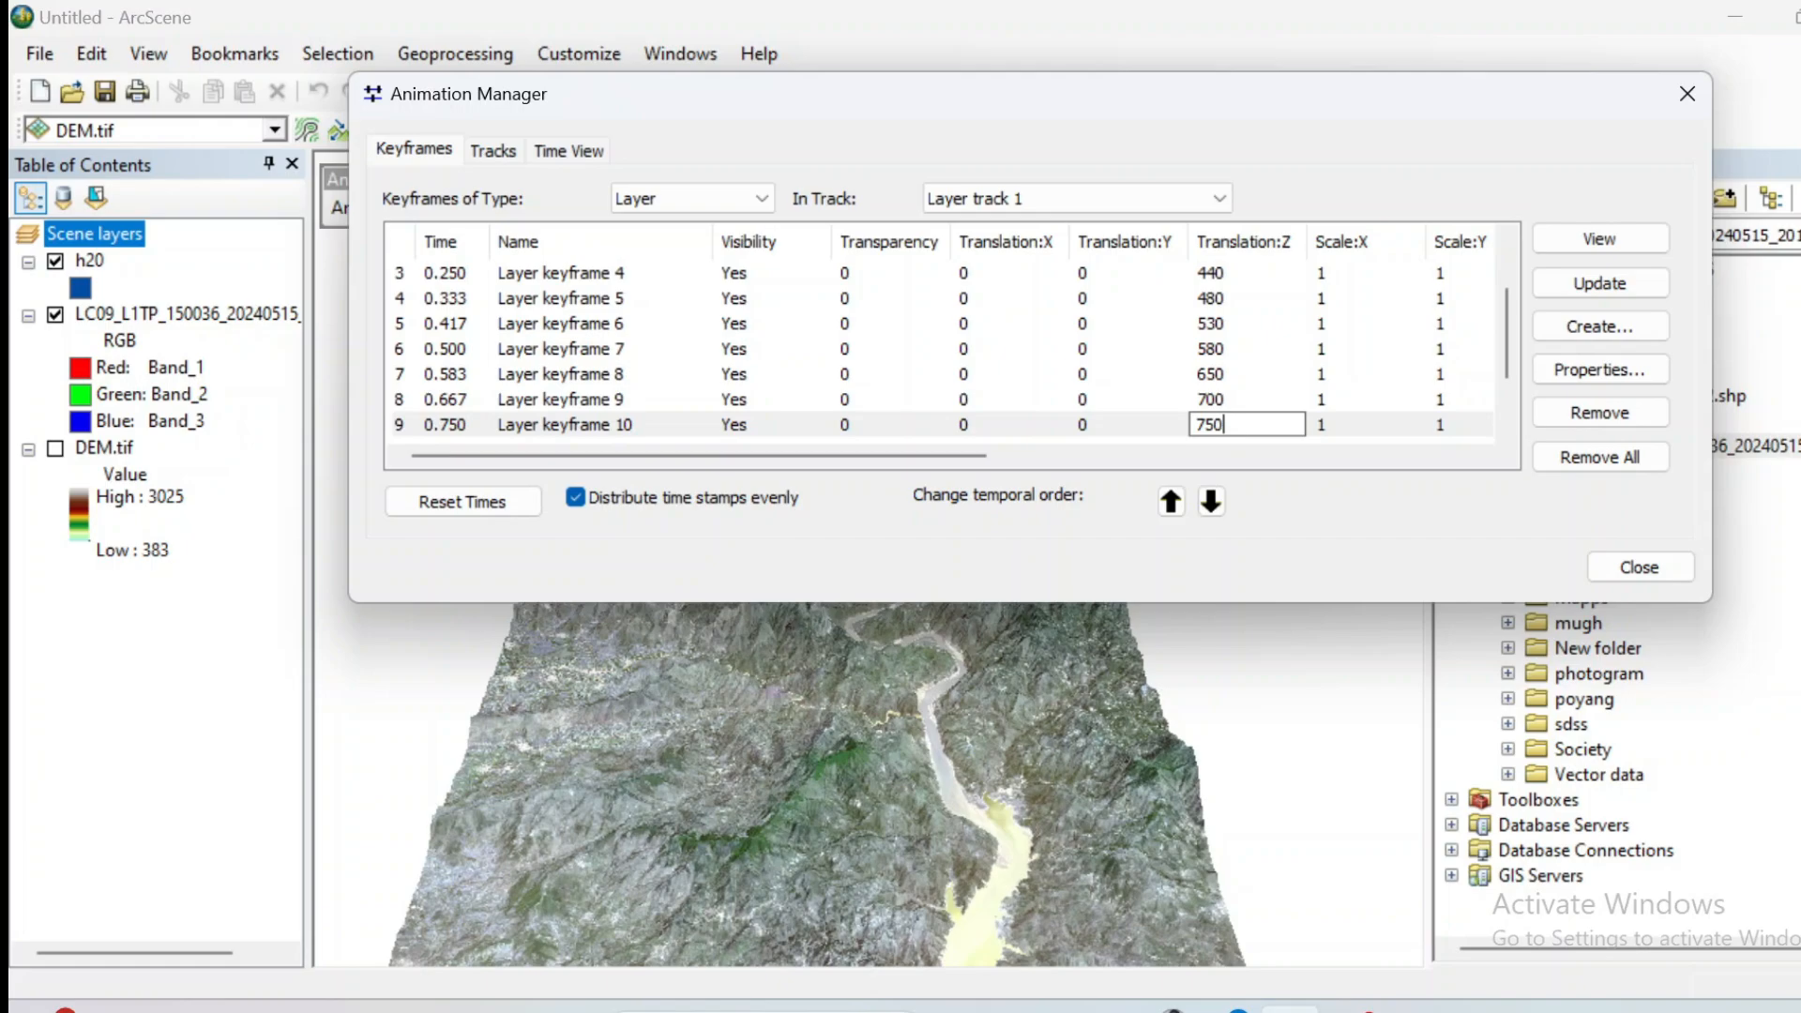
click(1597, 326)
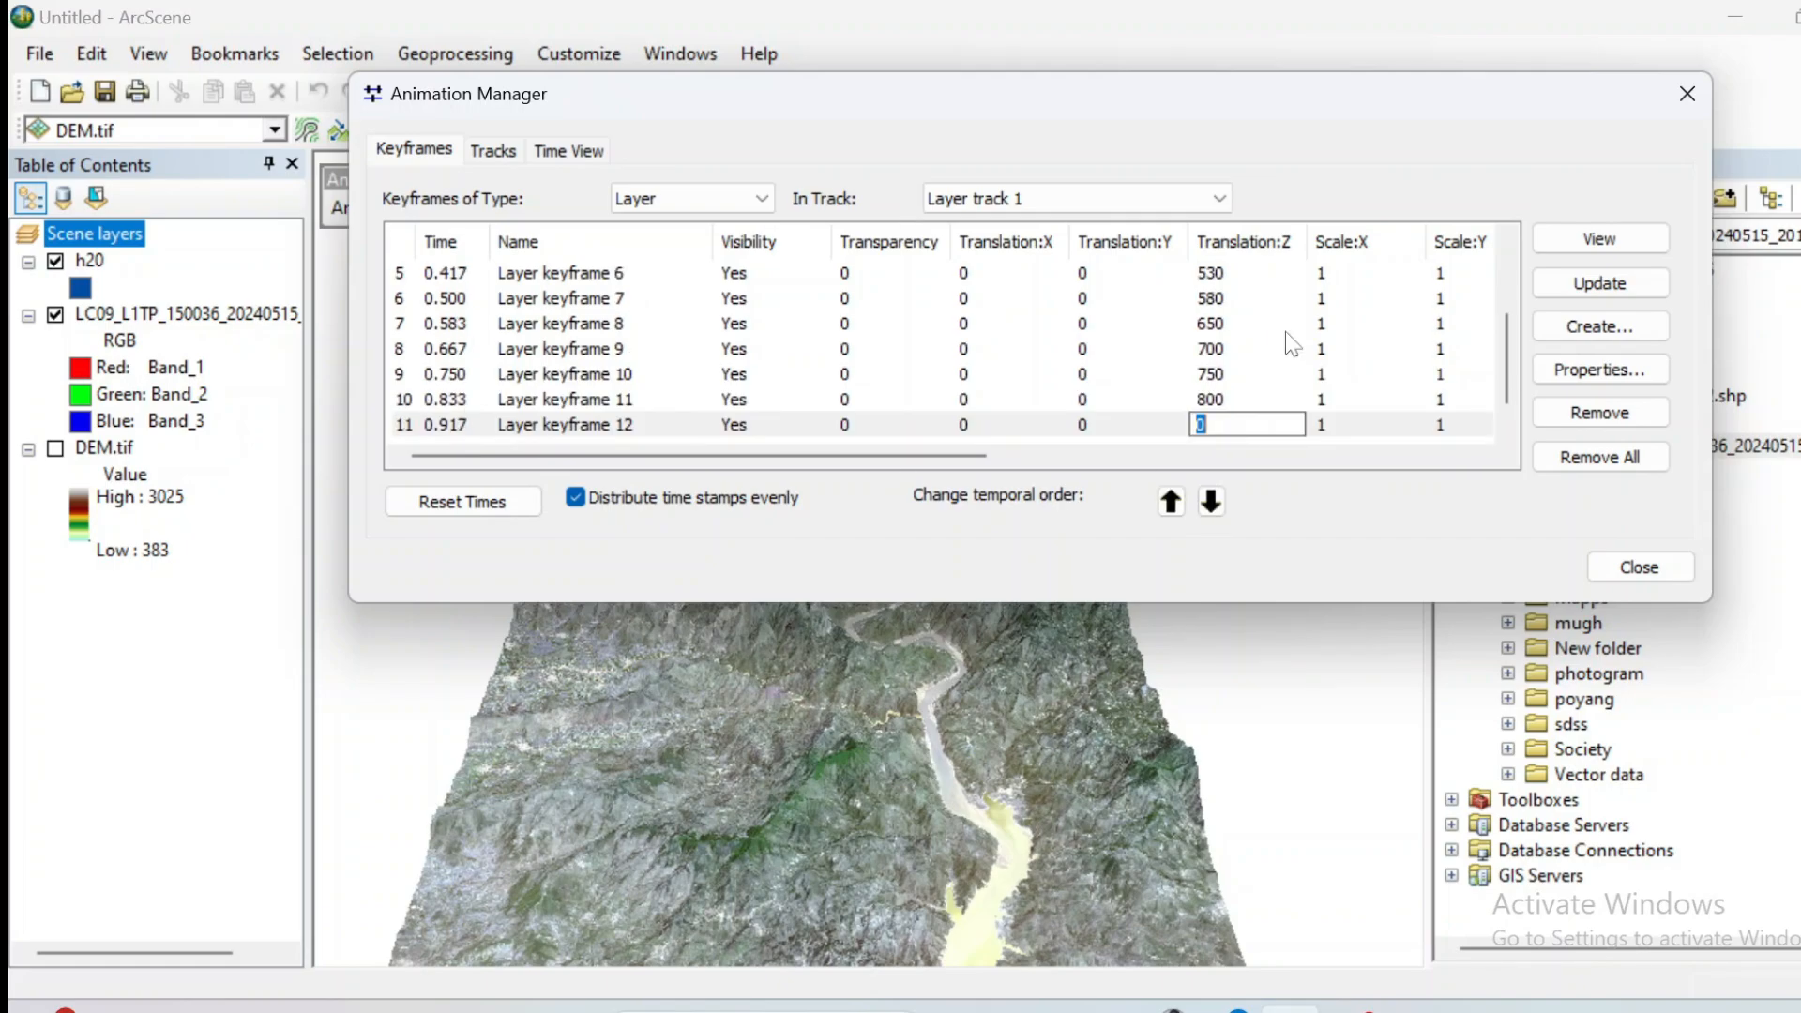
text(85)
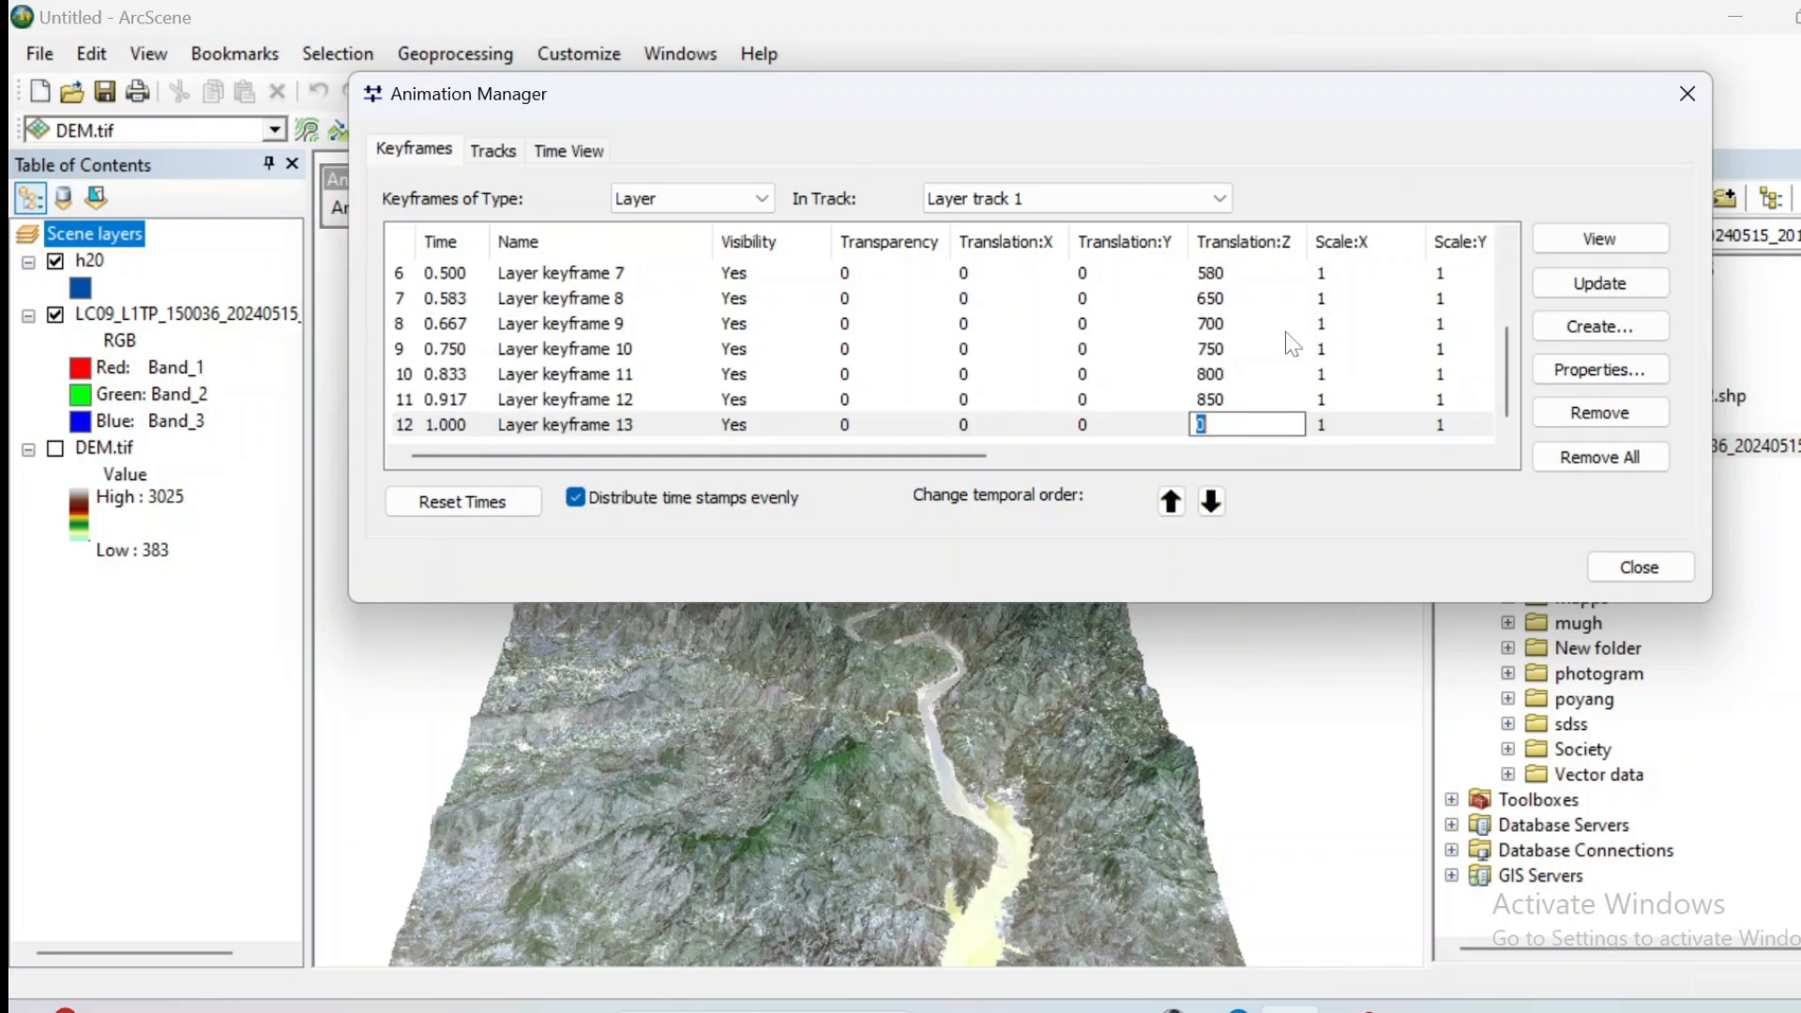
text(900)
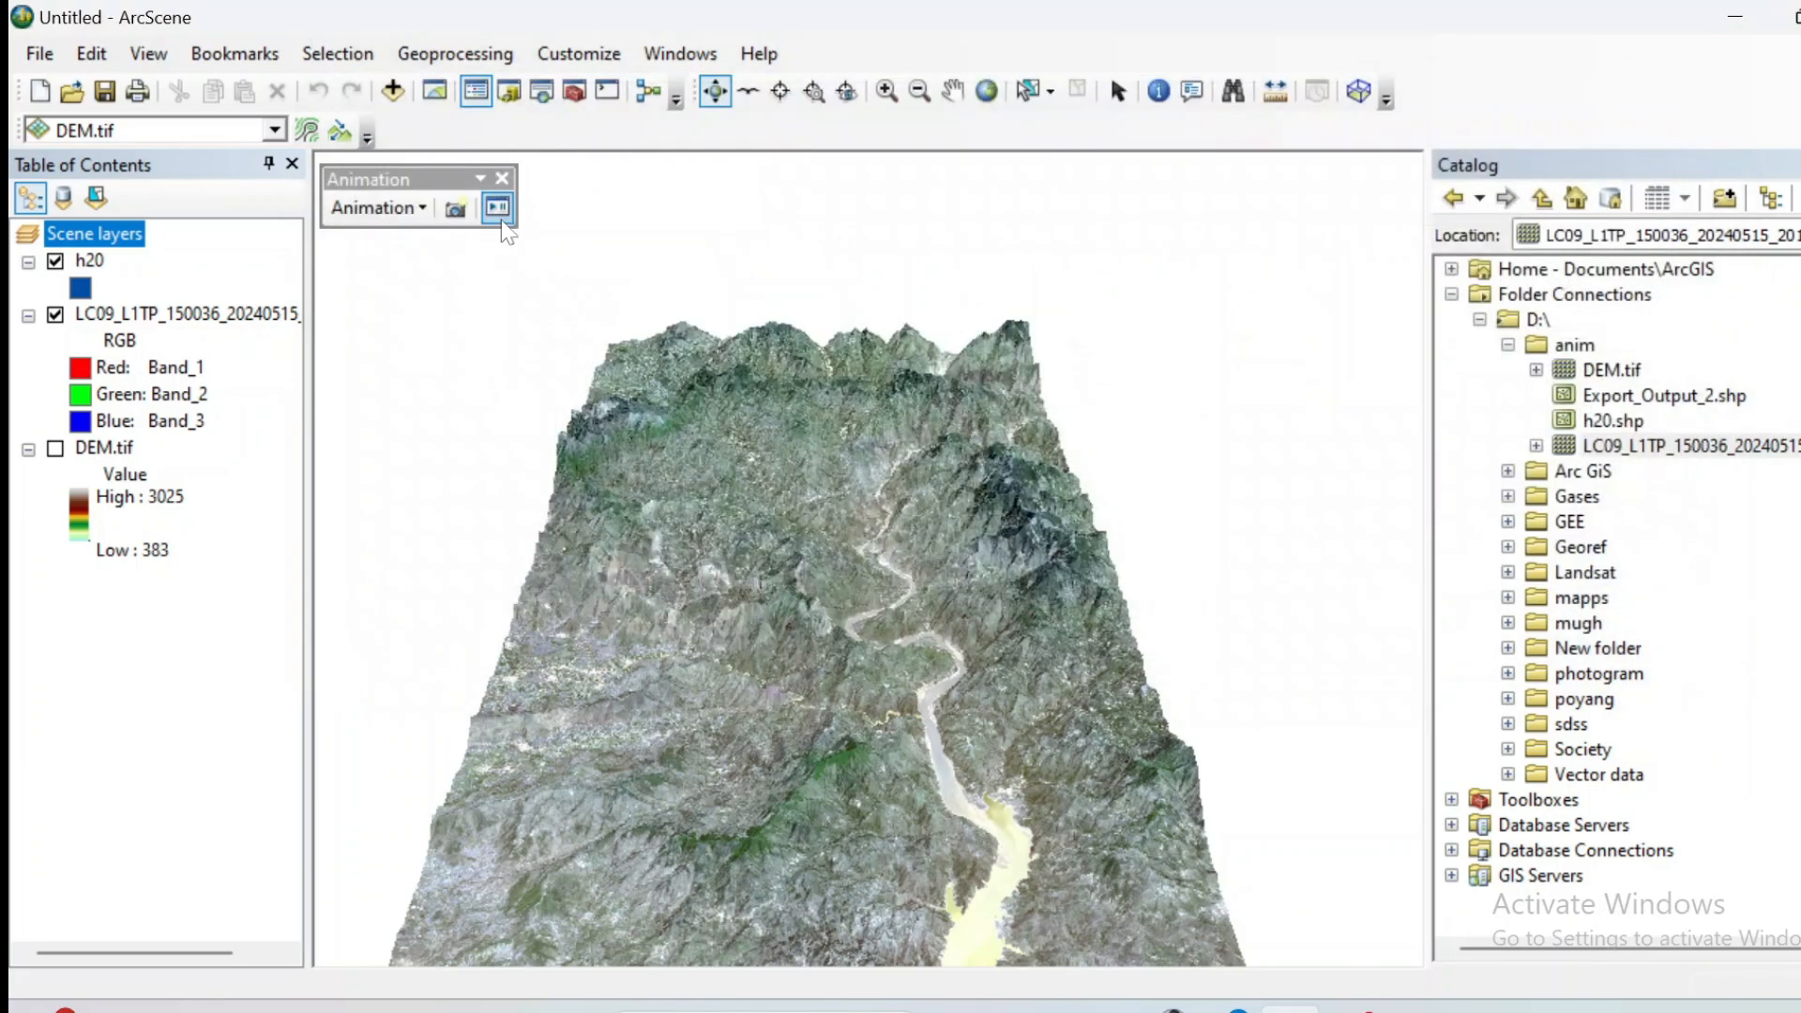
Set the animation duration to 15 seconds in Animation Controls options.
click(497, 209)
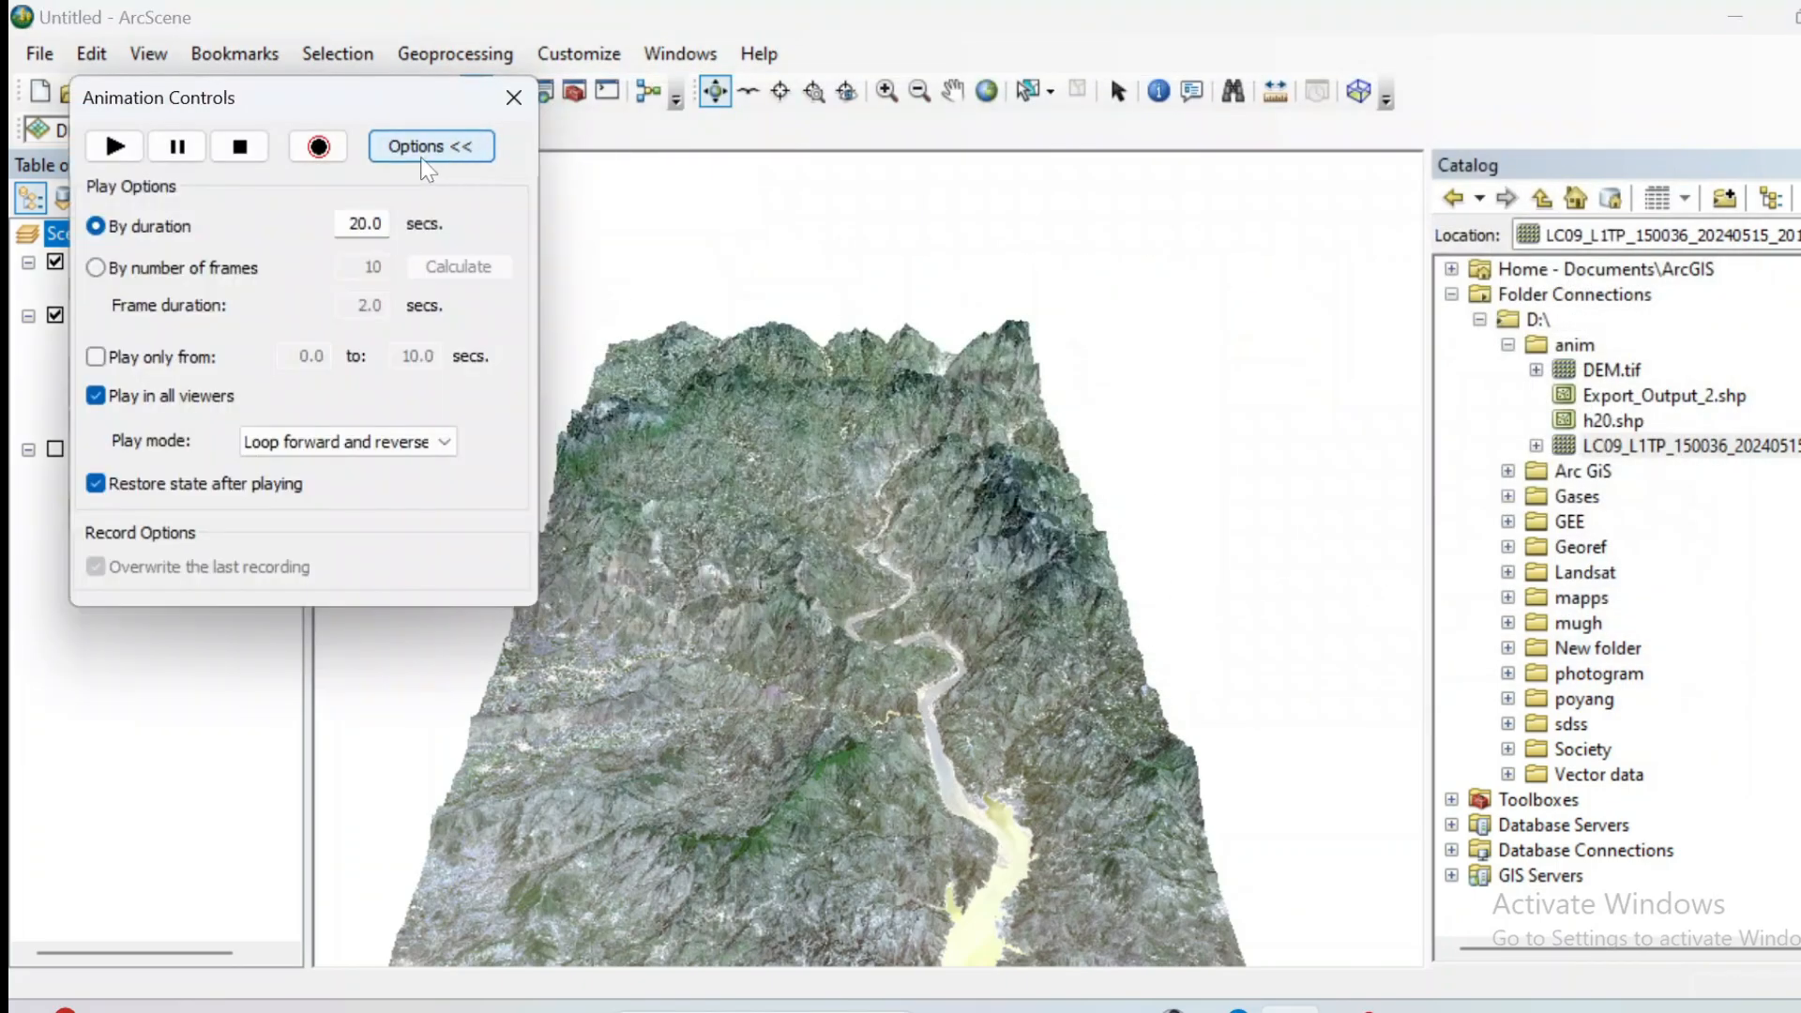
click(363, 225)
text(15)
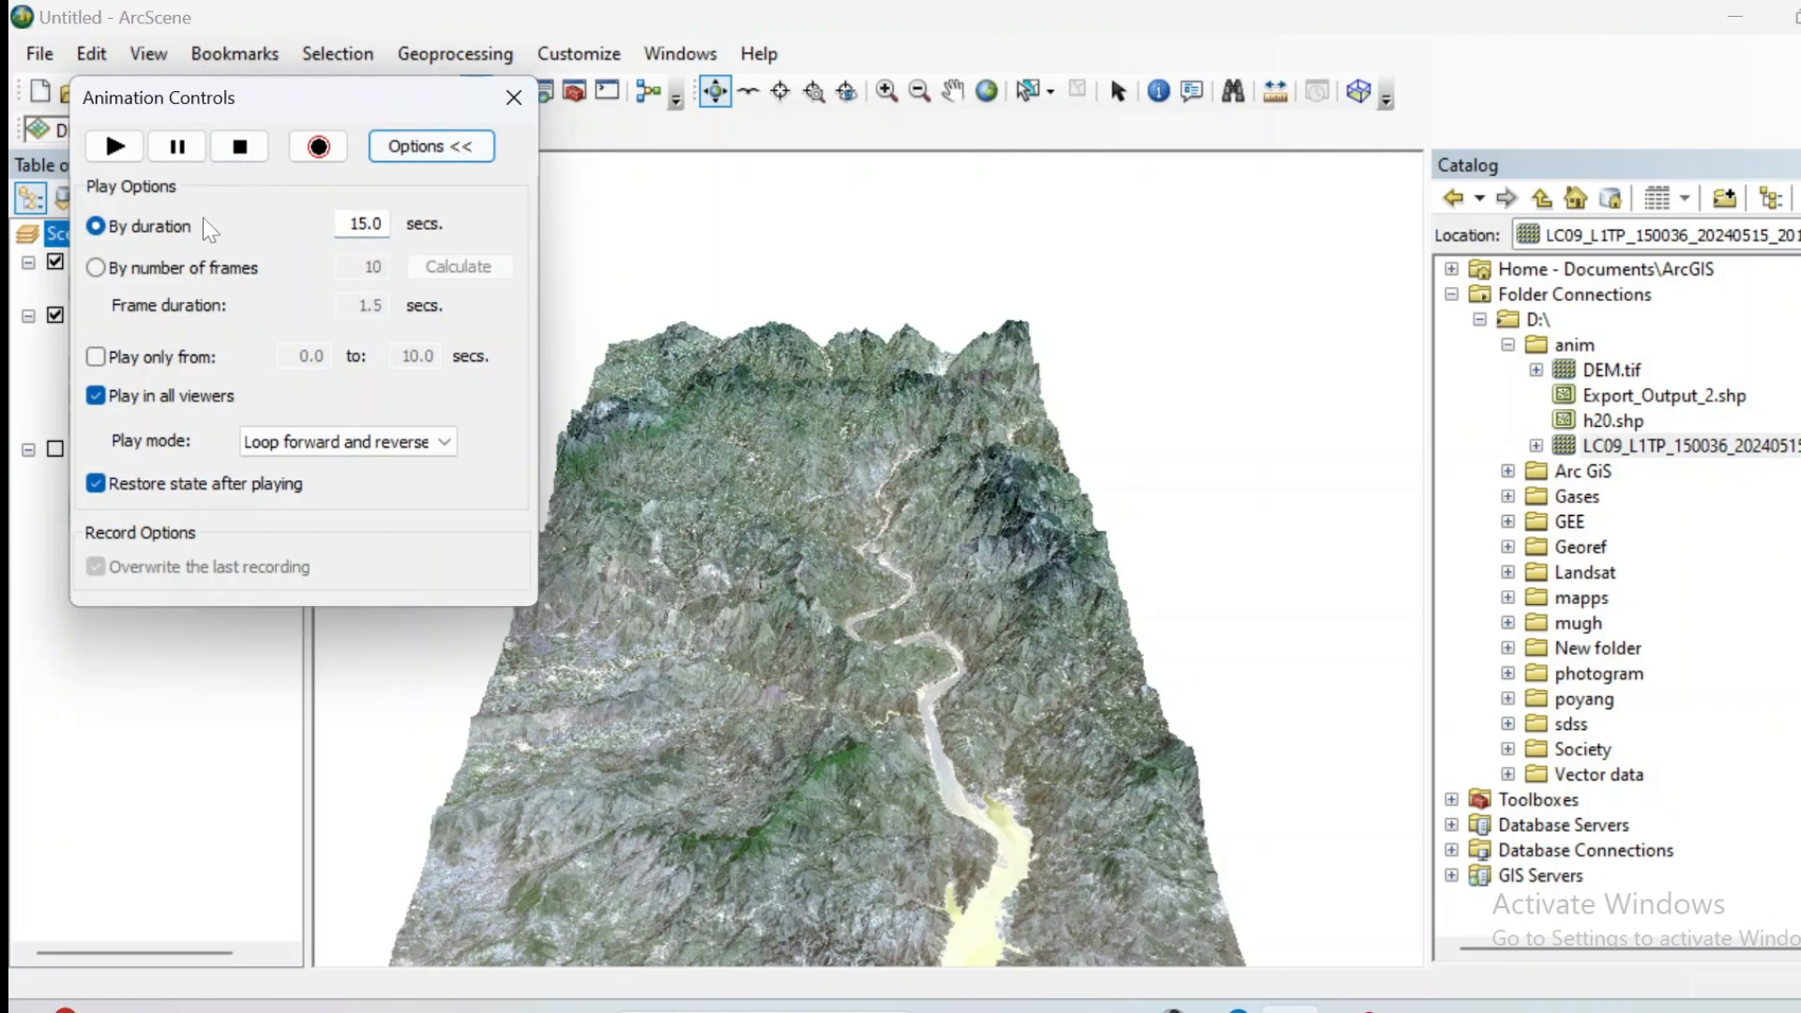
click(430, 146)
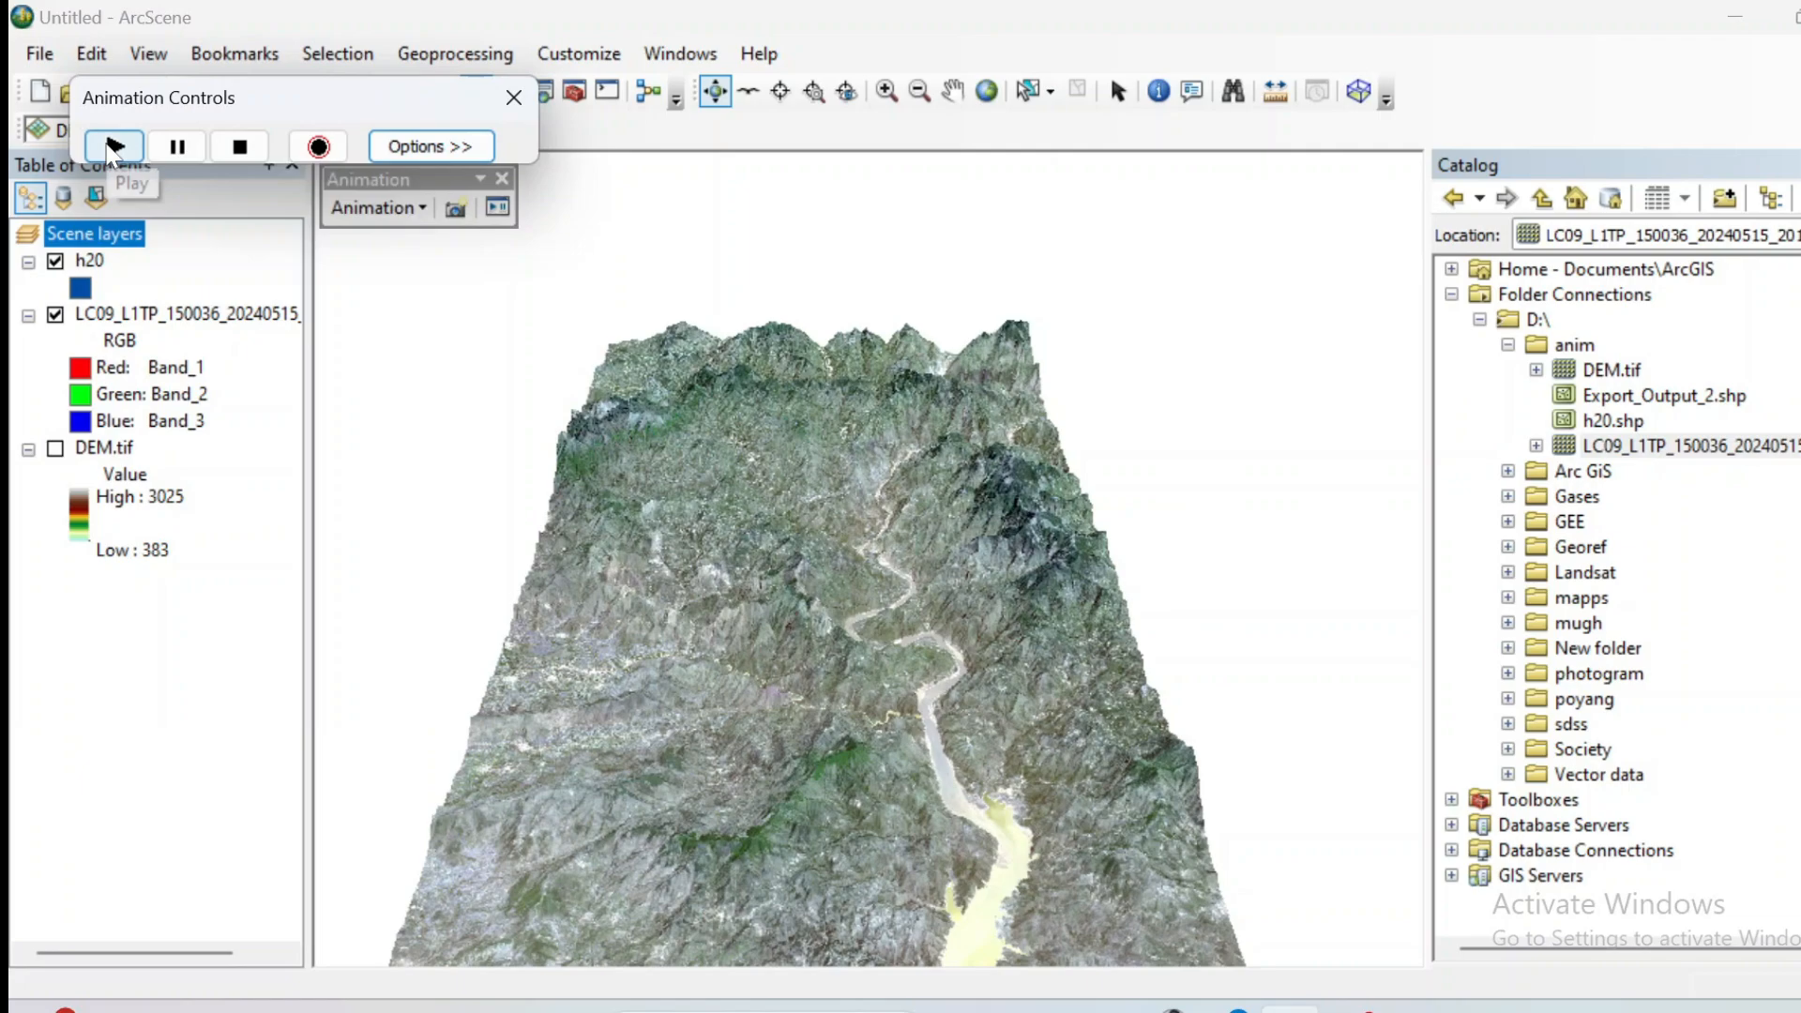
Play the water-rise animation and expand the playback Options panel.
click(113, 147)
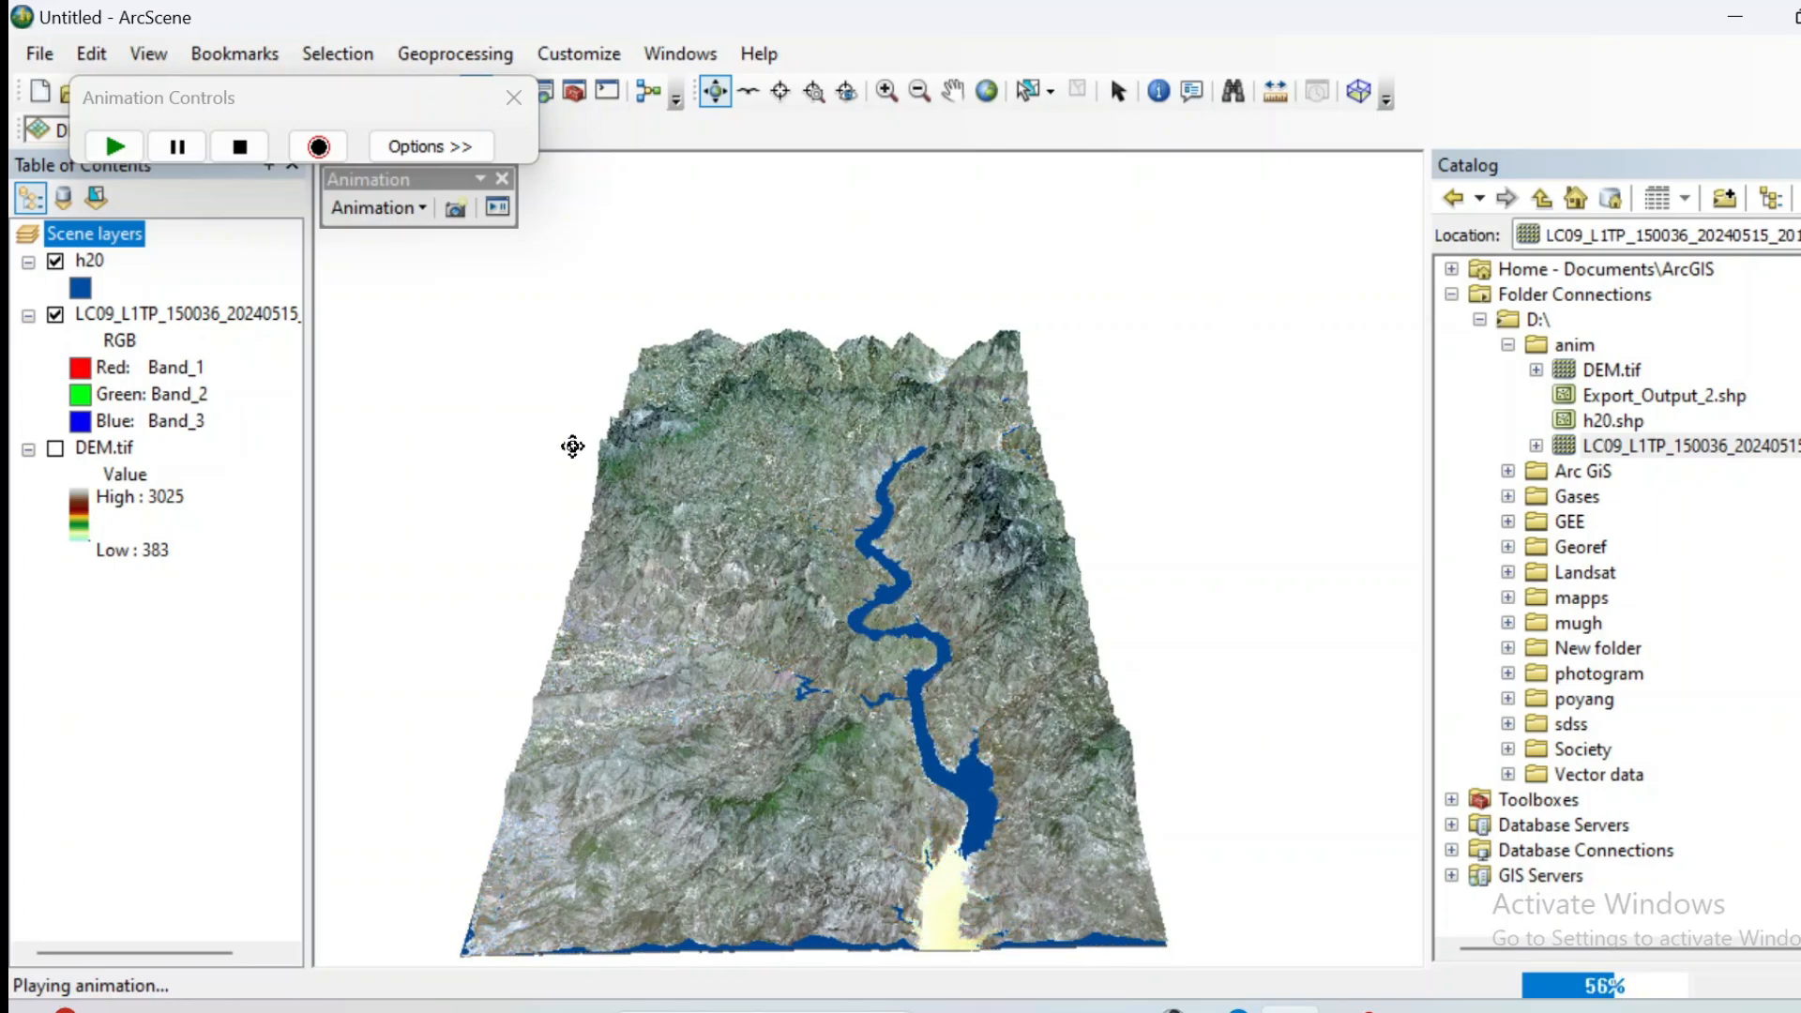
click(429, 147)
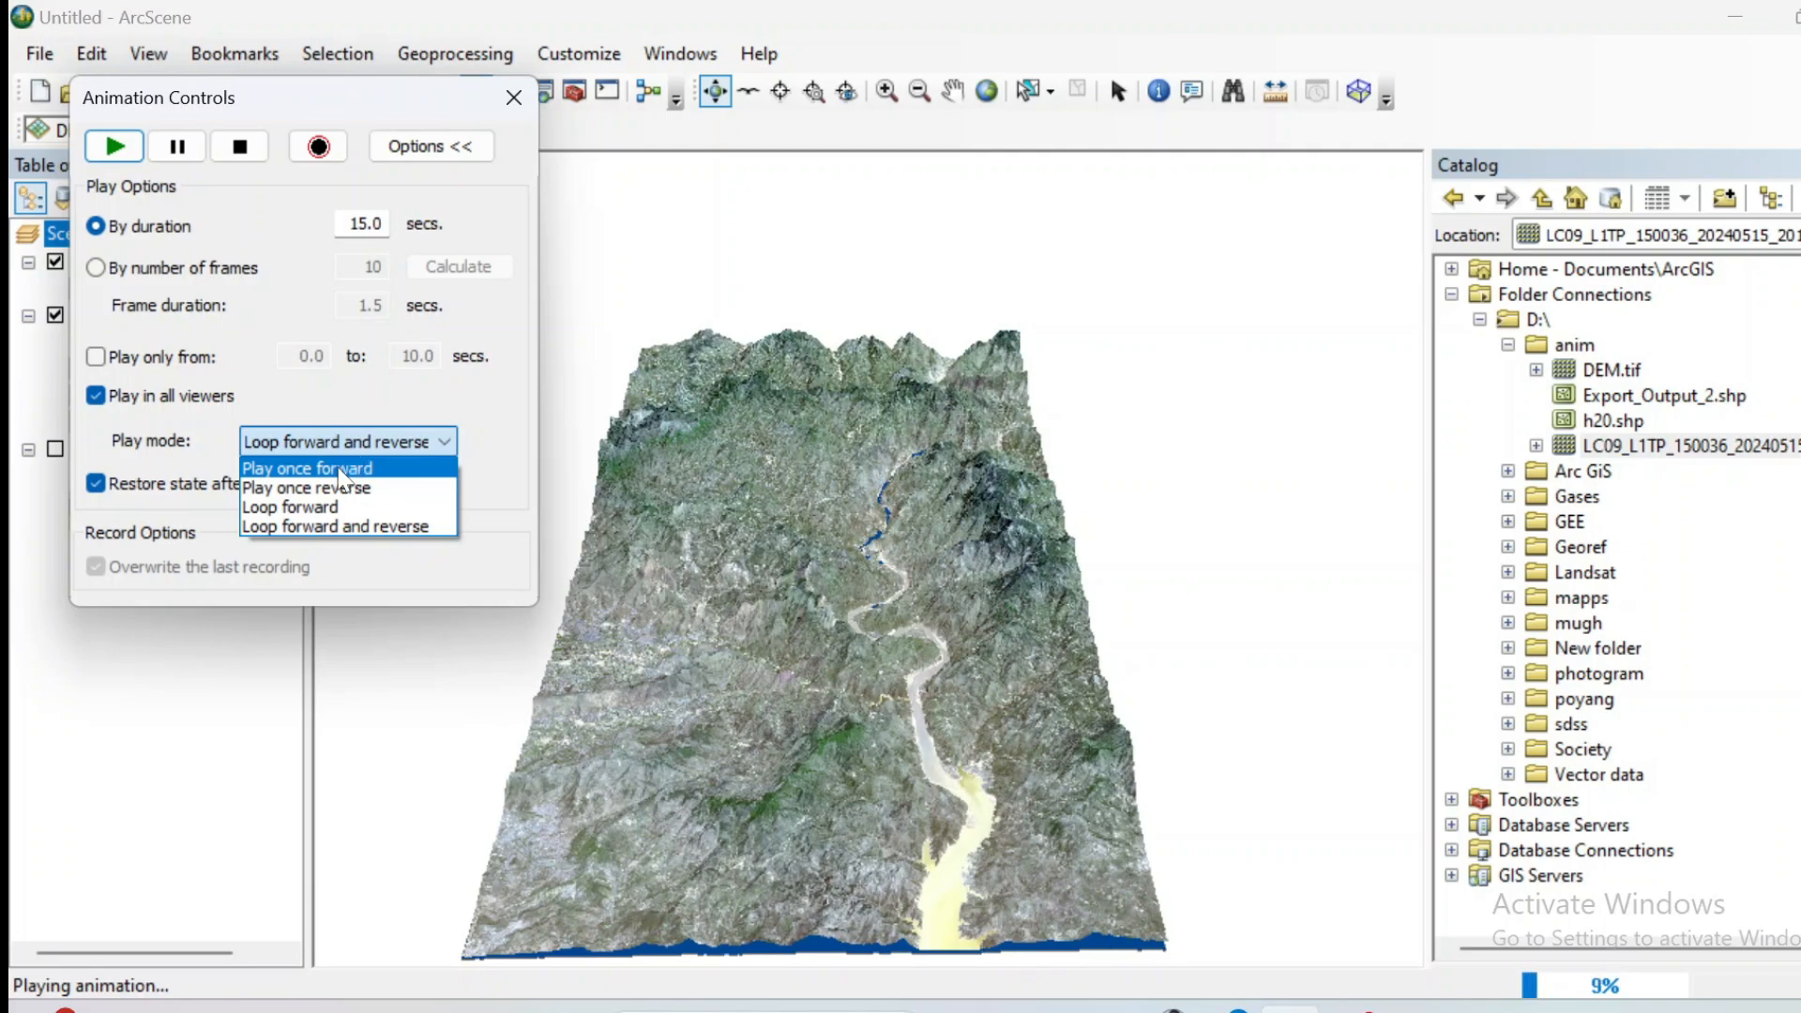
mouse_move(308, 487)
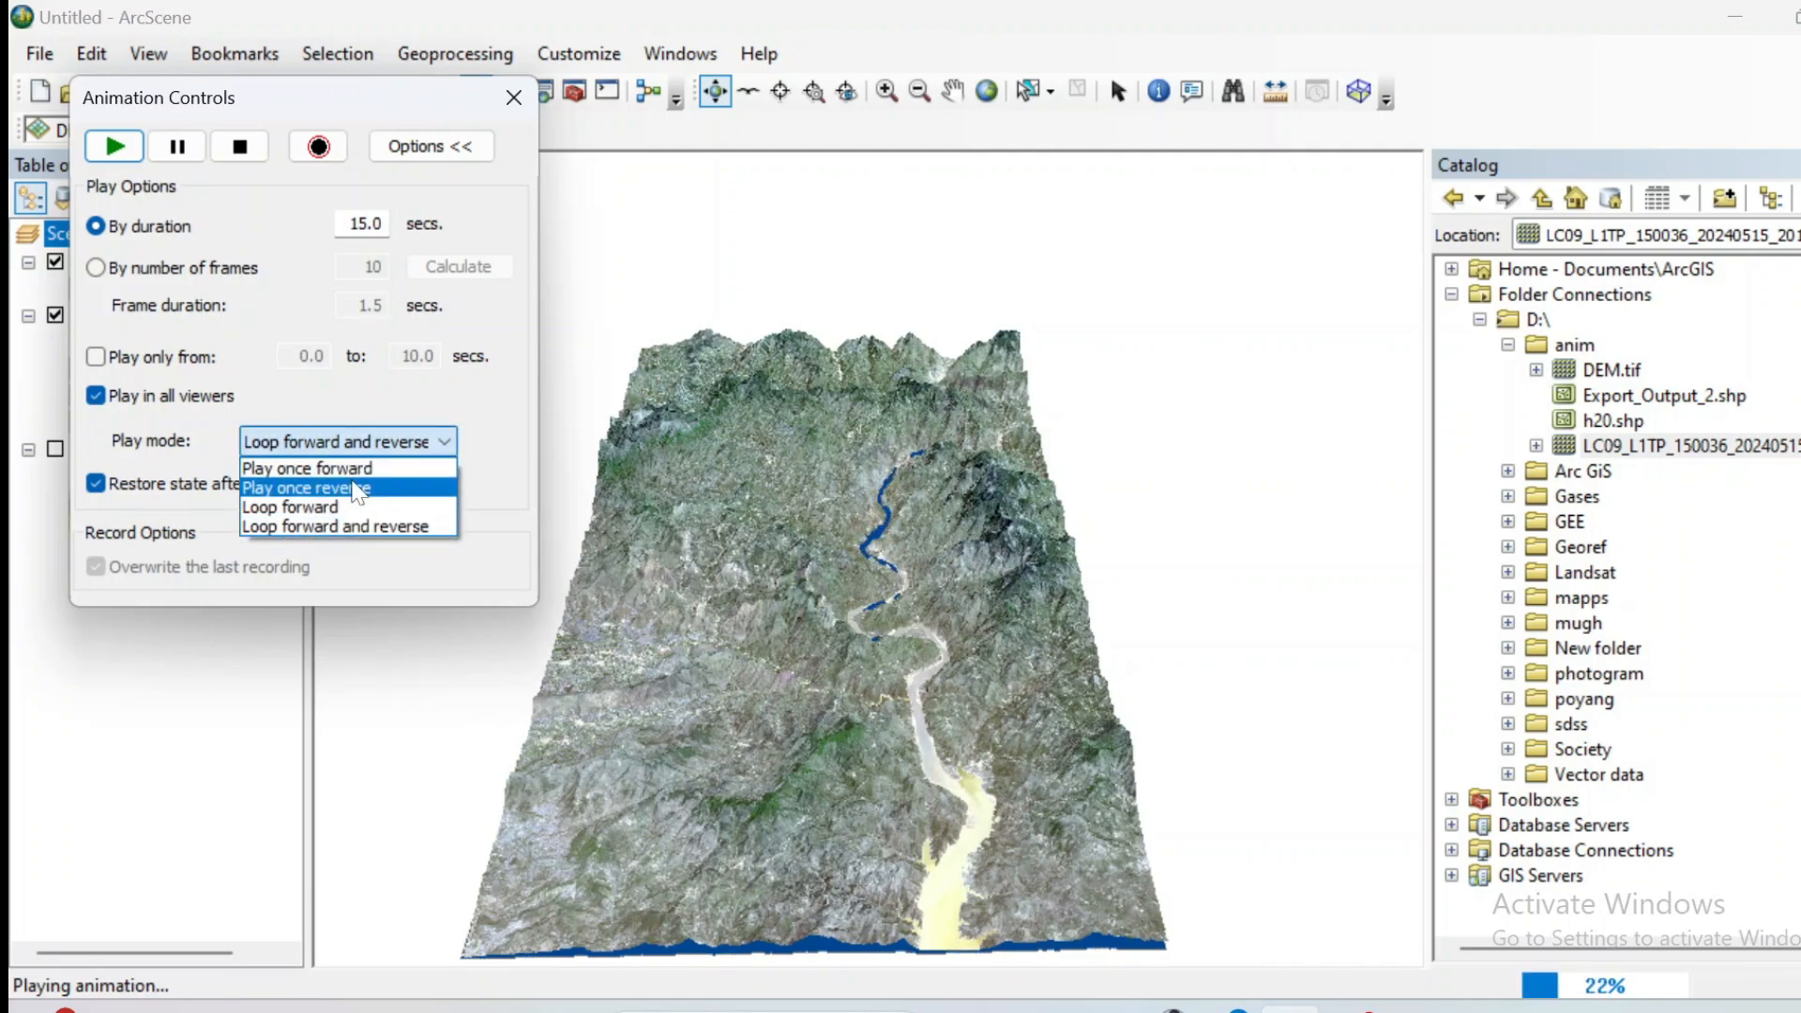
Keep the current play mode and start the animation playing again.
click(346, 527)
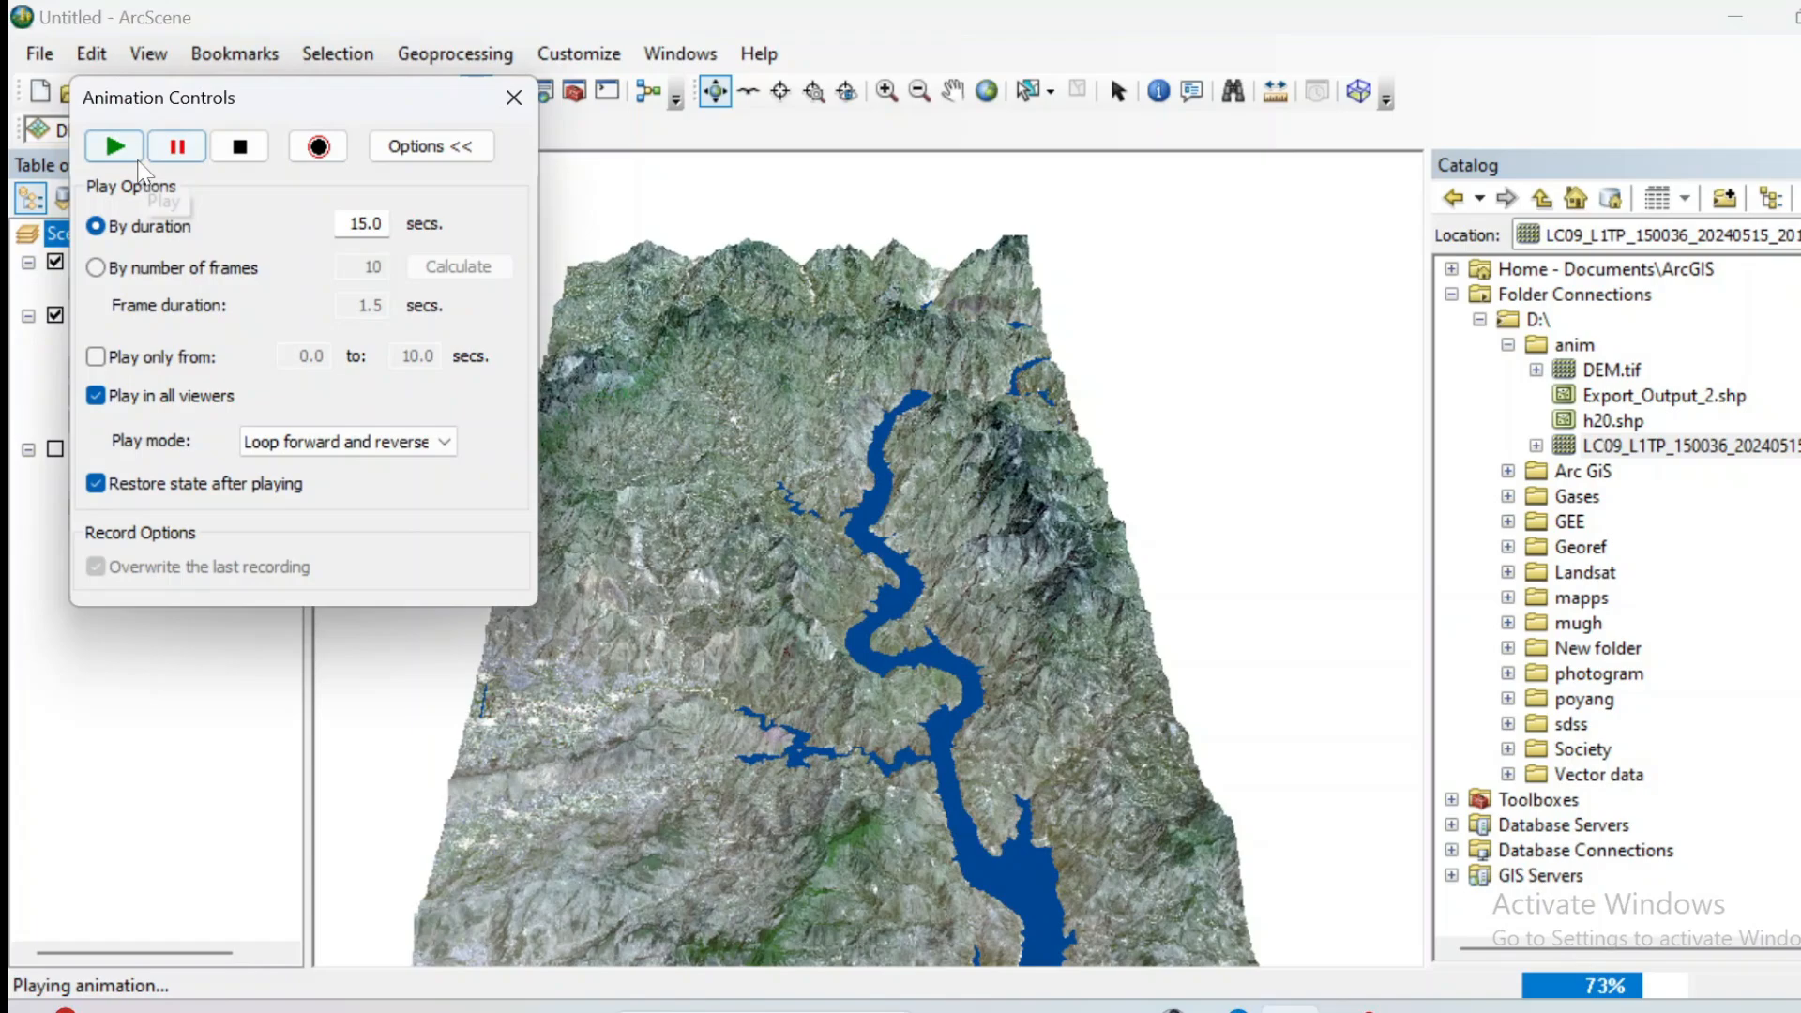
click(431, 146)
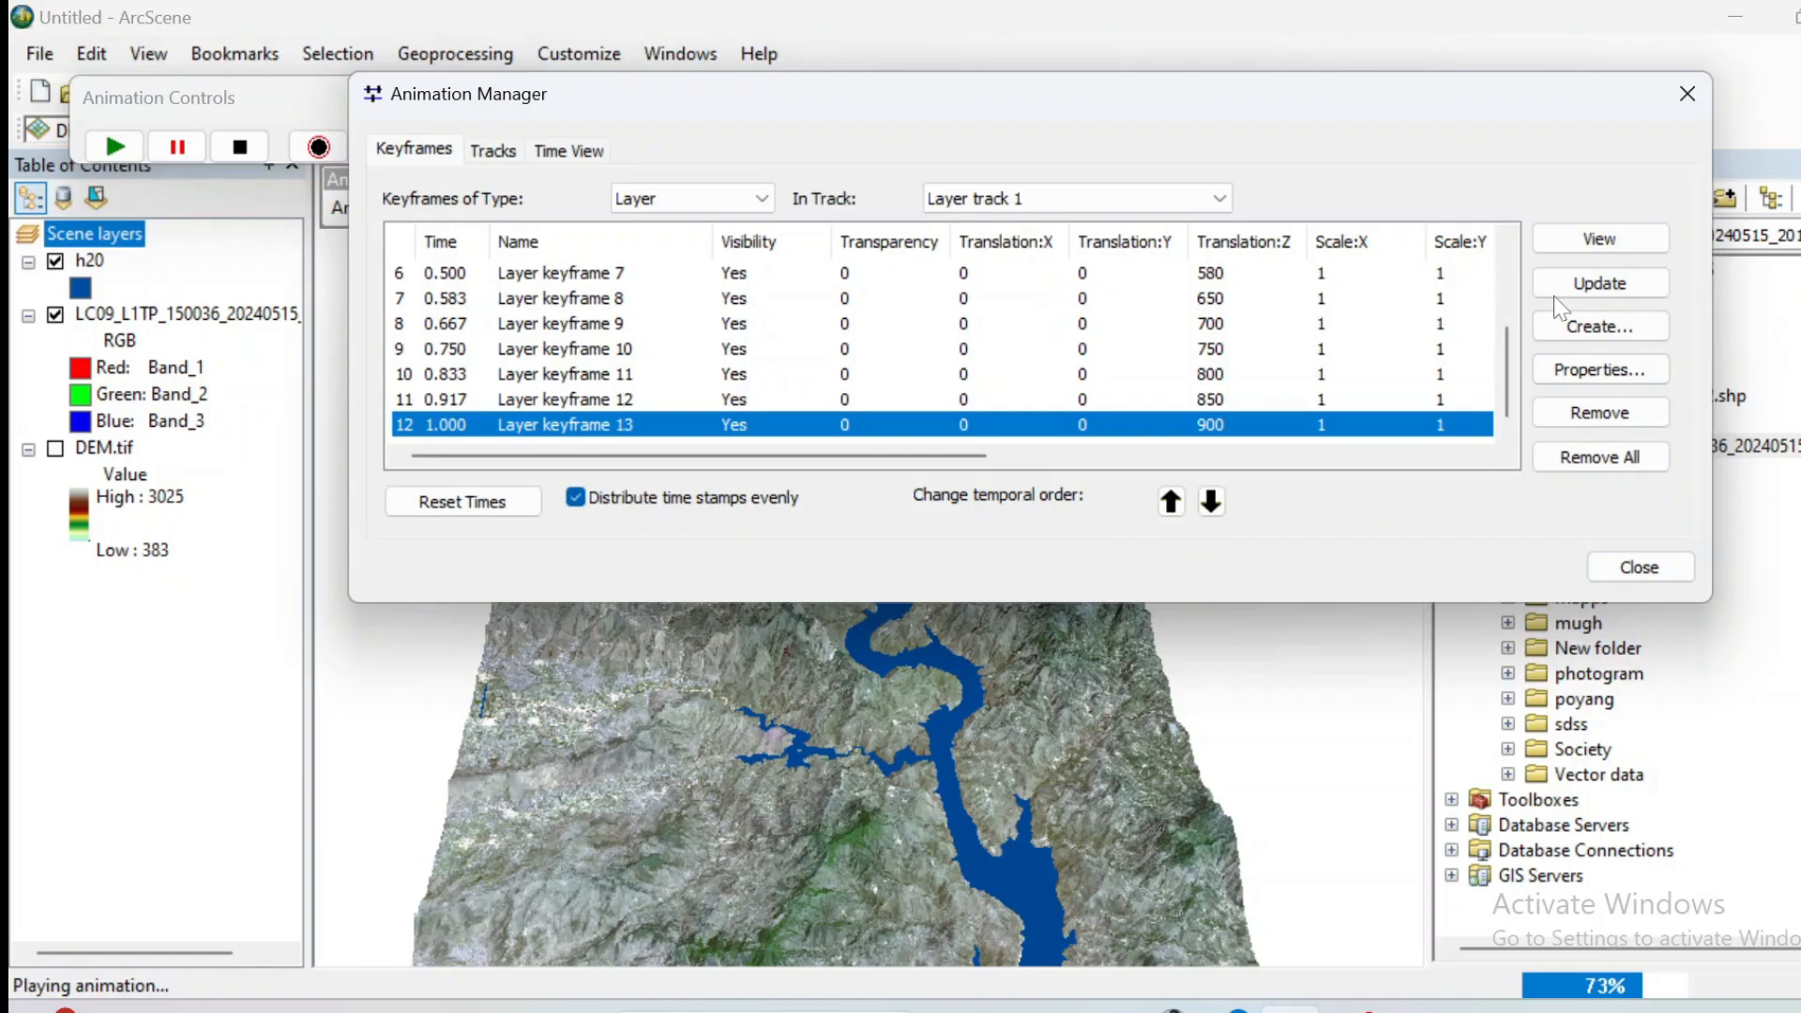
Add four h20 keyframes raising the water to 1000, 1100, 1150 and 1200.
click(1601, 326)
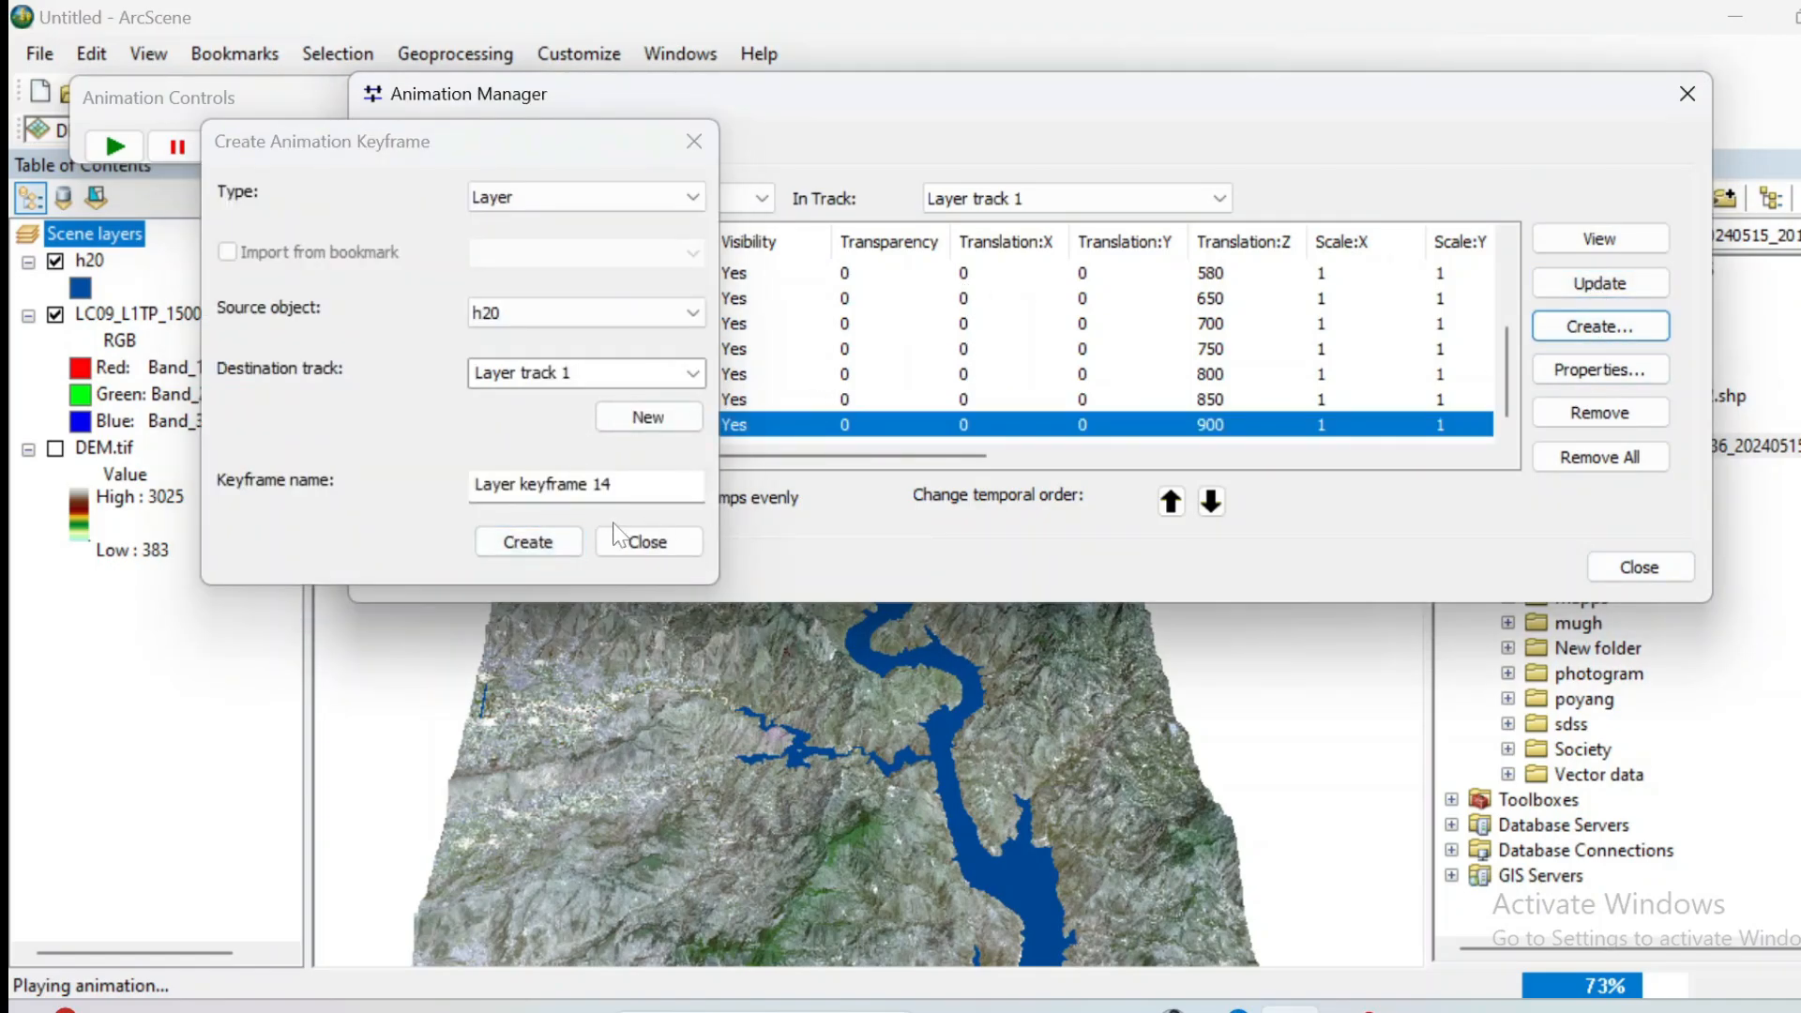
click(527, 541)
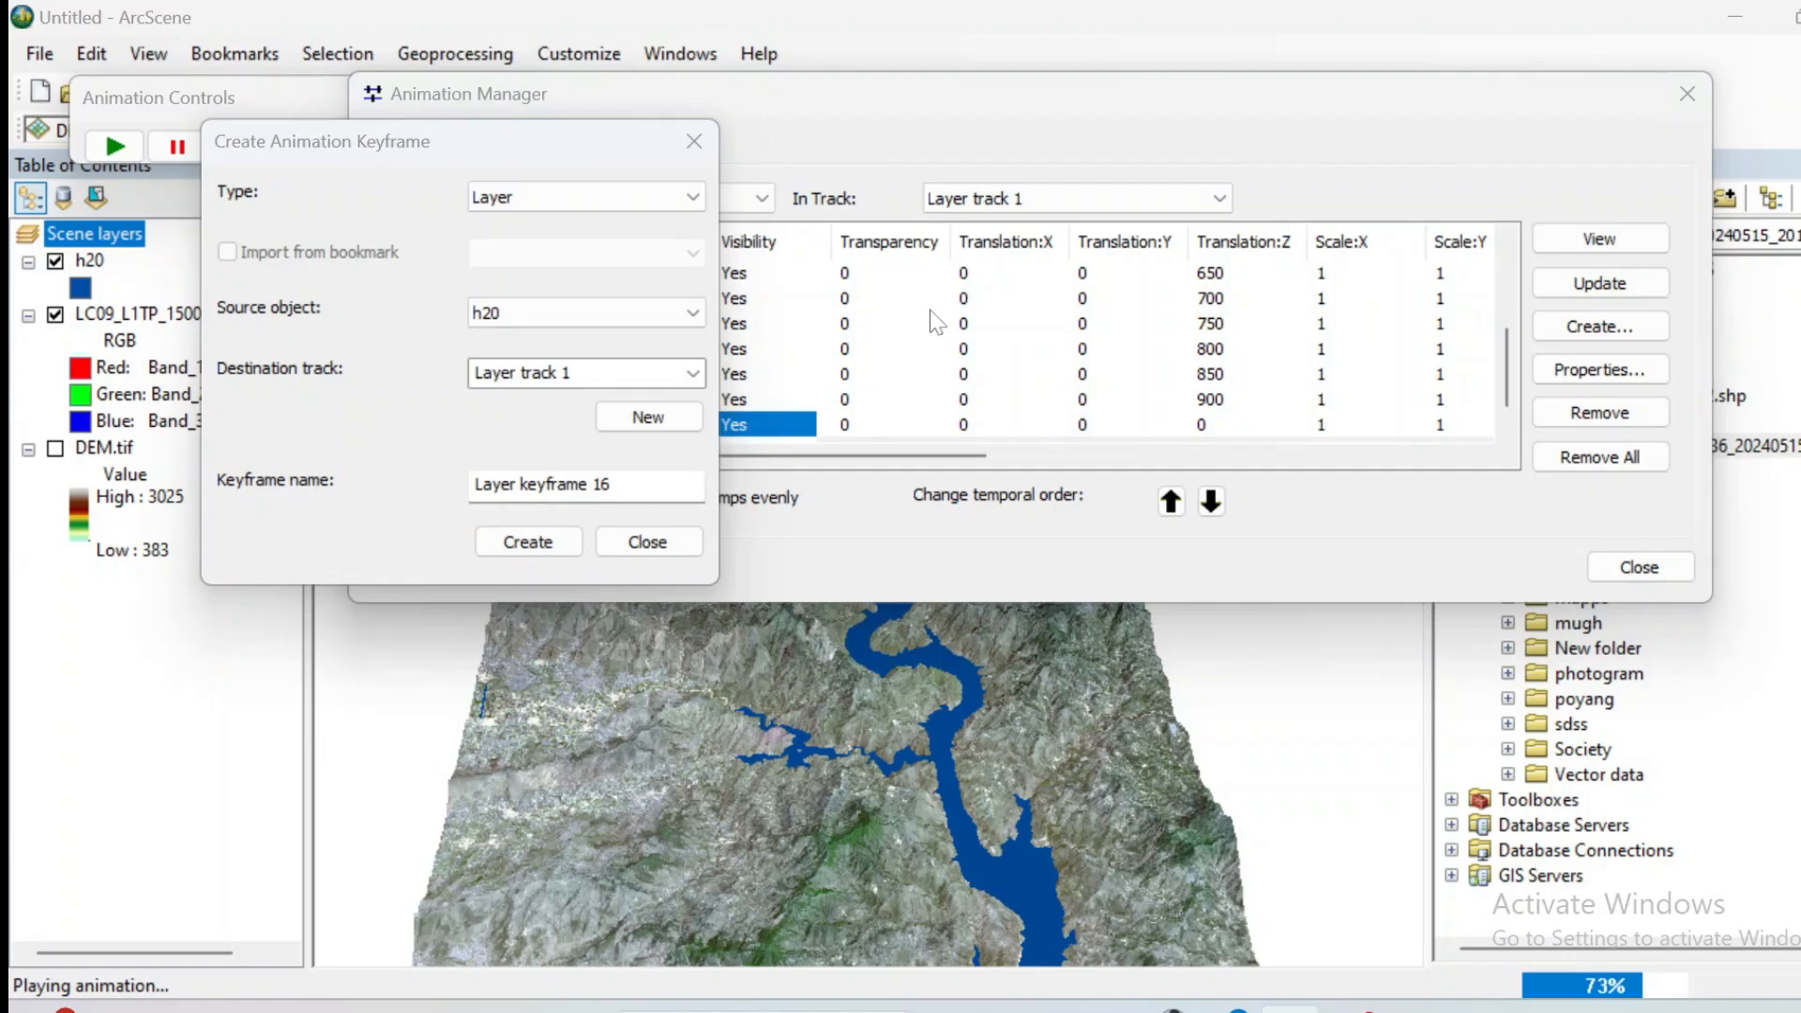
click(528, 541)
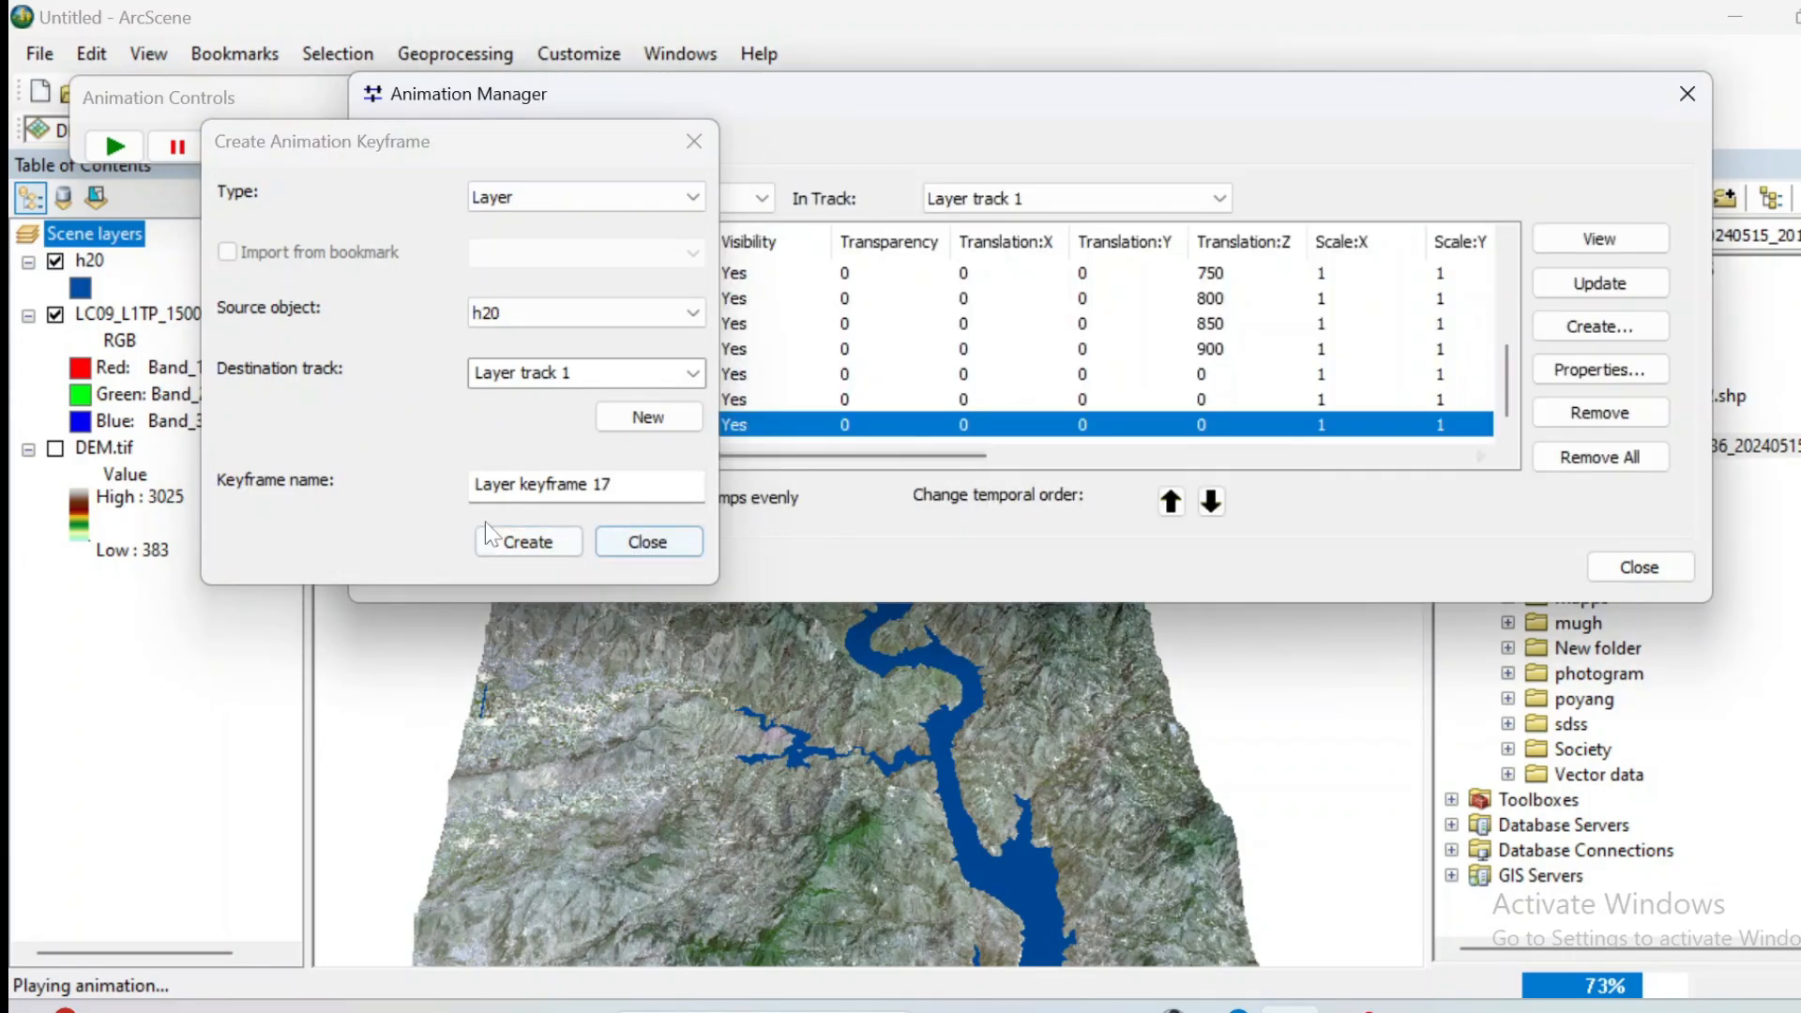
click(527, 541)
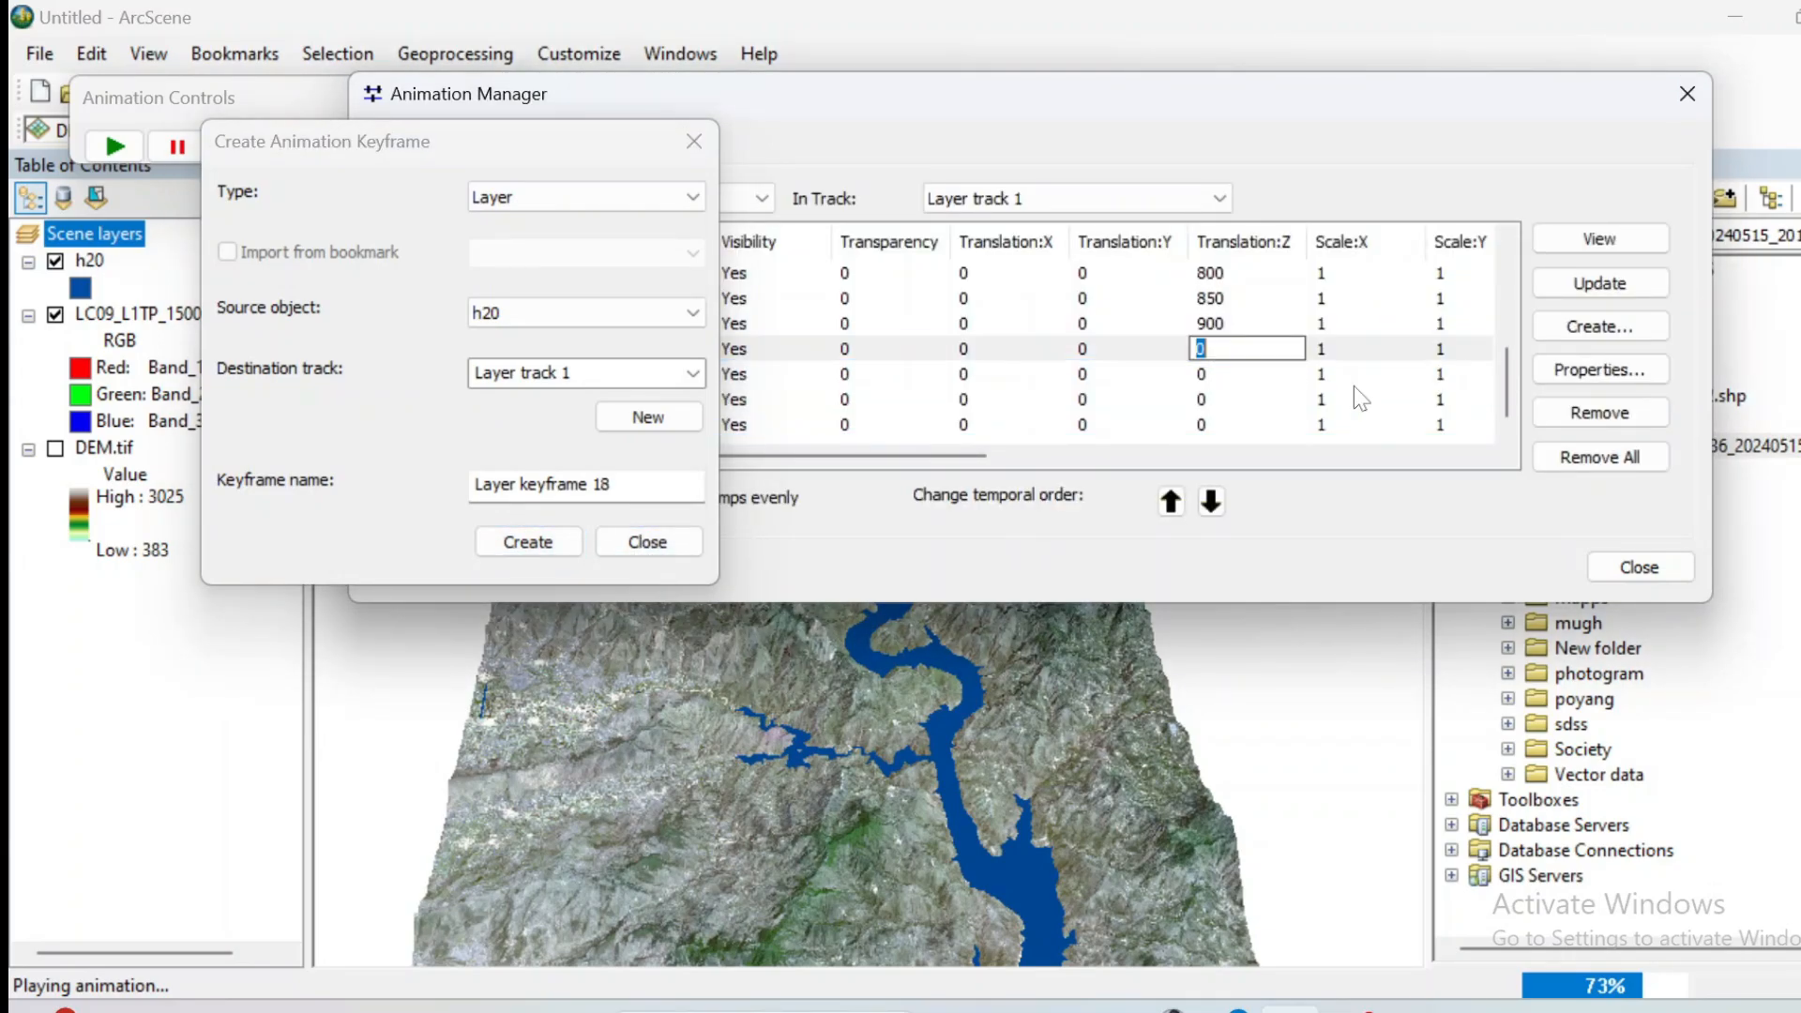
text(1000)
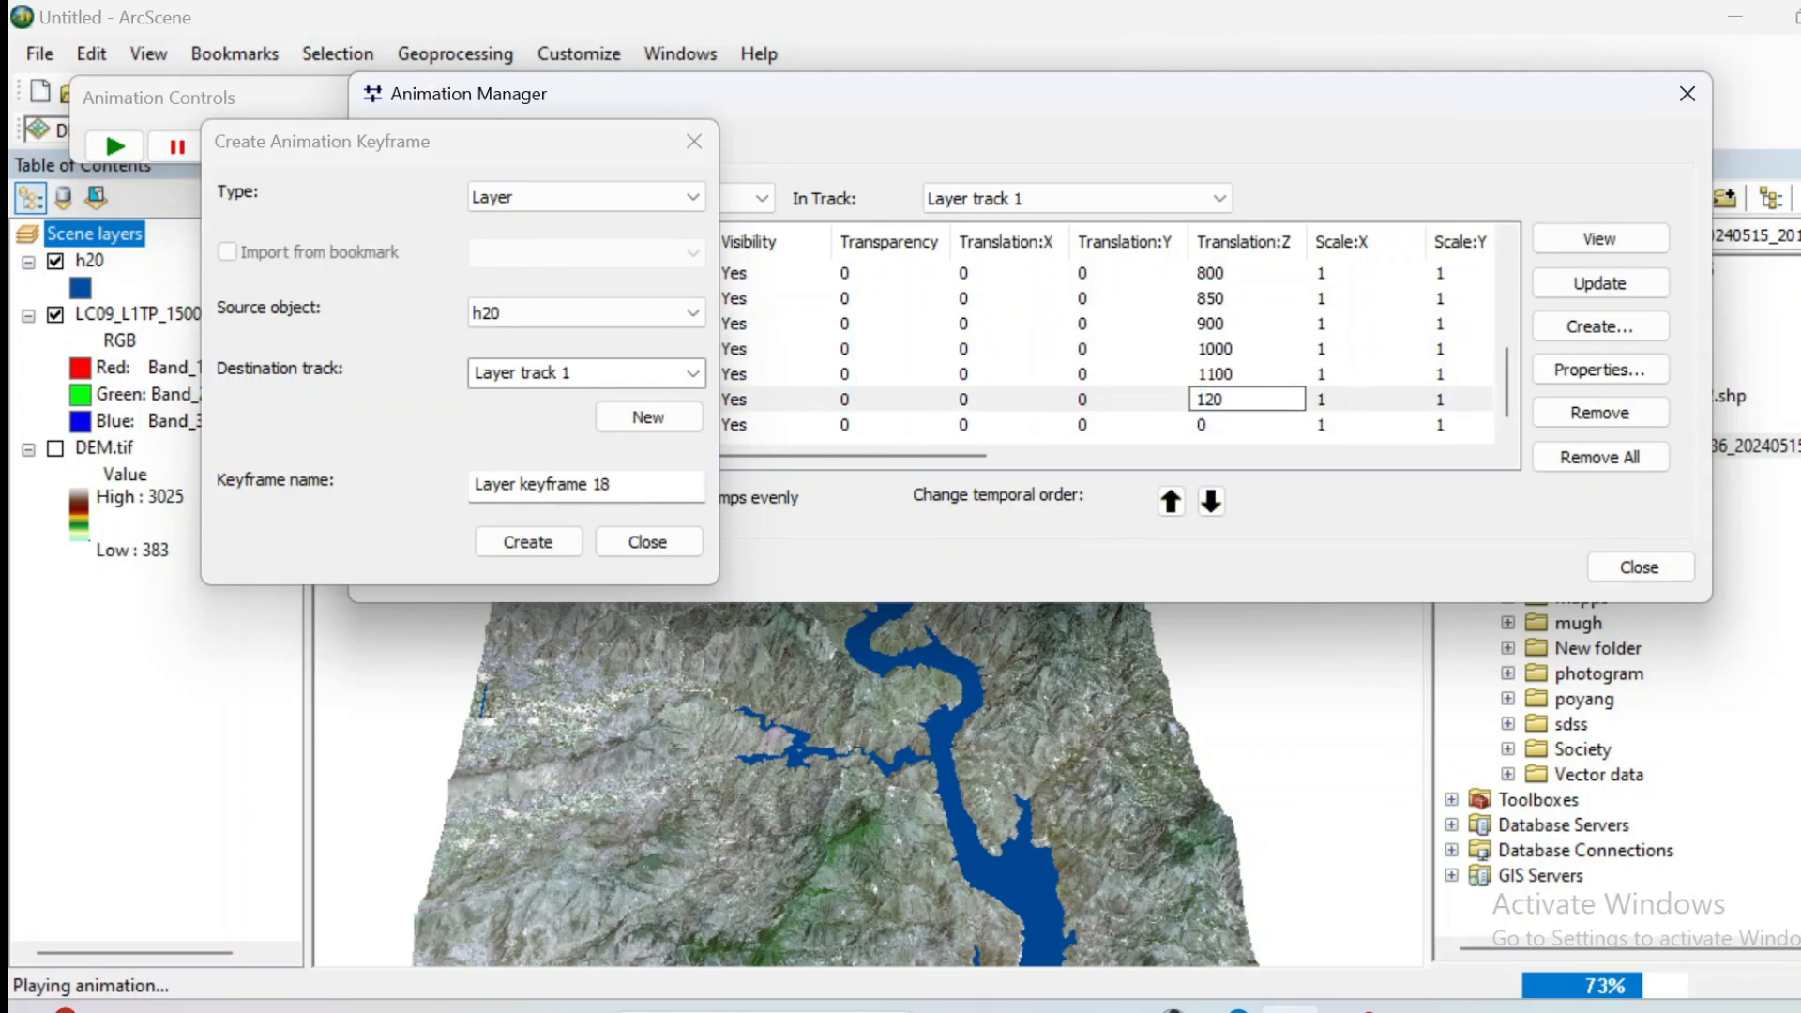
text(1150)
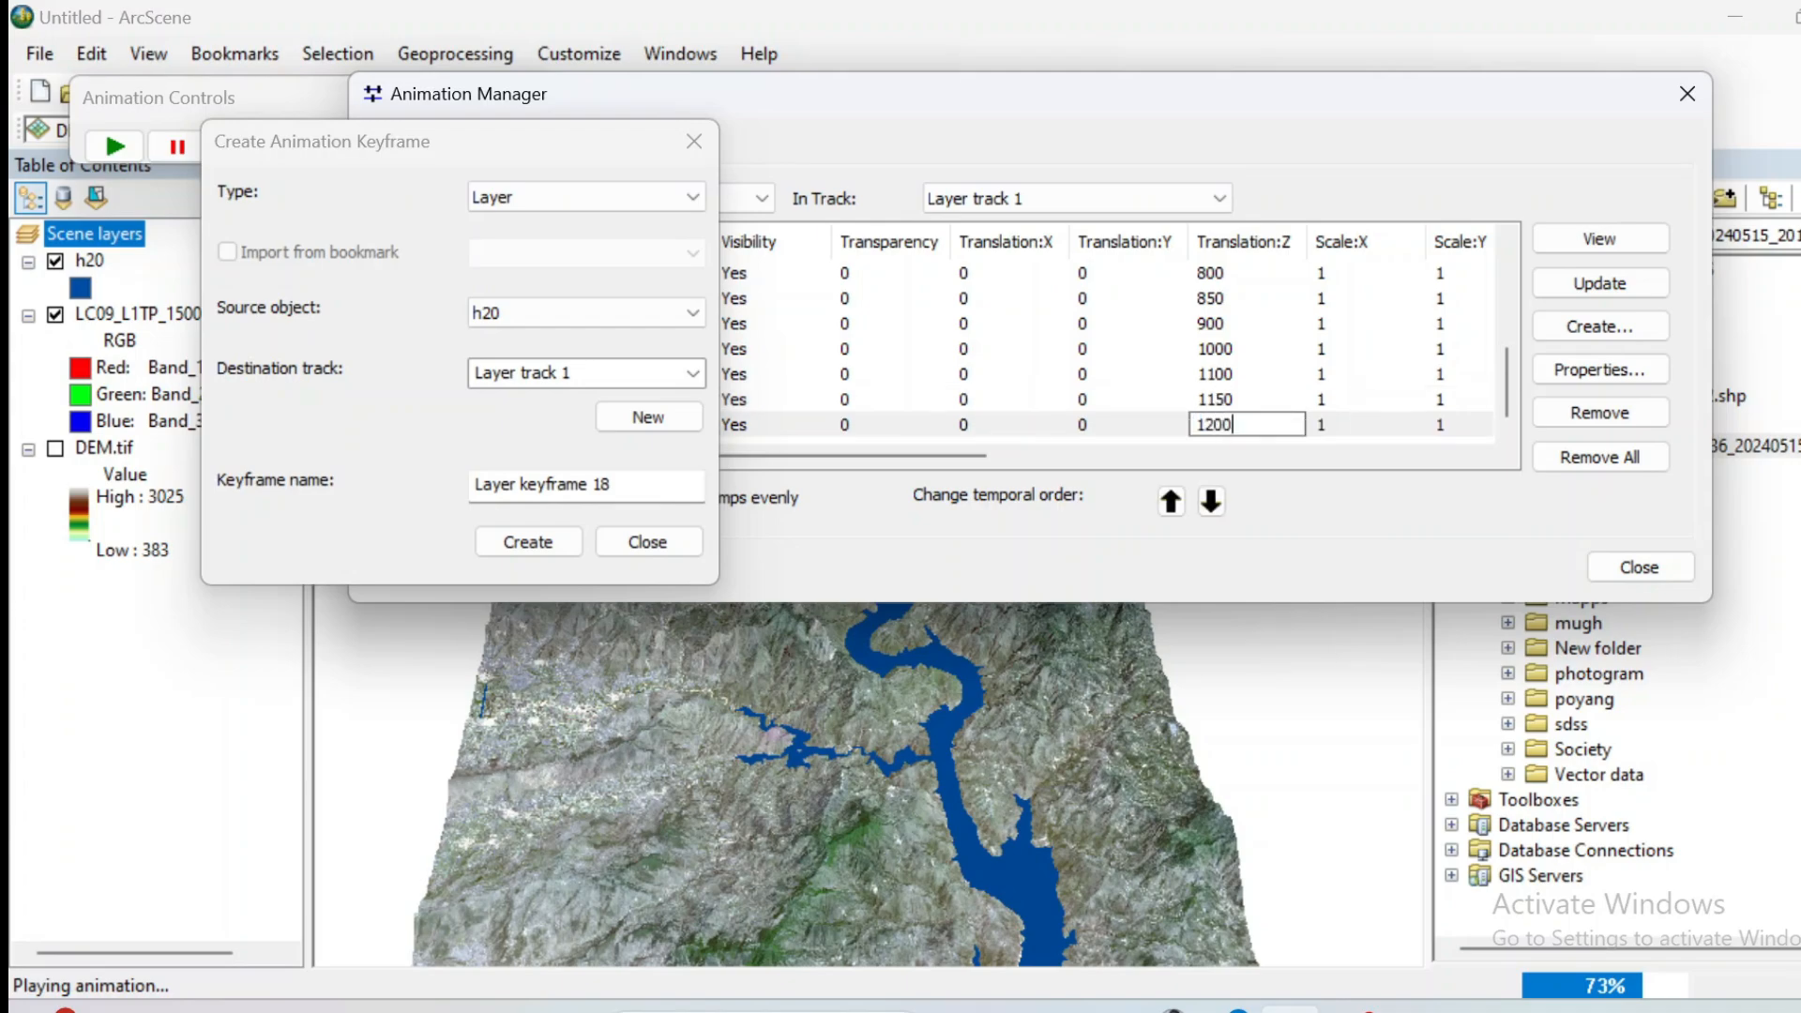
click(527, 543)
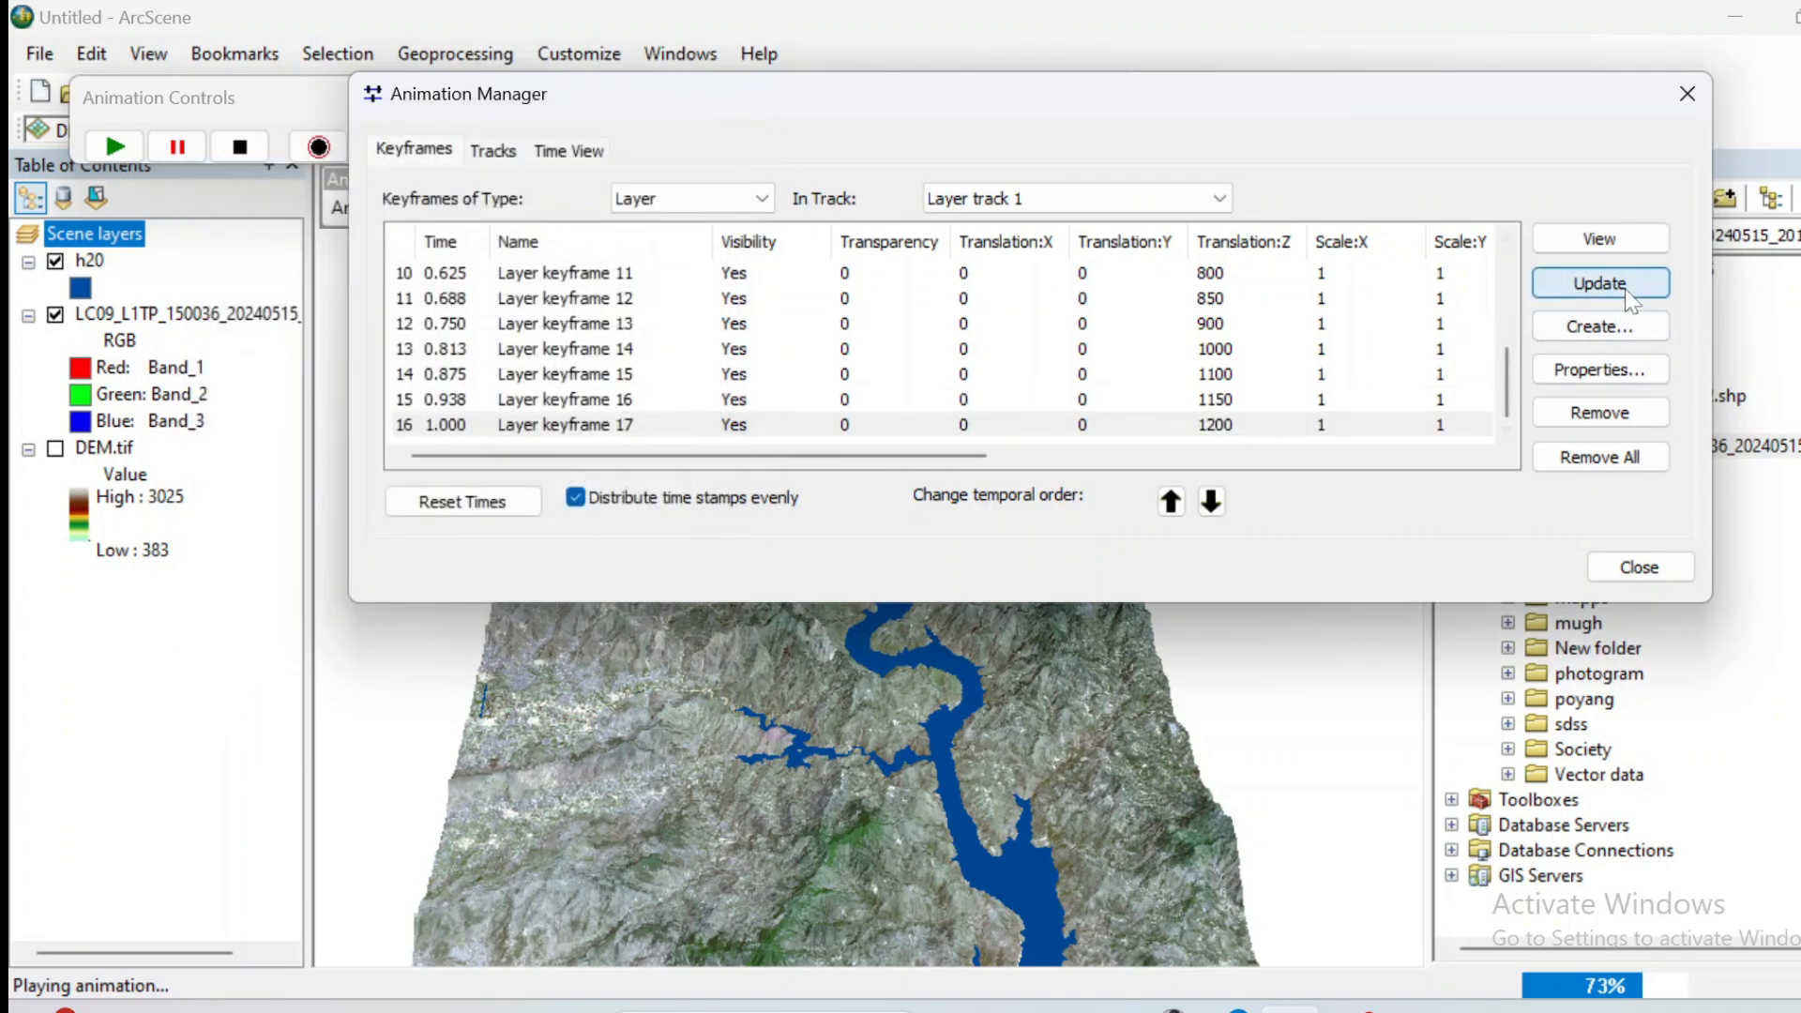
mouse_move(1639, 567)
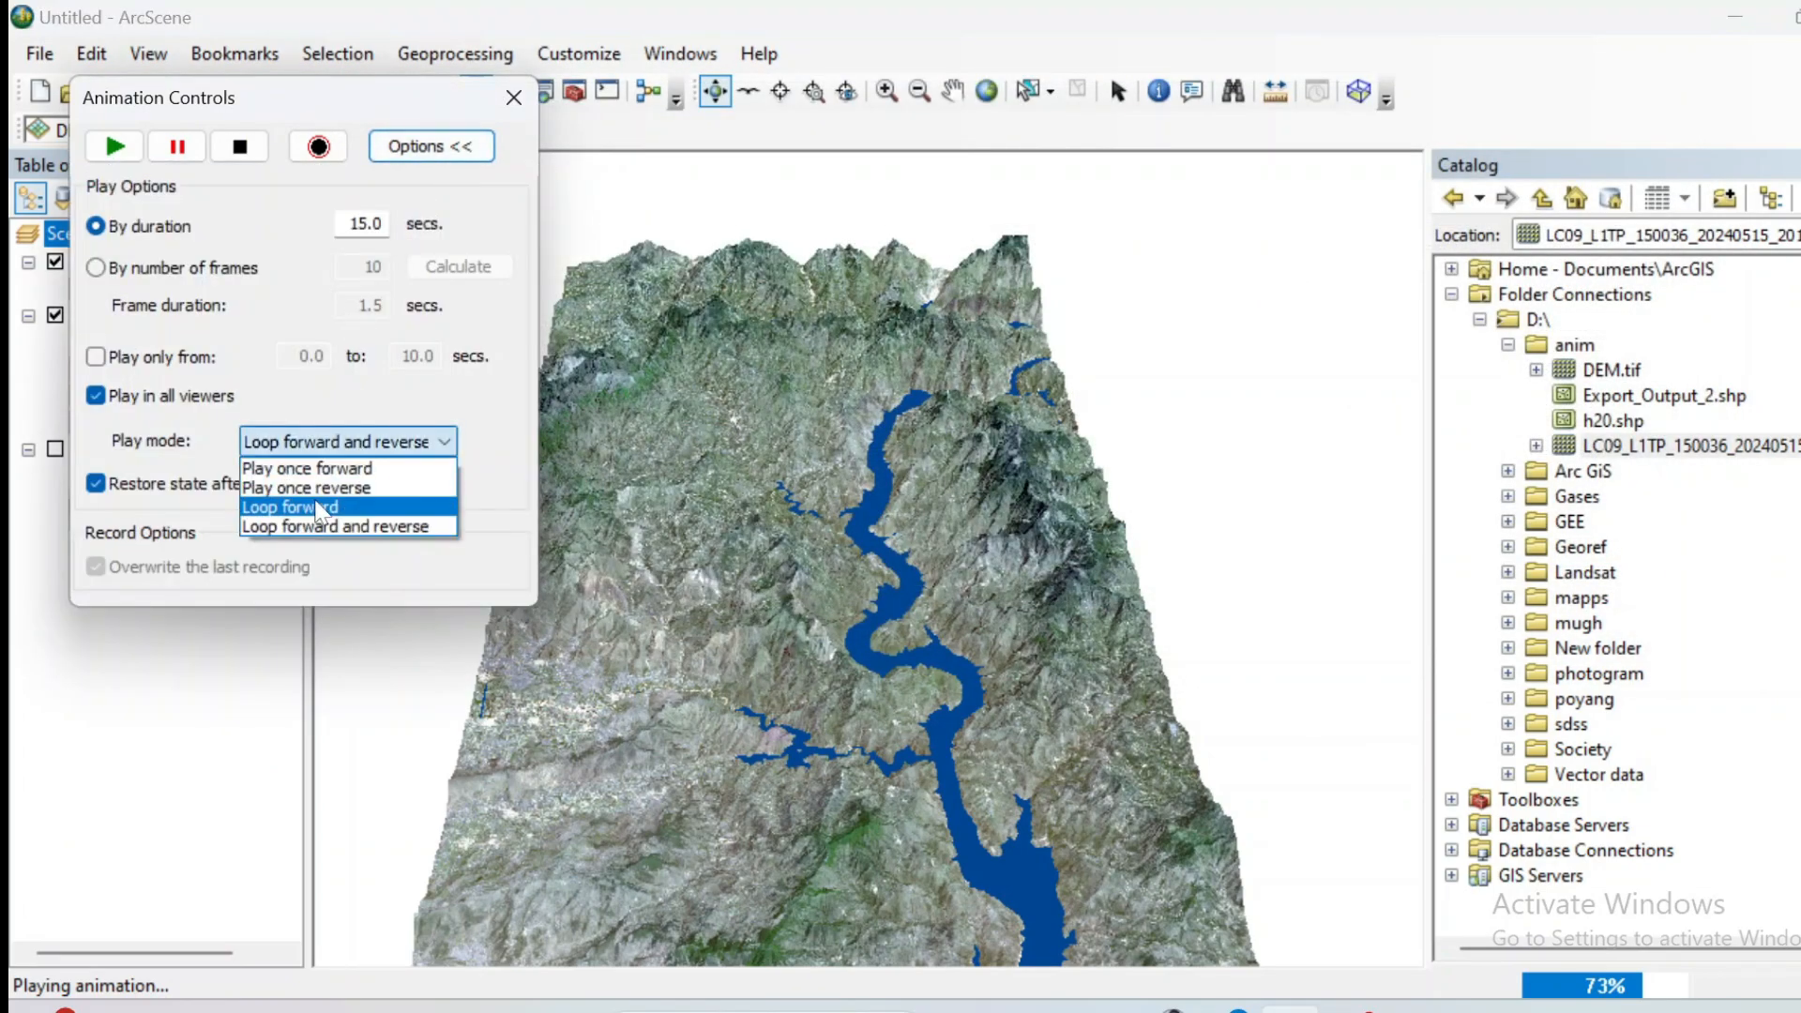
Set the animation to play once forward and play the water flooding the valleys.
click(306, 467)
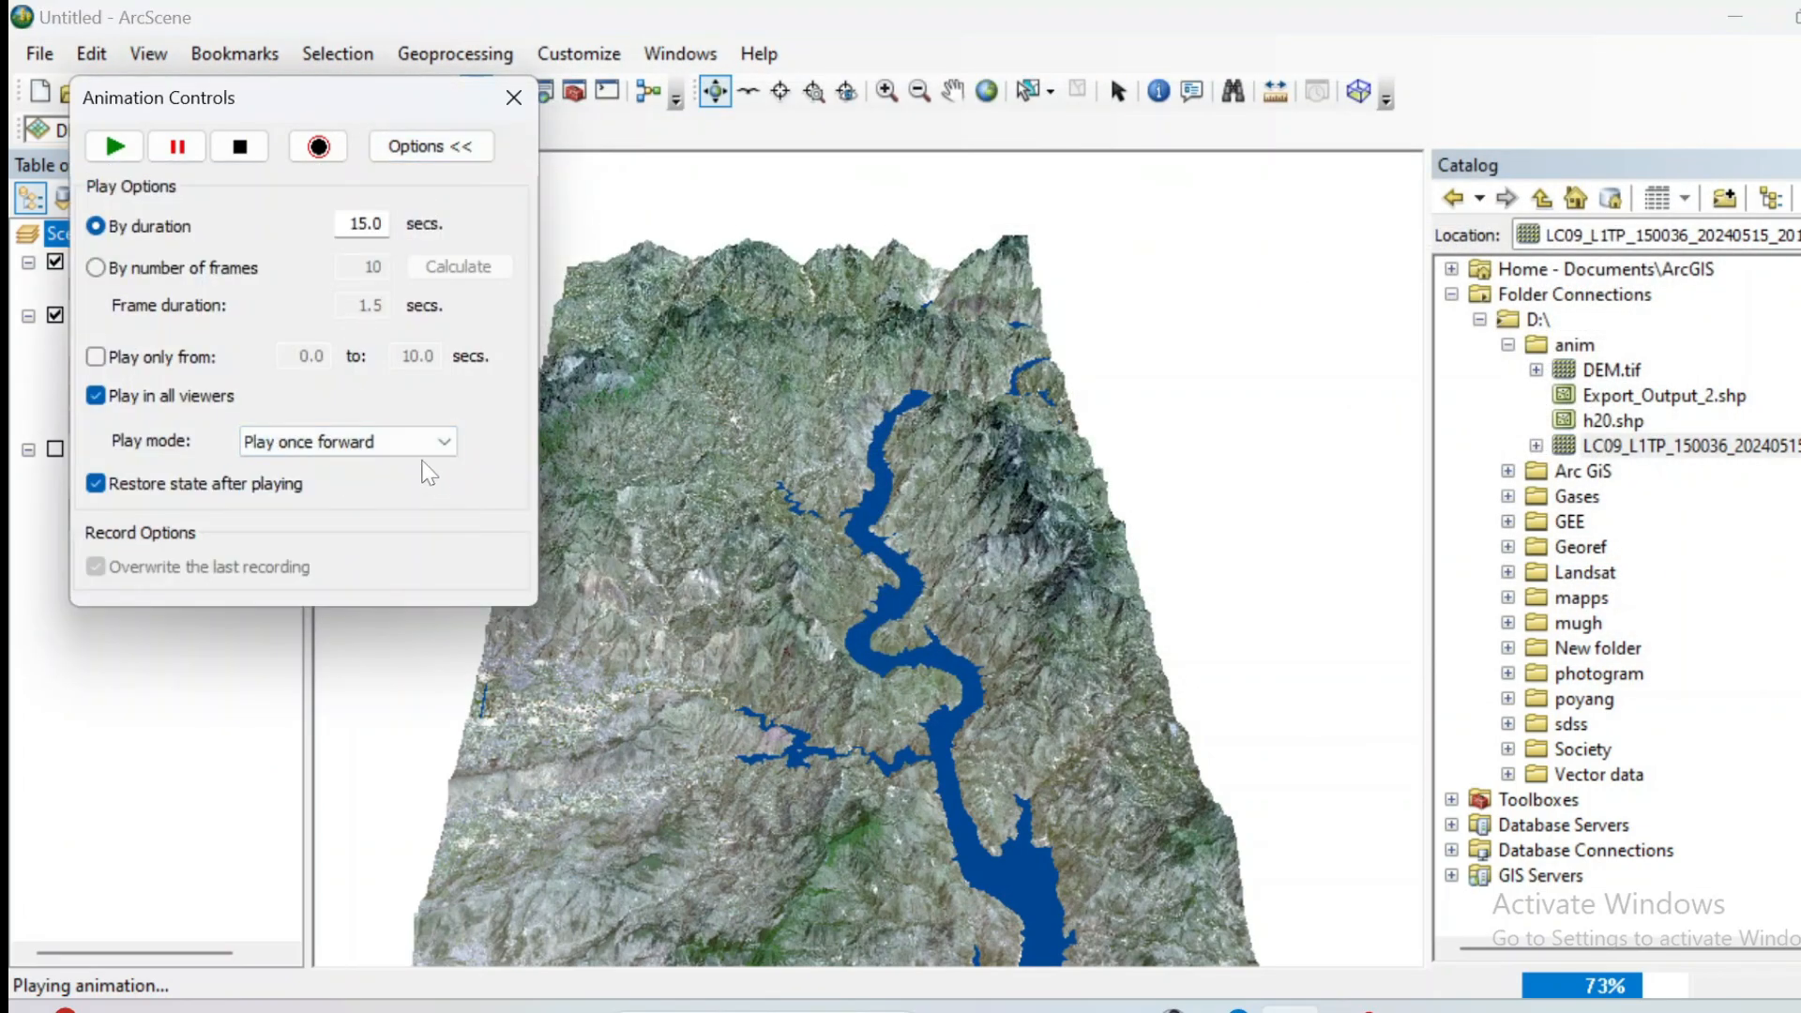
click(112, 146)
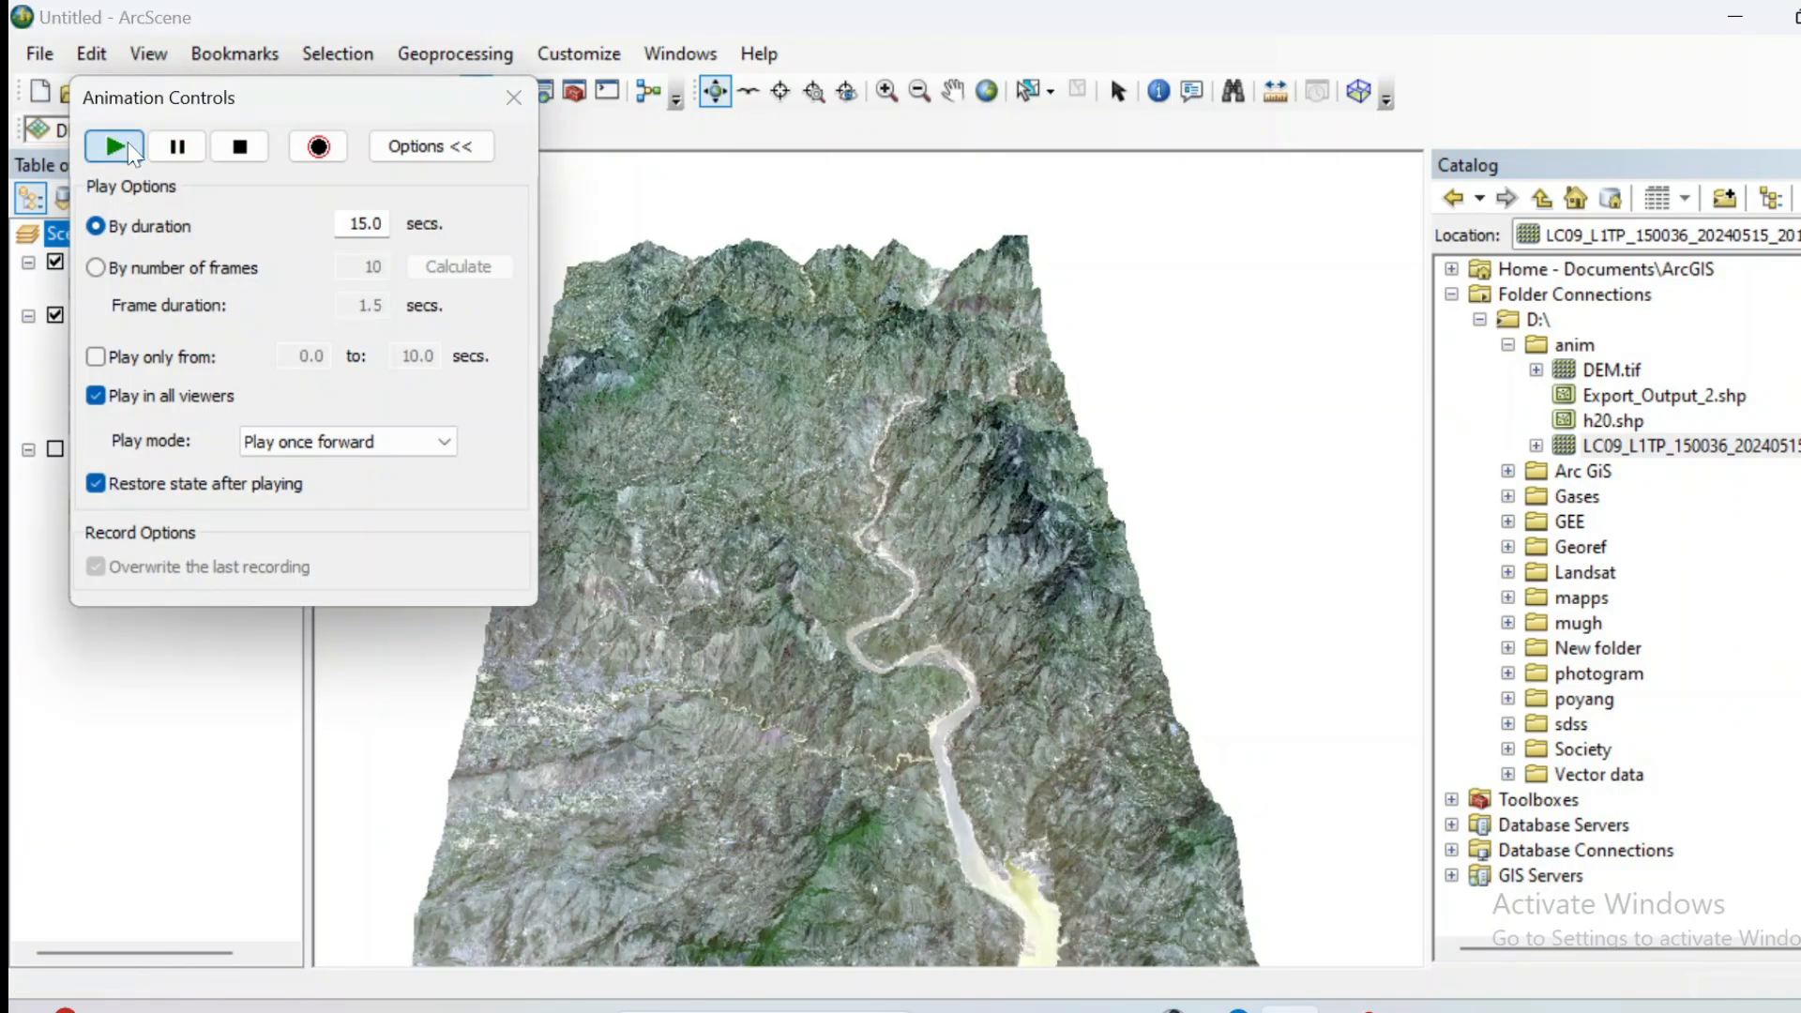
click(114, 146)
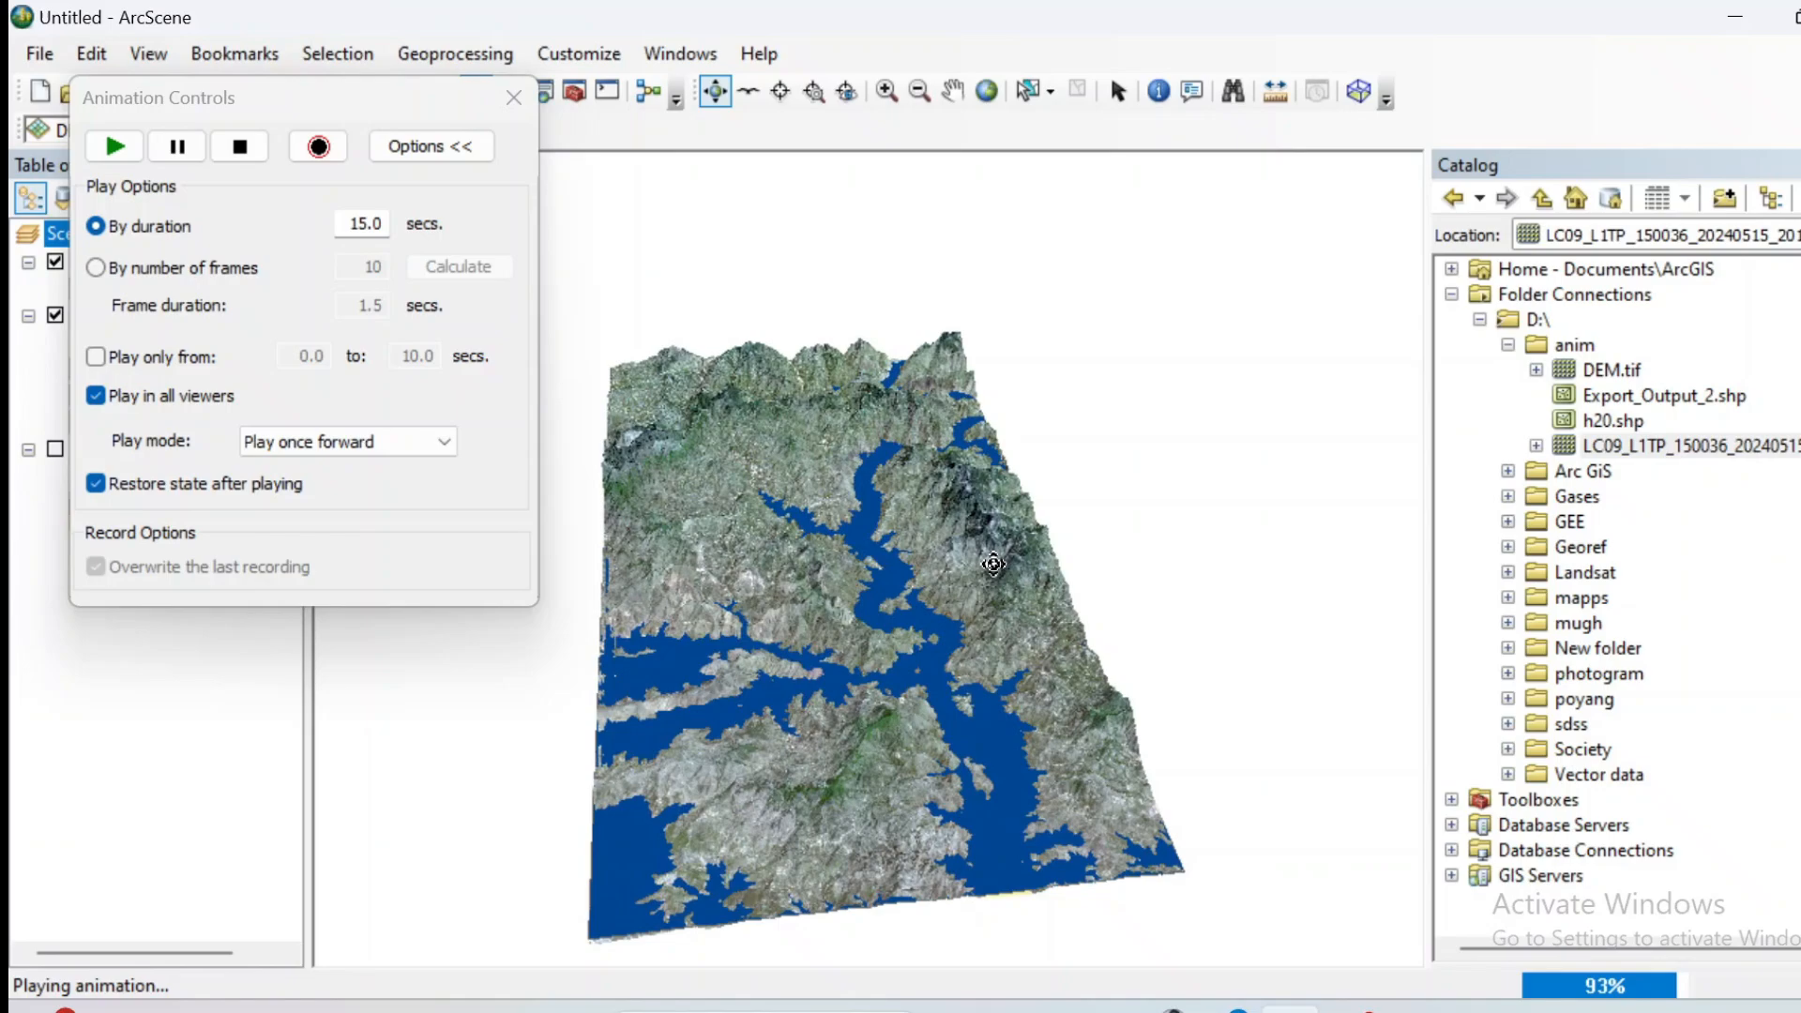
Play the water rise over DEM.tif with Landsat hidden, then restore the Landsat surface.
click(431, 146)
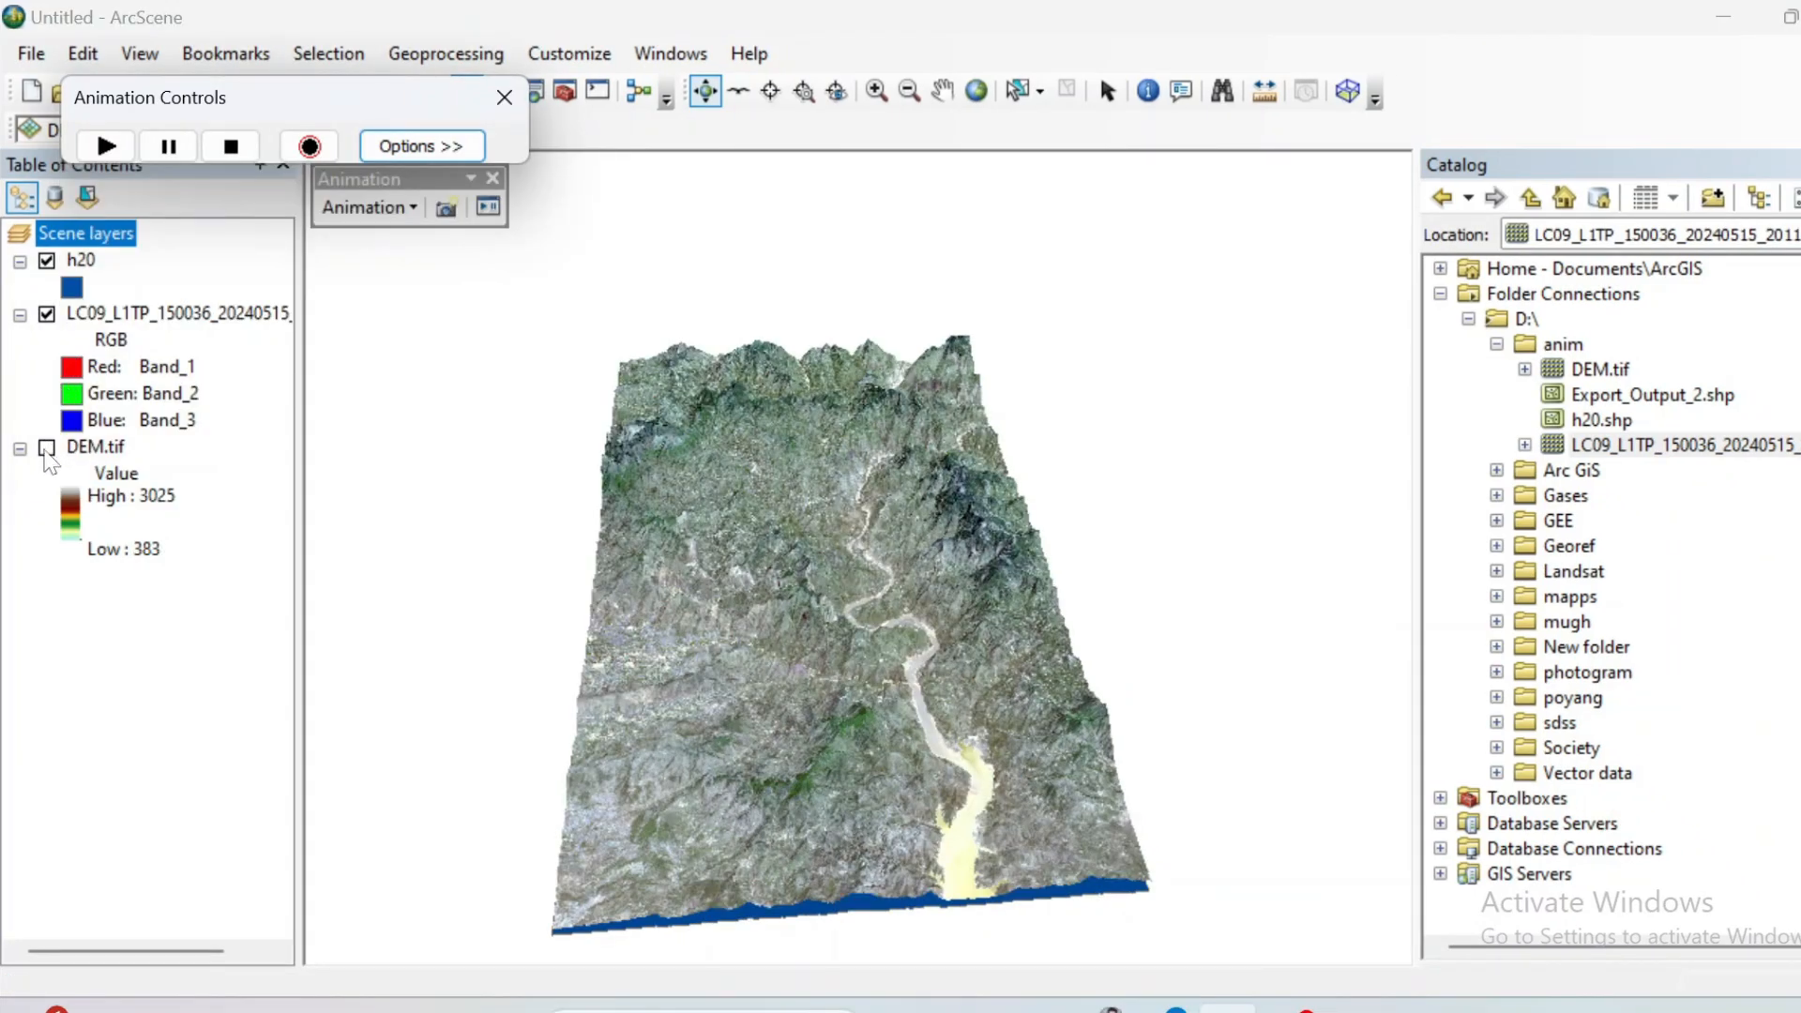
click(47, 450)
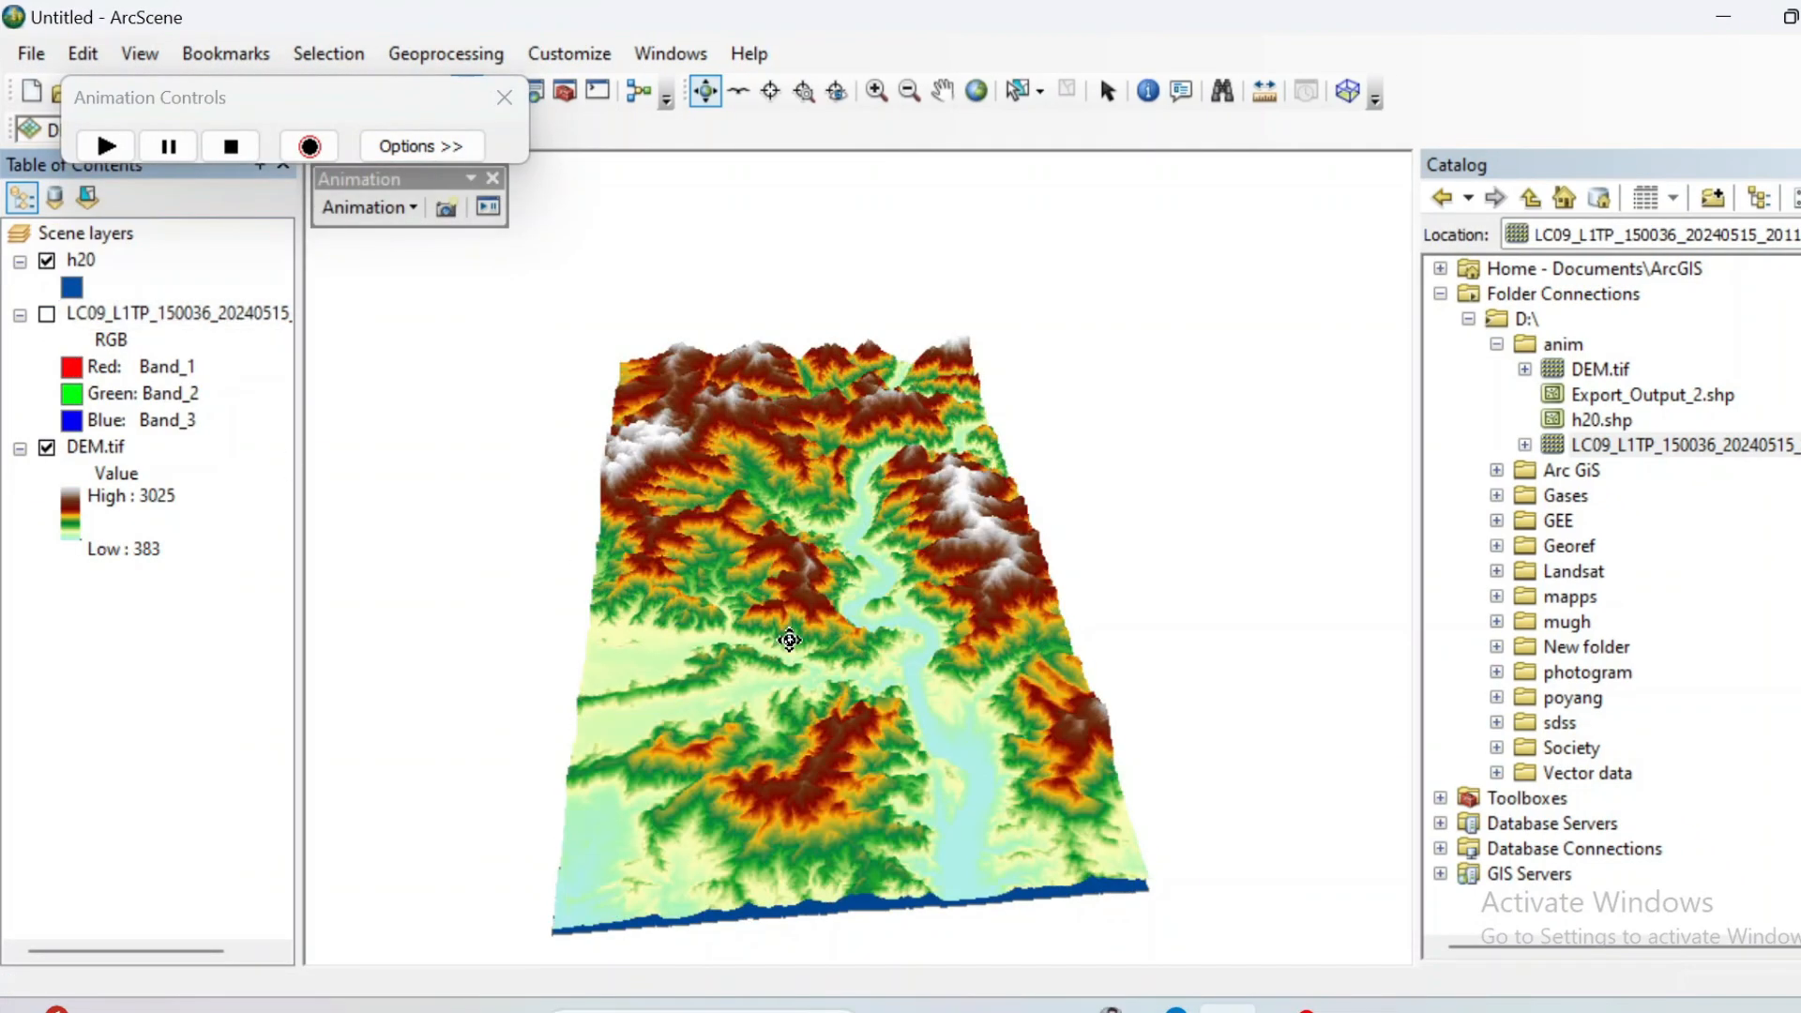
click(104, 147)
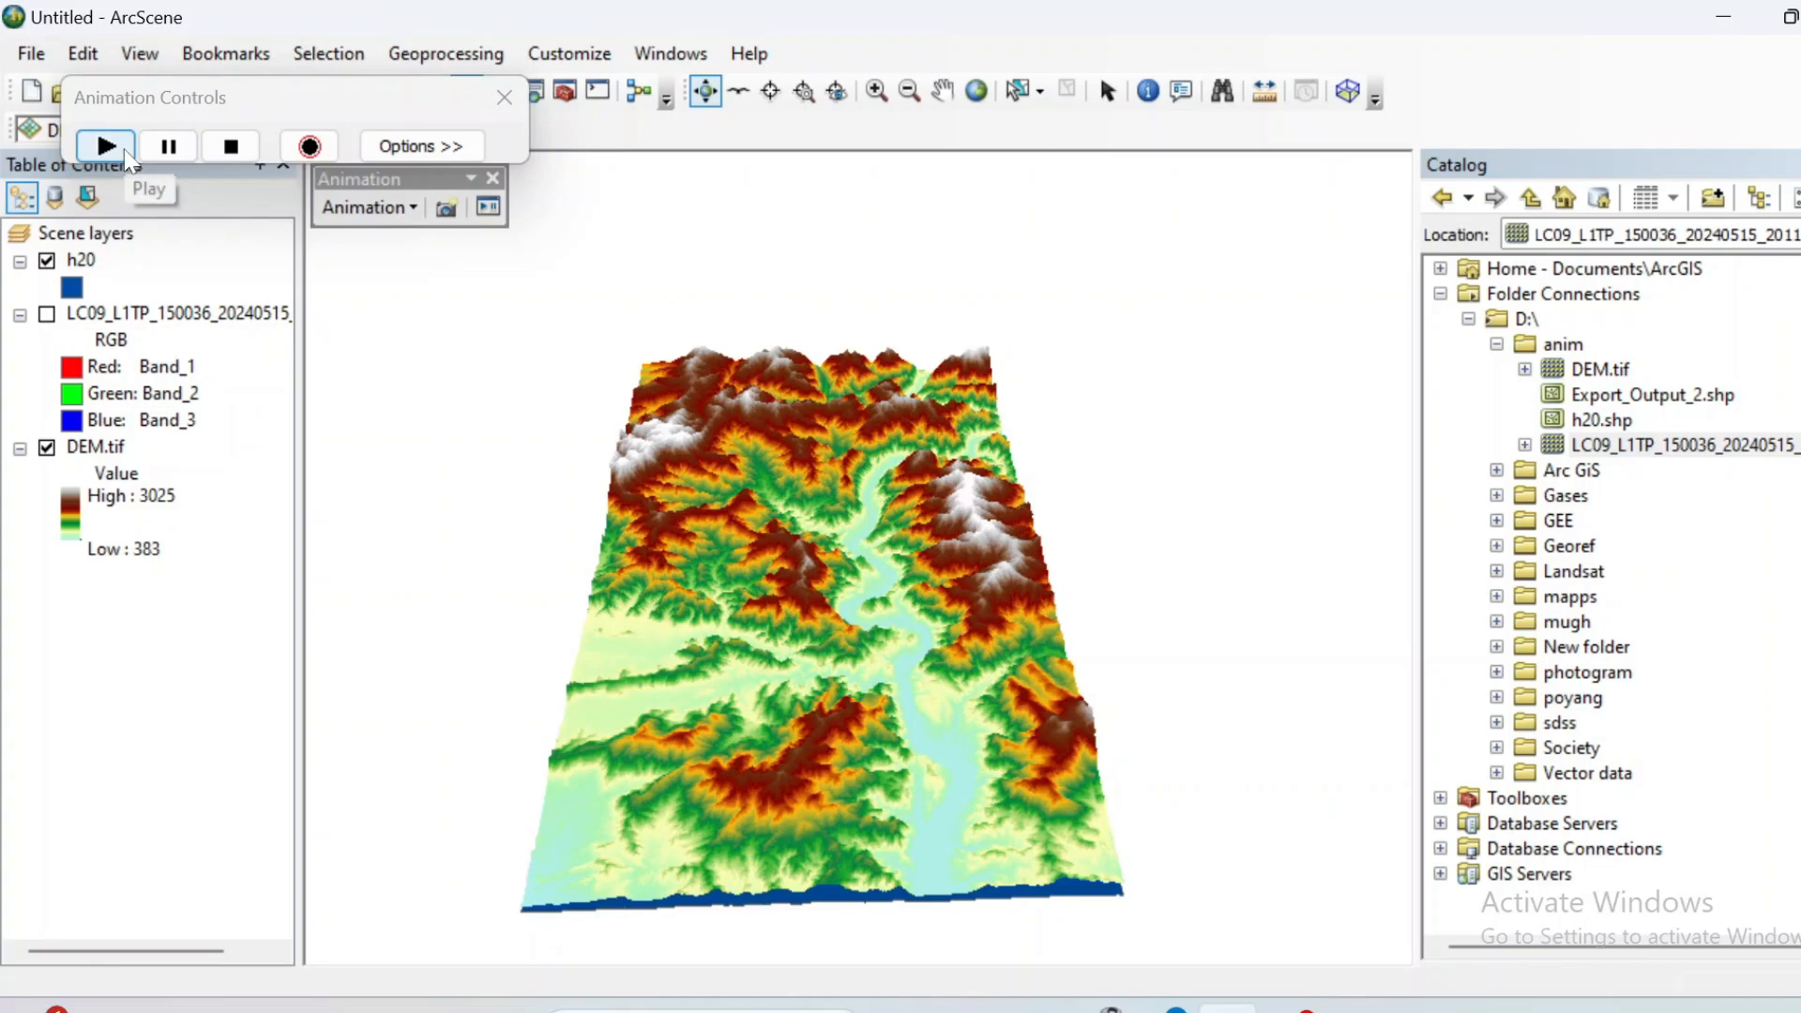
click(104, 146)
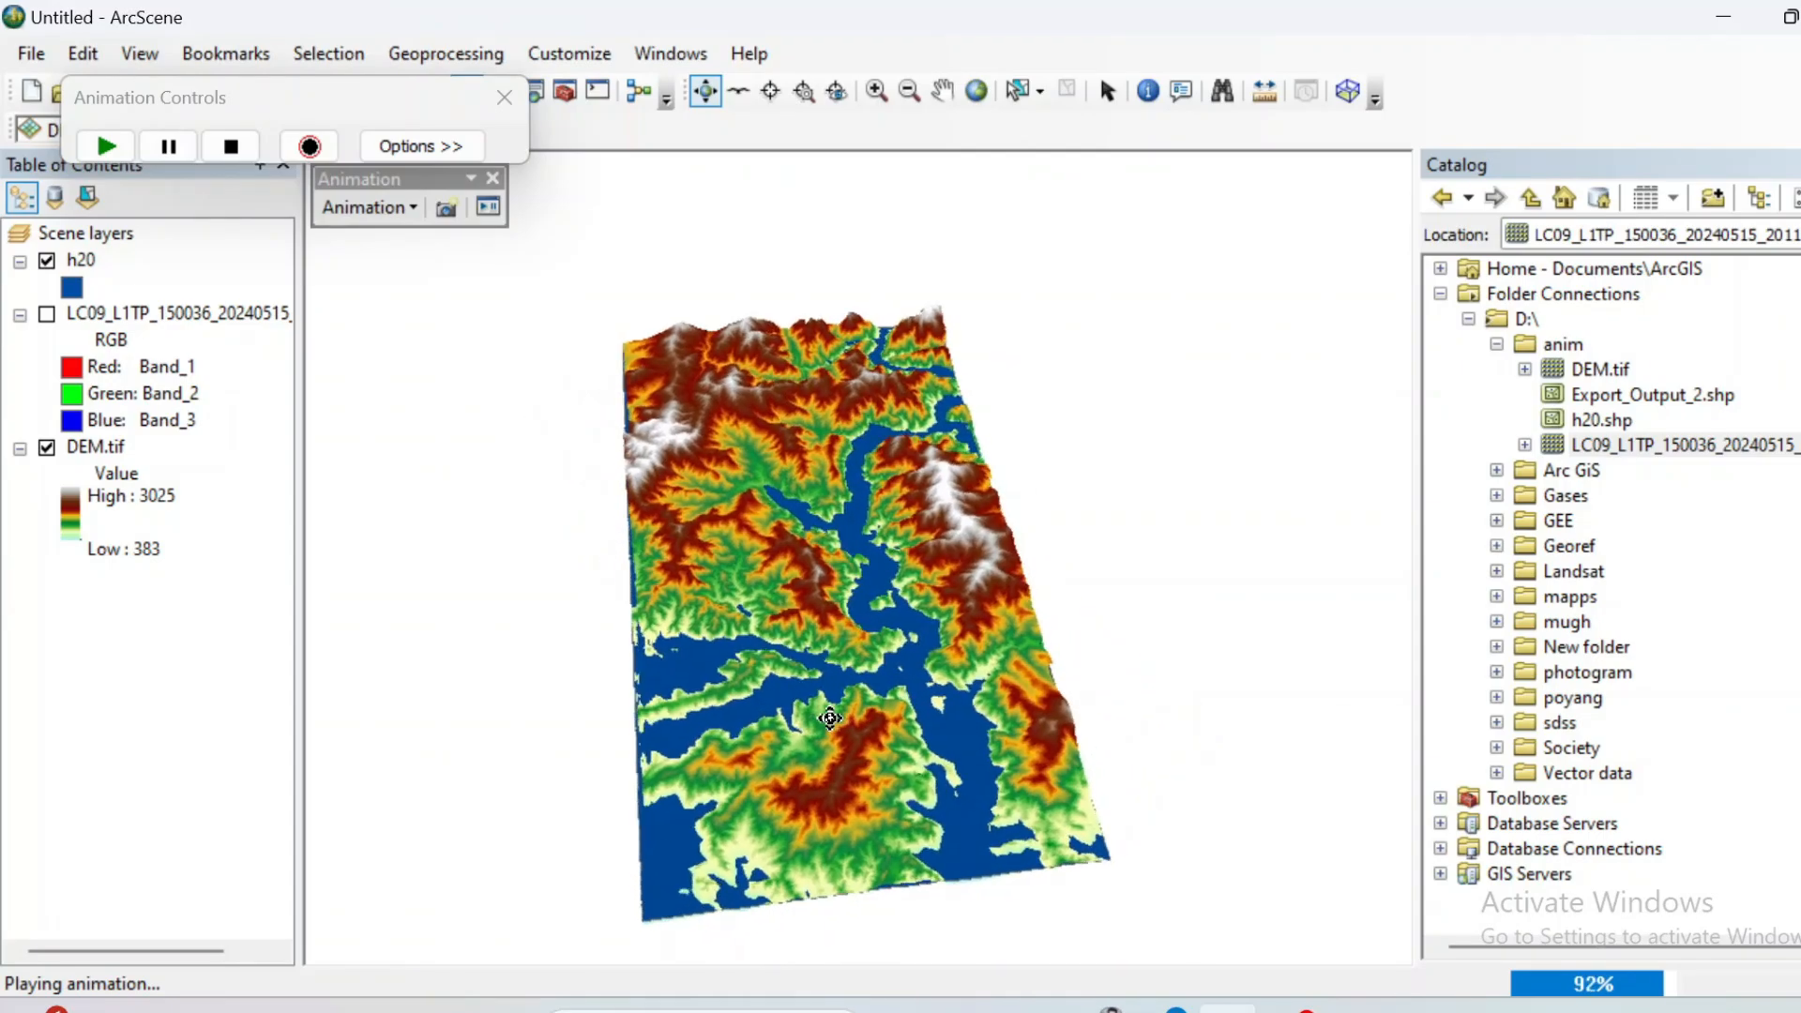
click(47, 318)
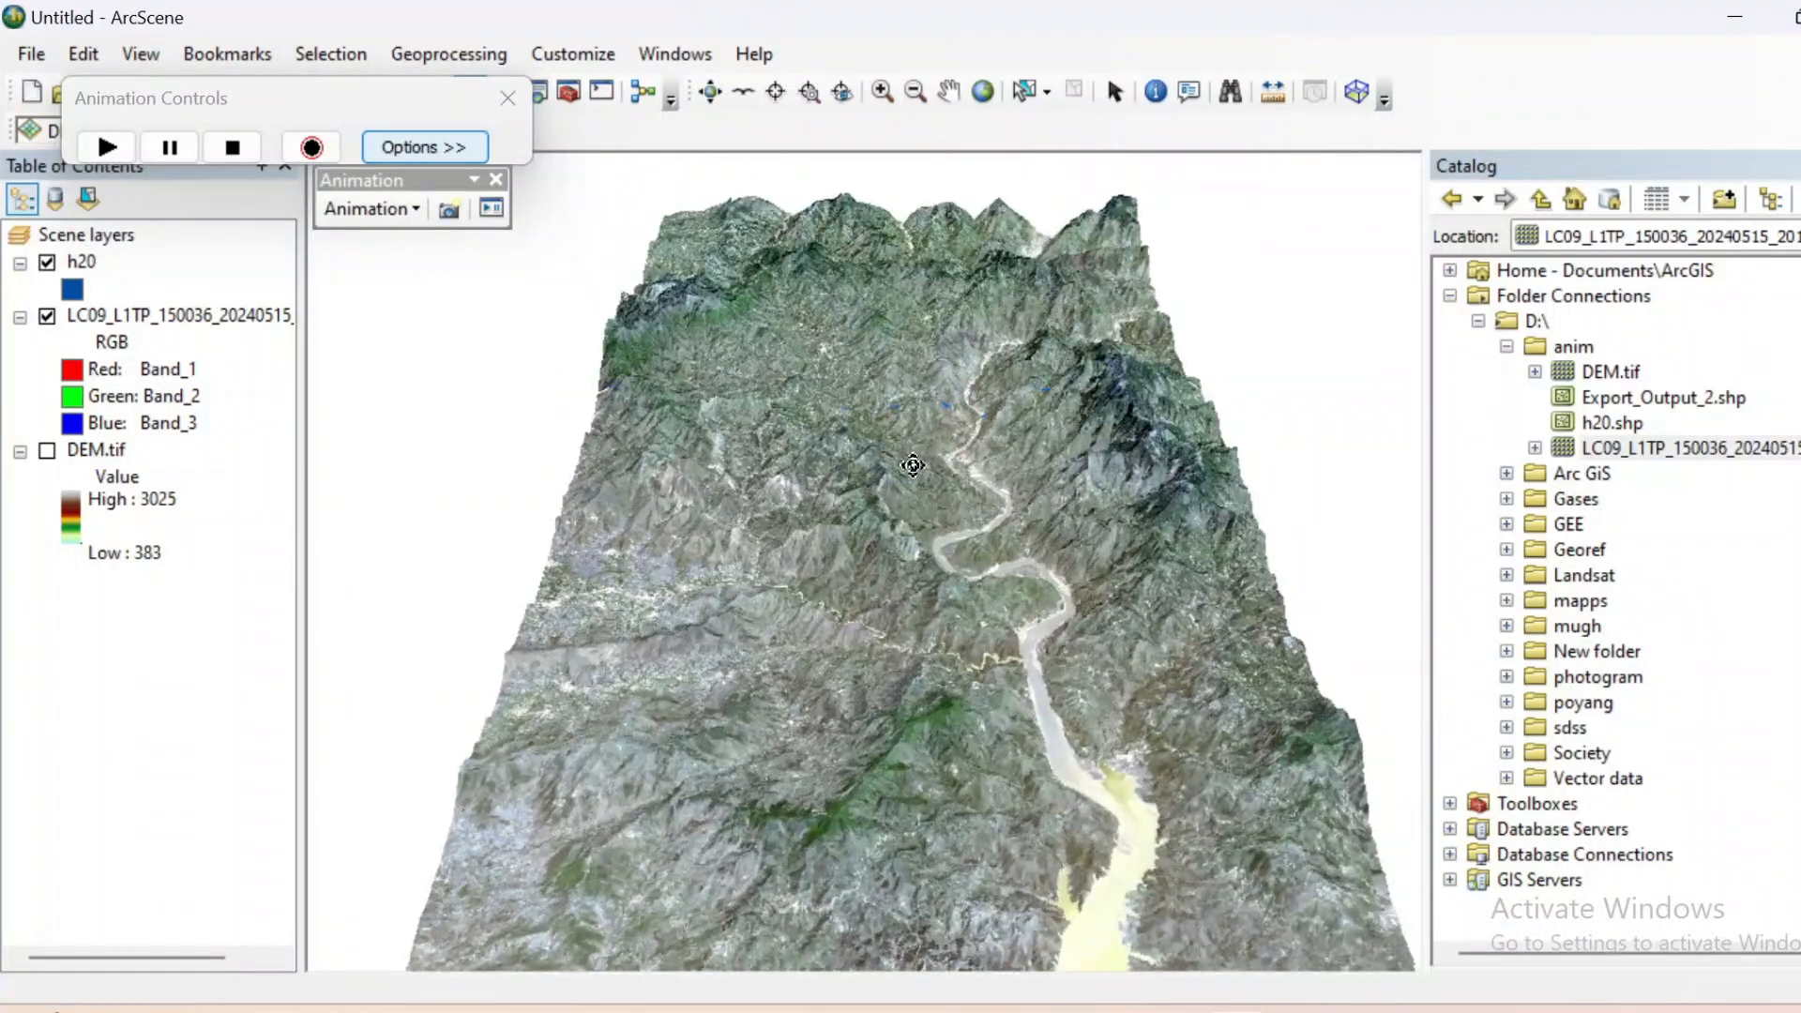
Replay the flood over the Landsat terrain and start Export Animation from the Animation menu.
click(105, 147)
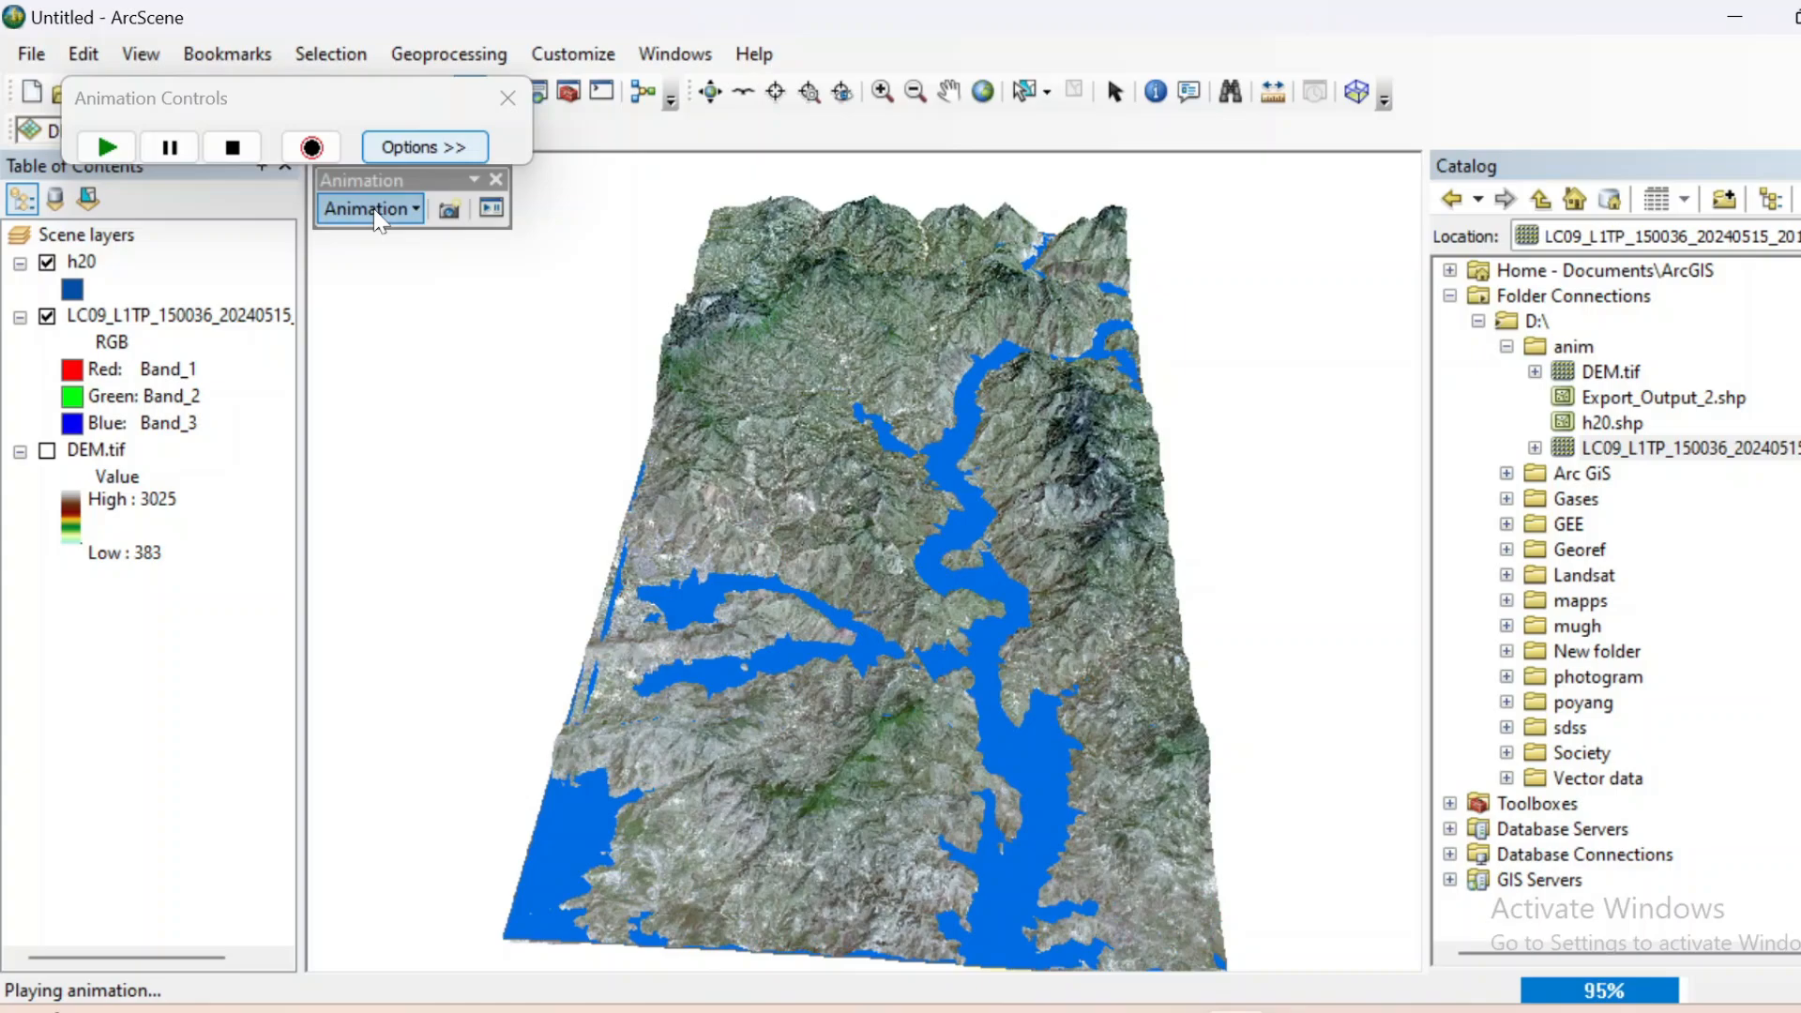
click(367, 209)
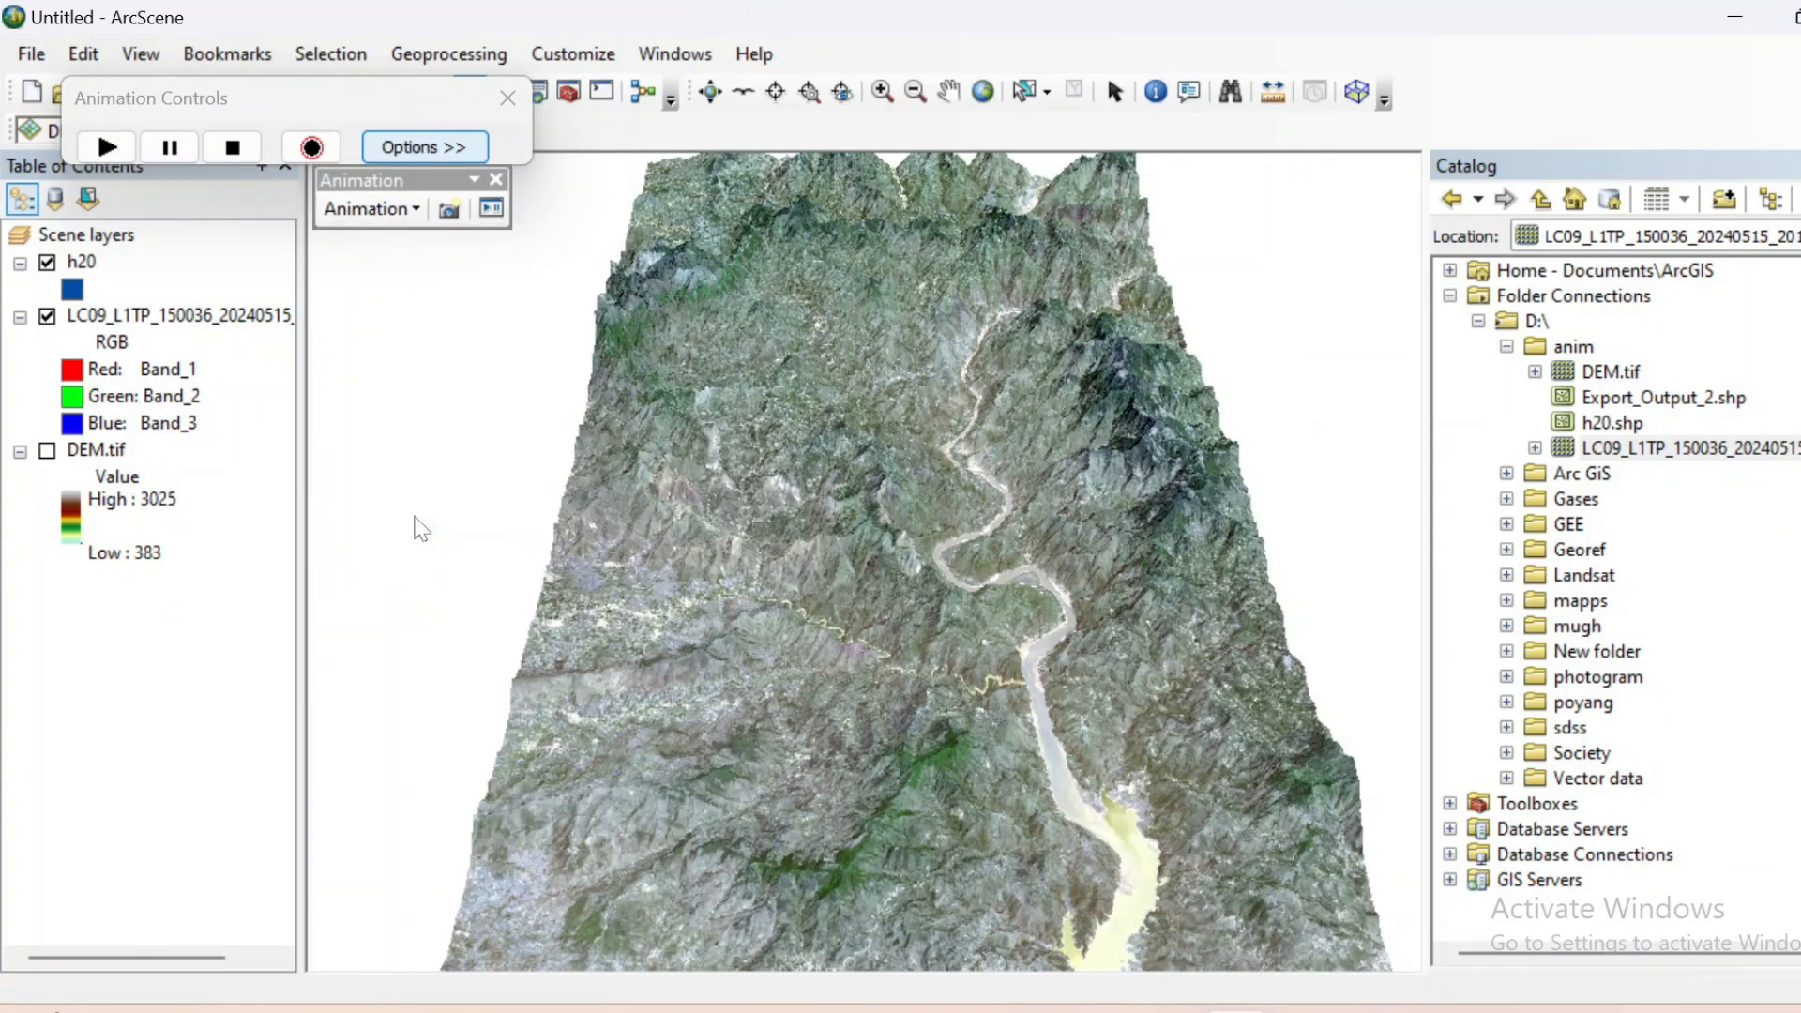
click(490, 208)
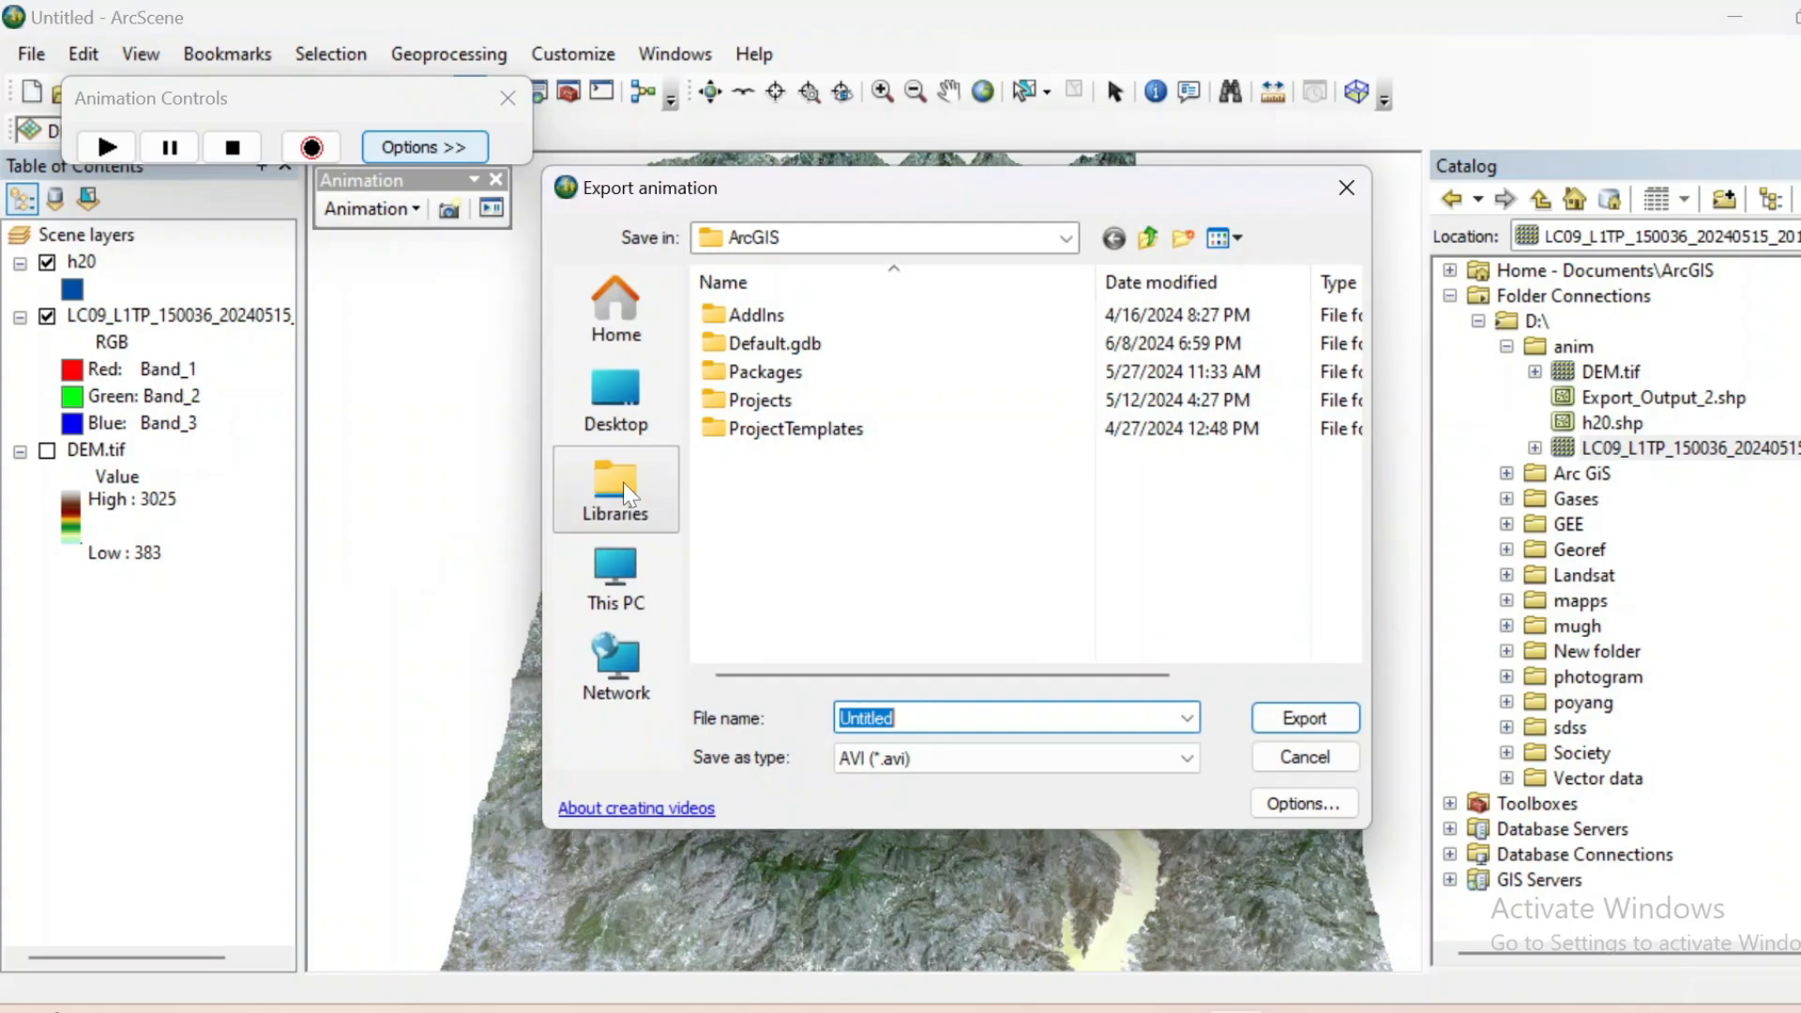
Export the animation as animation.avi to drive D and play it in VLC.
click(615, 578)
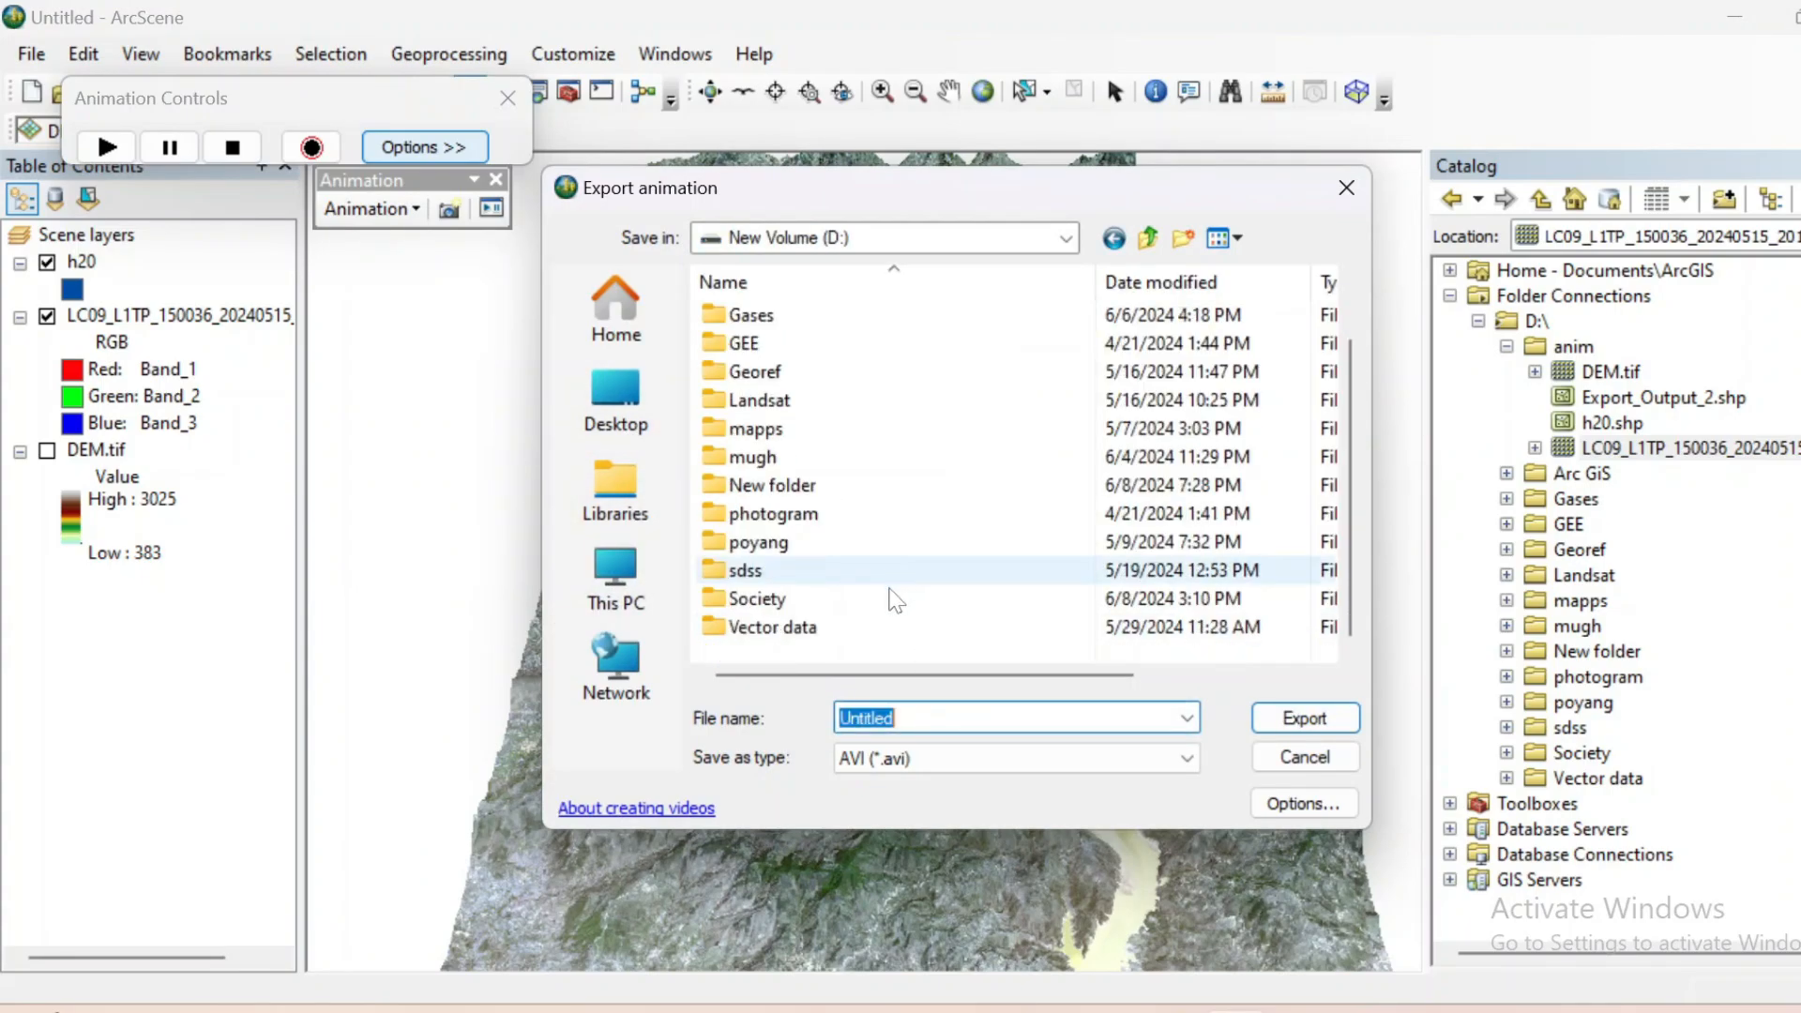
text(animati)
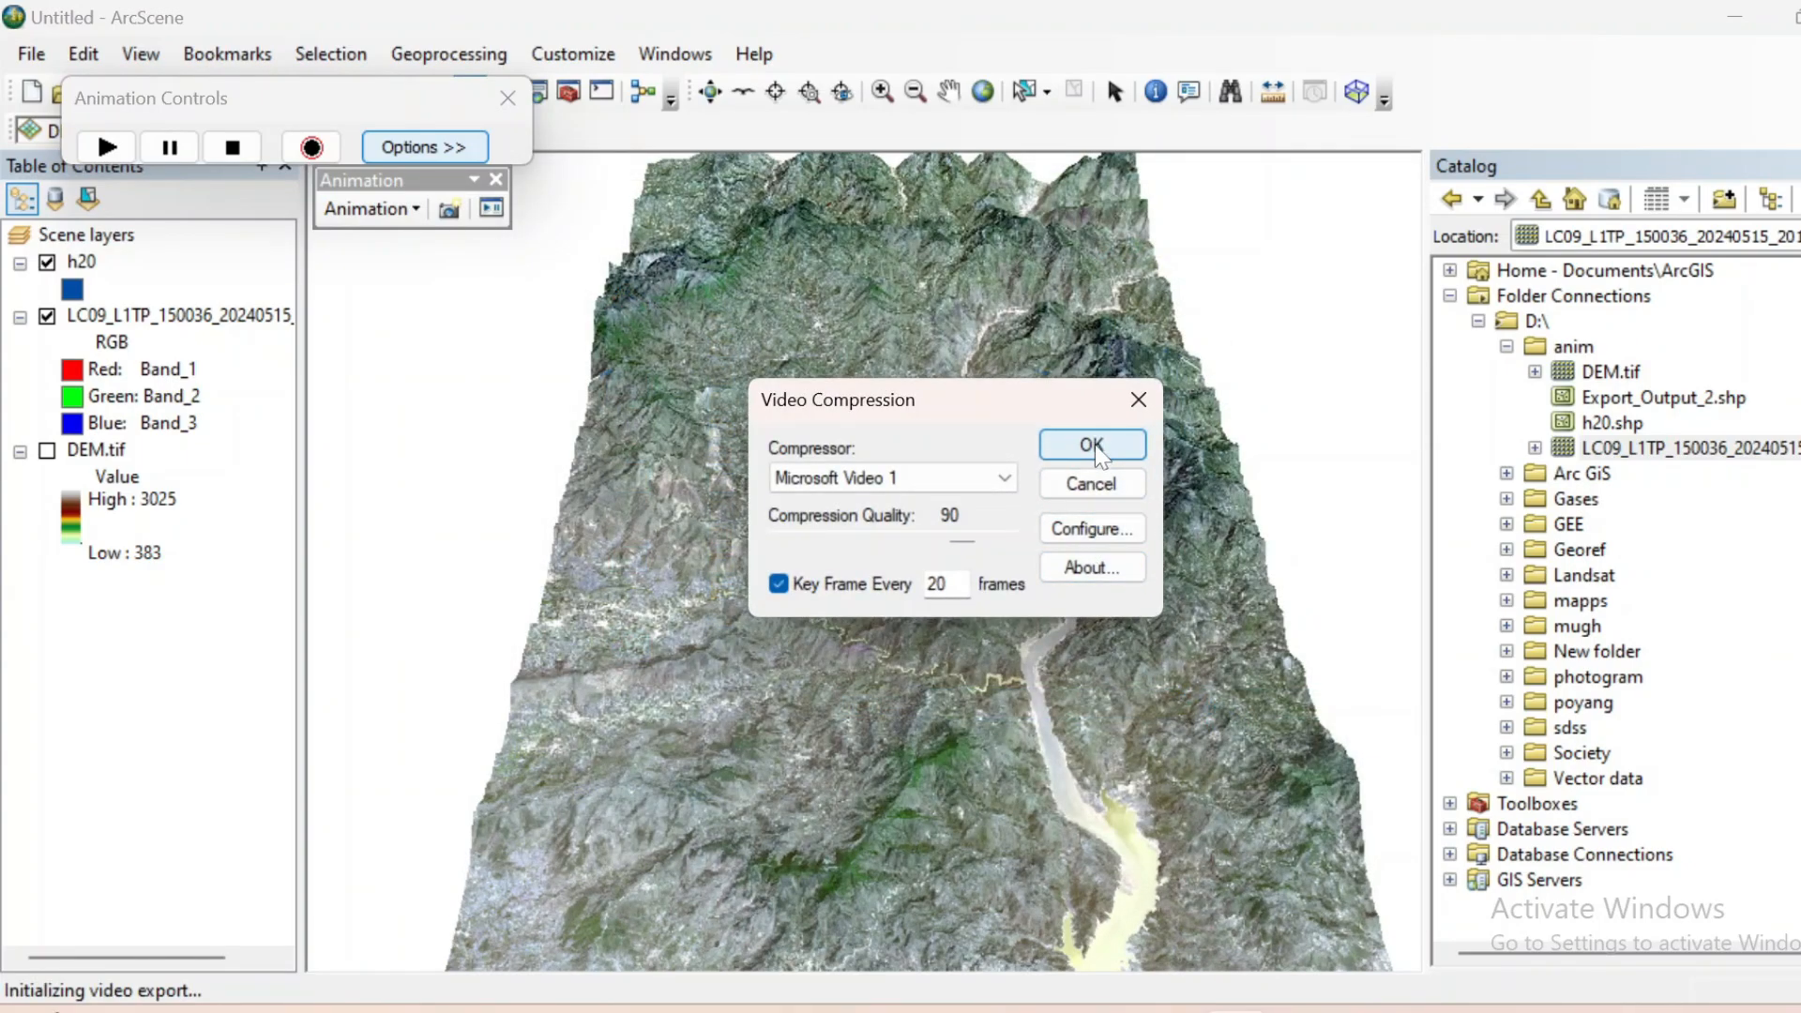
click(1089, 446)
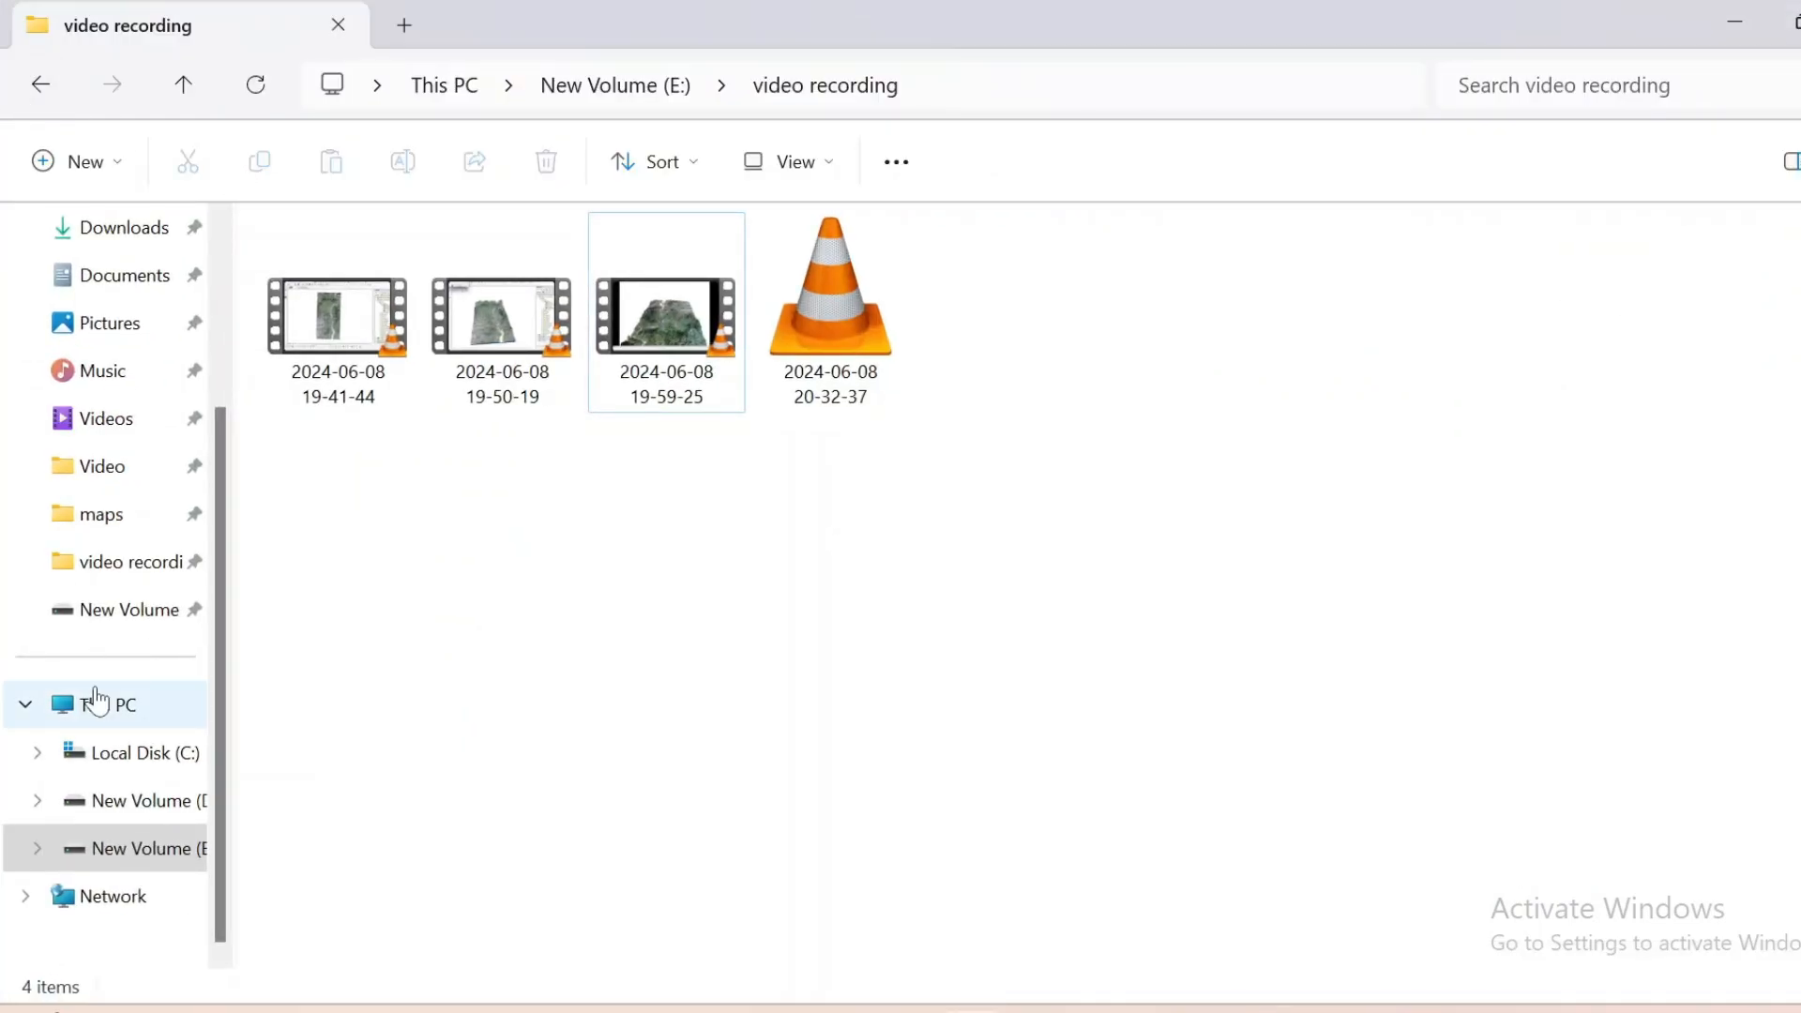
click(144, 801)
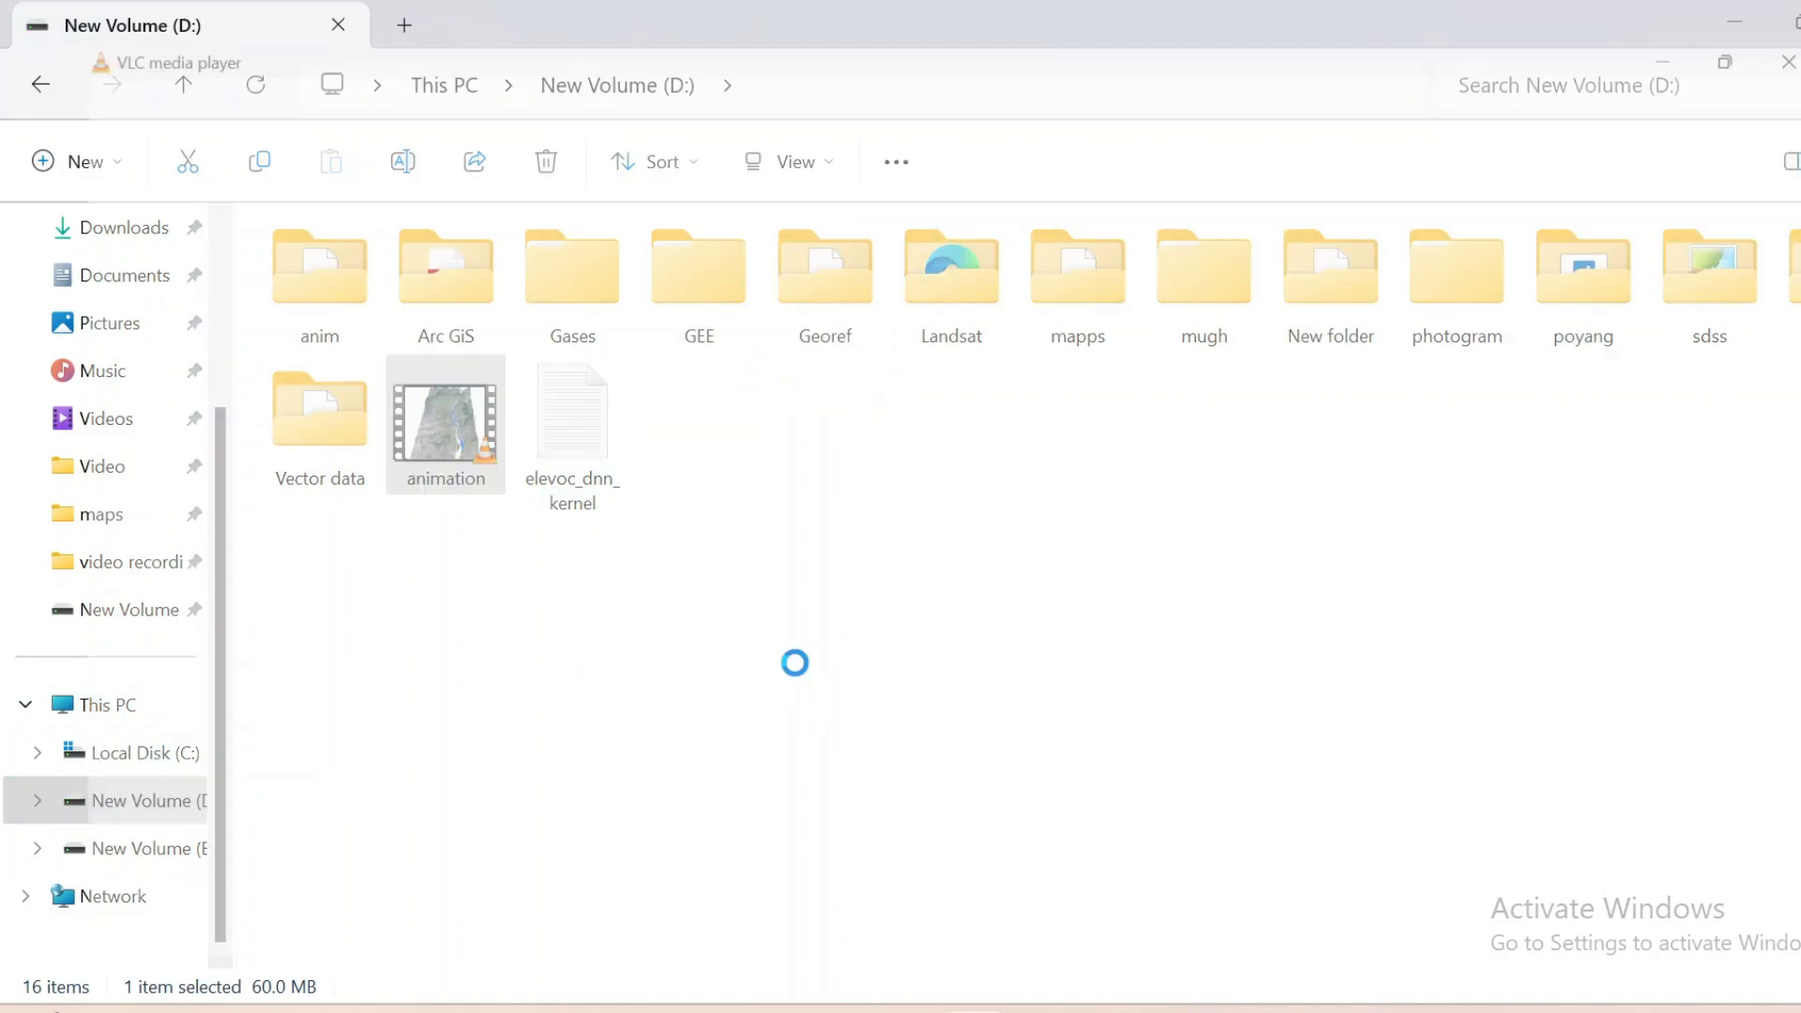
double_click(445, 414)
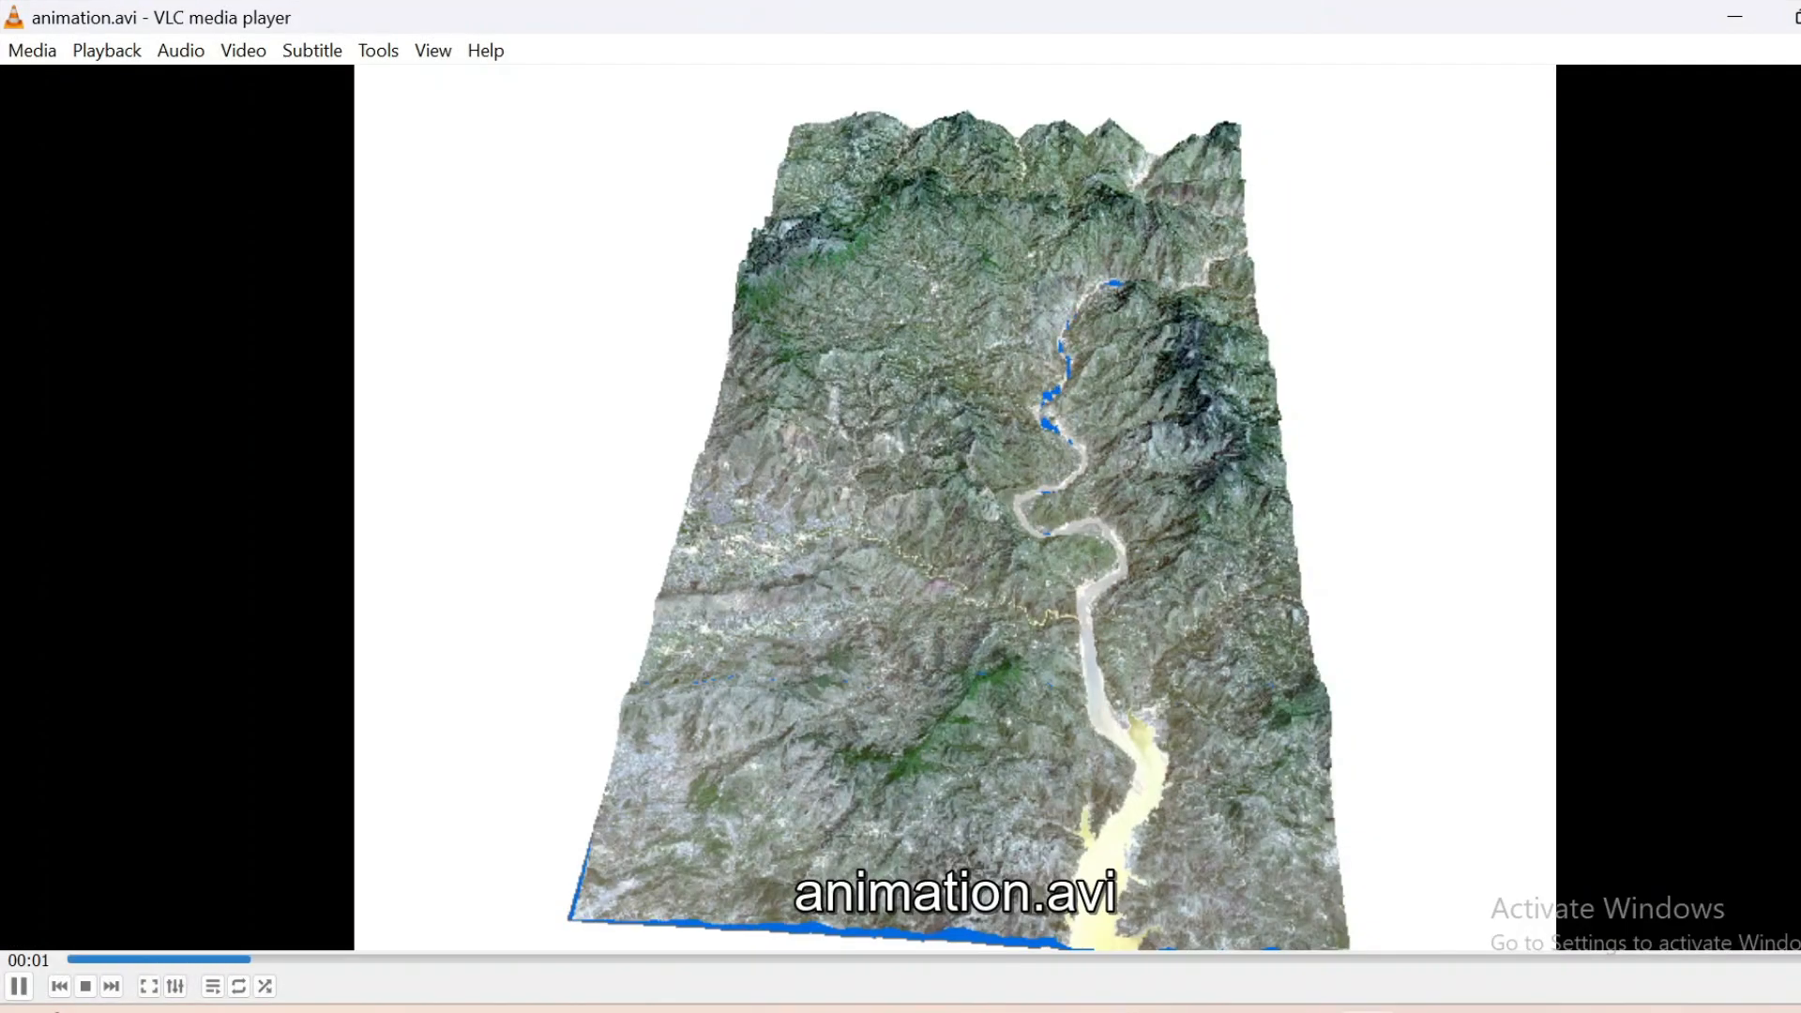